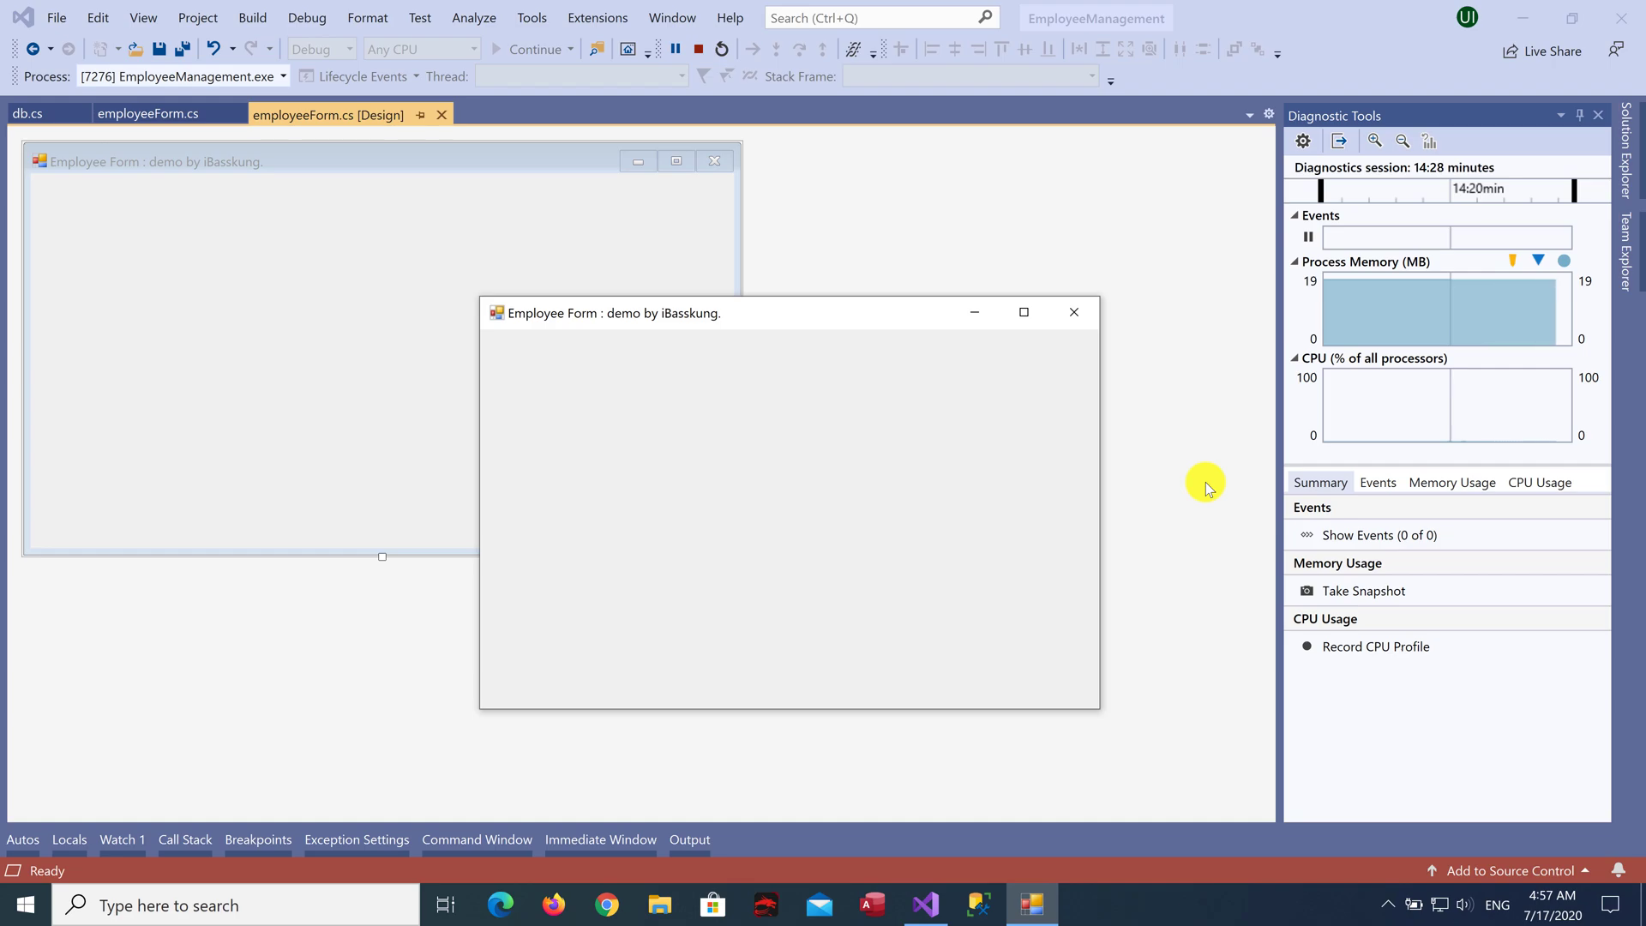
{"action": "mouse_move", "coordinate": [756, 341]}
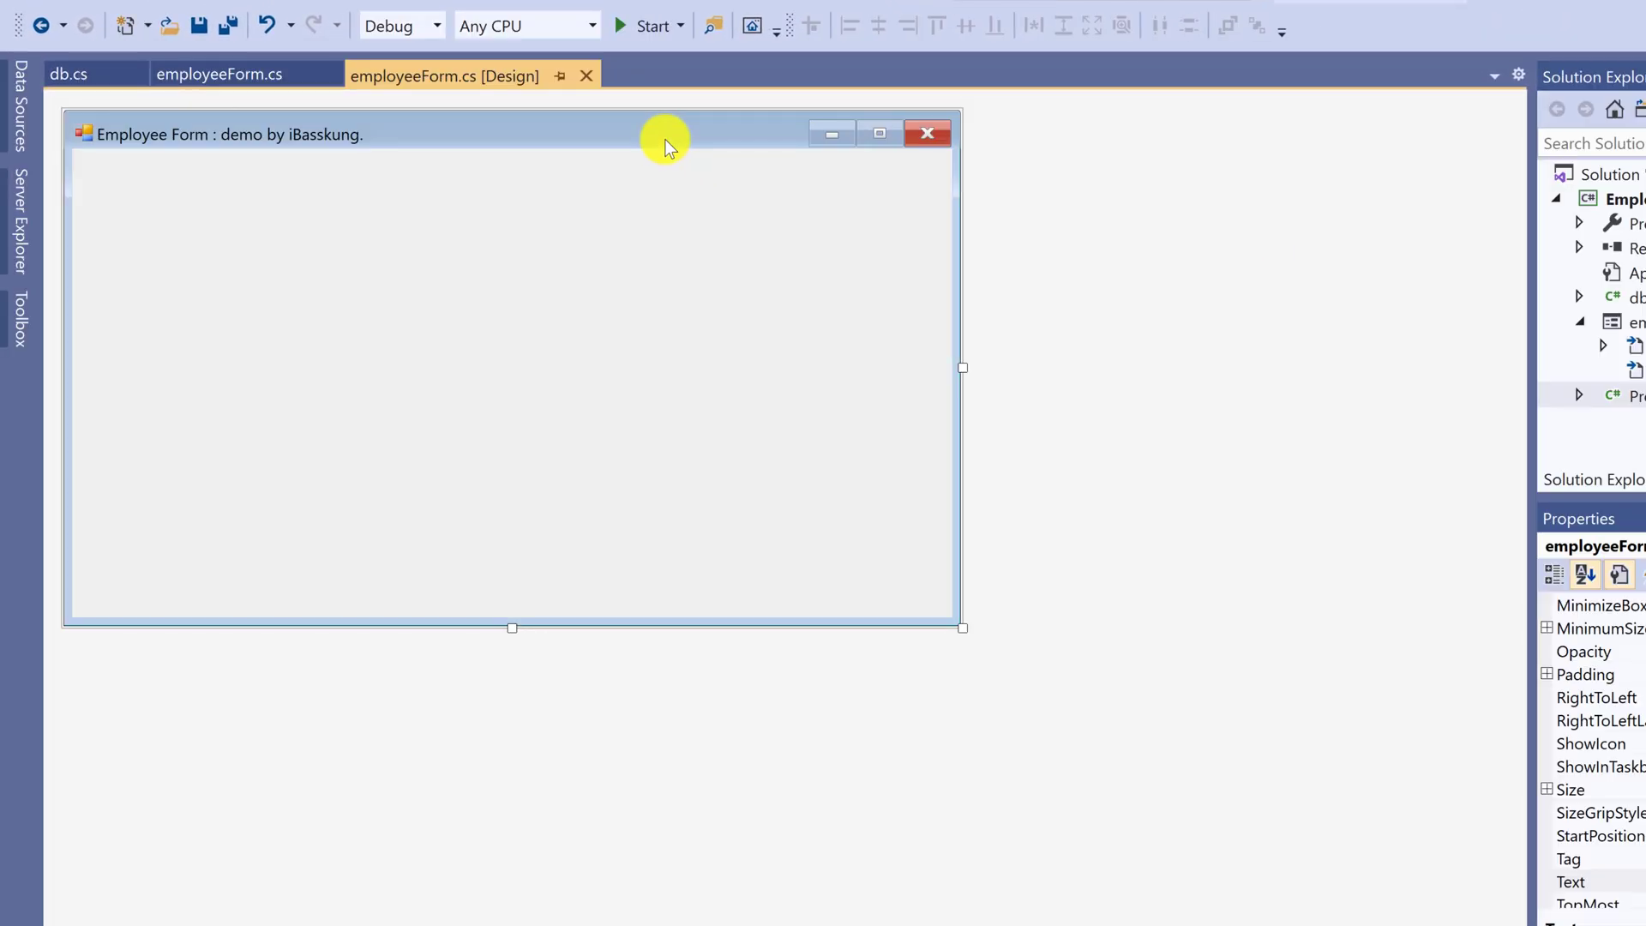
{"action": "mouse_move", "coordinate": [18, 305]}
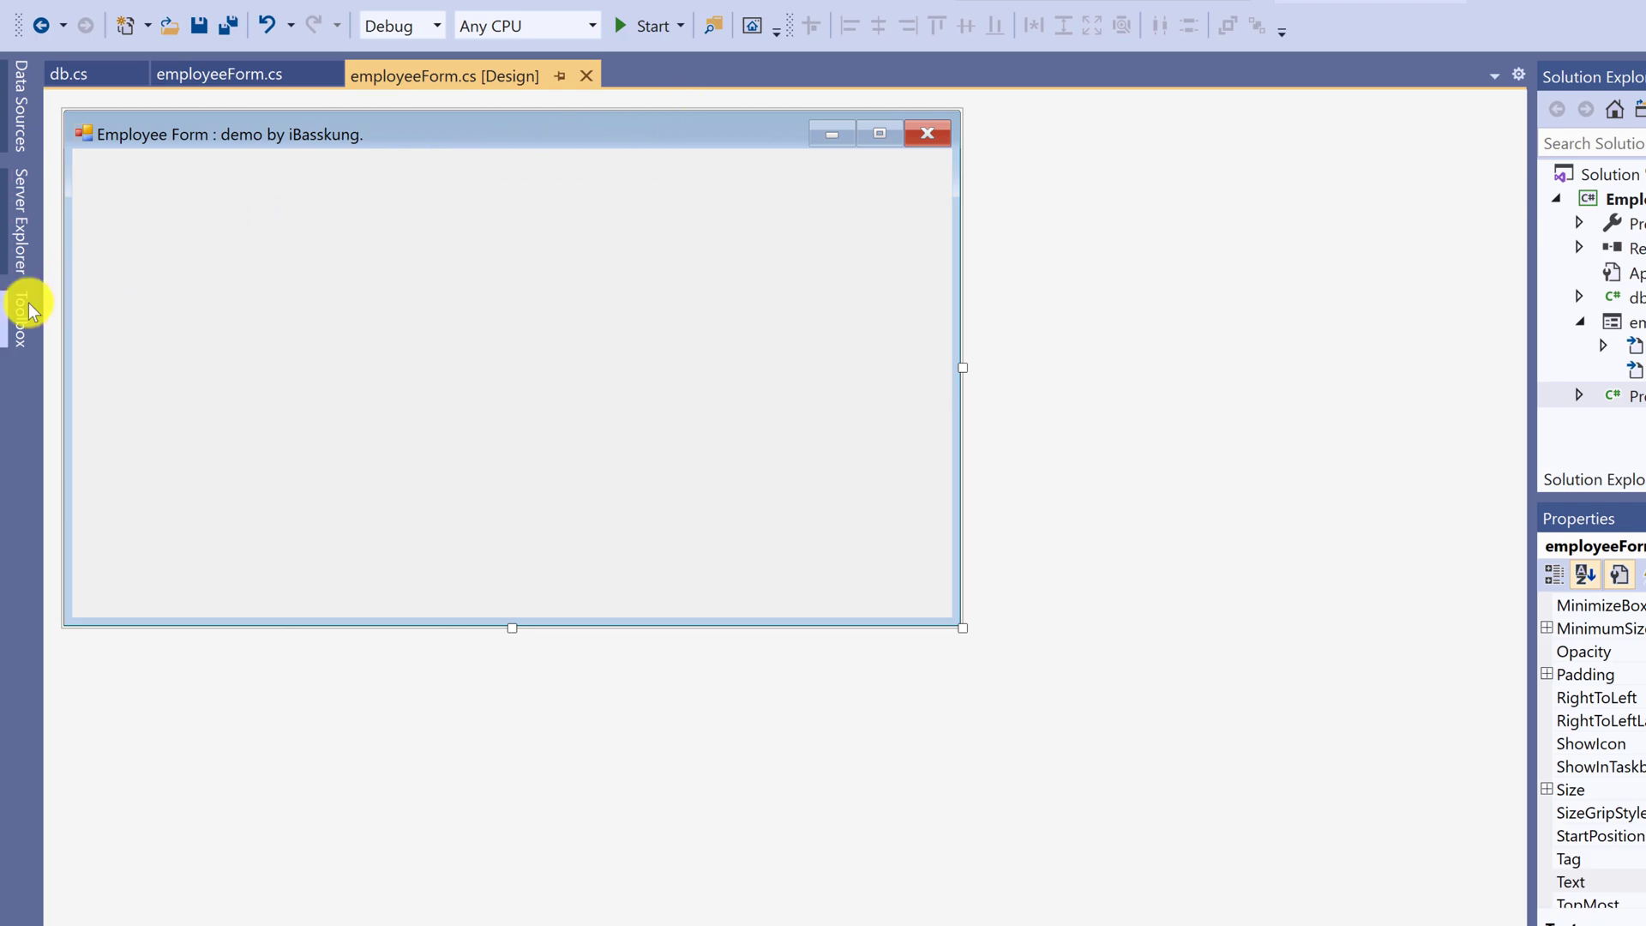
Step: Filter the Toolbox by 'bind' to find the BindingNavigator control
{"action": "left_click", "coordinate": [19, 310]}
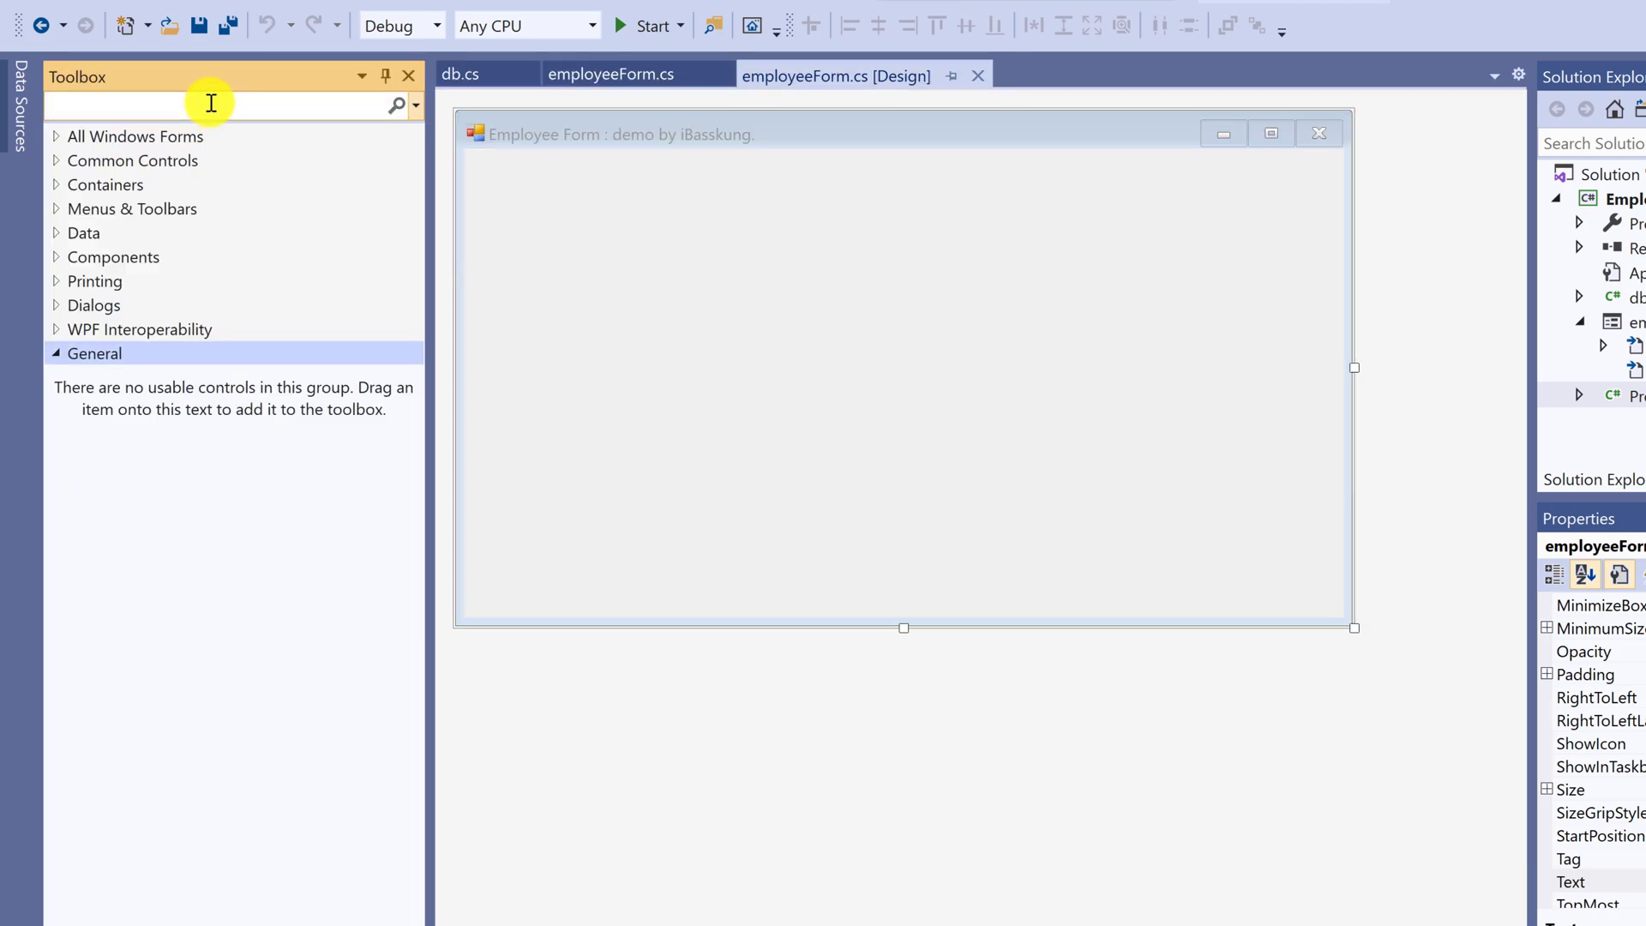
{"action": "type", "text": "bind"}
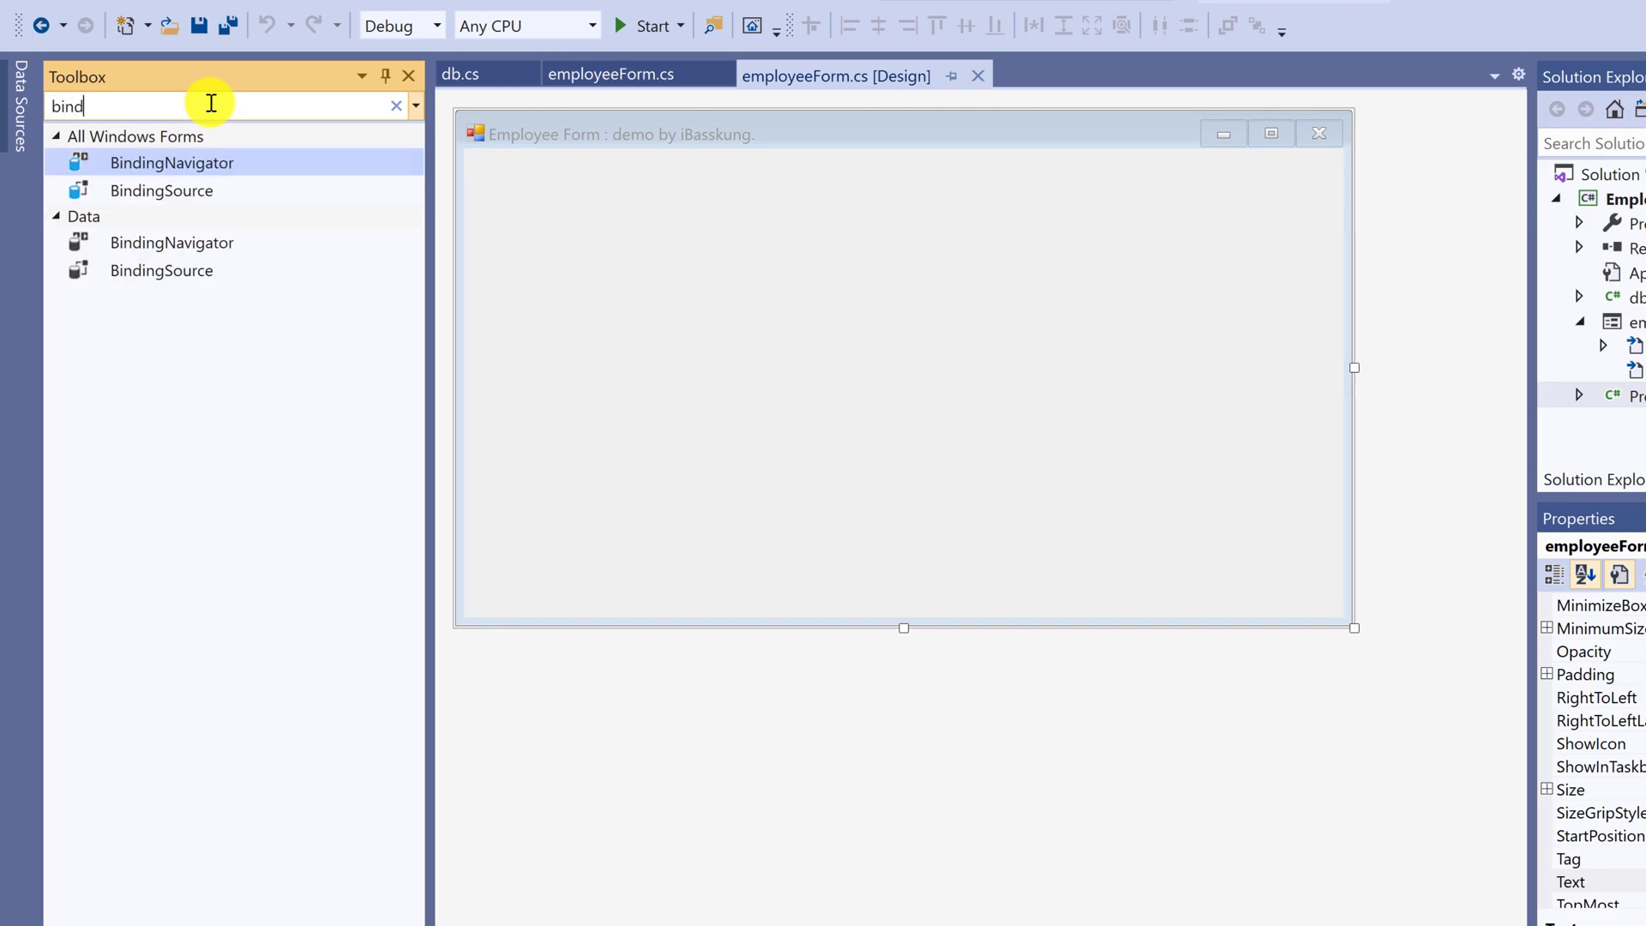
{"action": "mouse_move", "coordinate": [197, 98]}
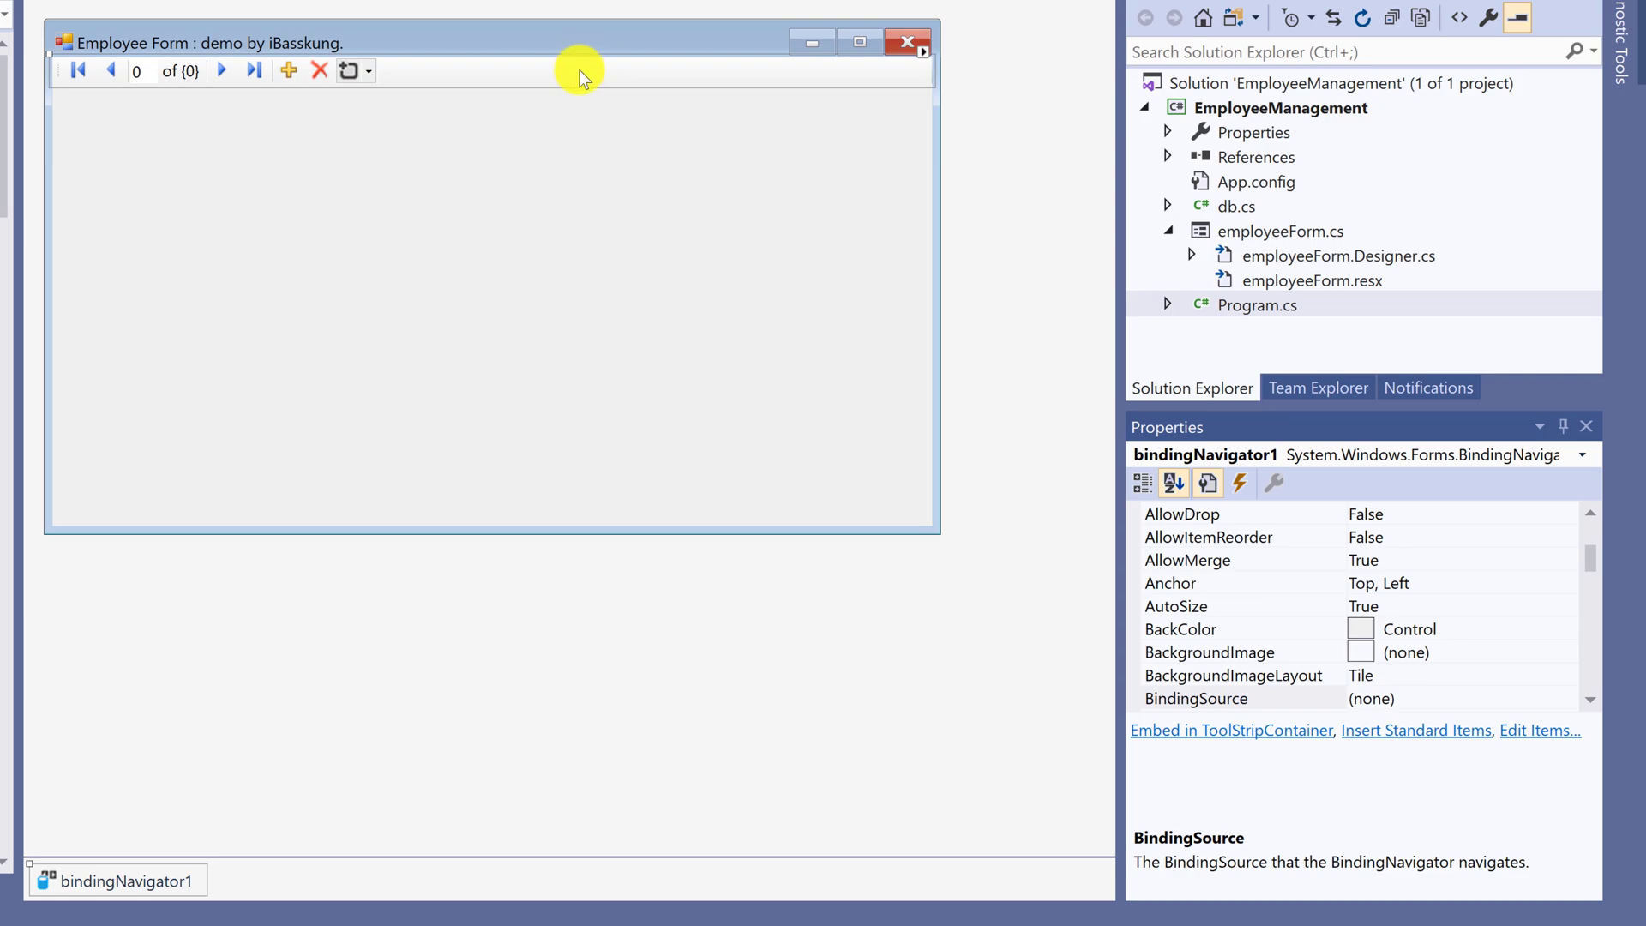
{"action": "mouse_move", "coordinate": [1276, 485]}
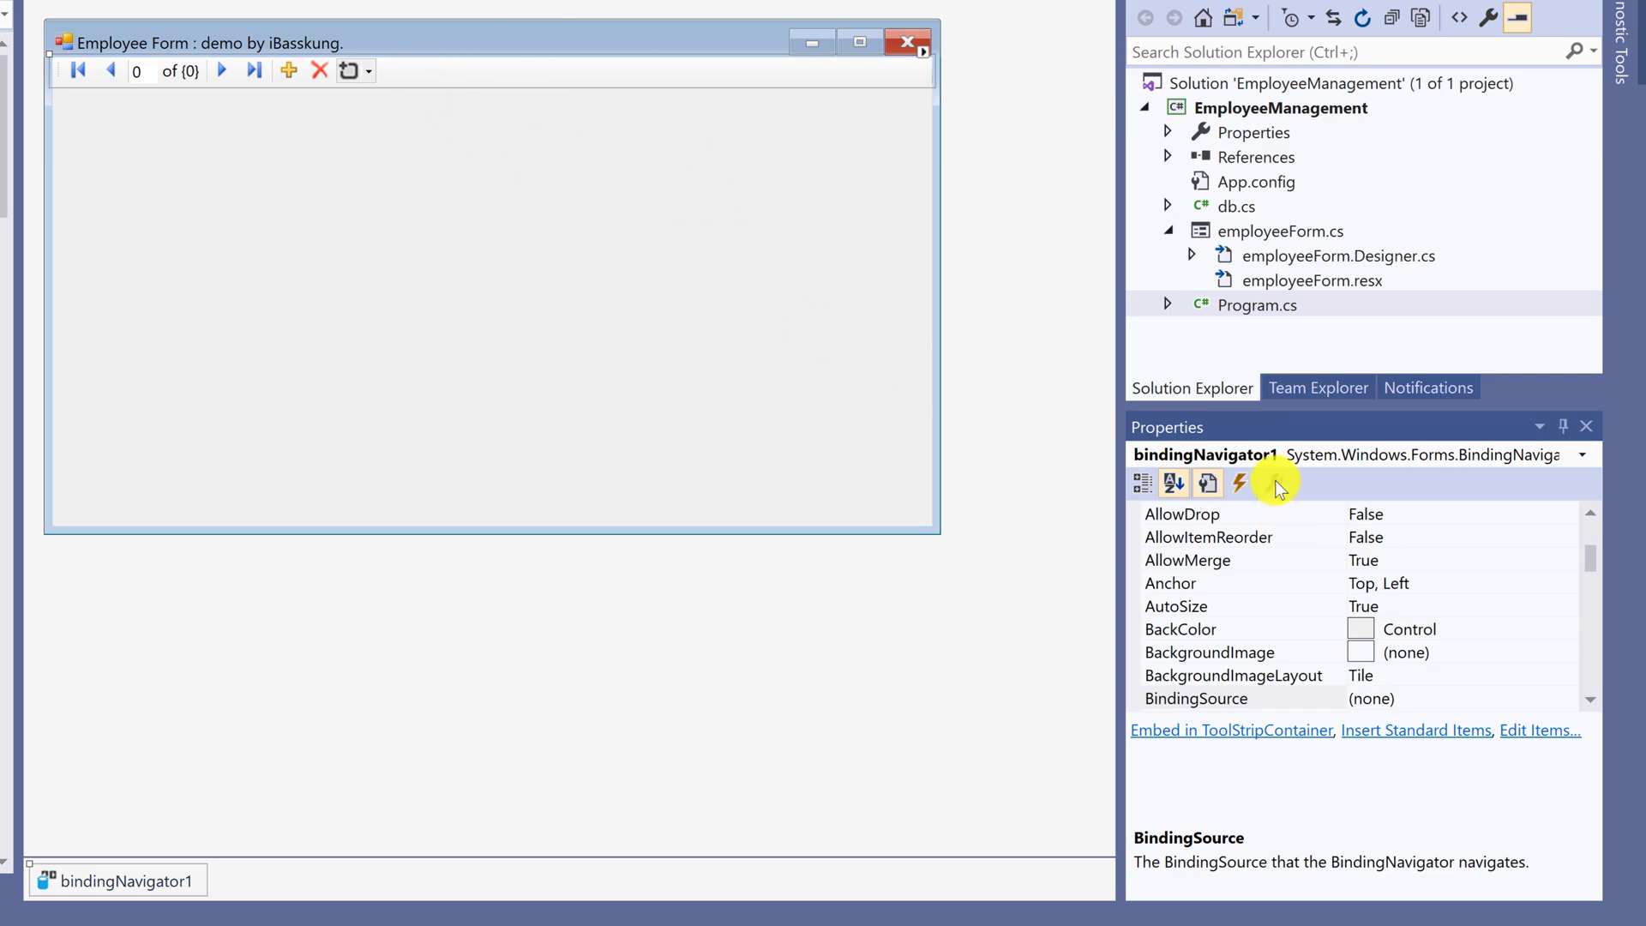
Step: Choose (none) for bindingNavigator1's AddNewItem and DeleteItem properties
{"action": "left_click", "coordinate": [1173, 483]}
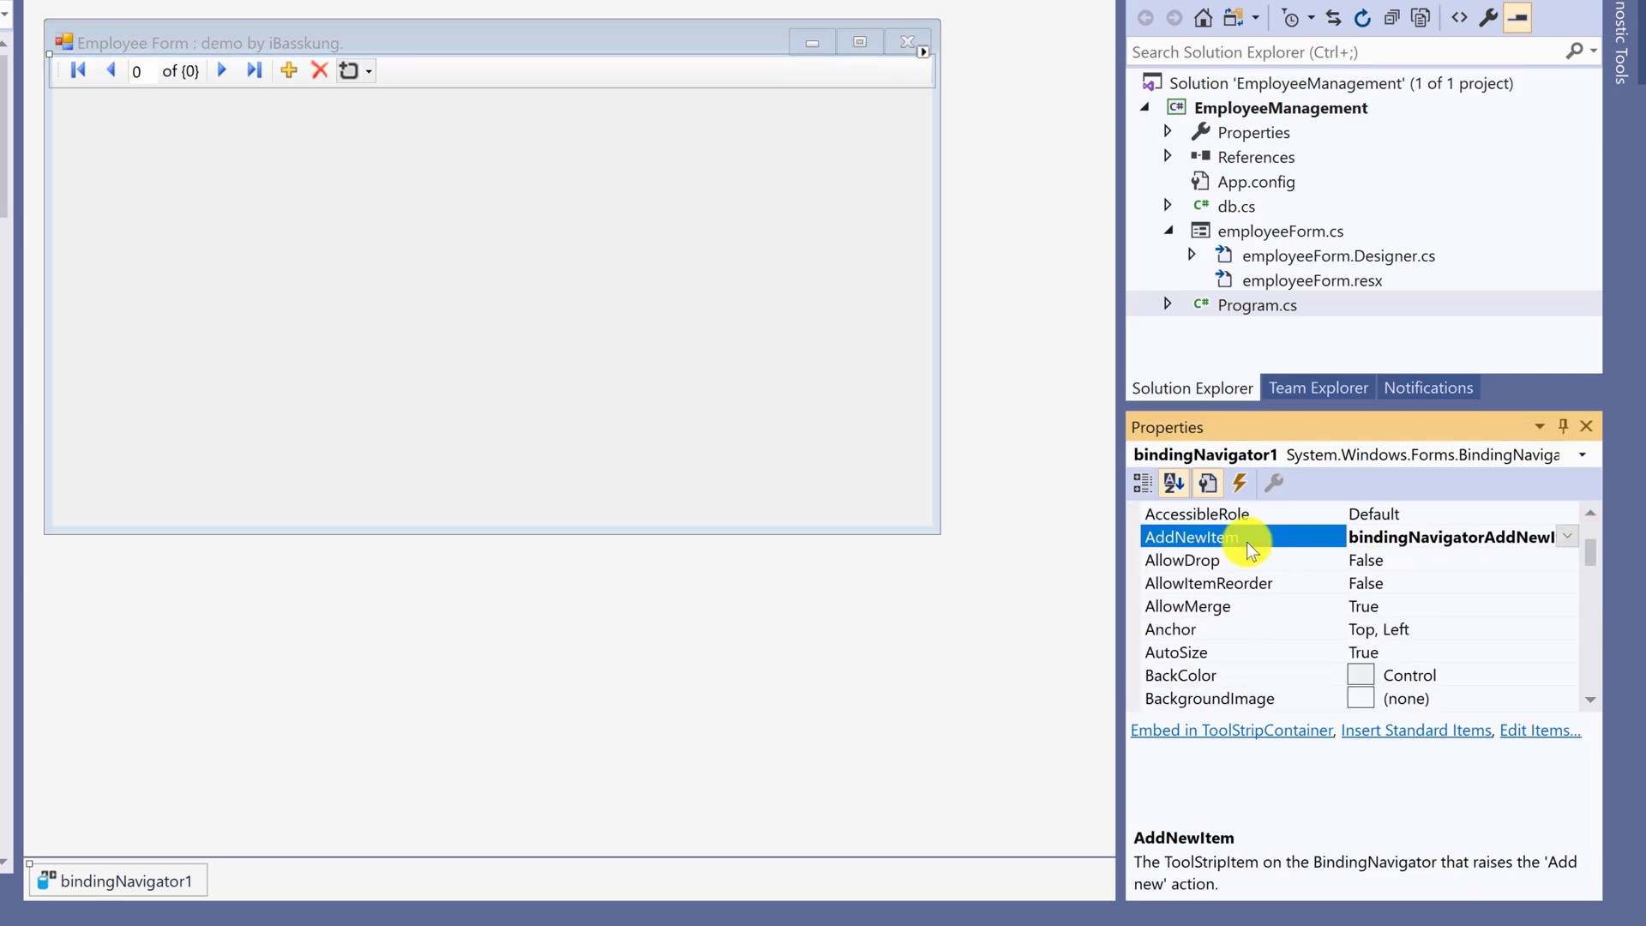
{"action": "scroll", "scroll_direction": "up", "scroll_amount": 3}
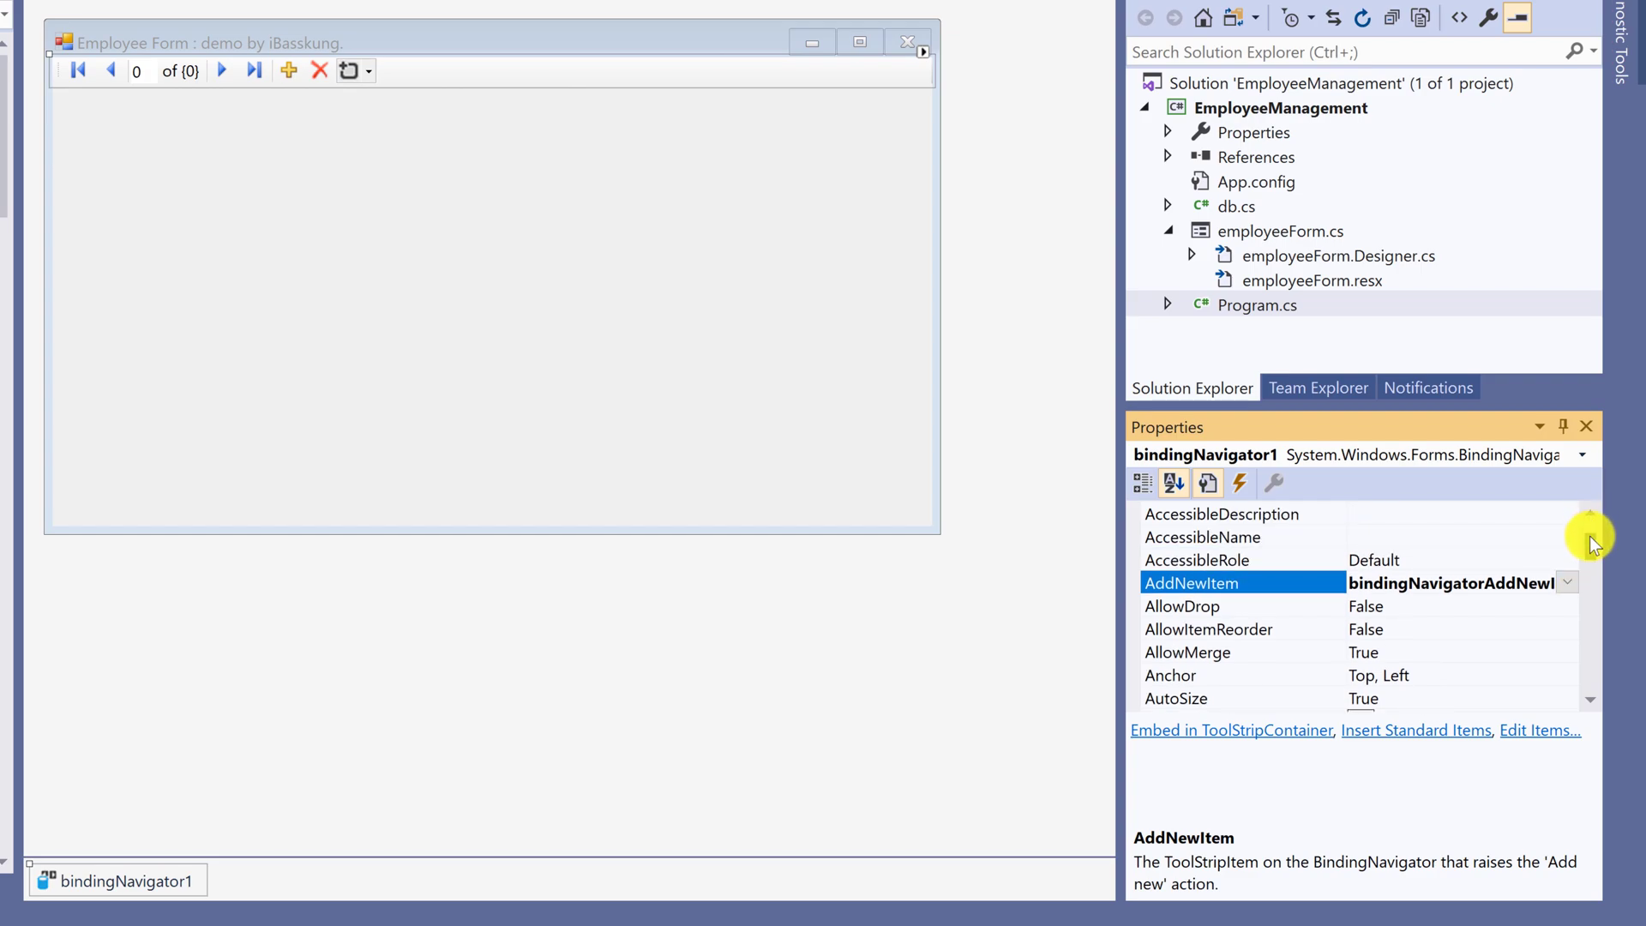
{"action": "scroll", "scroll_direction": "up", "scroll_amount": 3}
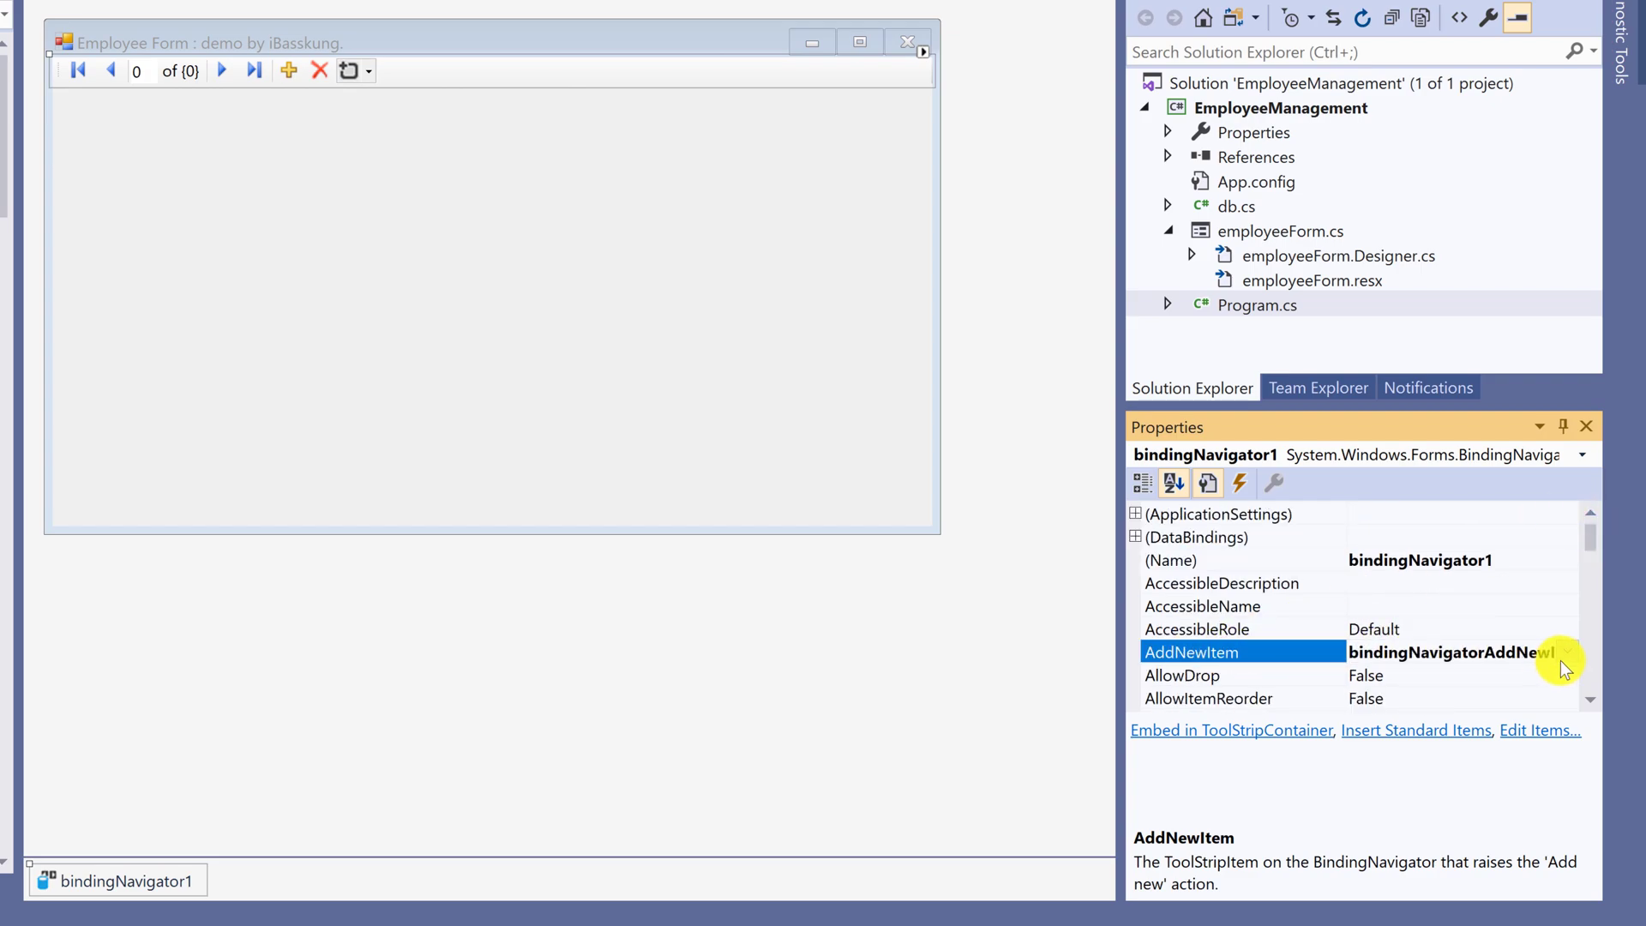
{"action": "left_click", "coordinate": [1566, 651]}
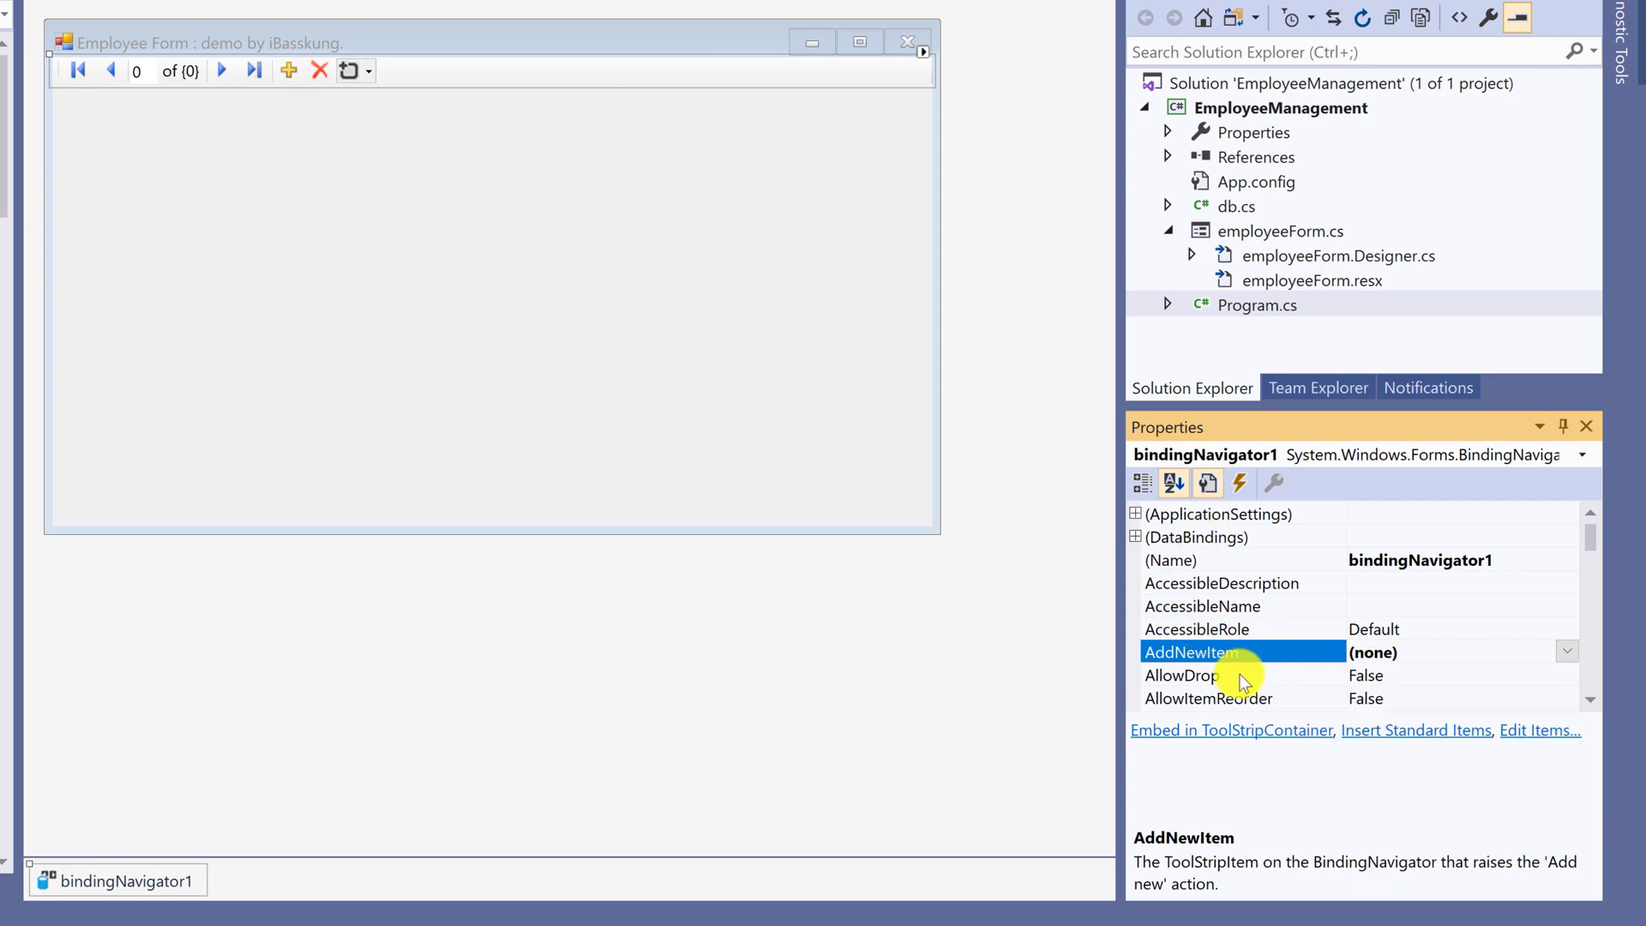
{"action": "scroll", "scroll_direction": "down", "scroll_amount": 3}
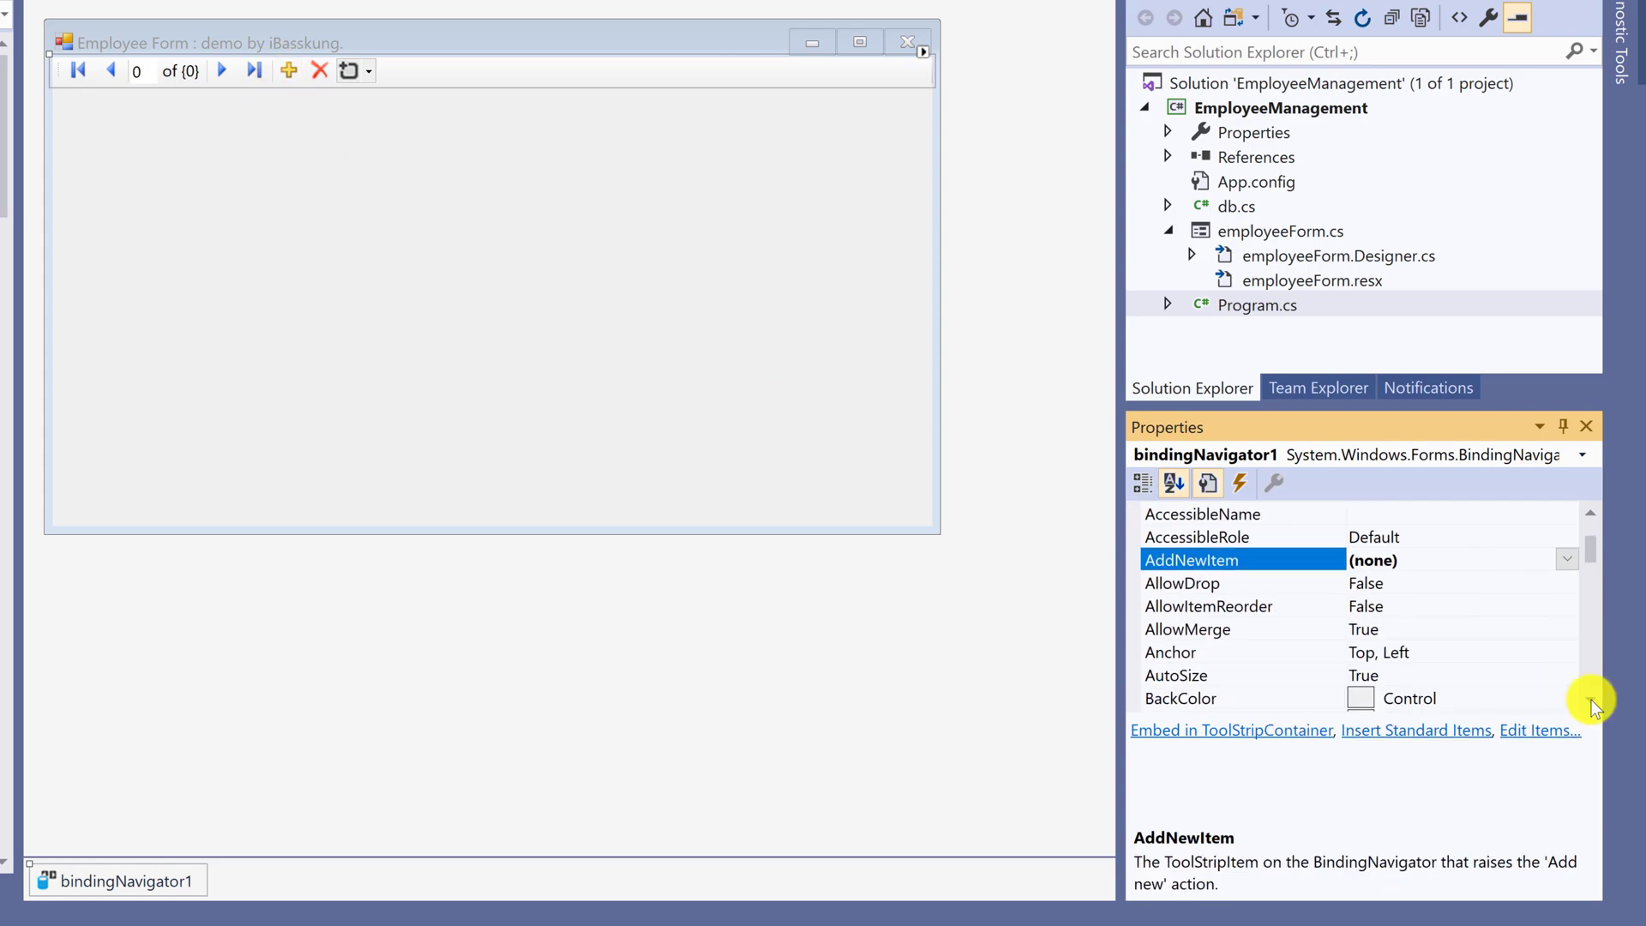
{"action": "scroll", "scroll_direction": "down", "scroll_amount": 3}
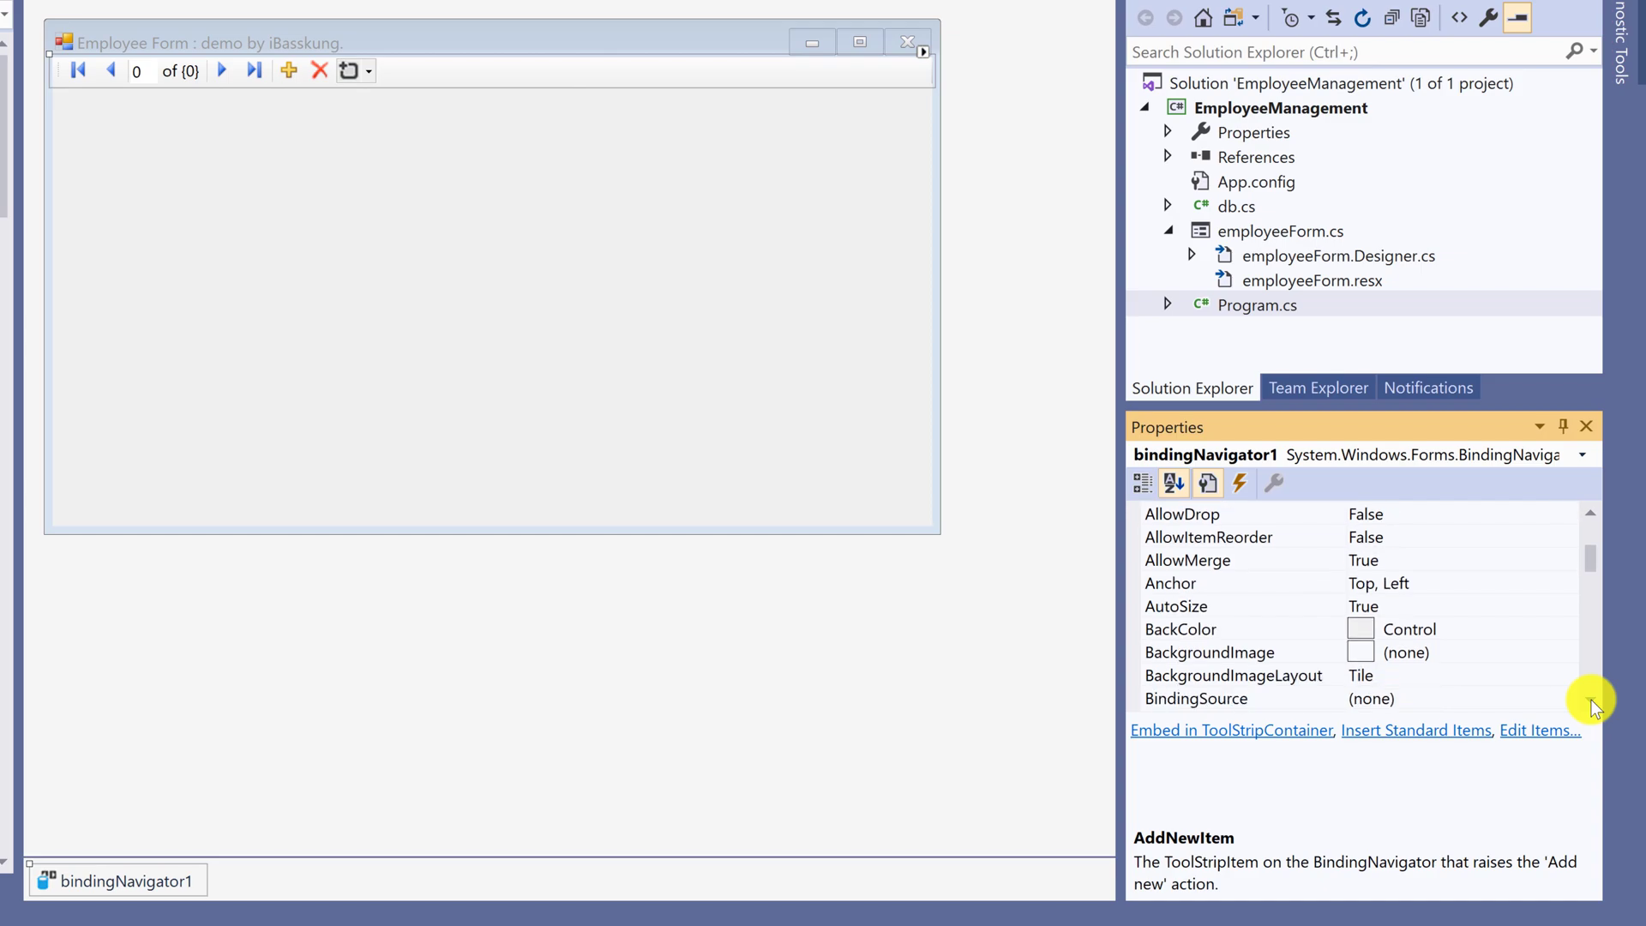
{"action": "mouse_move", "coordinate": [1591, 560]}
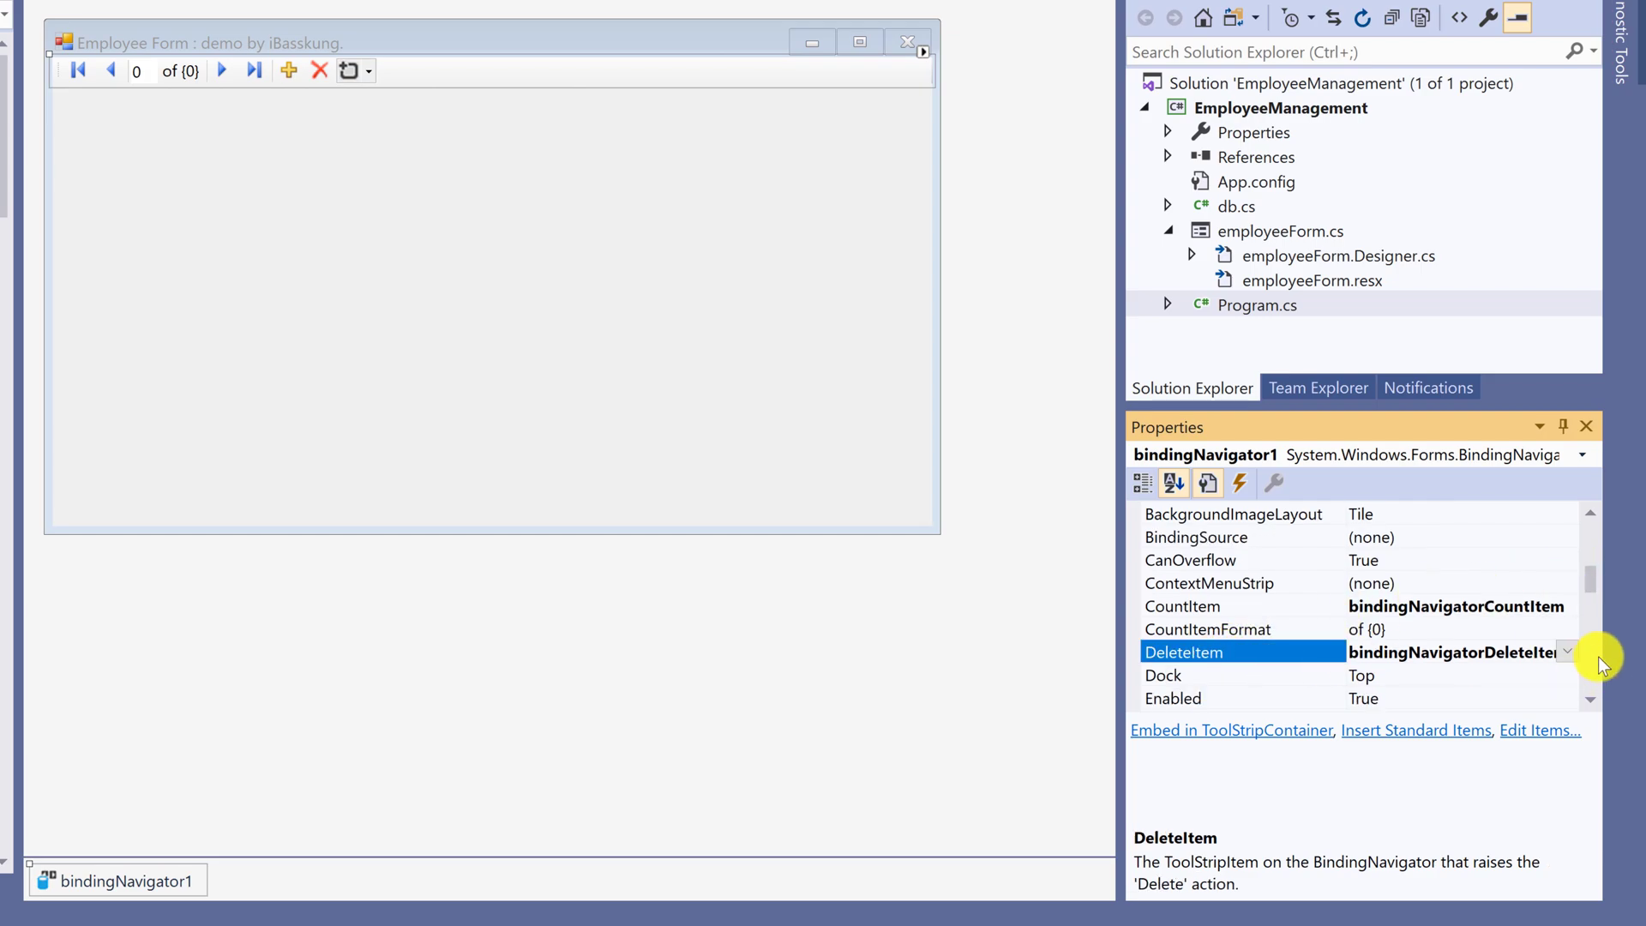
{"action": "left_click", "coordinate": [1568, 651]}
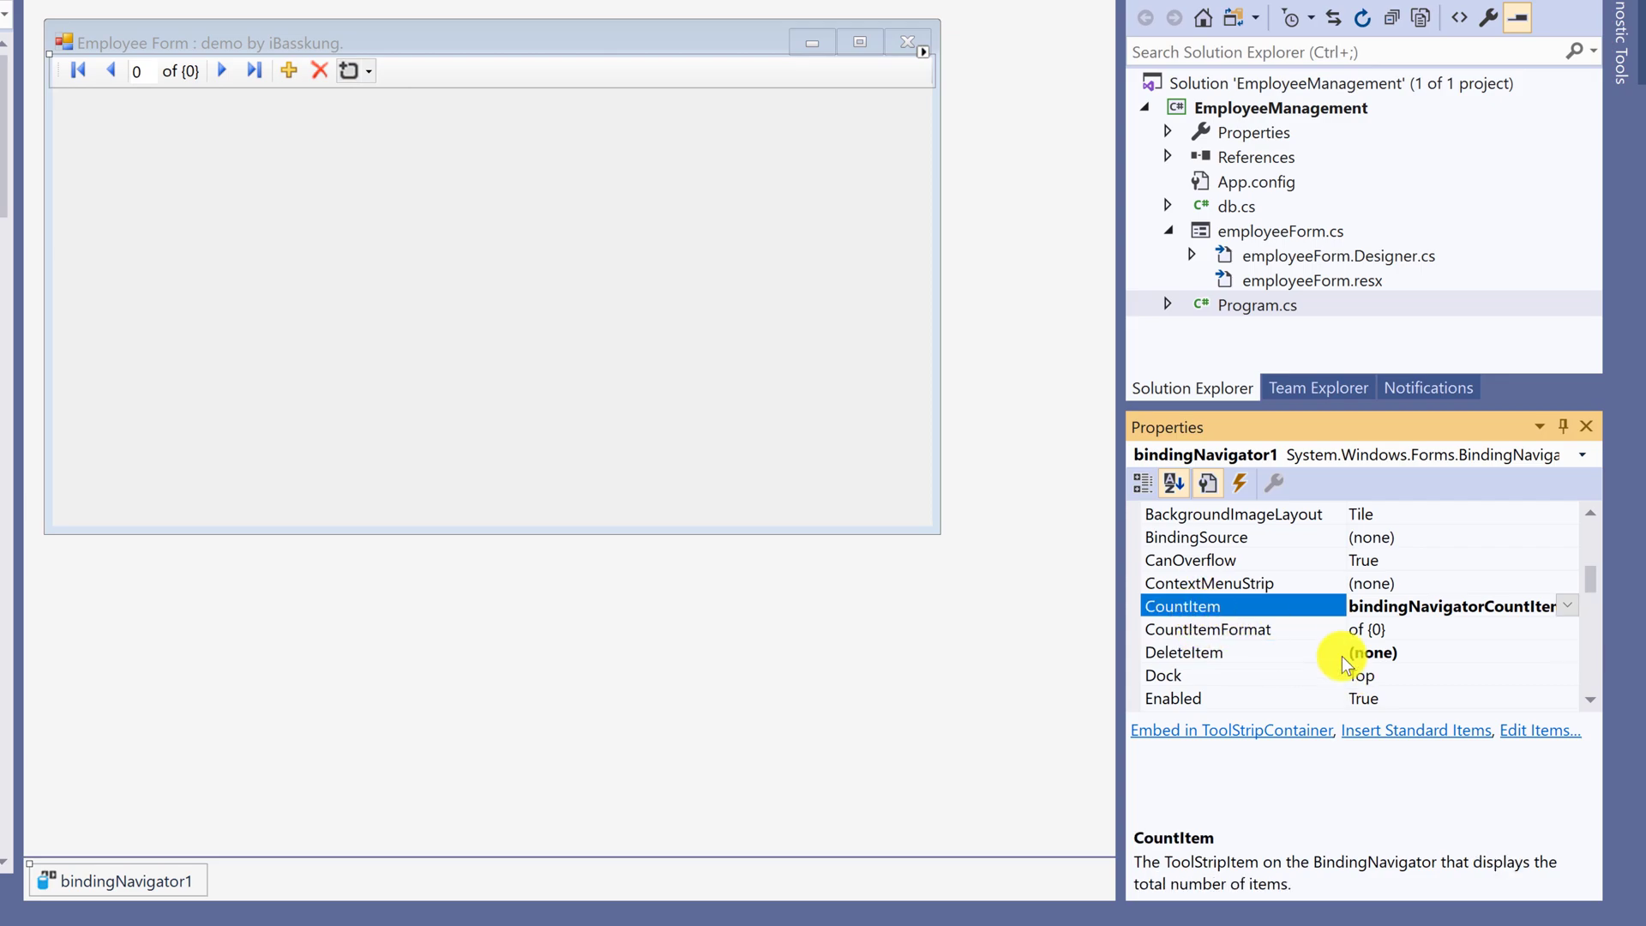
Step: Review the navigator's MoveNextItem, MovePreviousItem and MoveLastItem properties
{"action": "scroll", "scroll_direction": "down", "scroll_amount": 3}
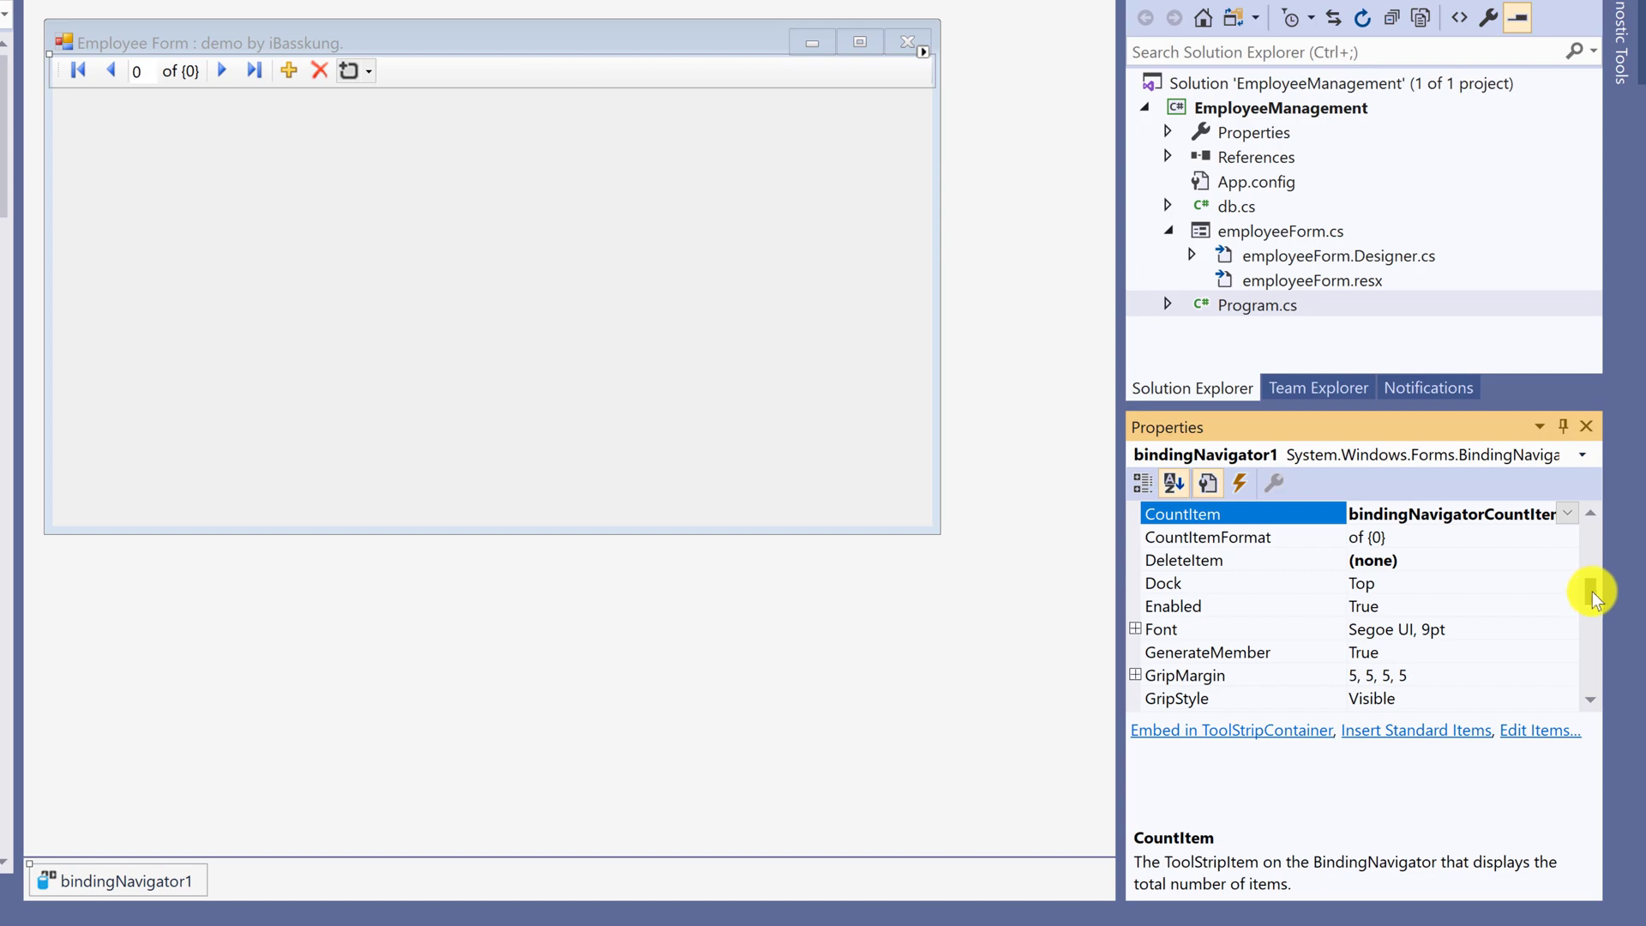
{"action": "scroll", "scroll_direction": "down", "scroll_amount": 3}
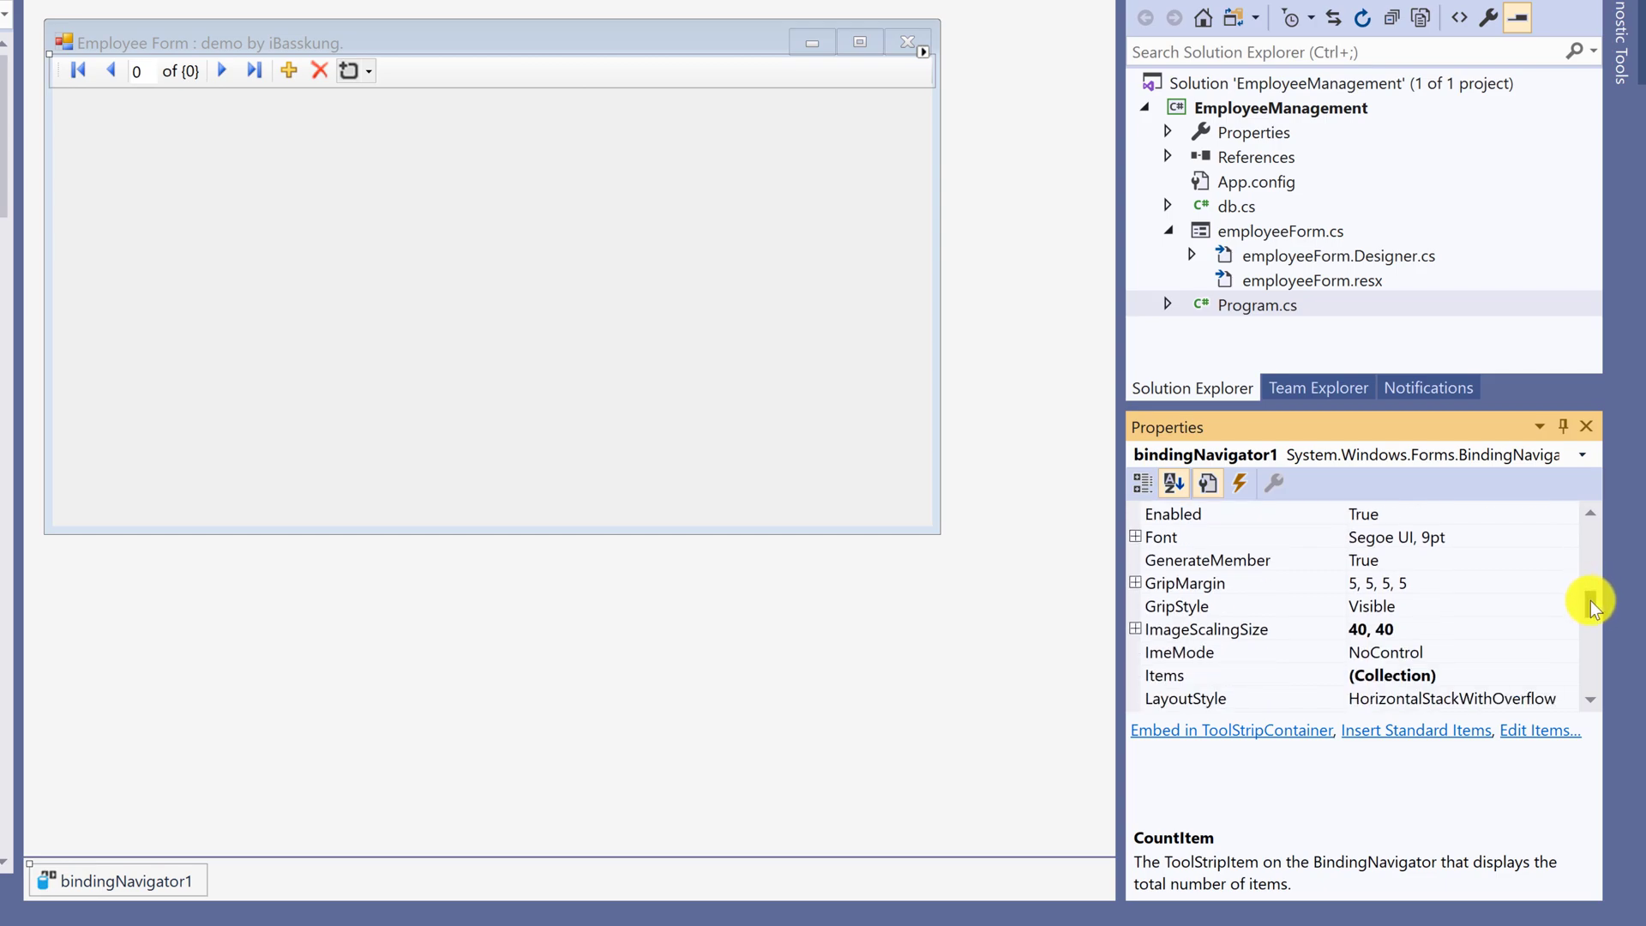
{"action": "scroll", "scroll_direction": "down", "scroll_amount": 3}
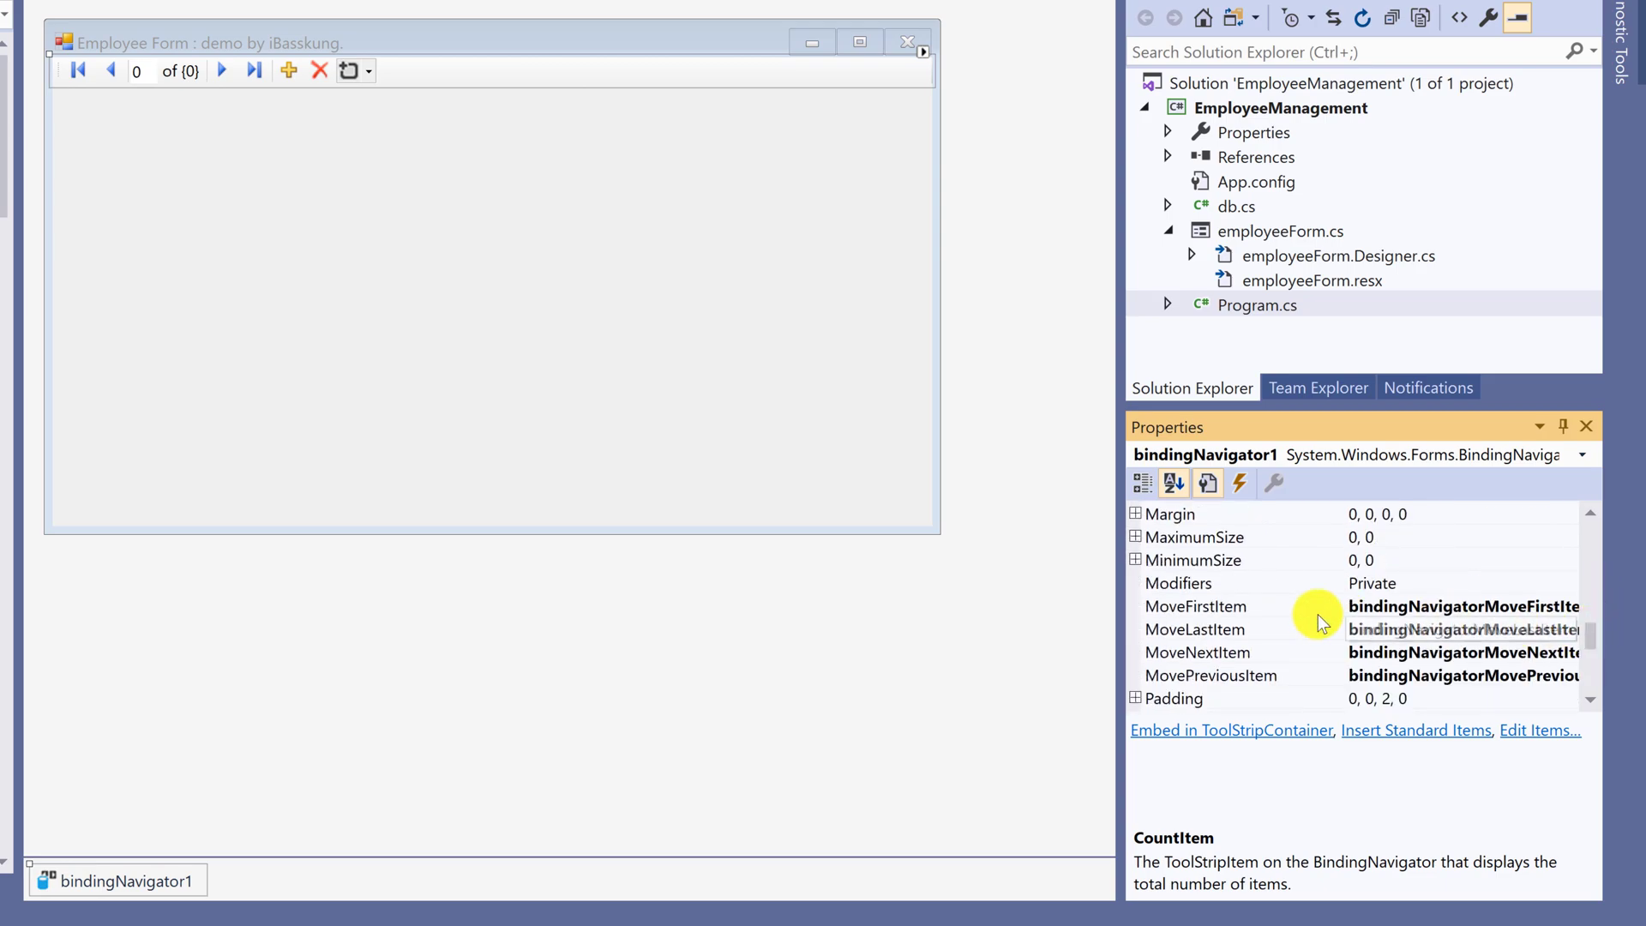
{"action": "left_click", "coordinate": [1197, 652]}
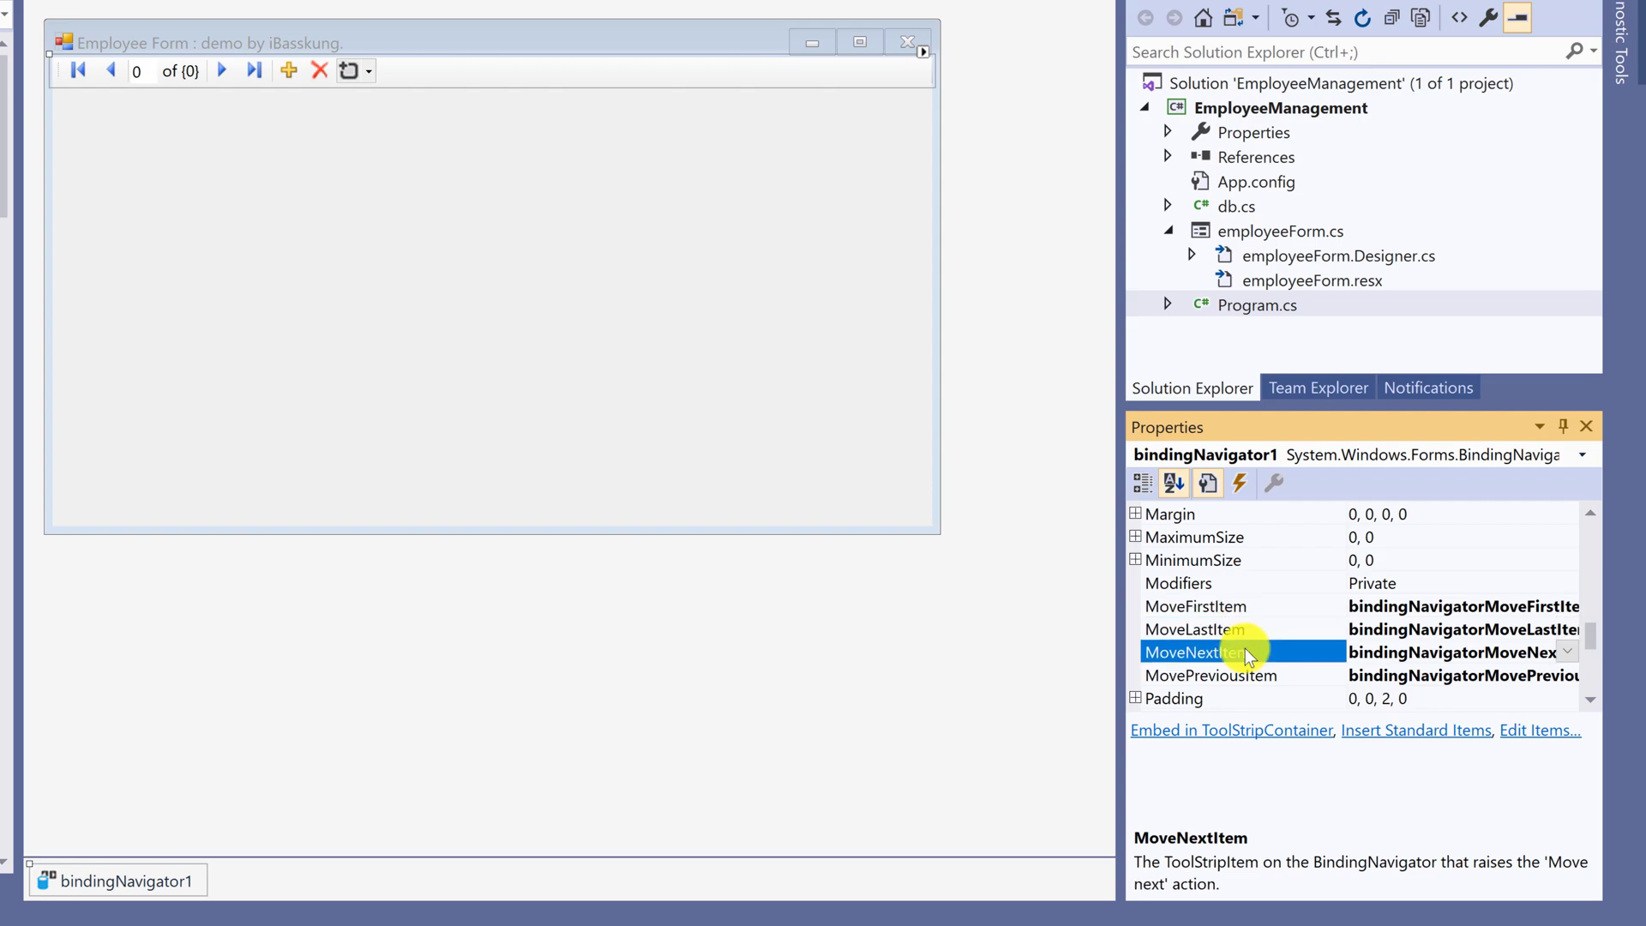
{"action": "left_click", "coordinate": [1210, 675]}
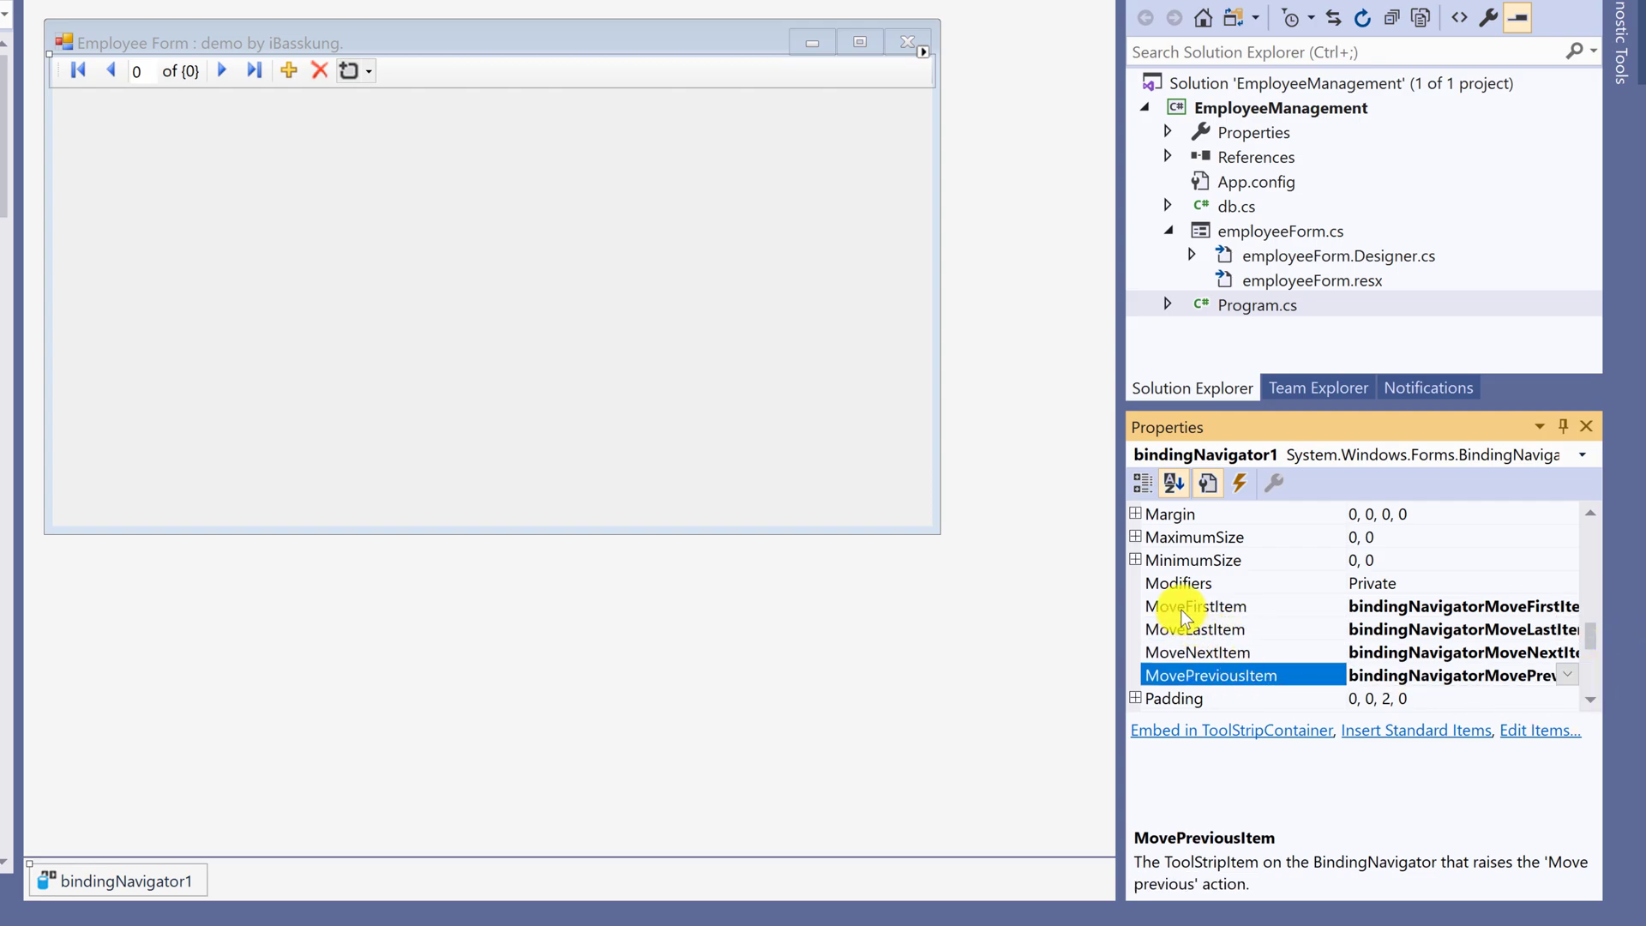
{"action": "left_click", "coordinate": [1197, 628]}
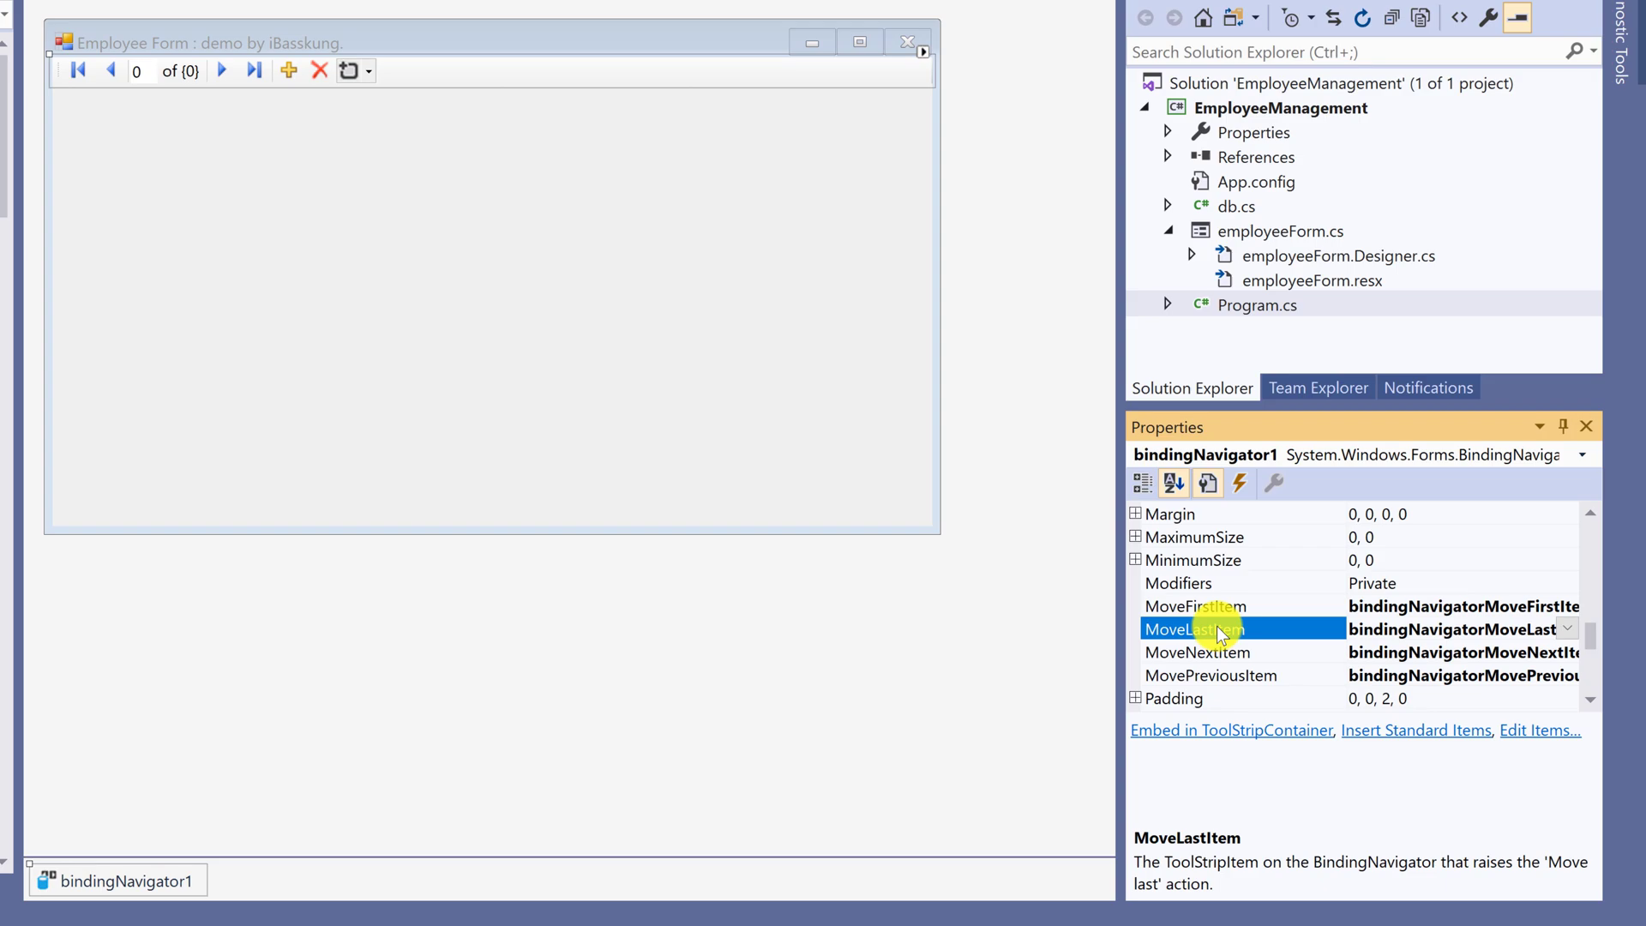
{"action": "left_click", "coordinate": [1197, 651]}
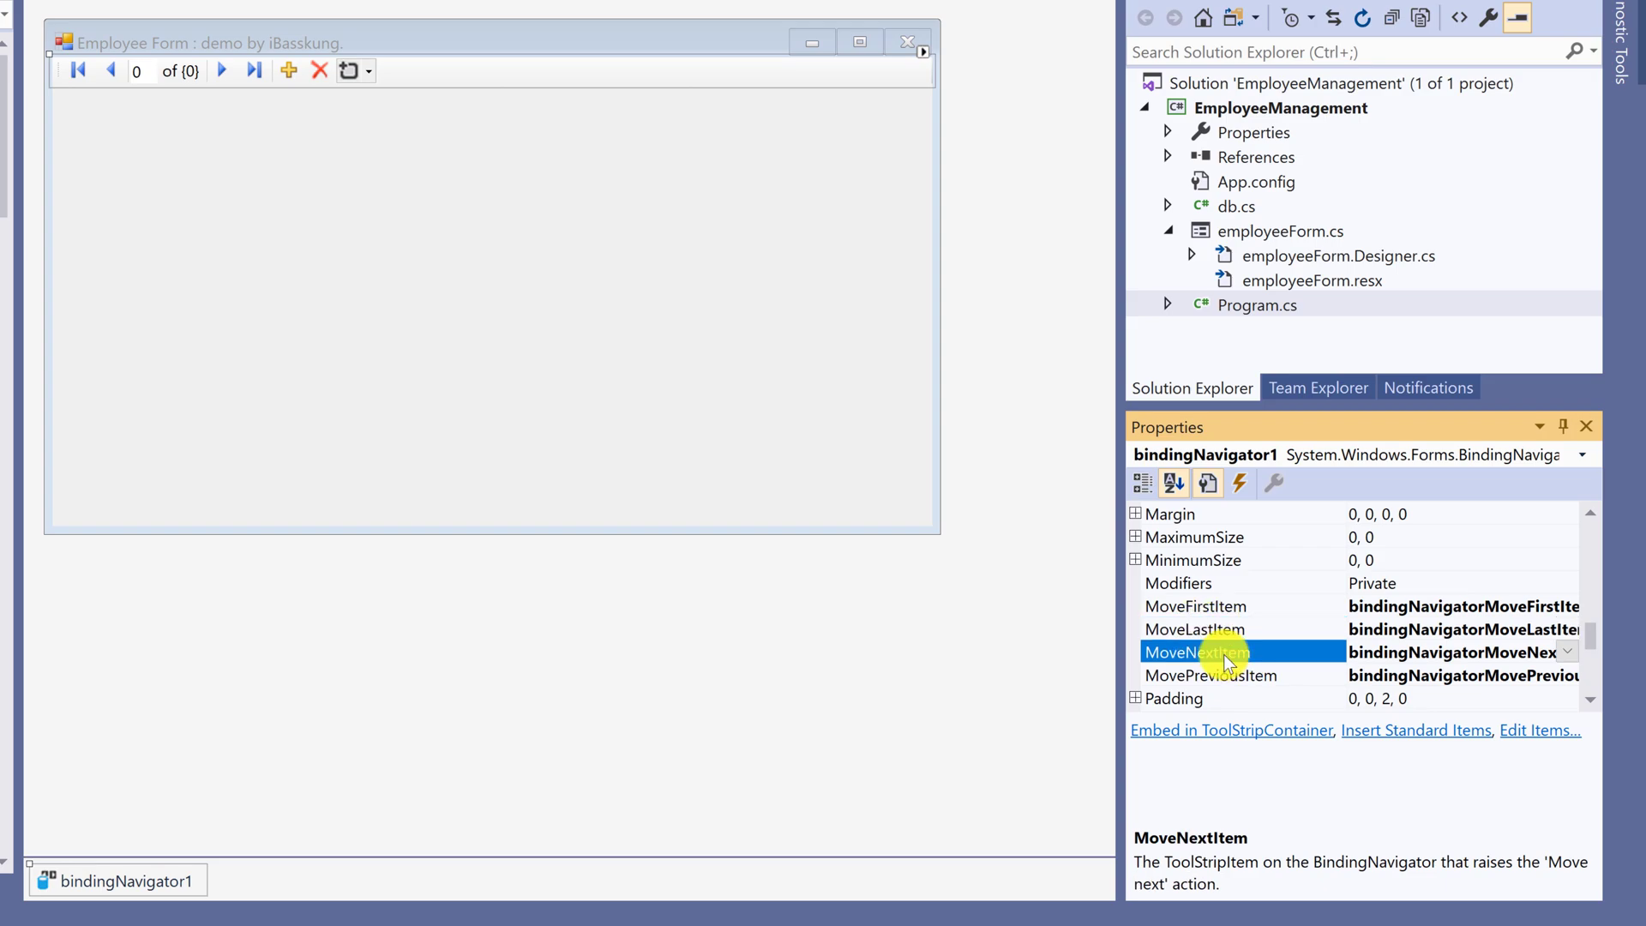
{"action": "left_click", "coordinate": [1210, 675]}
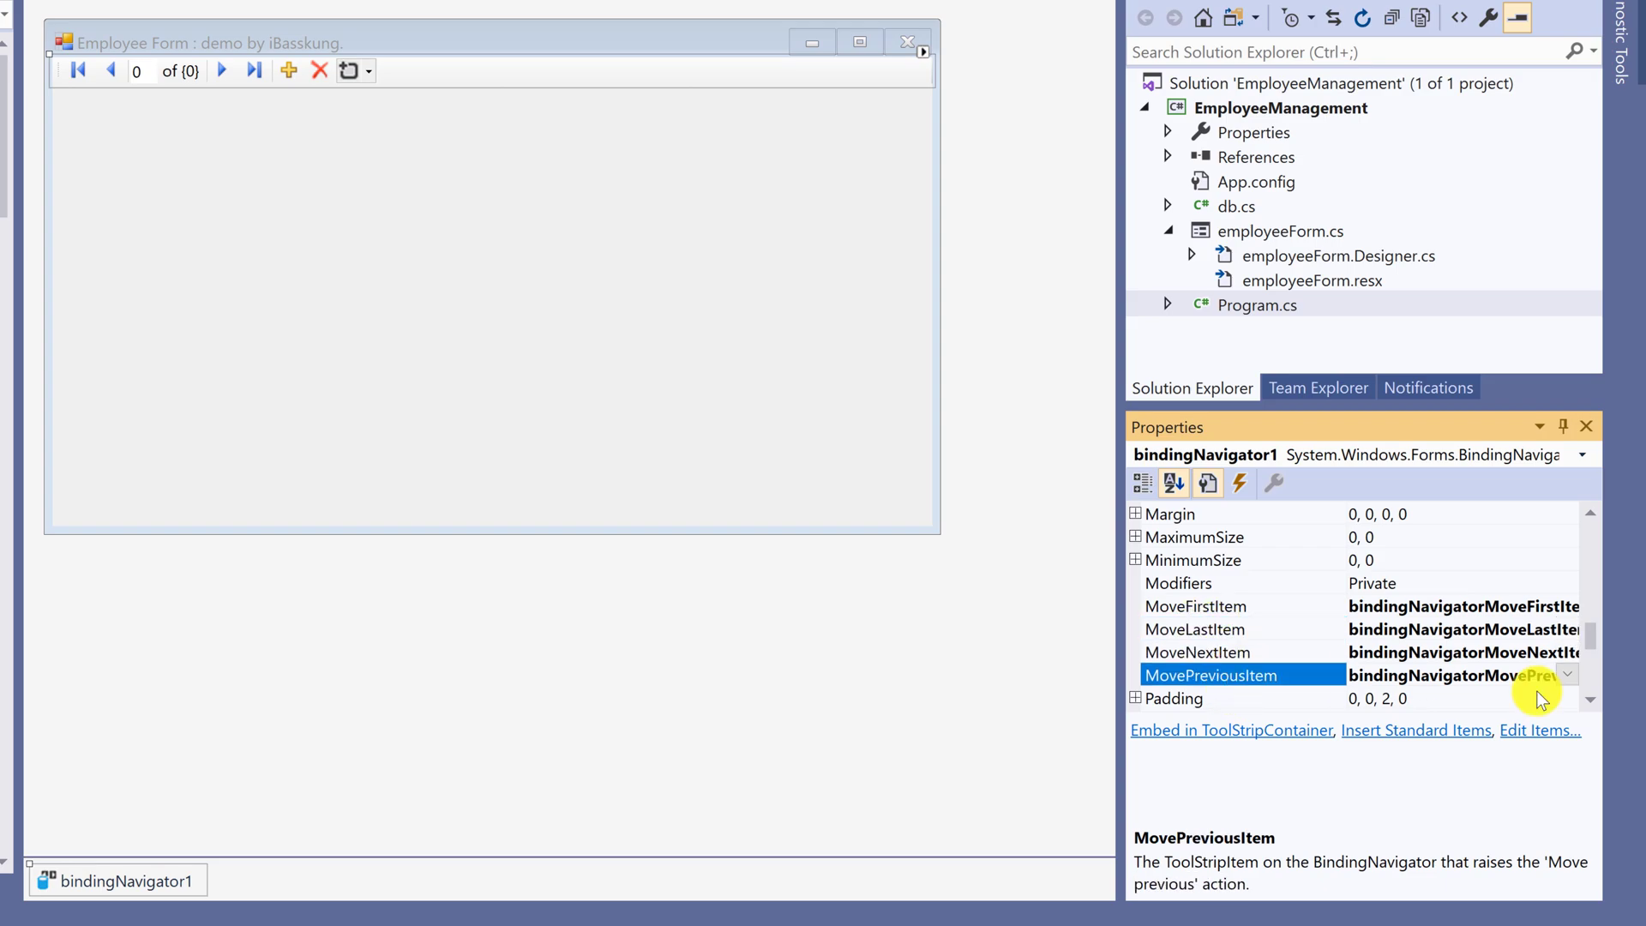
{"action": "scroll", "scroll_direction": "down", "scroll_amount": 3}
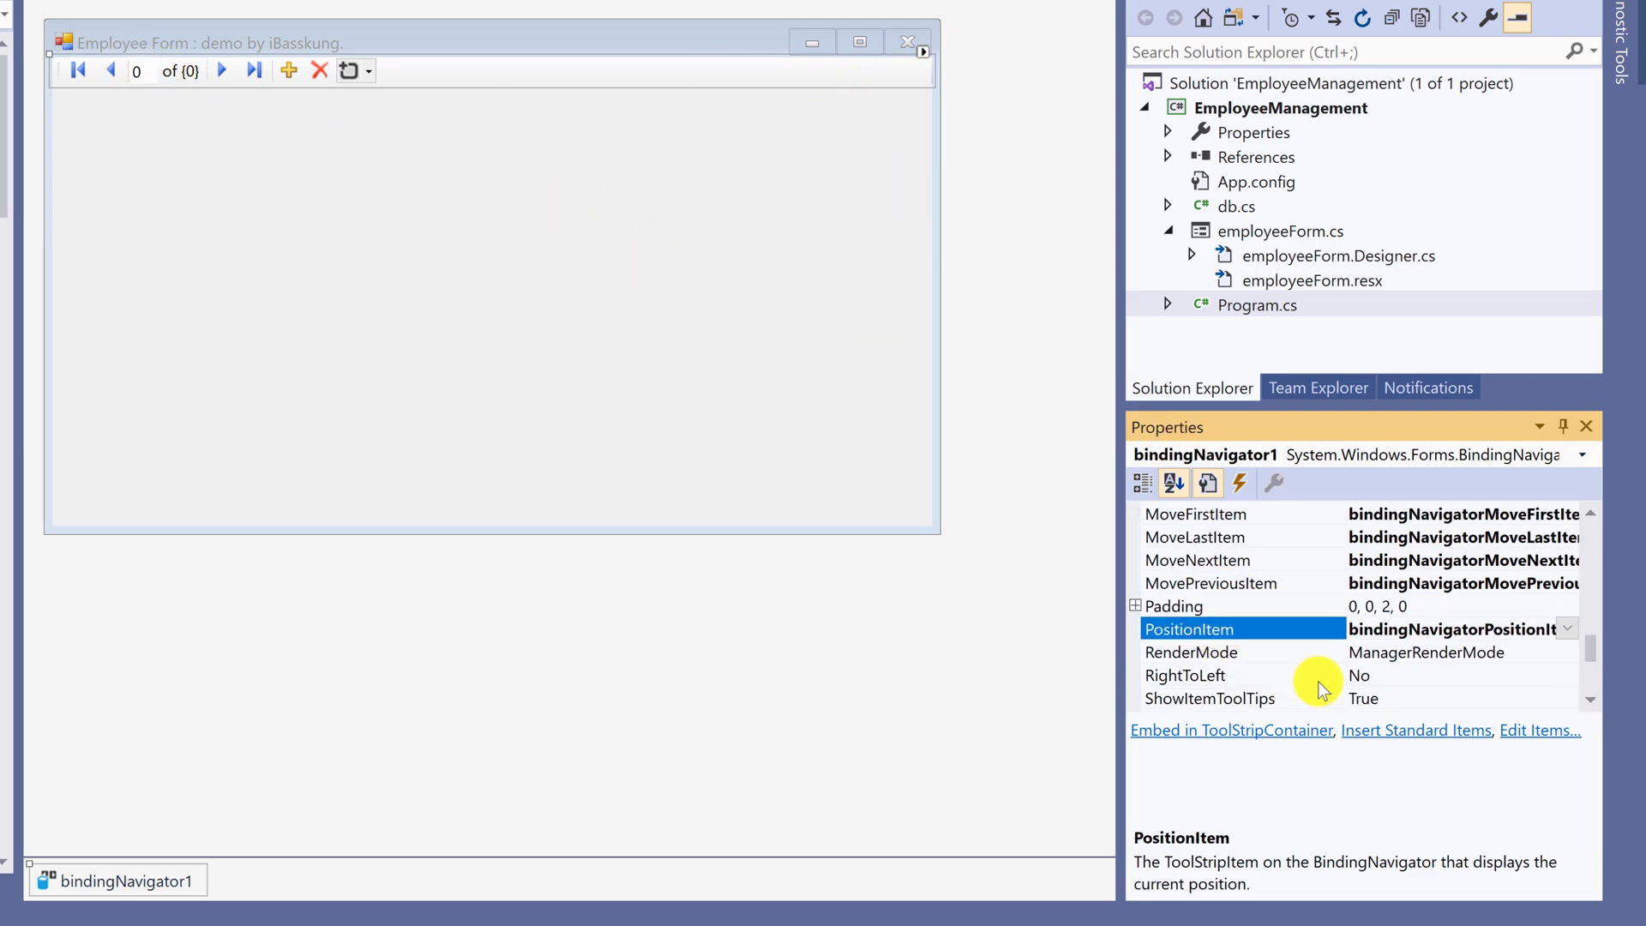
{"action": "scroll", "scroll_direction": "down", "scroll_amount": 3}
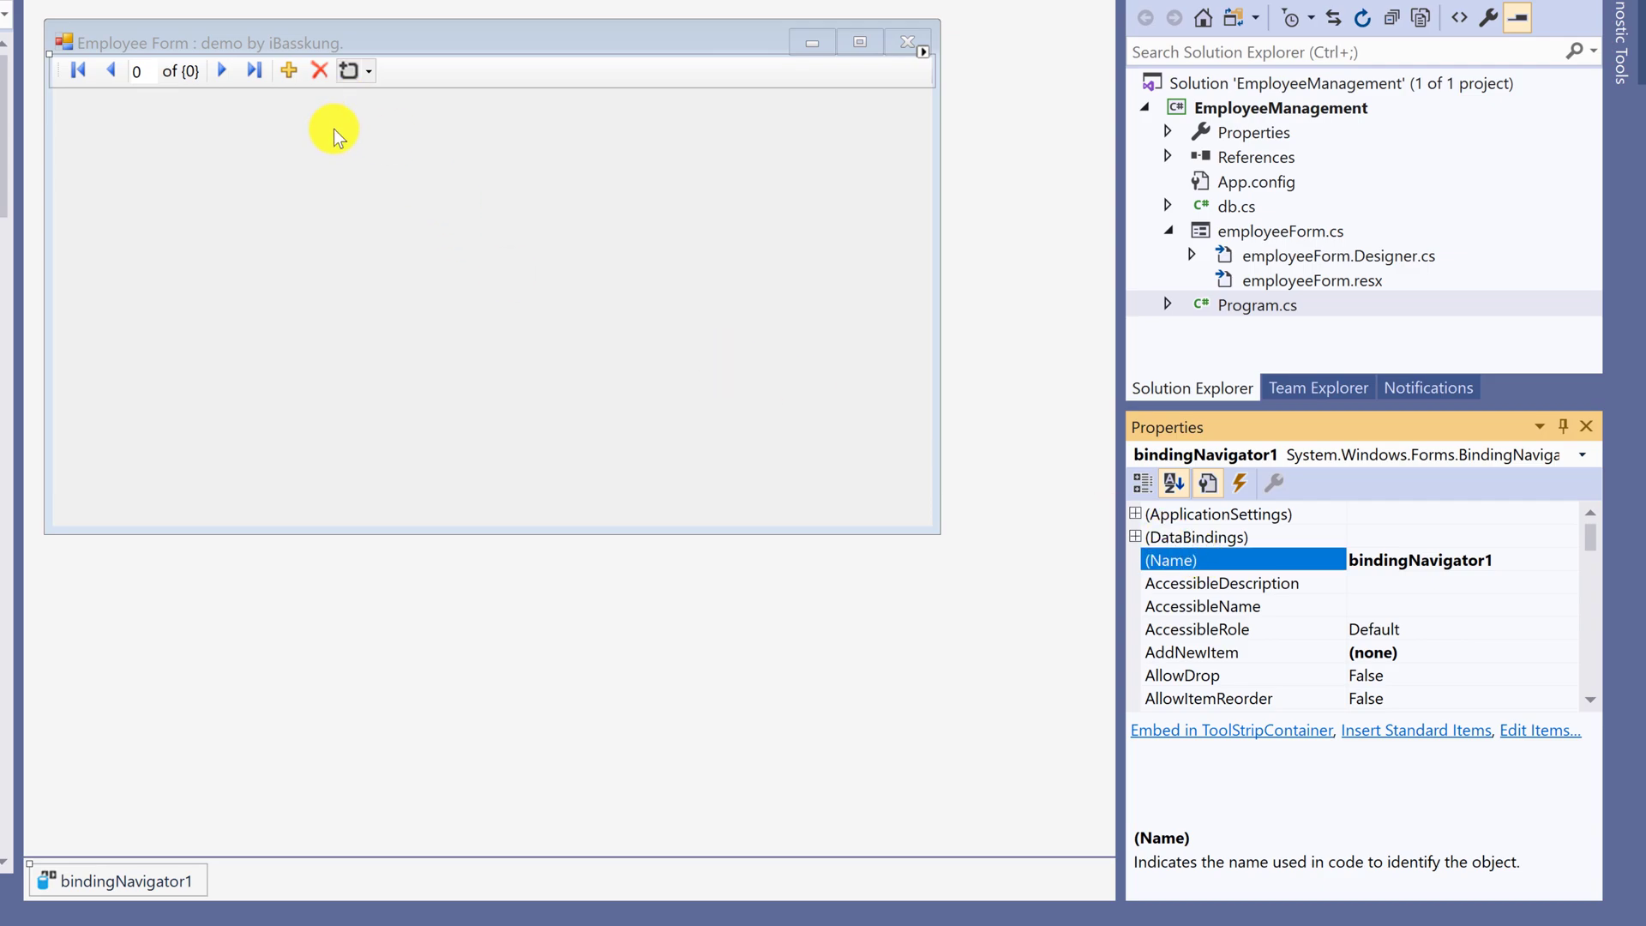
Step: Add a new ToolStripButton to the navigator bar after the Delete item
{"action": "left_click", "coordinate": [288, 69]}
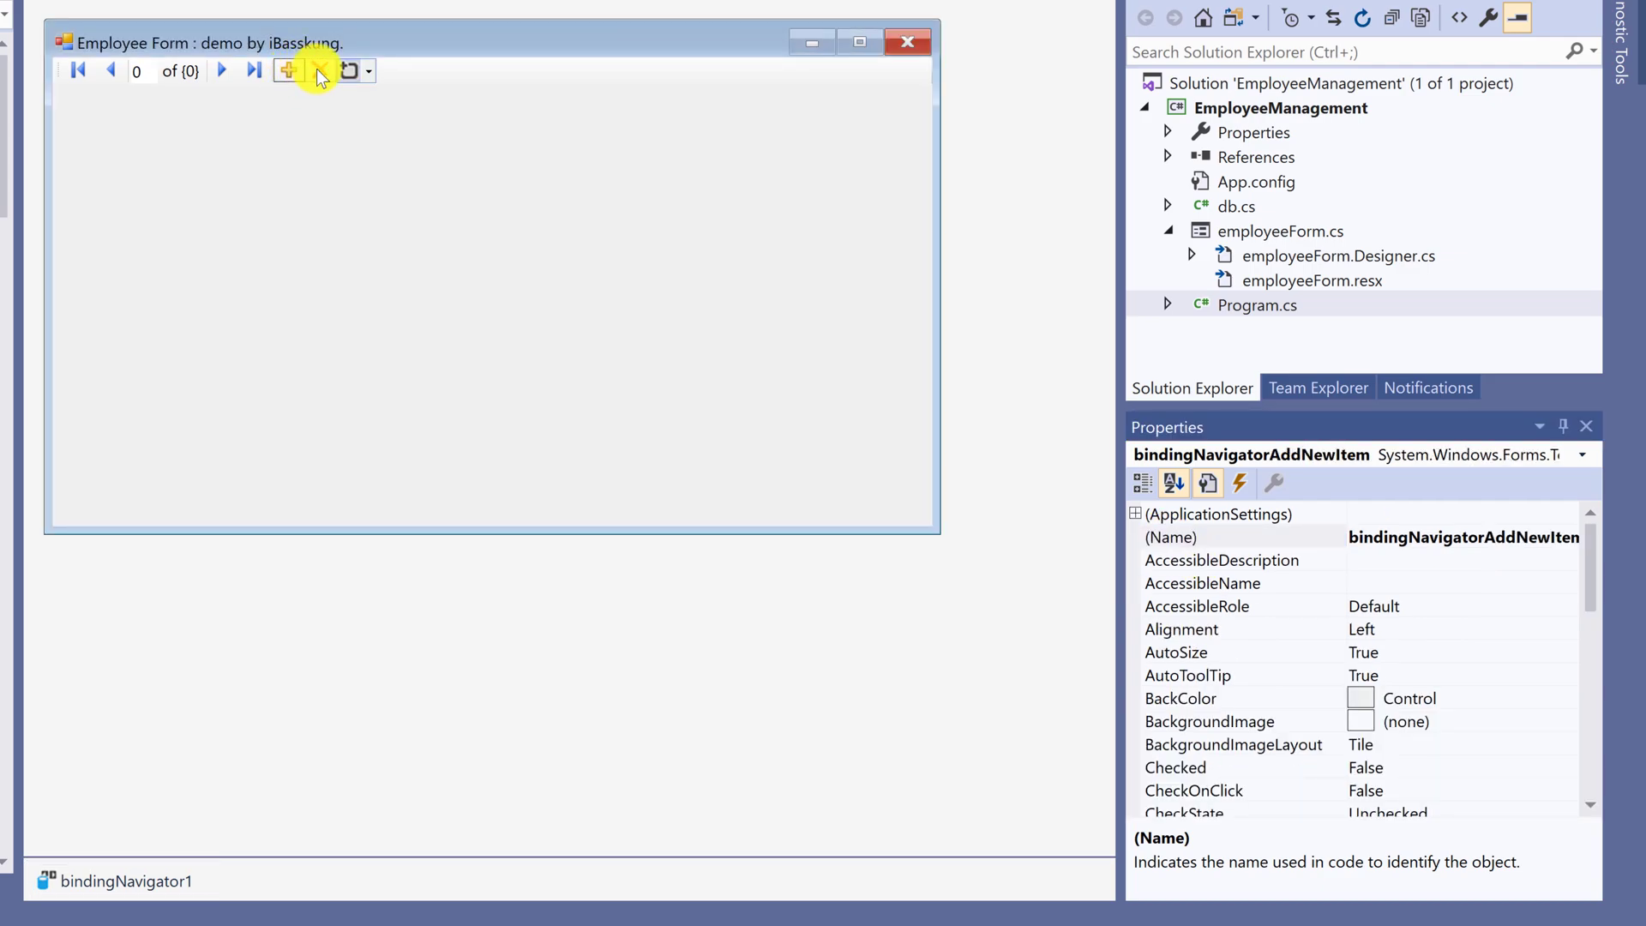
{"action": "left_click", "coordinate": [320, 70]}
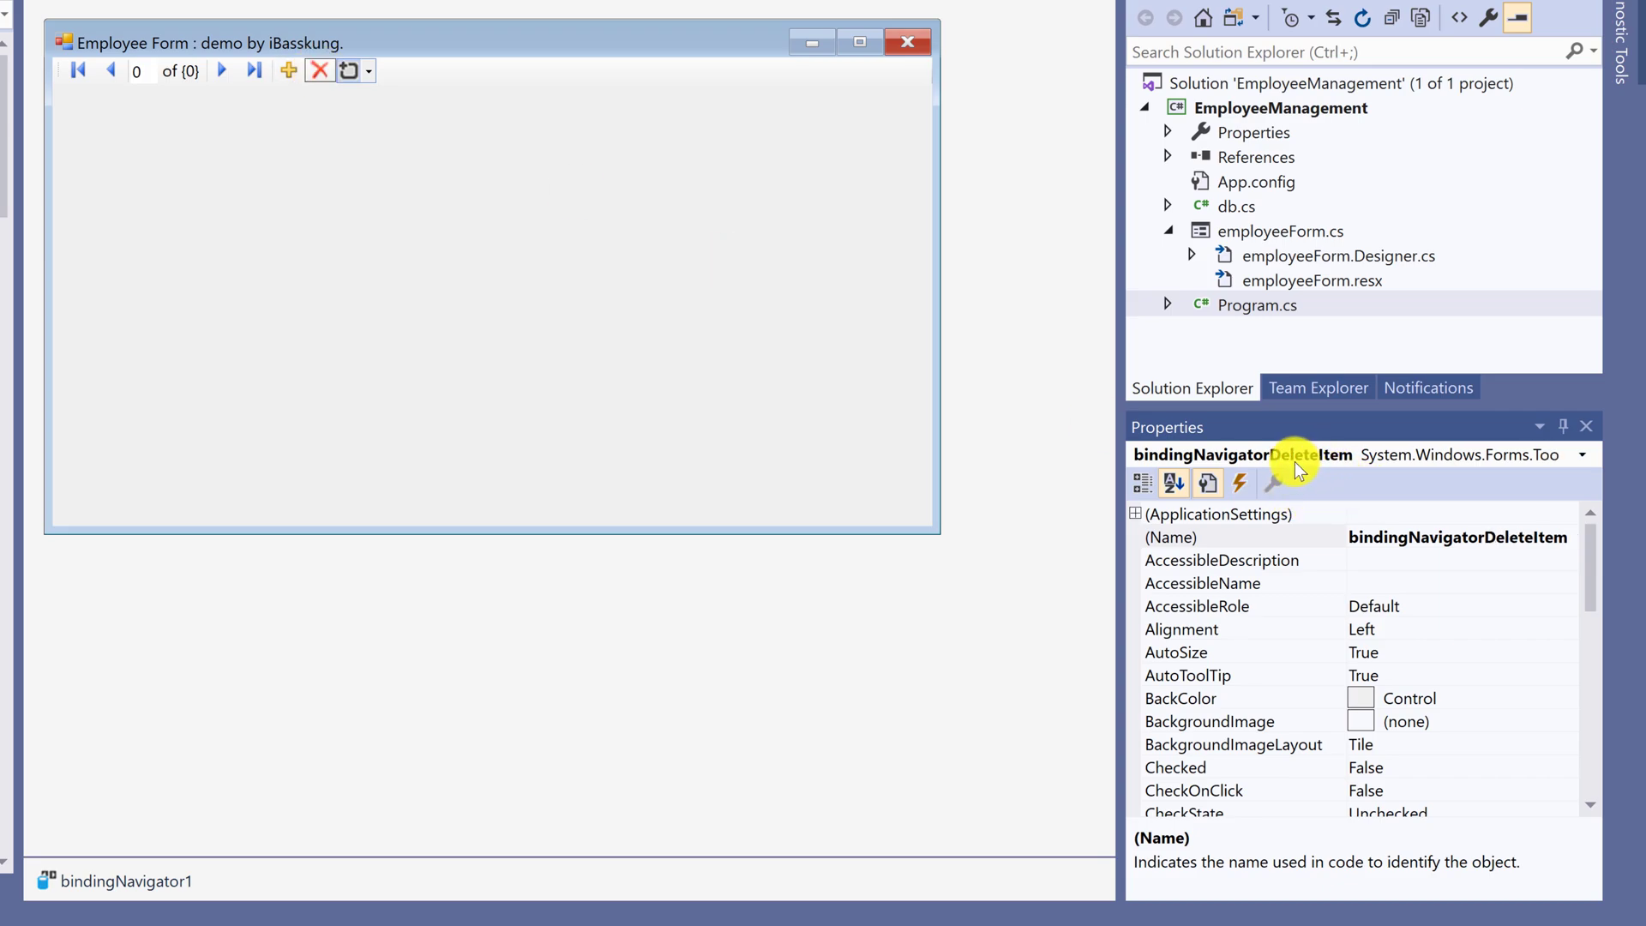
{"action": "mouse_move", "coordinate": [650, 252]}
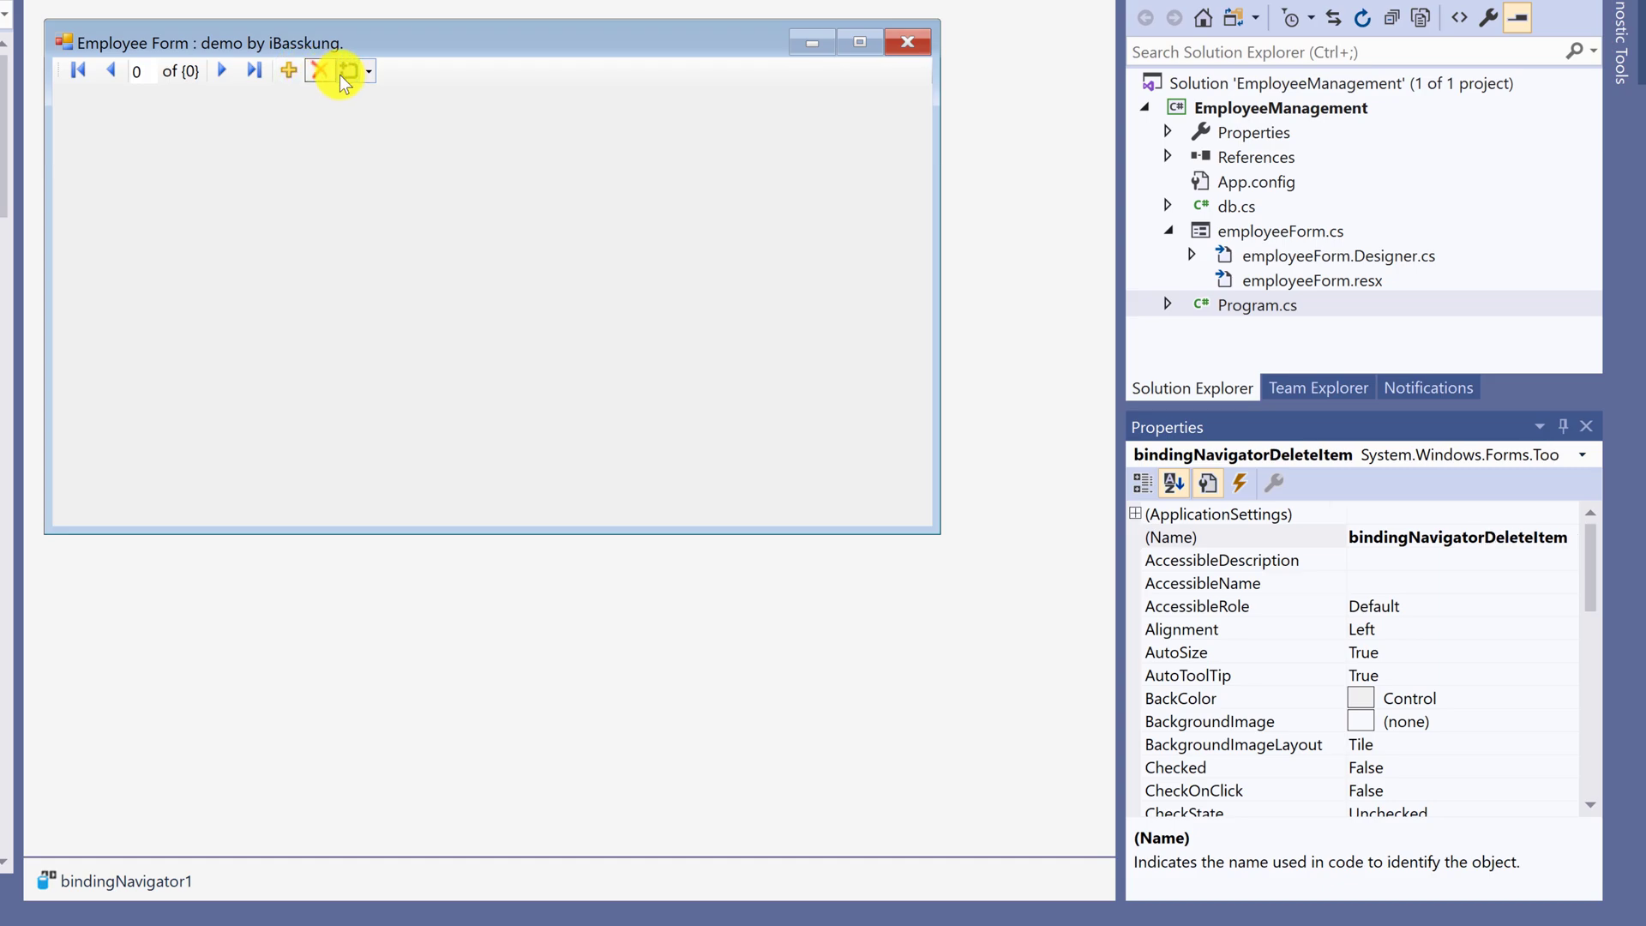
{"action": "left_click", "coordinate": [366, 70]}
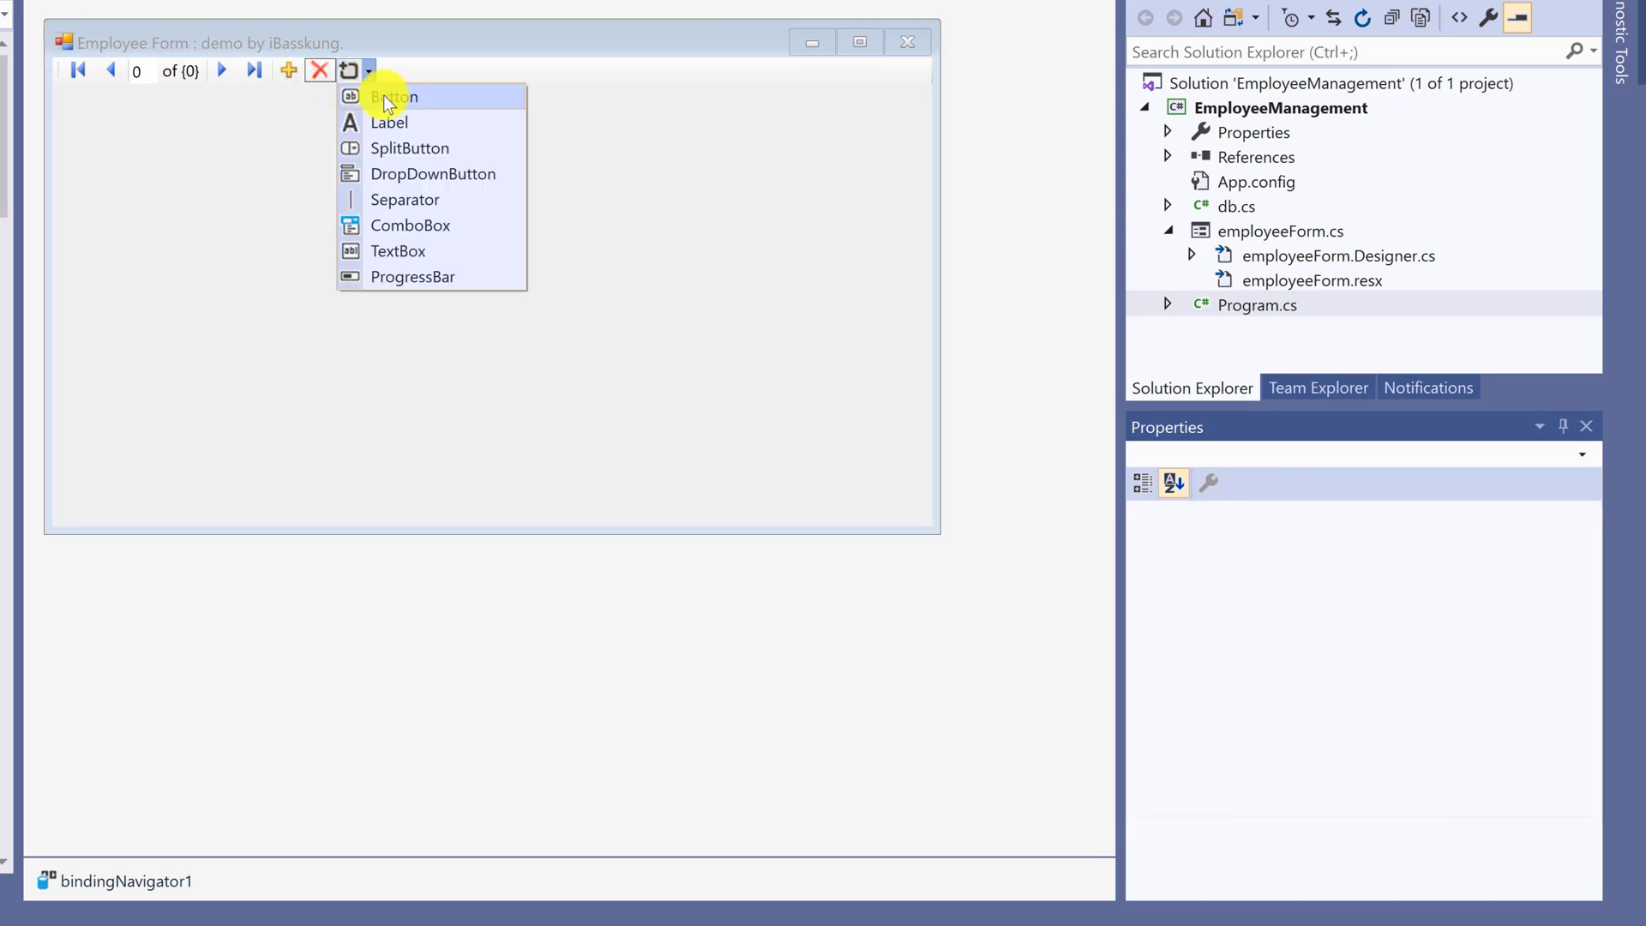
{"action": "left_click", "coordinate": [393, 96]}
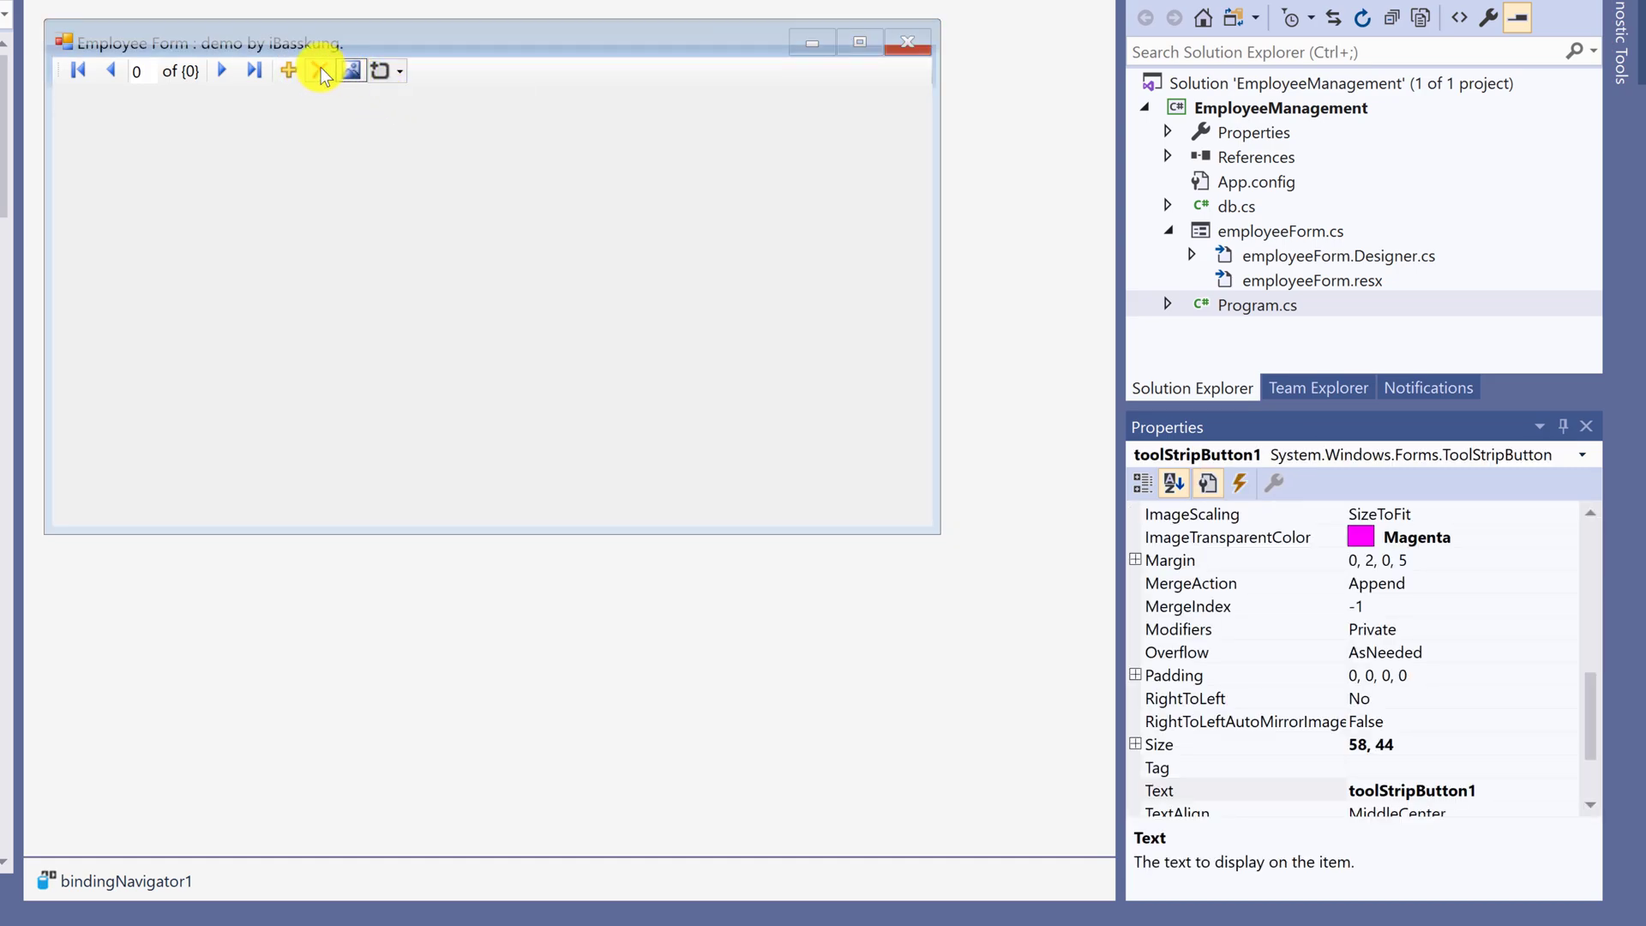
{"action": "left_click", "coordinate": [319, 70]}
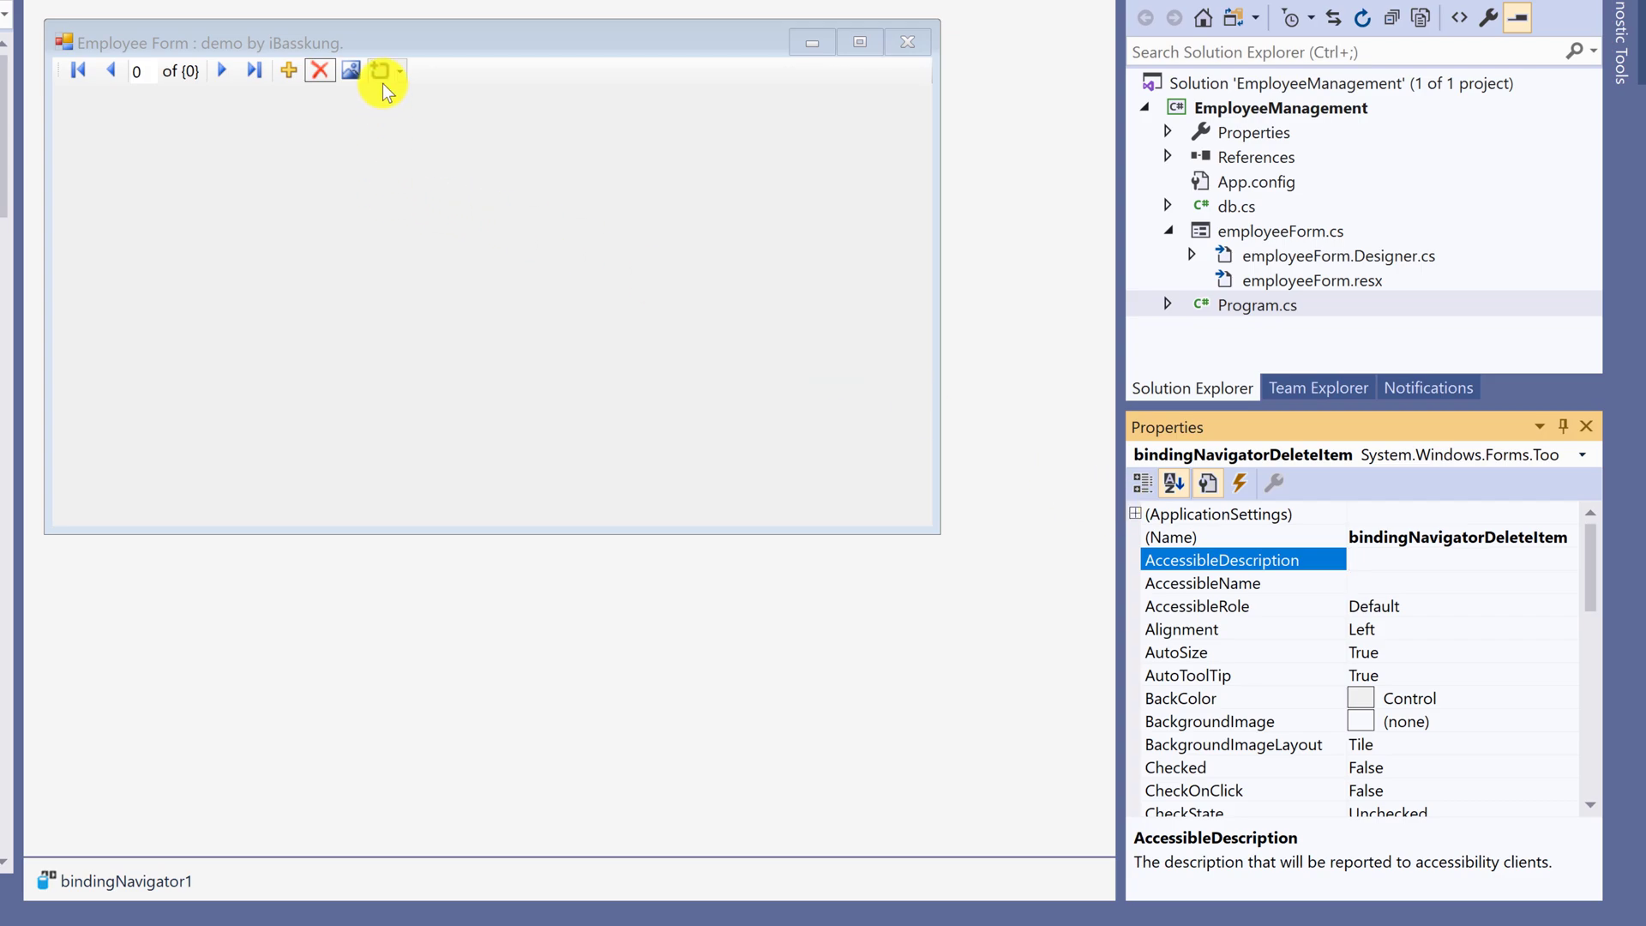
Step: Name the new button bindingNavigatorUpdateItem in the Properties window
{"action": "left_click", "coordinate": [352, 71]}
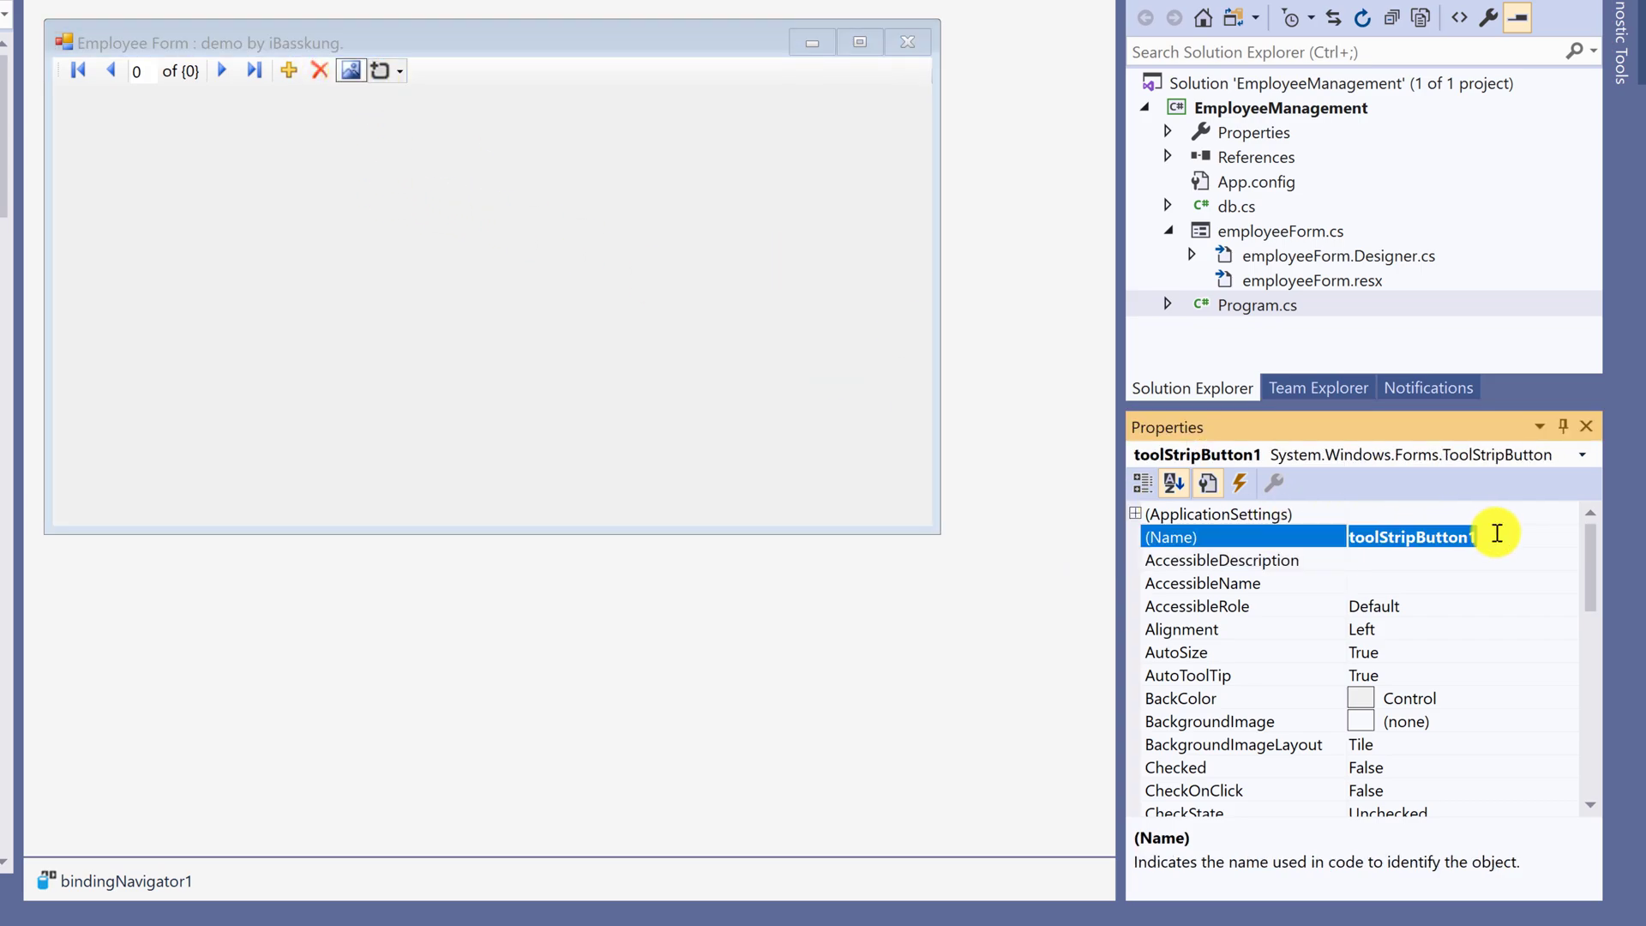
{"action": "type", "text": "bindingNavigatorDeleteItem"}
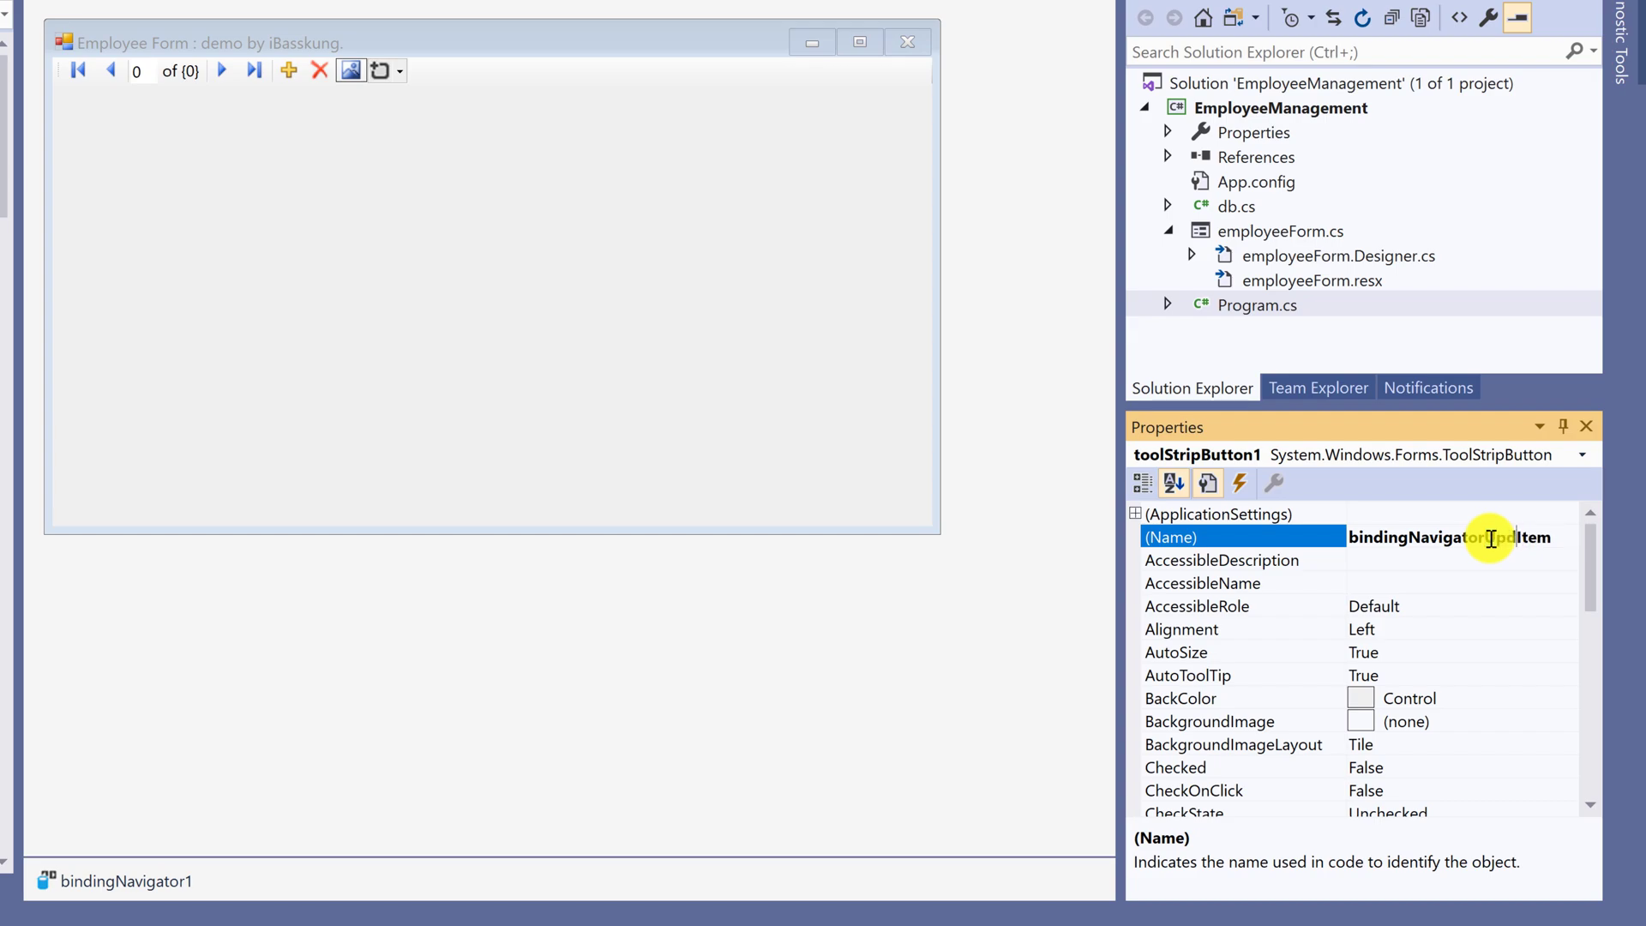
{"action": "type", "text": "bindingNavigatorUpdateItem"}
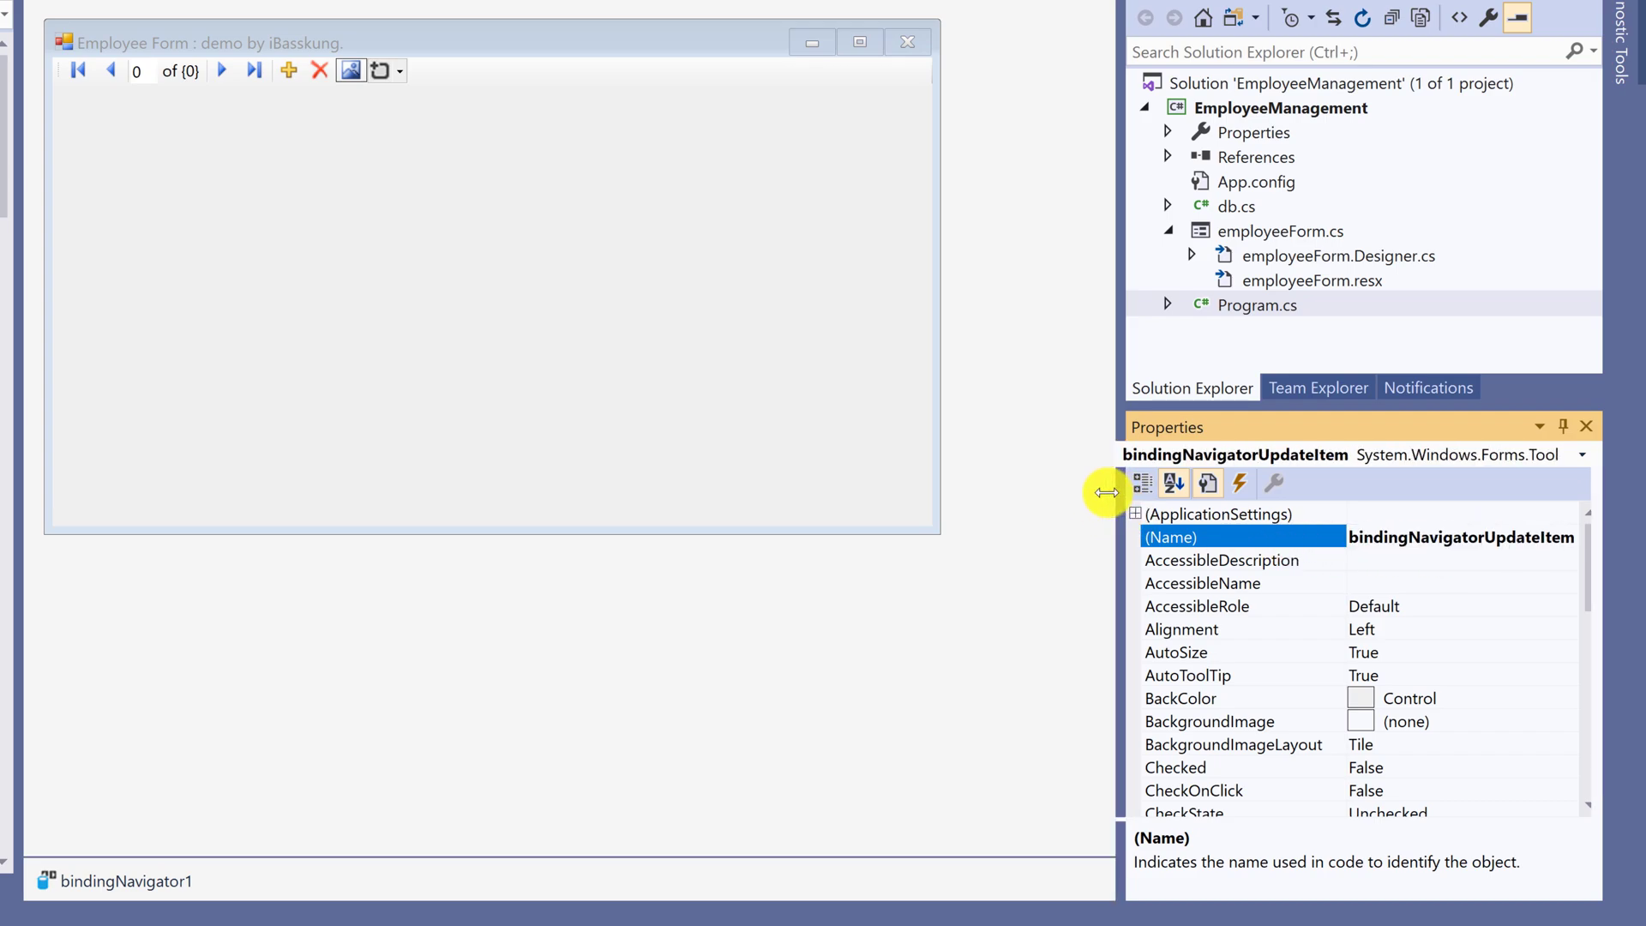
{"action": "left_click", "coordinate": [1211, 560]}
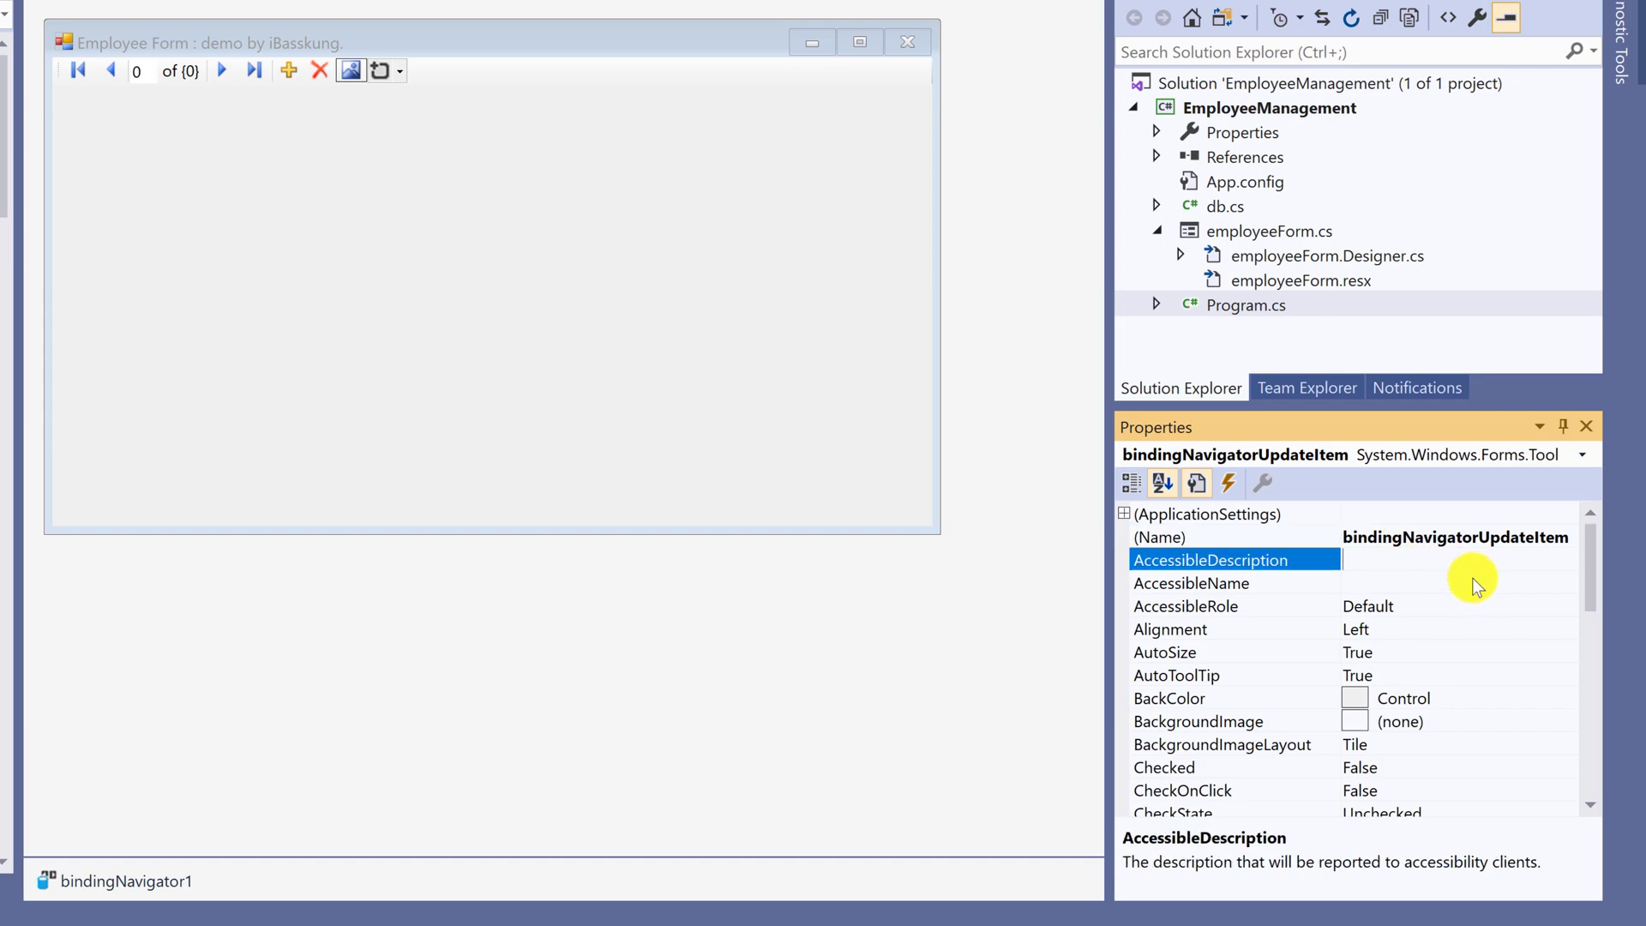
{"action": "left_click", "coordinate": [1191, 583]}
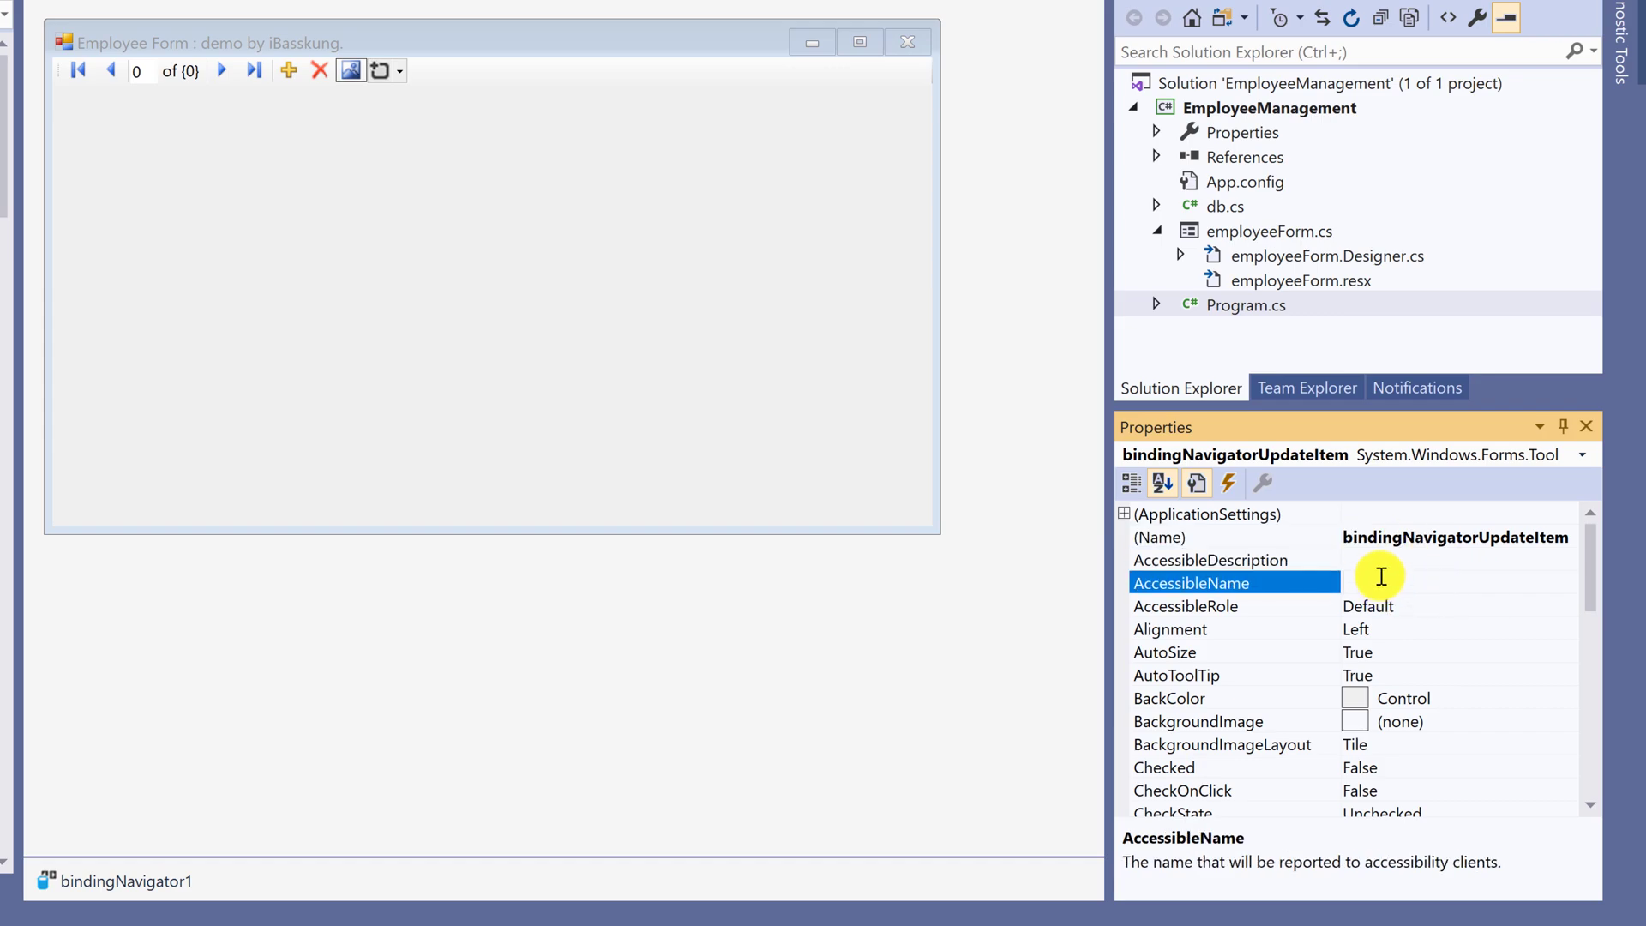
{"action": "mouse_move", "coordinate": [1432, 556]}
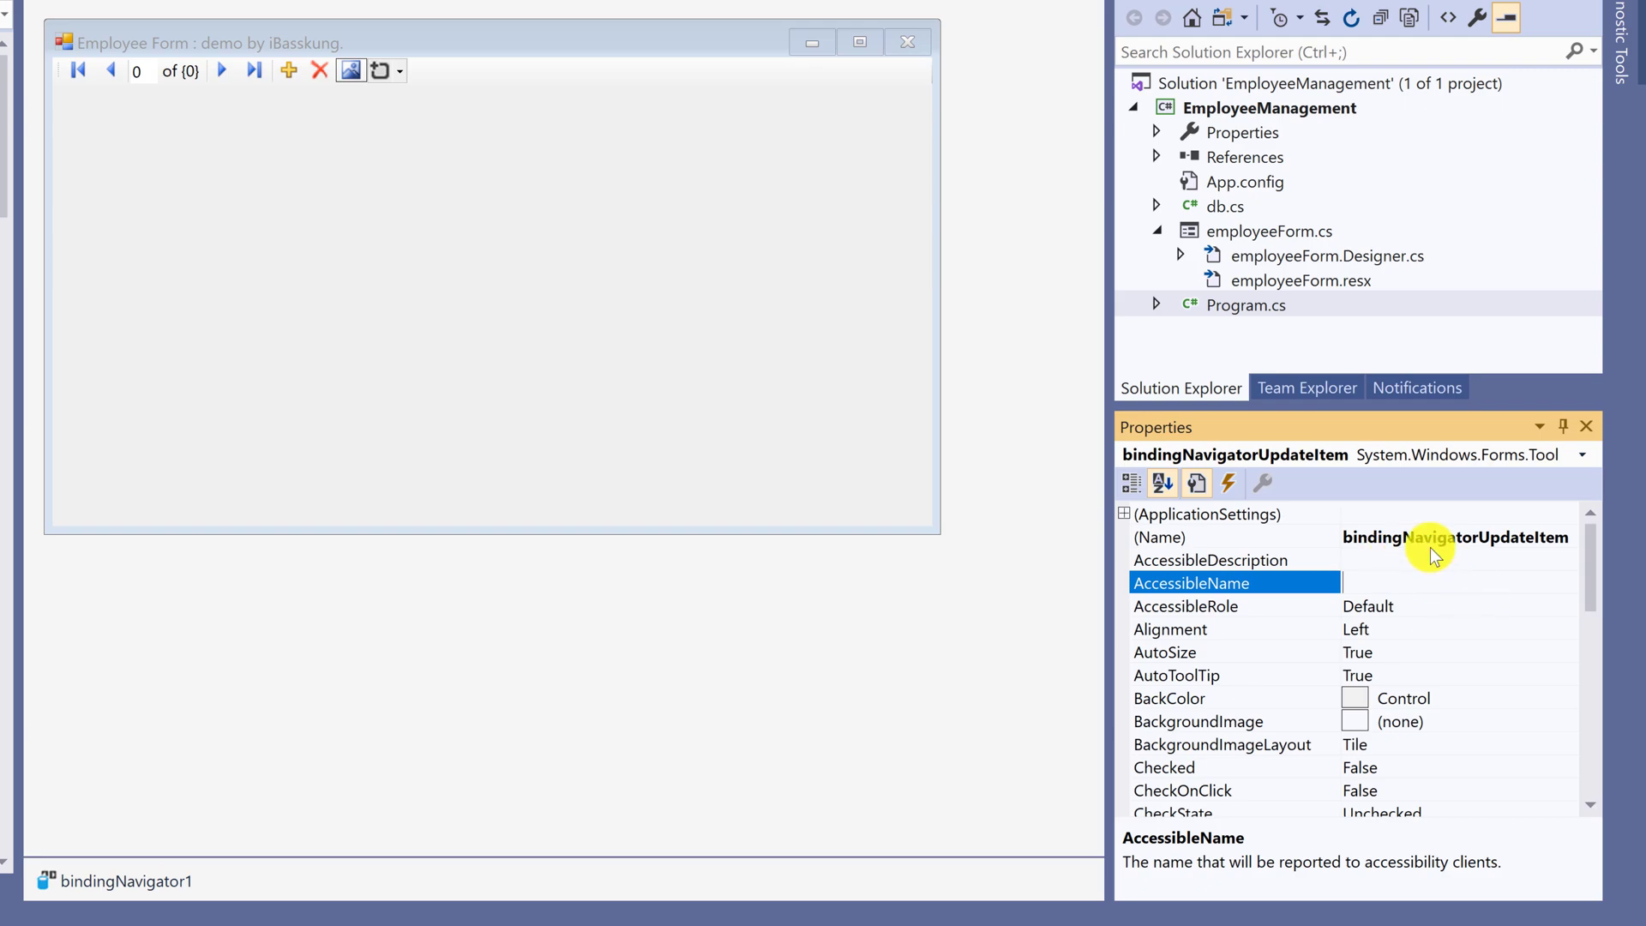
Step: Add a second ToolStripButton after Update and name it bindingNavigatorRefreshData
{"action": "left_click", "coordinate": [379, 71]}
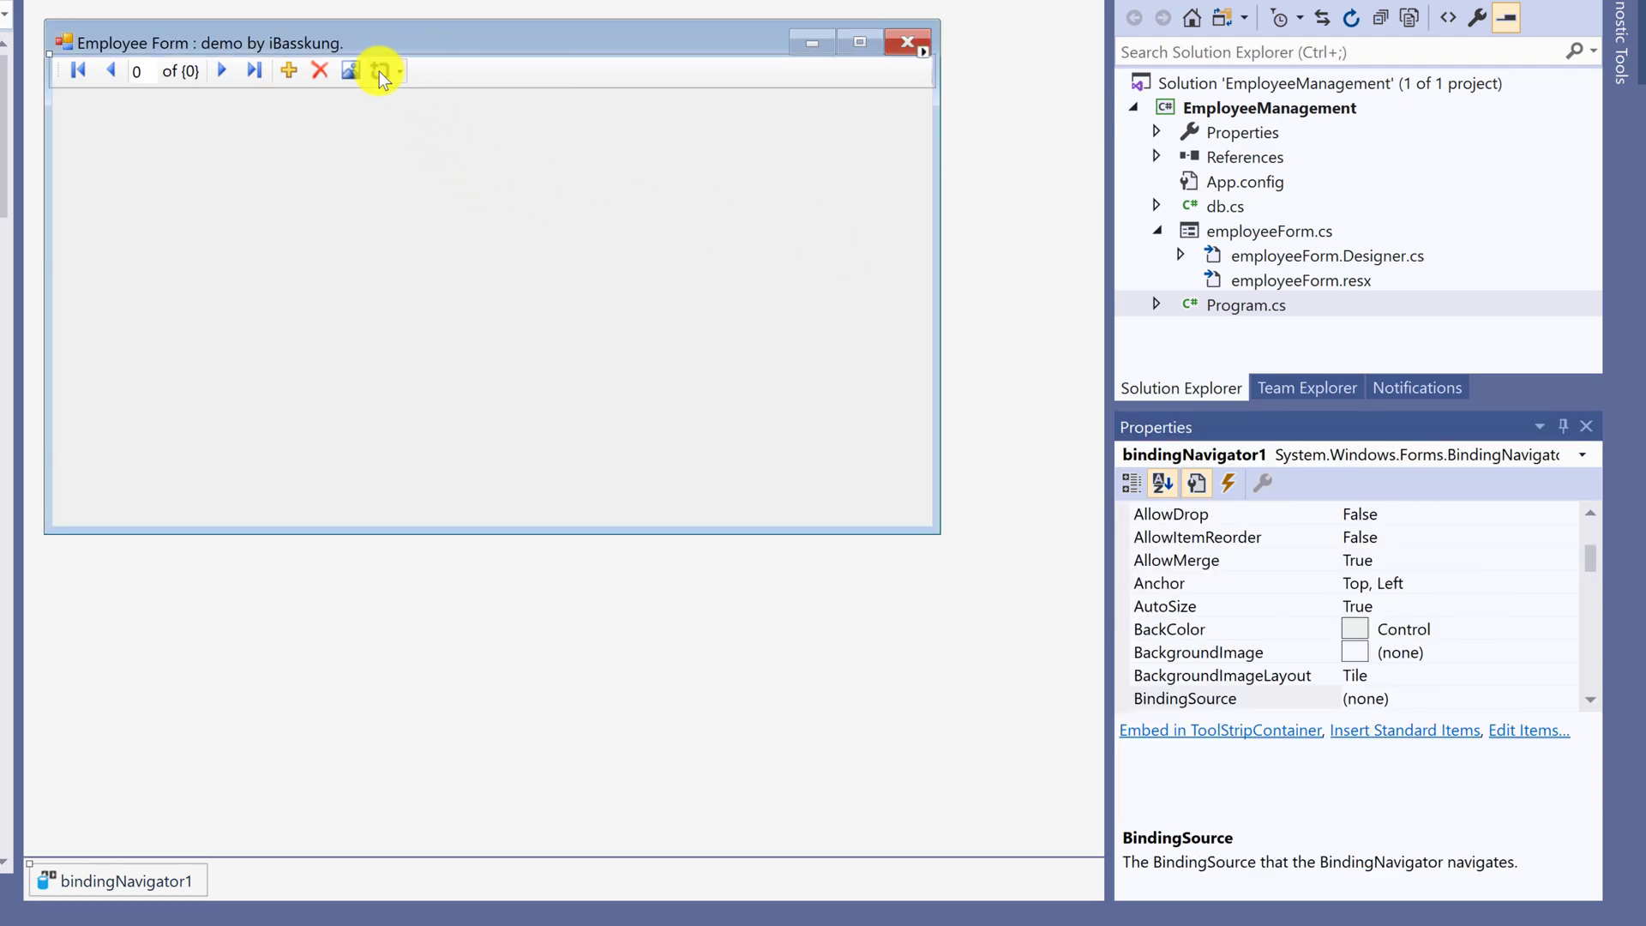
{"action": "left_click", "coordinate": [381, 70]}
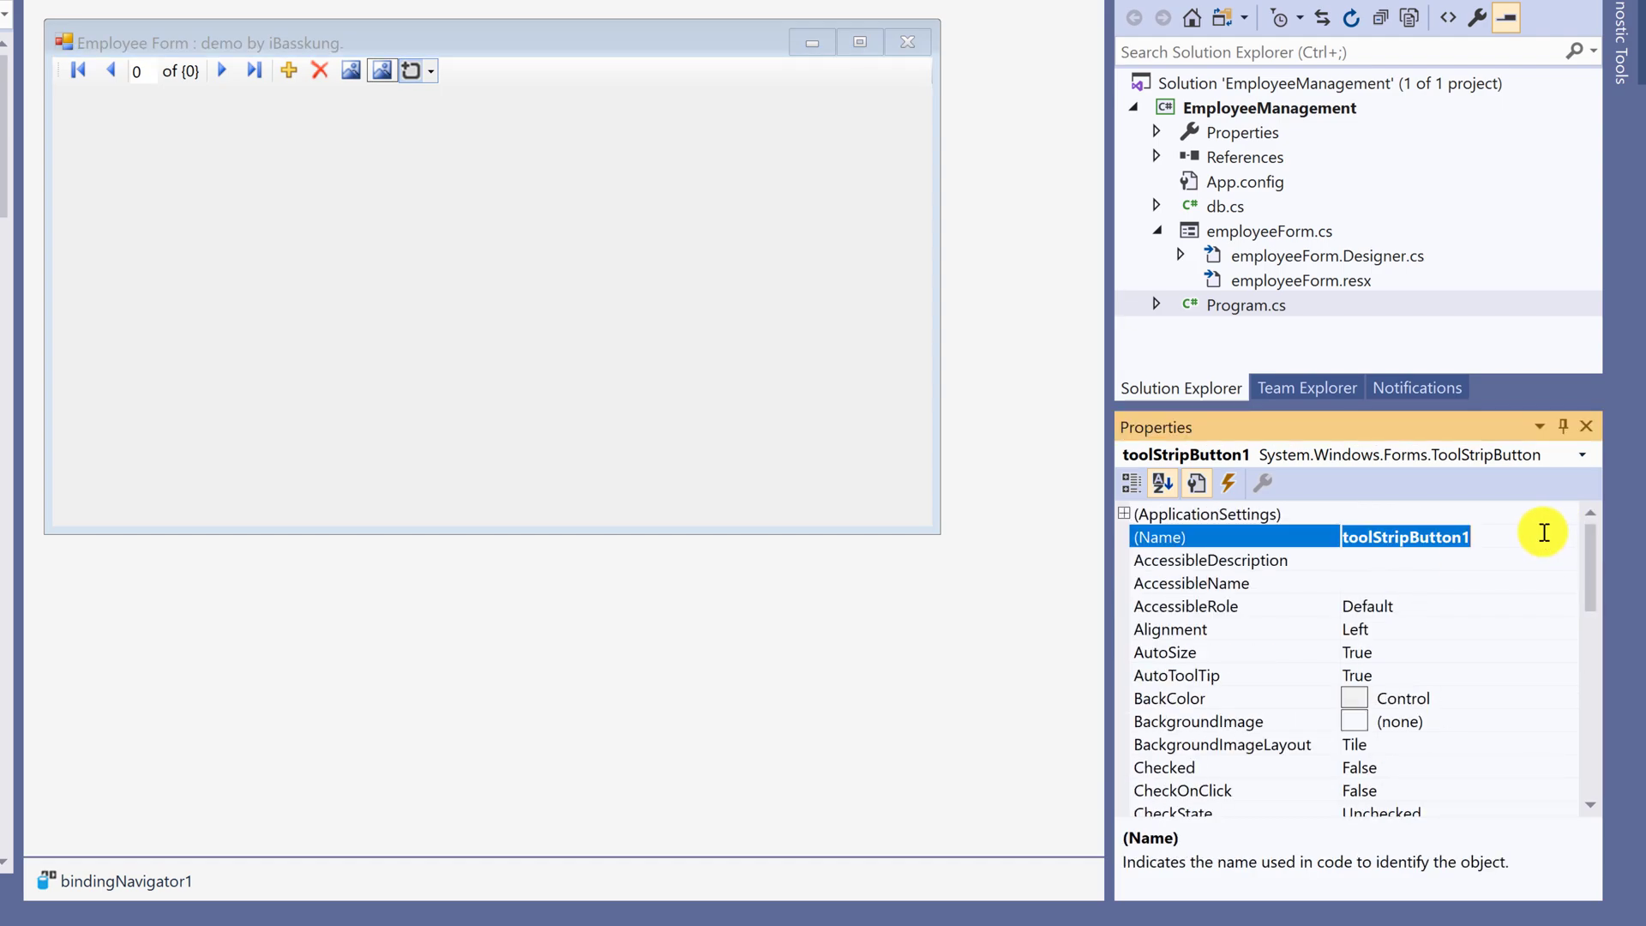
{"action": "type", "text": "bindingNavigatorDeleteItem"}
{"action": "type", "text": "bindingNavigatorRefreshData"}
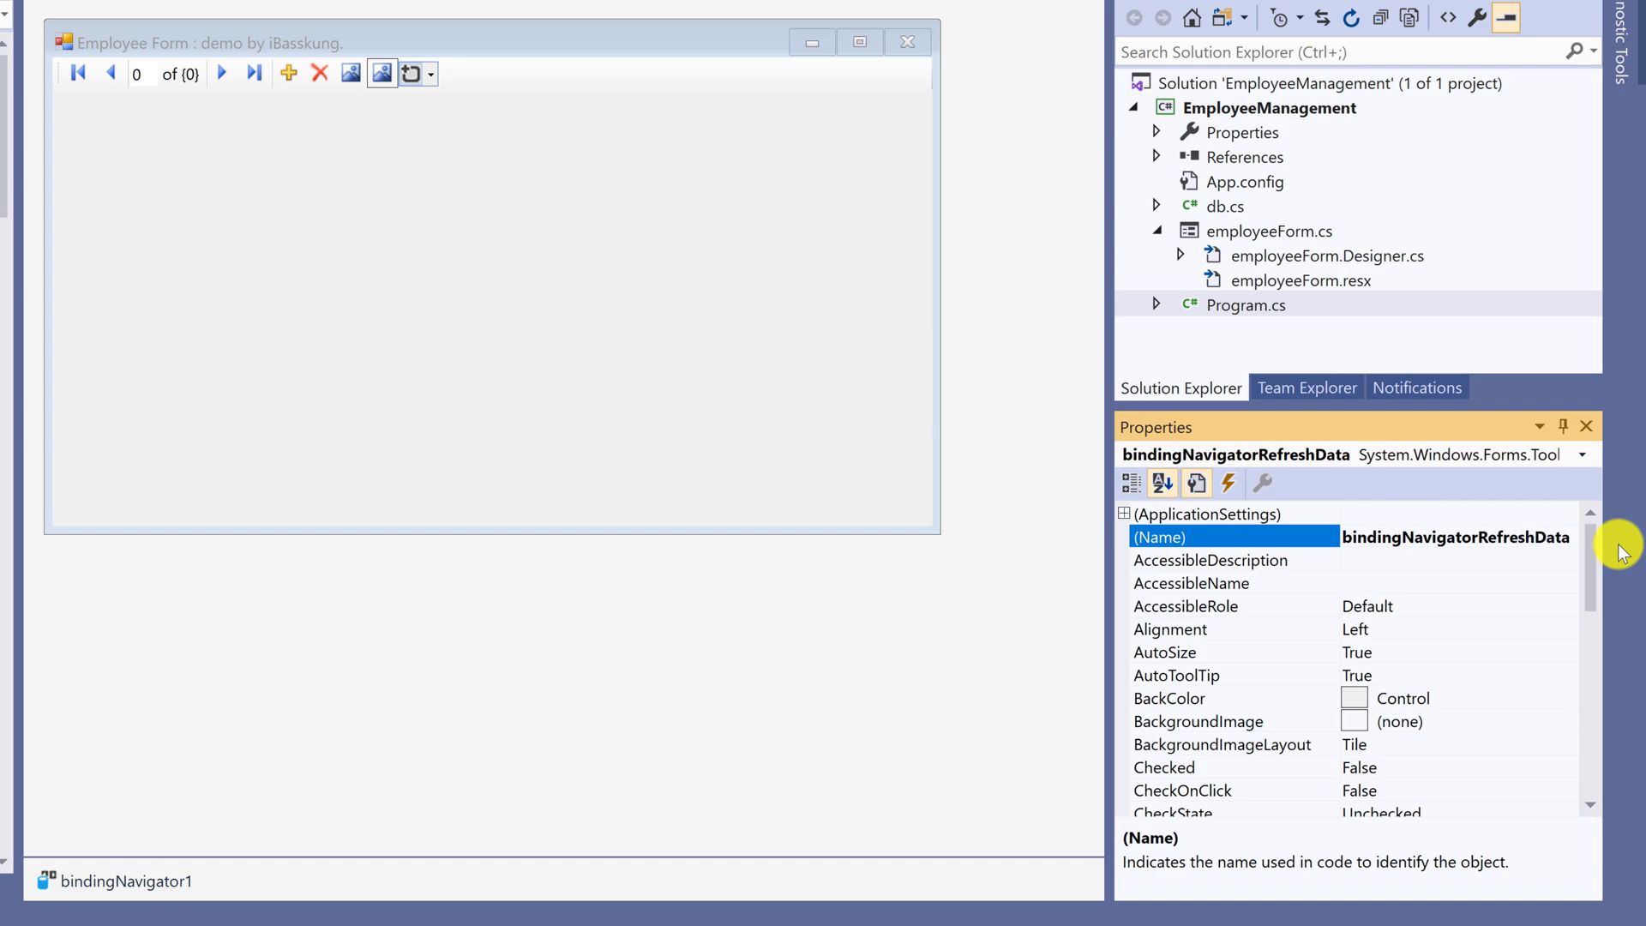
{"action": "mouse_move", "coordinate": [467, 37]}
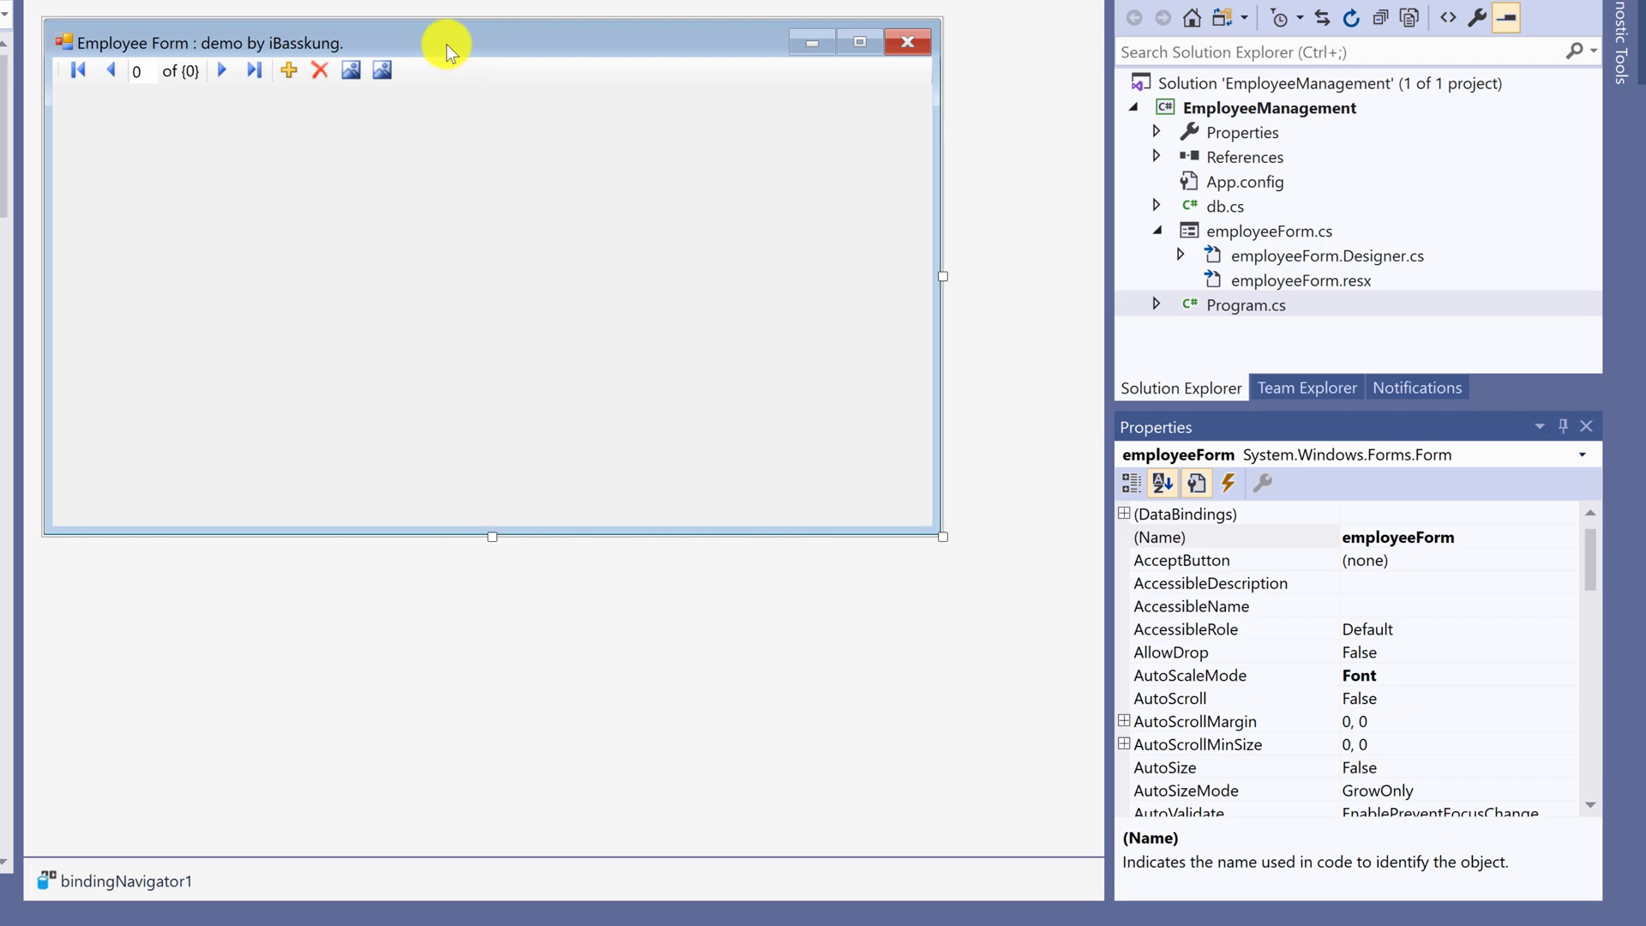
Step: Insert Separator items between the Add new, Delete, Update and Refresh buttons
{"action": "left_click", "coordinate": [411, 71]}
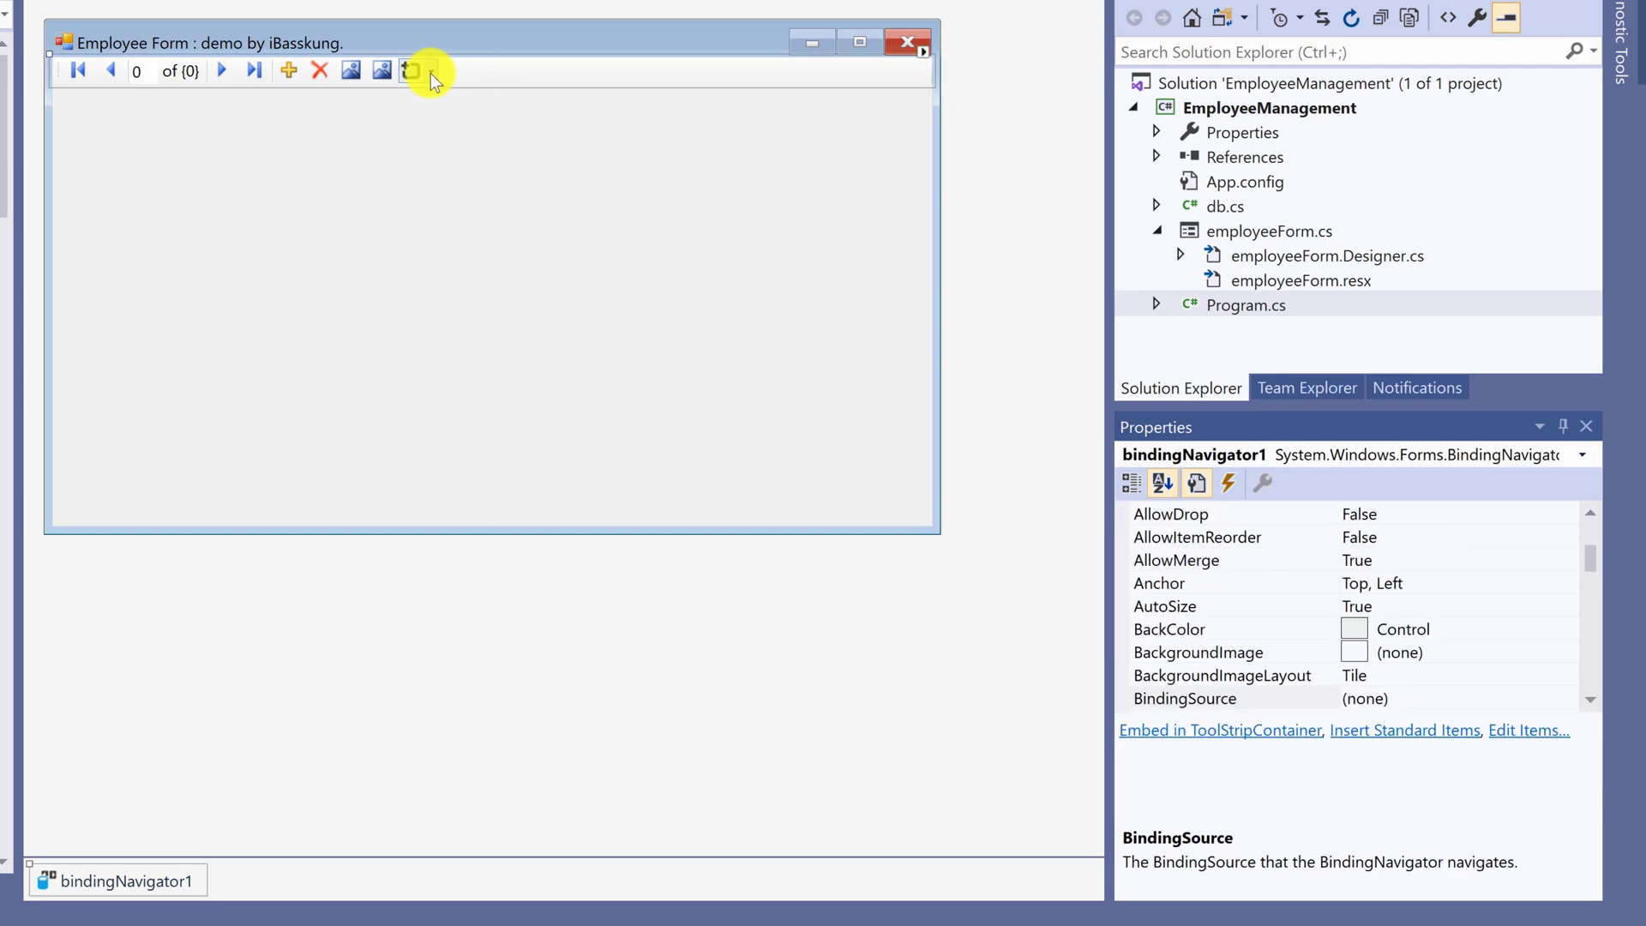
{"action": "left_click", "coordinate": [411, 71]}
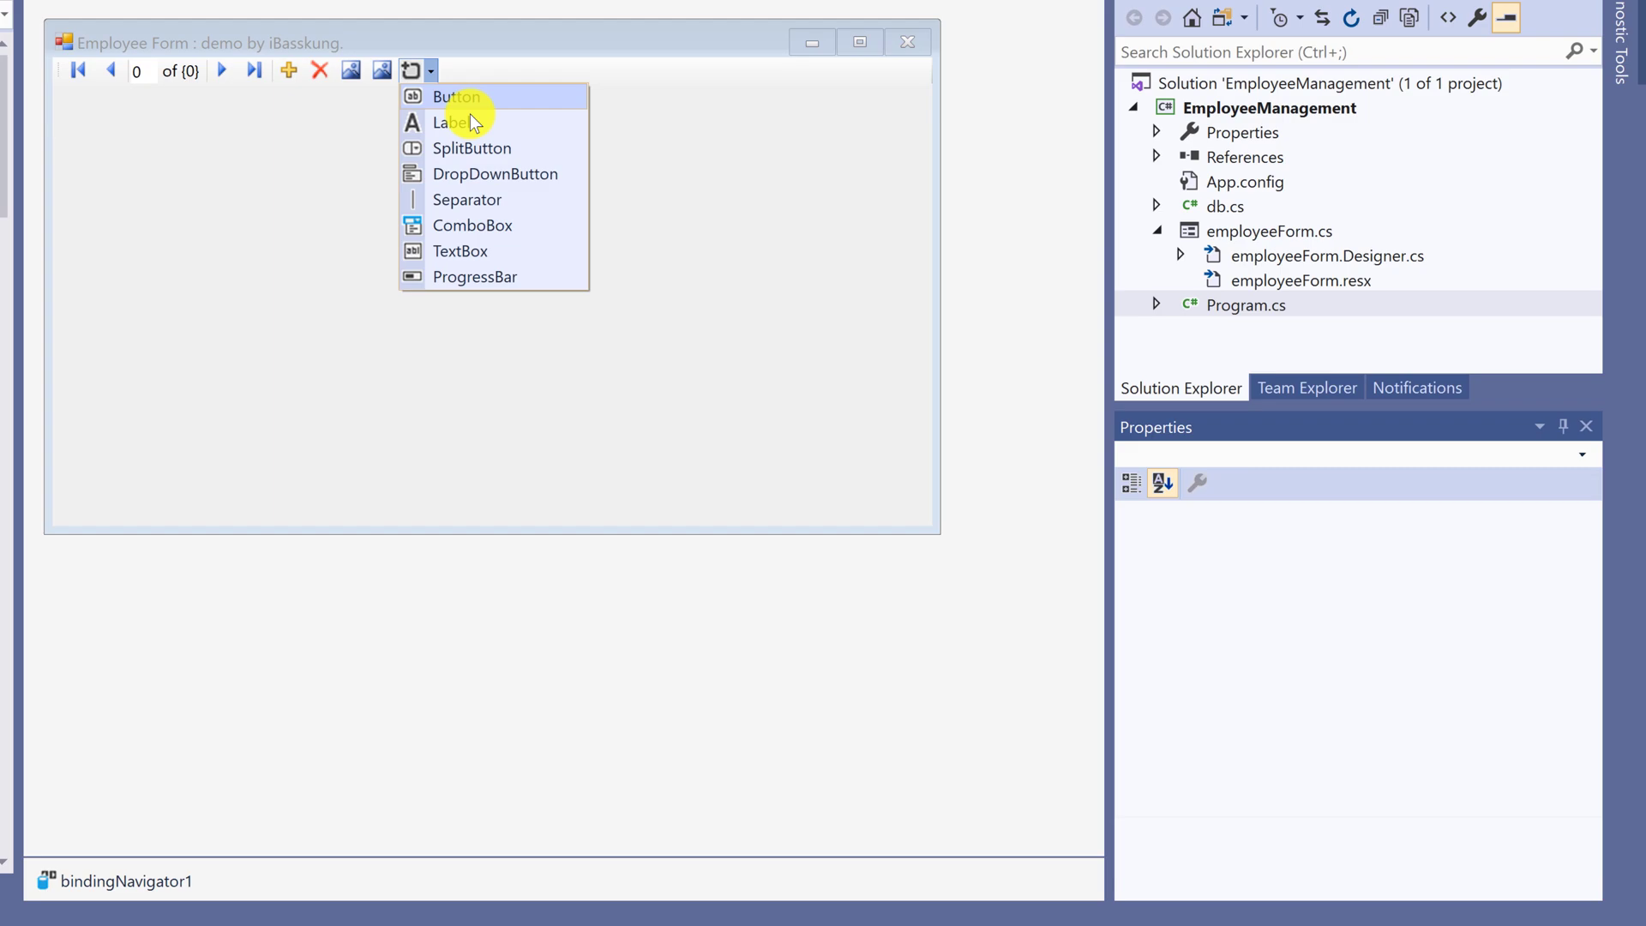
{"action": "left_click", "coordinate": [466, 198]}
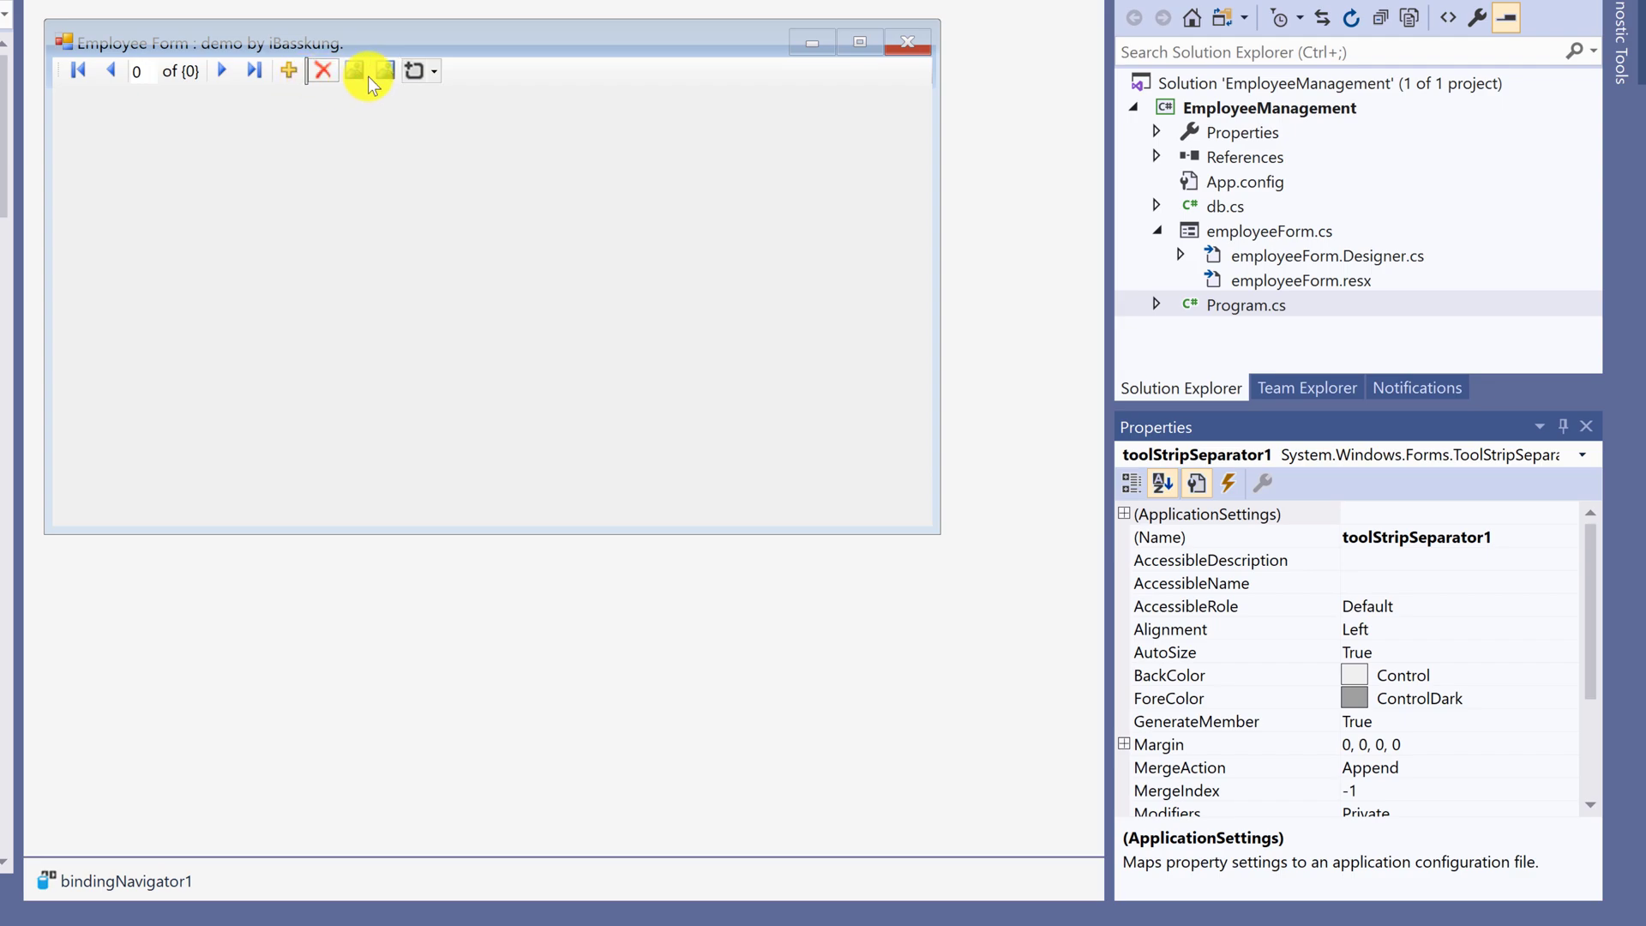
{"action": "left_click", "coordinate": [384, 70]}
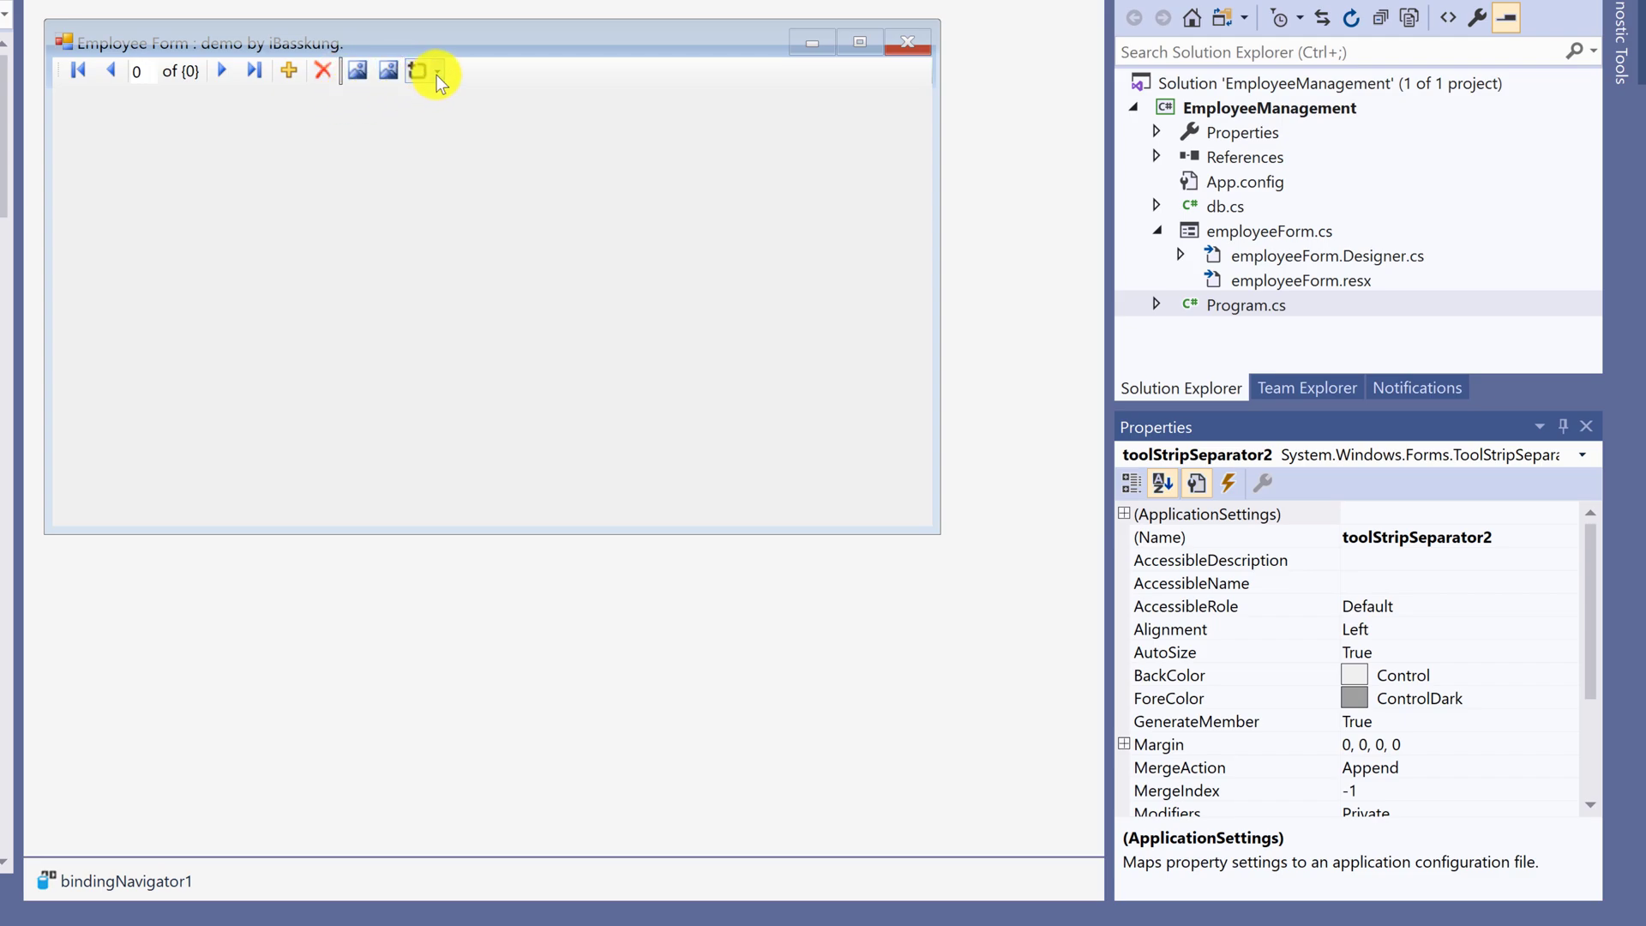
{"action": "left_click", "coordinate": [418, 70]}
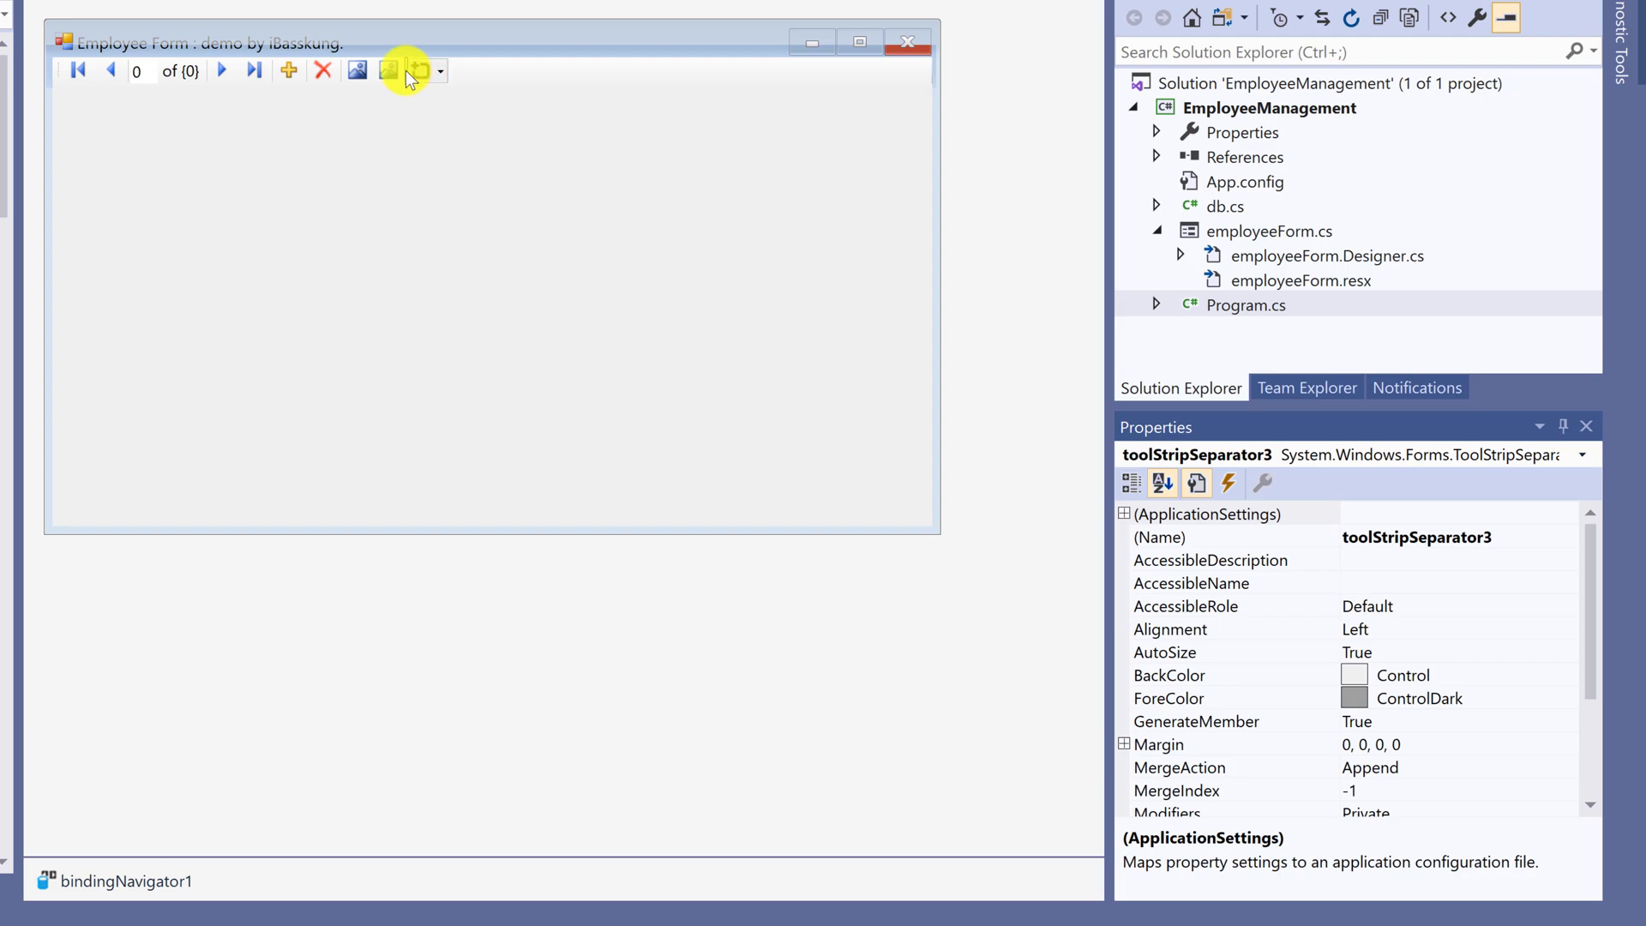
{"action": "left_click", "coordinate": [438, 70]}
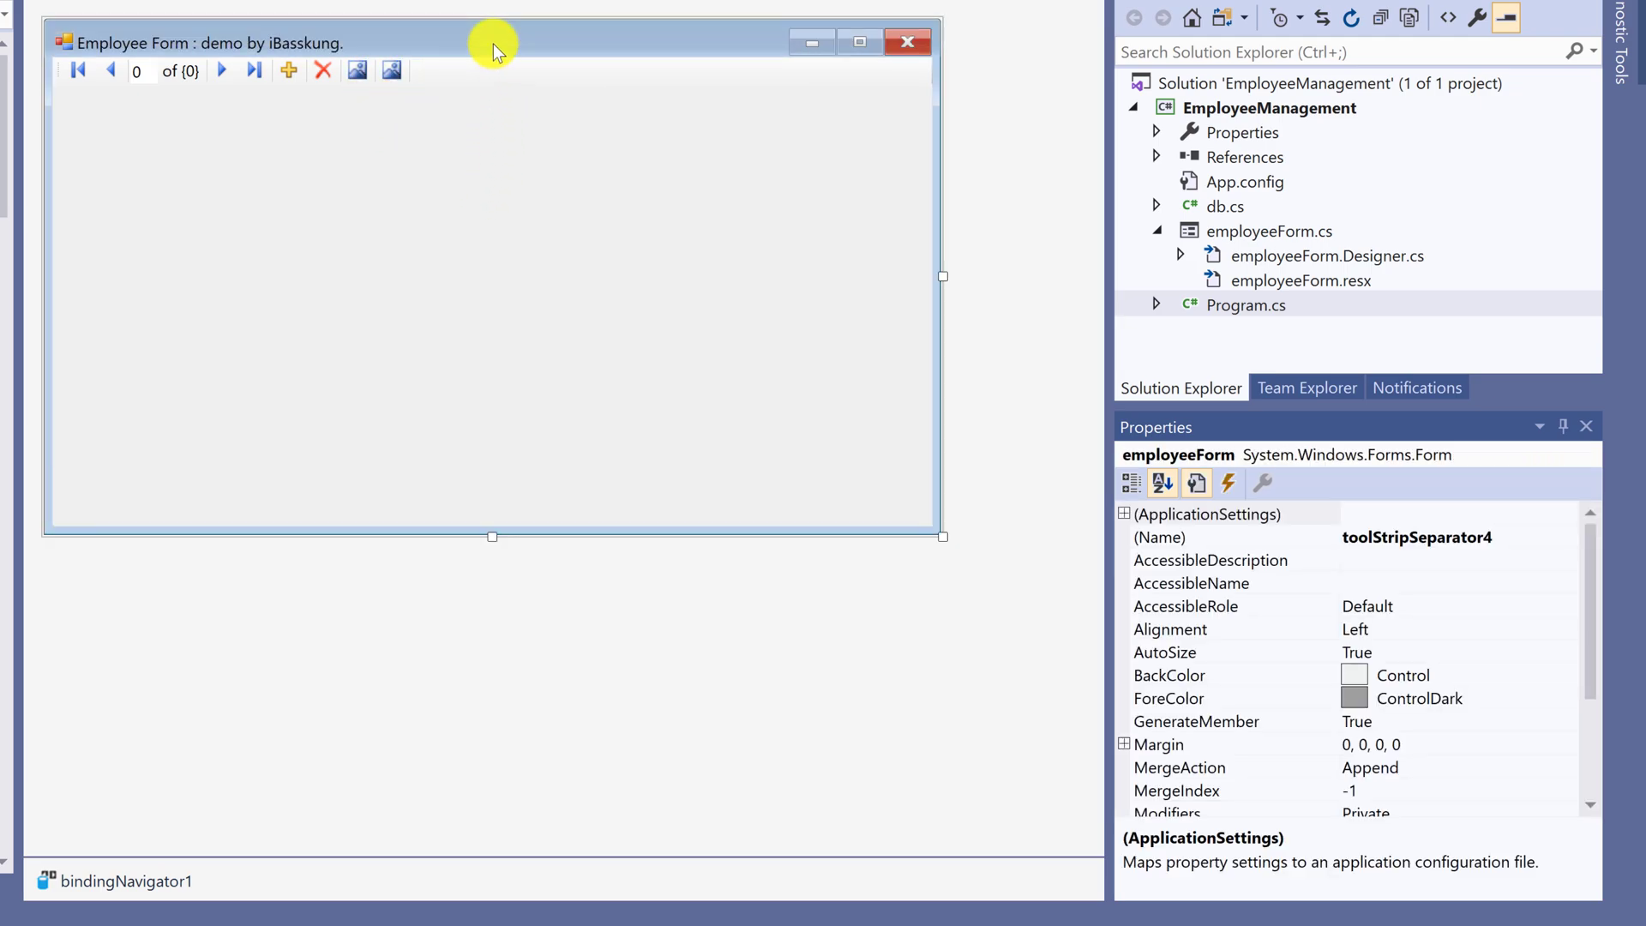
{"action": "left_click", "coordinate": [494, 314]}
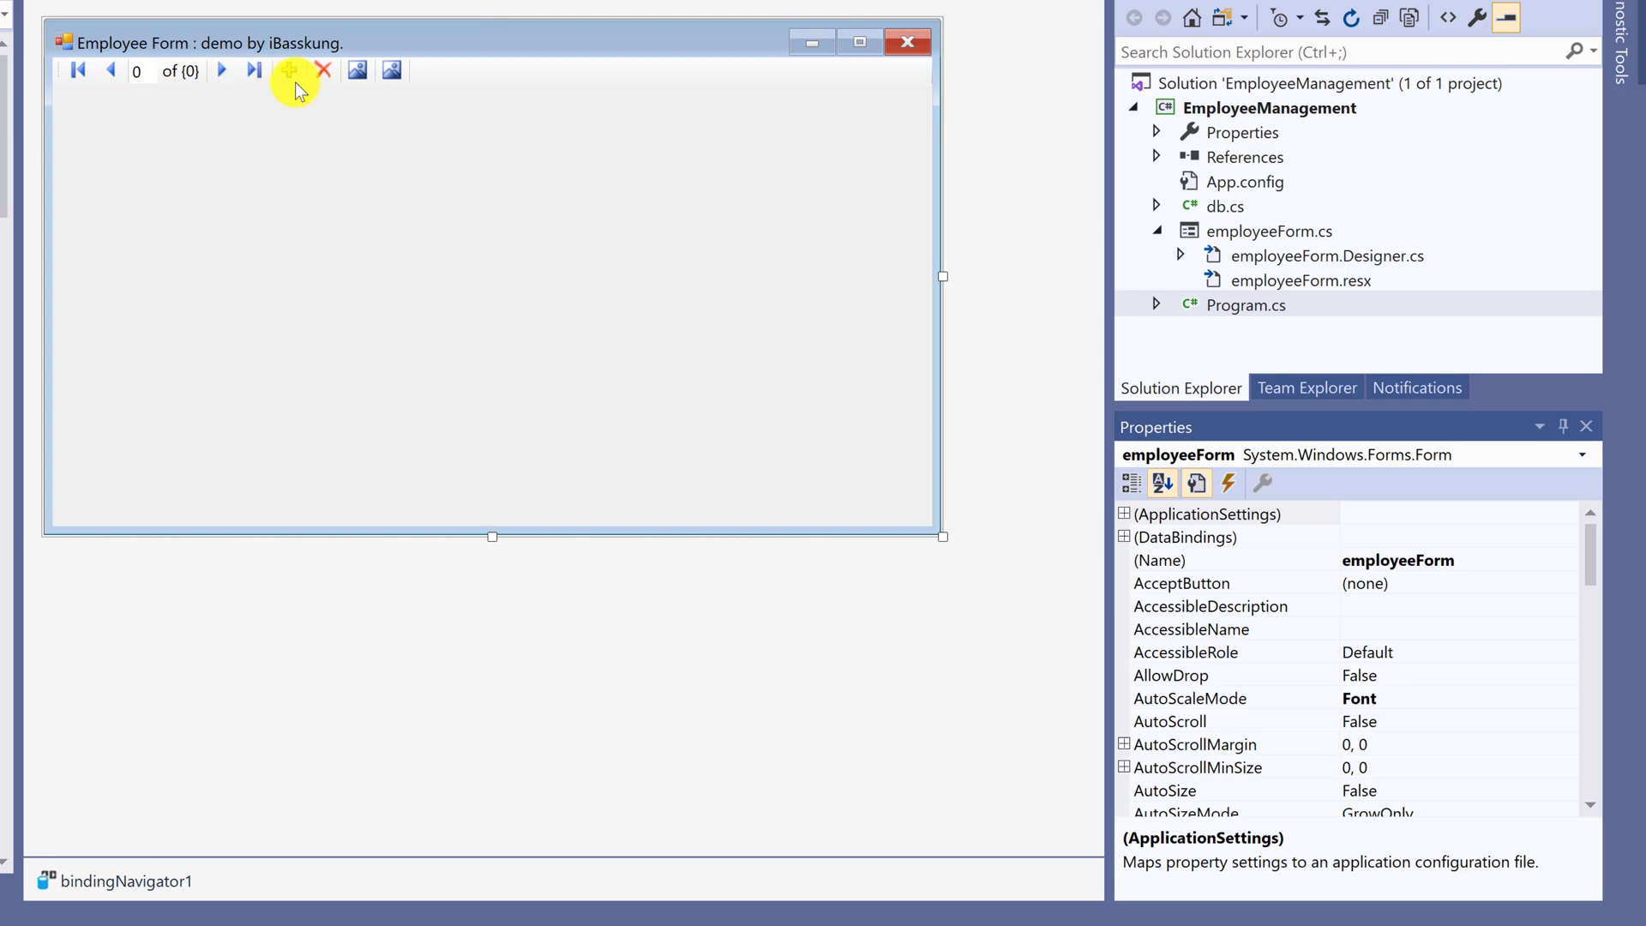
{"action": "left_click", "coordinate": [288, 69]}
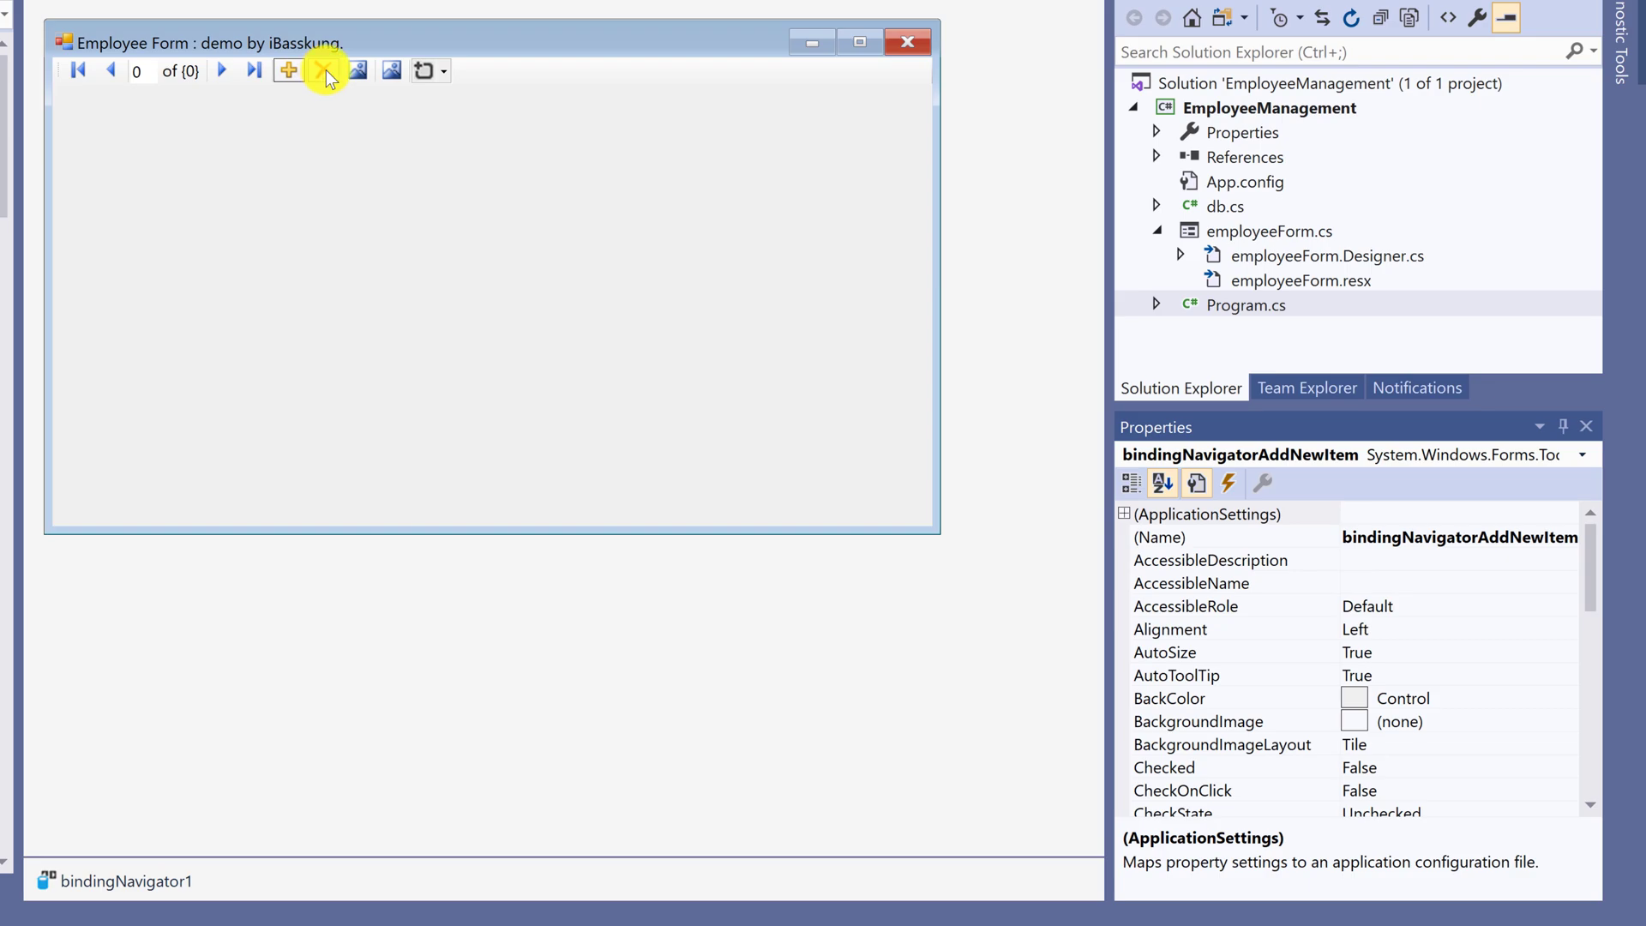
{"action": "left_click", "coordinate": [355, 70]}
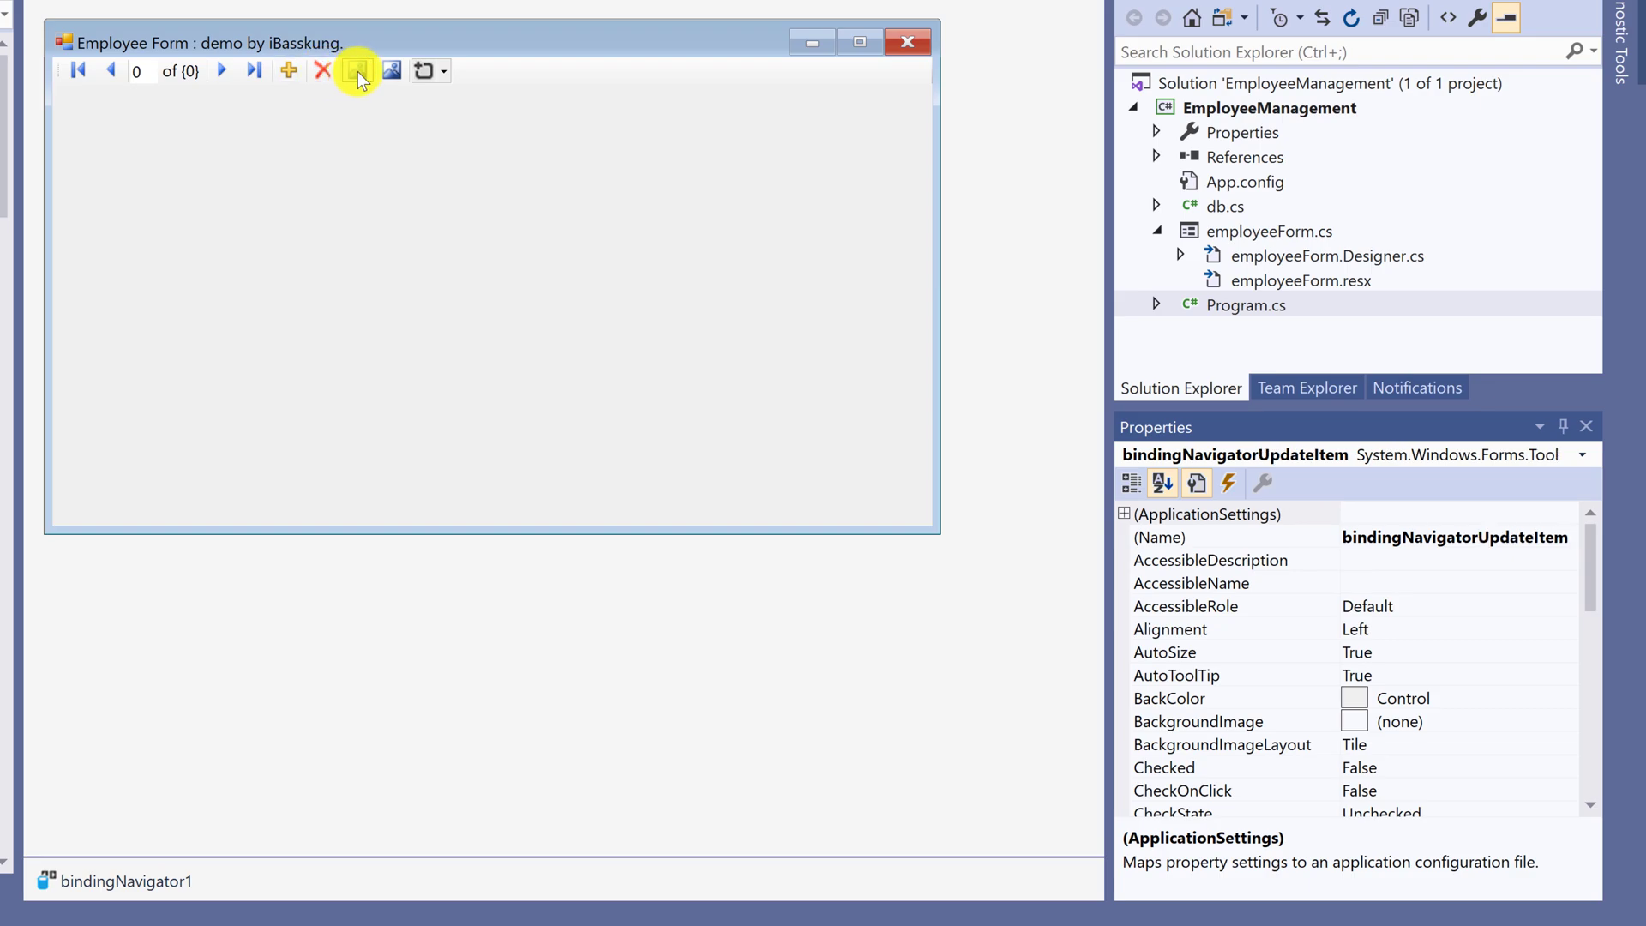
{"action": "left_click", "coordinate": [389, 70]}
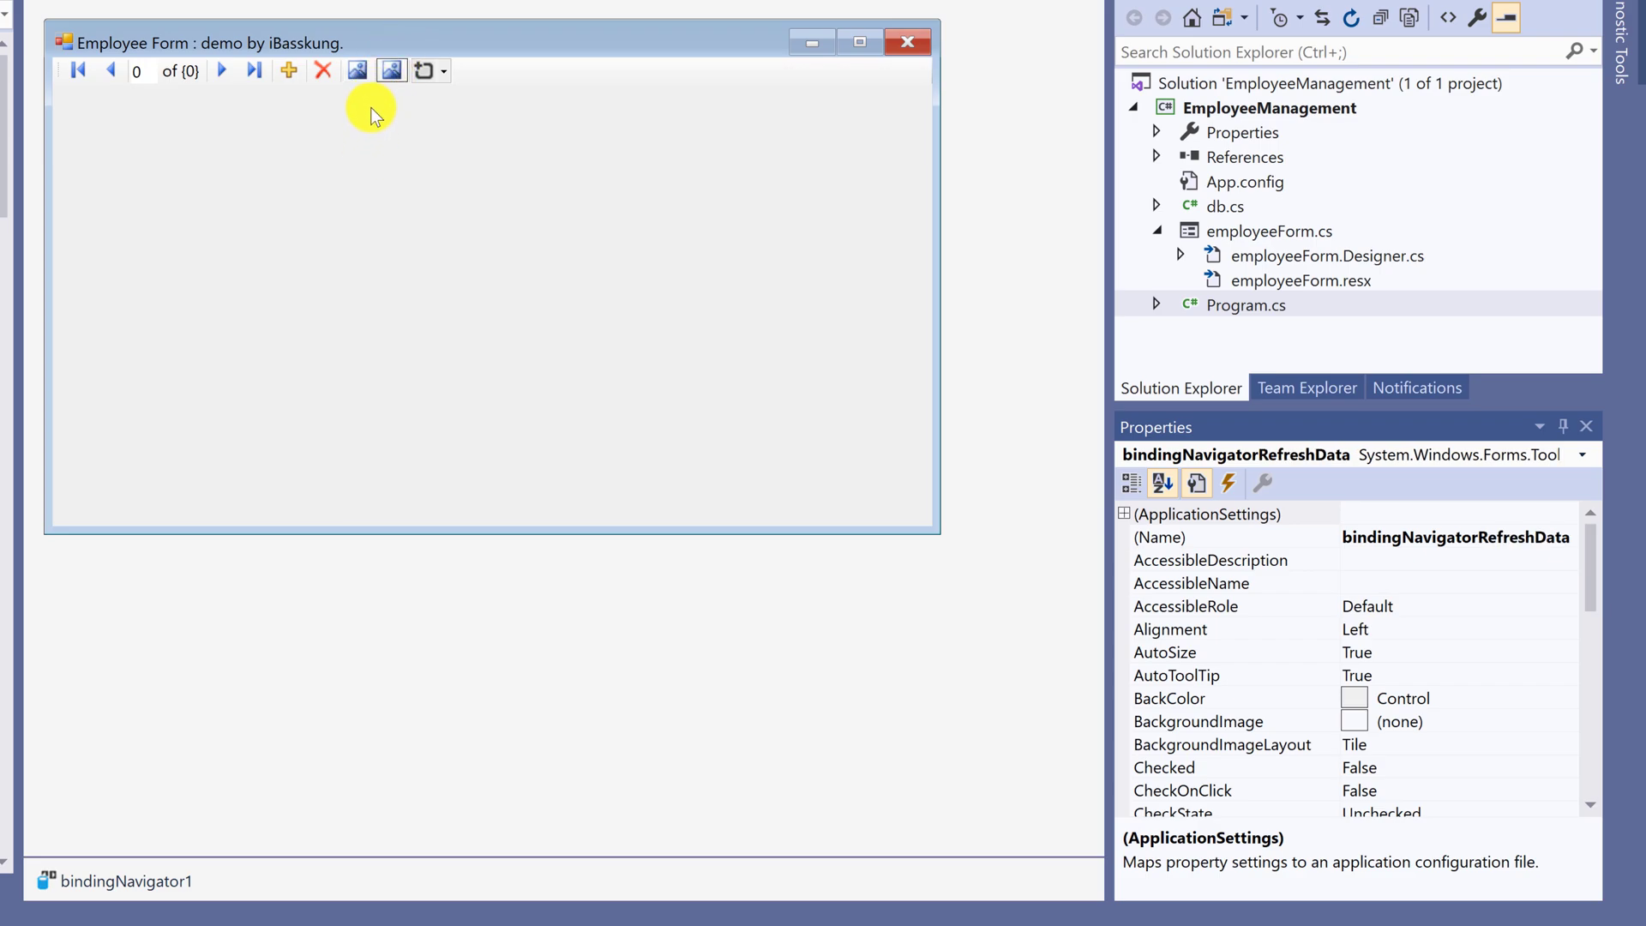
{"action": "left_click", "coordinate": [356, 70]}
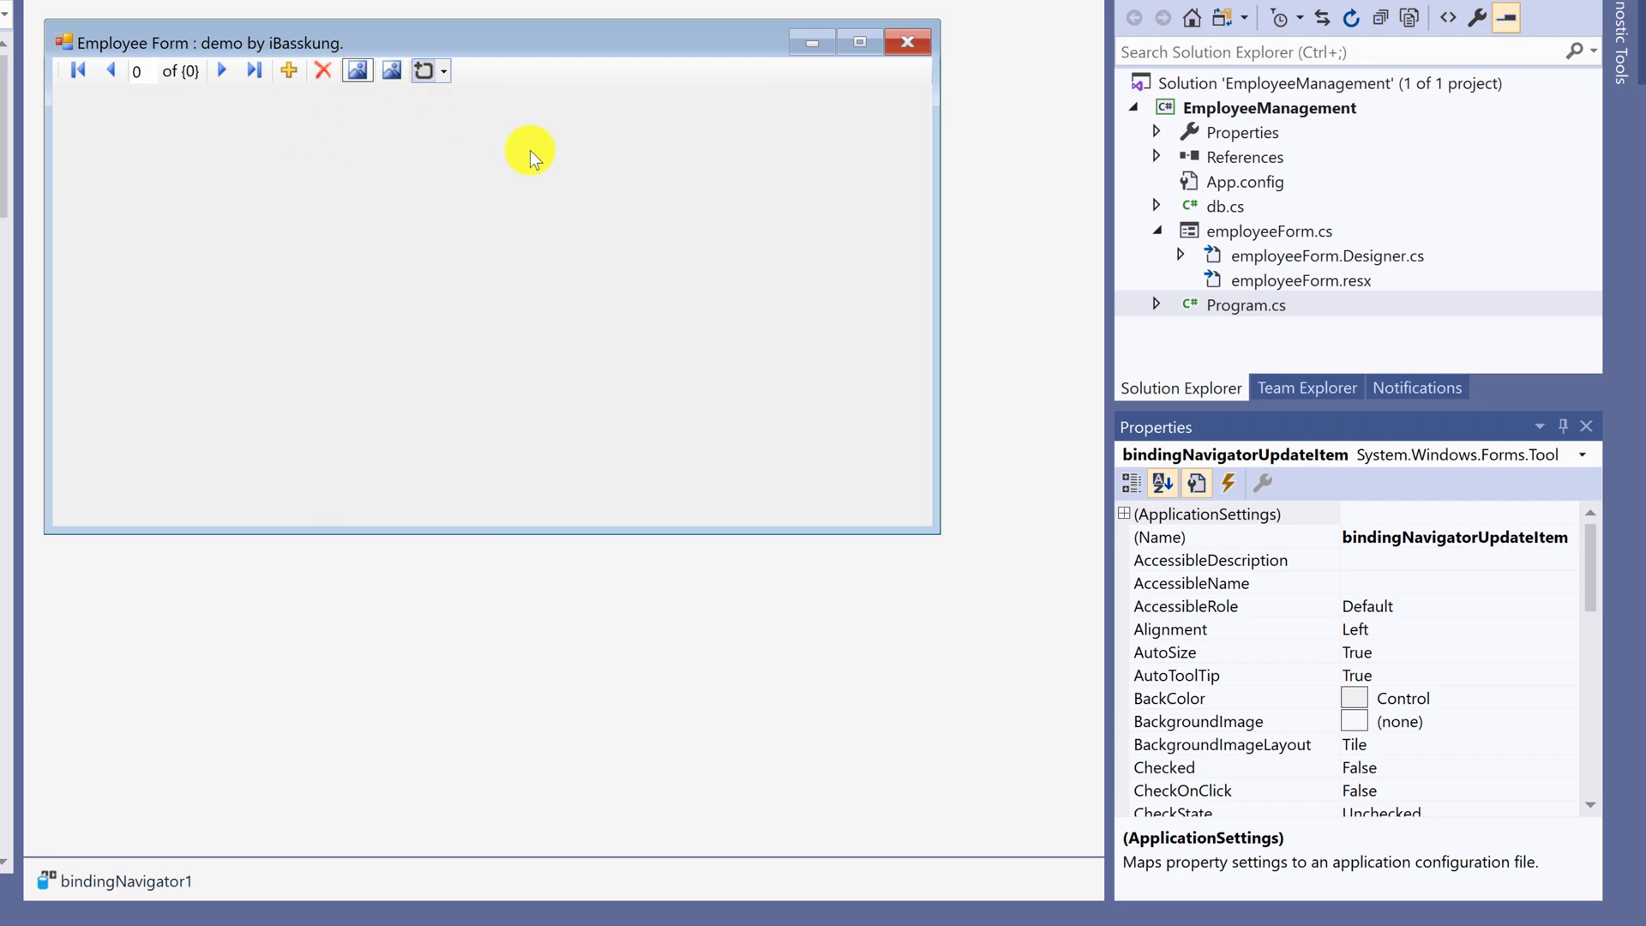
{"action": "scroll", "scroll_direction": "down", "scroll_amount": 3}
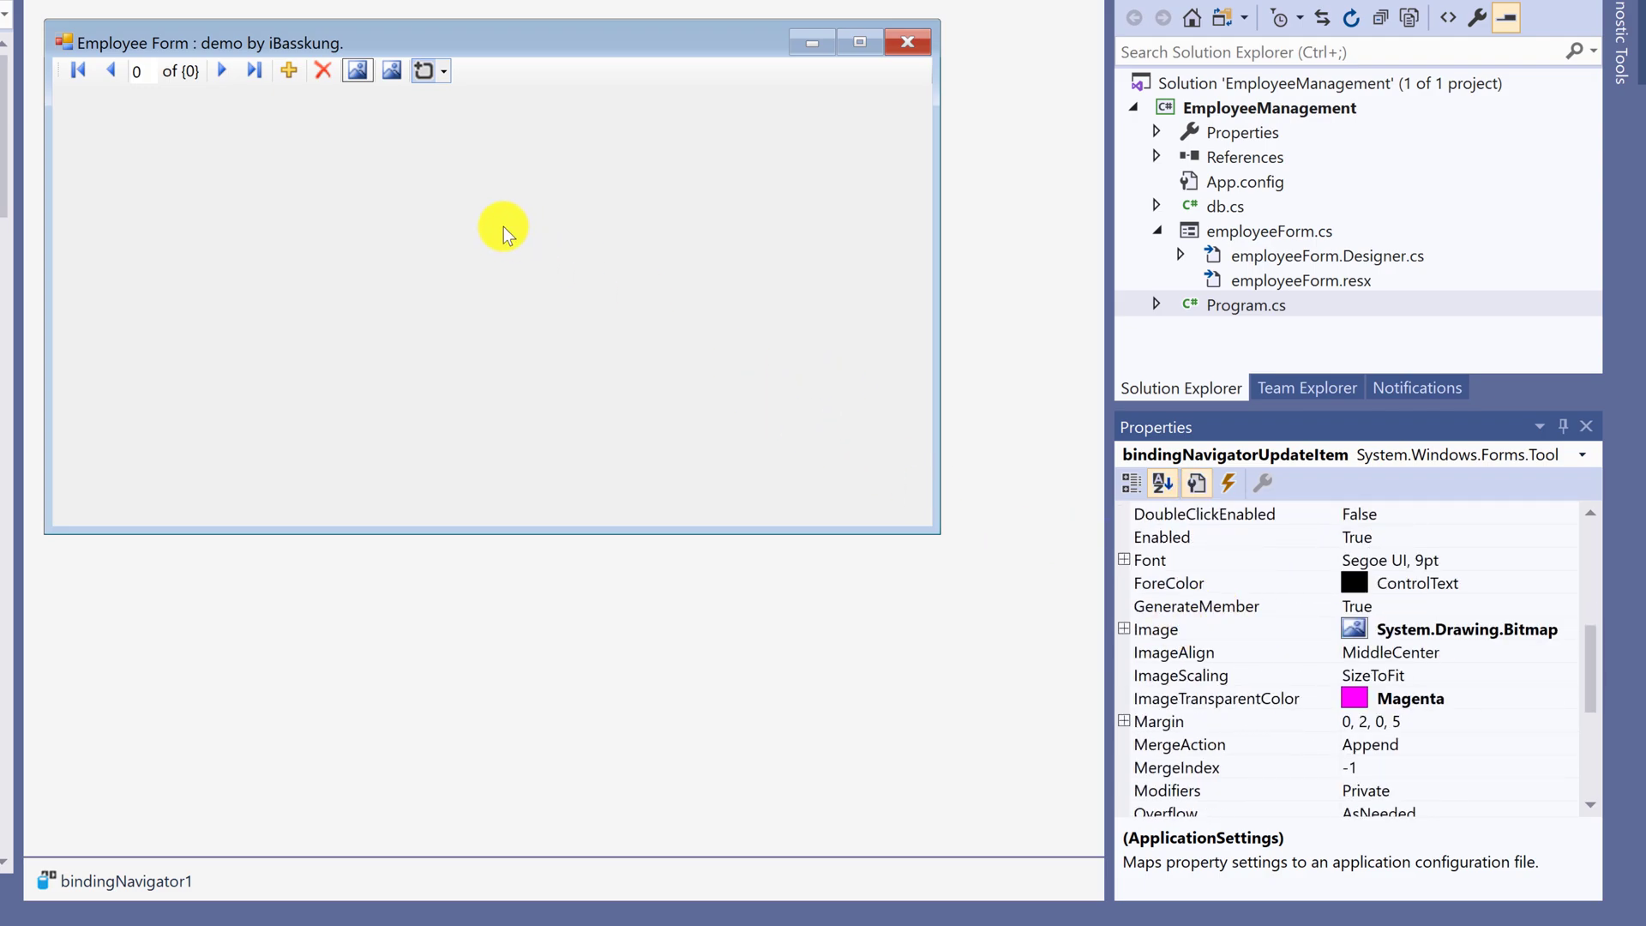
{"action": "left_click", "coordinate": [321, 71]}
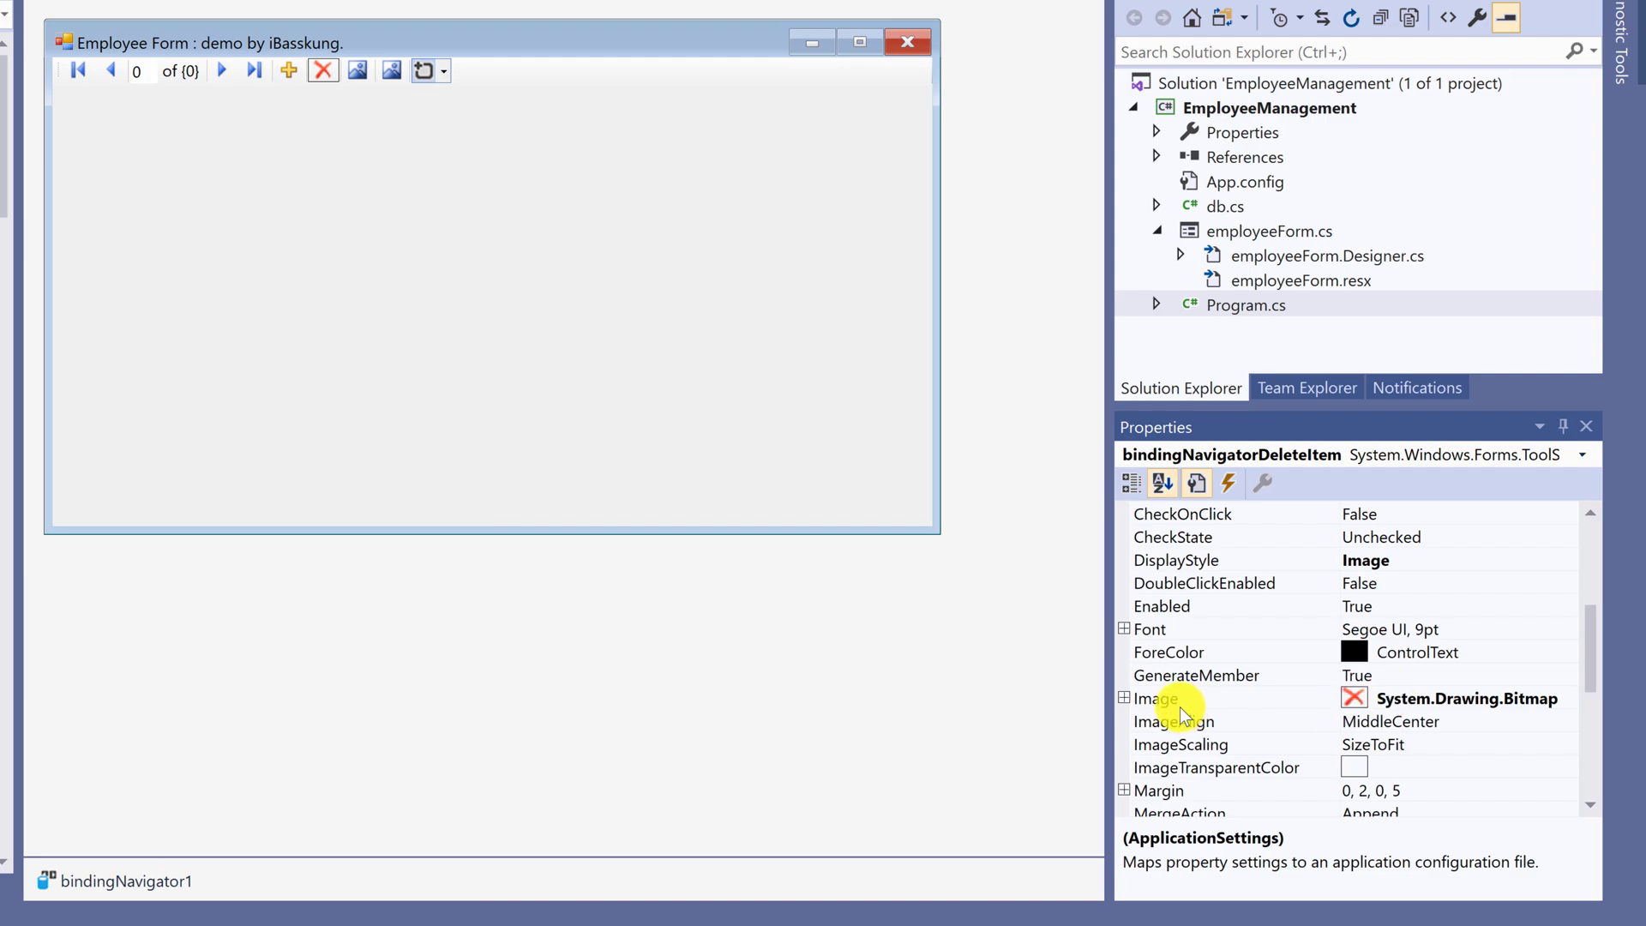
Step: Import Emey87-Trainee-Floppy-disk.ico from drive D as the Update button's image
{"action": "left_click", "coordinate": [358, 70]}
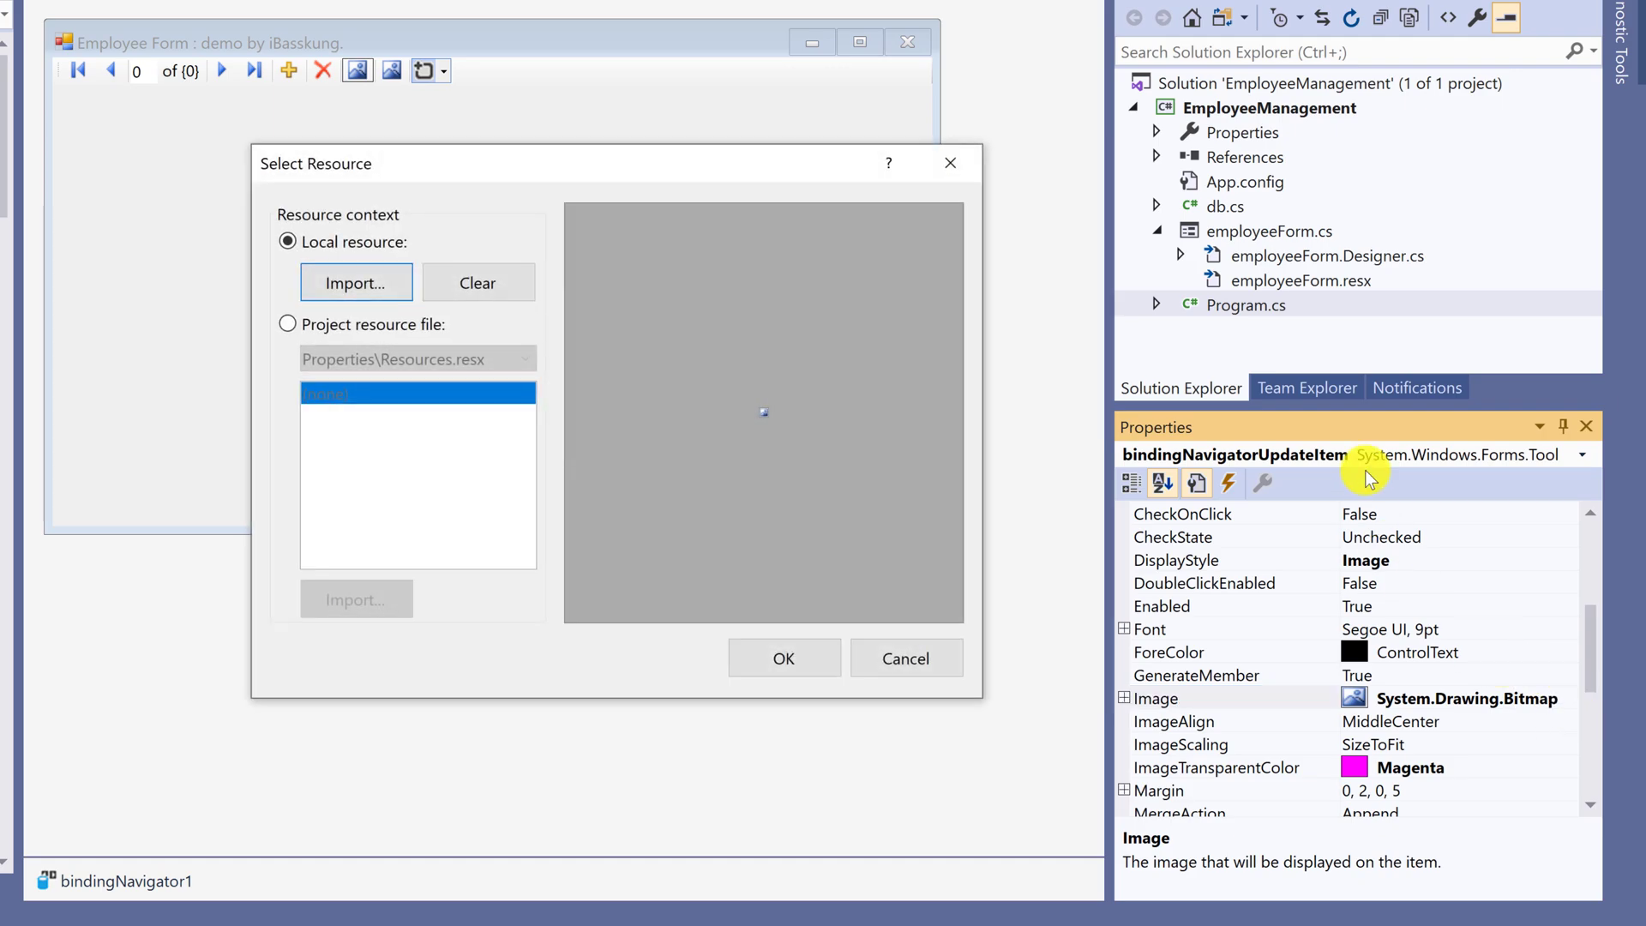
{"action": "left_click", "coordinate": [288, 324]}
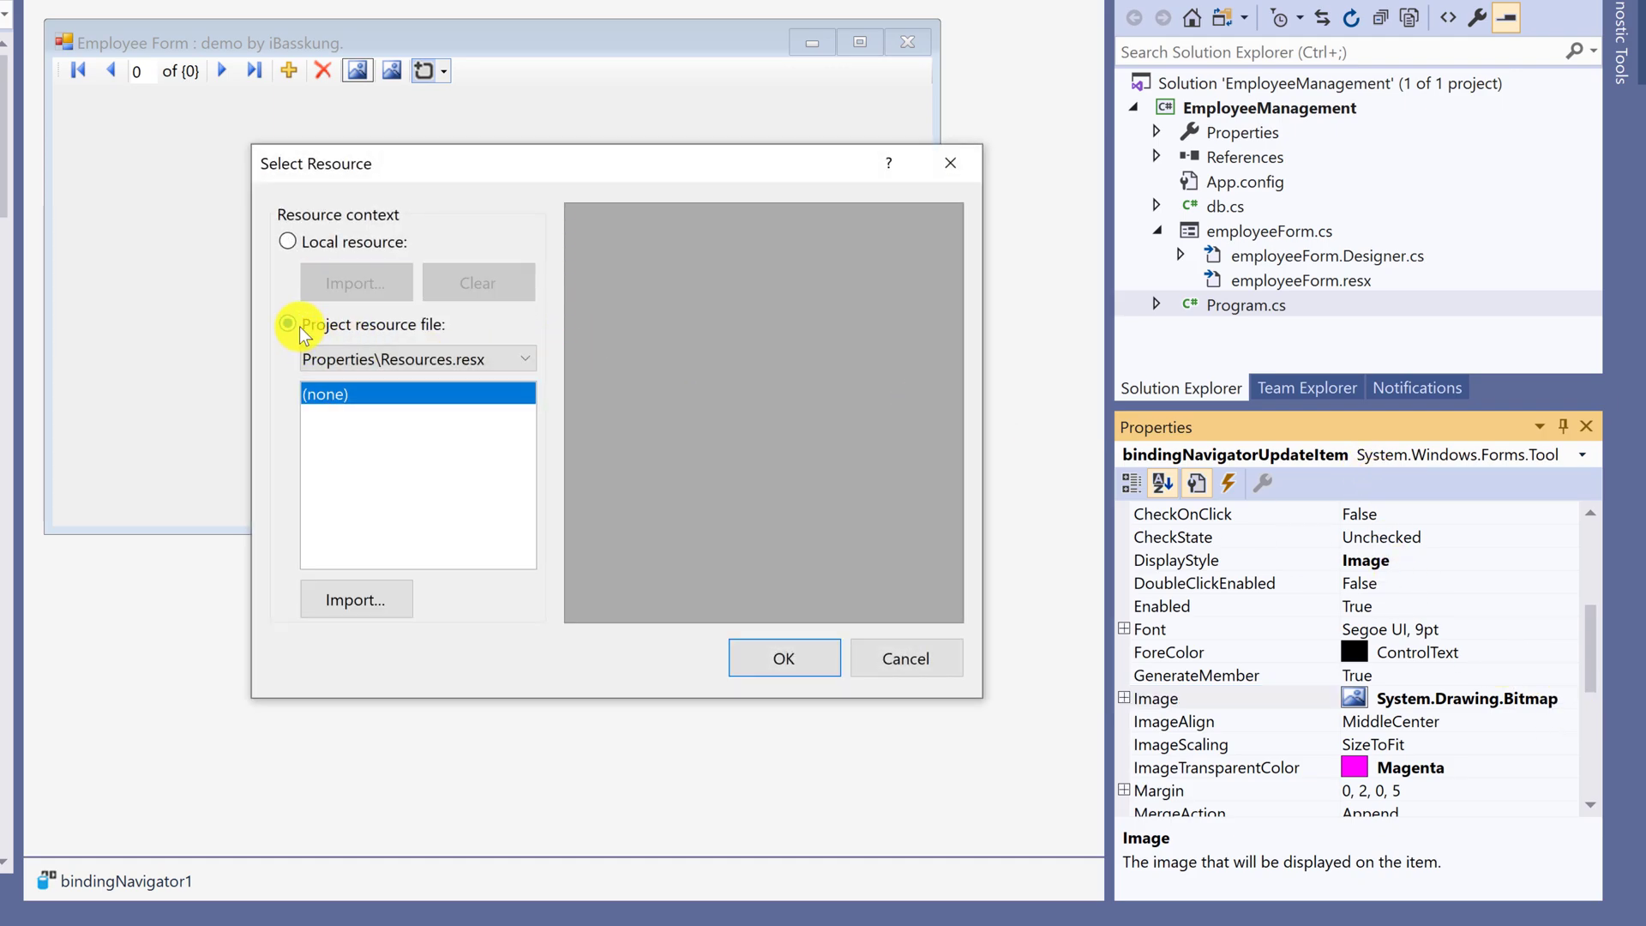
{"action": "left_click", "coordinate": [355, 600]}
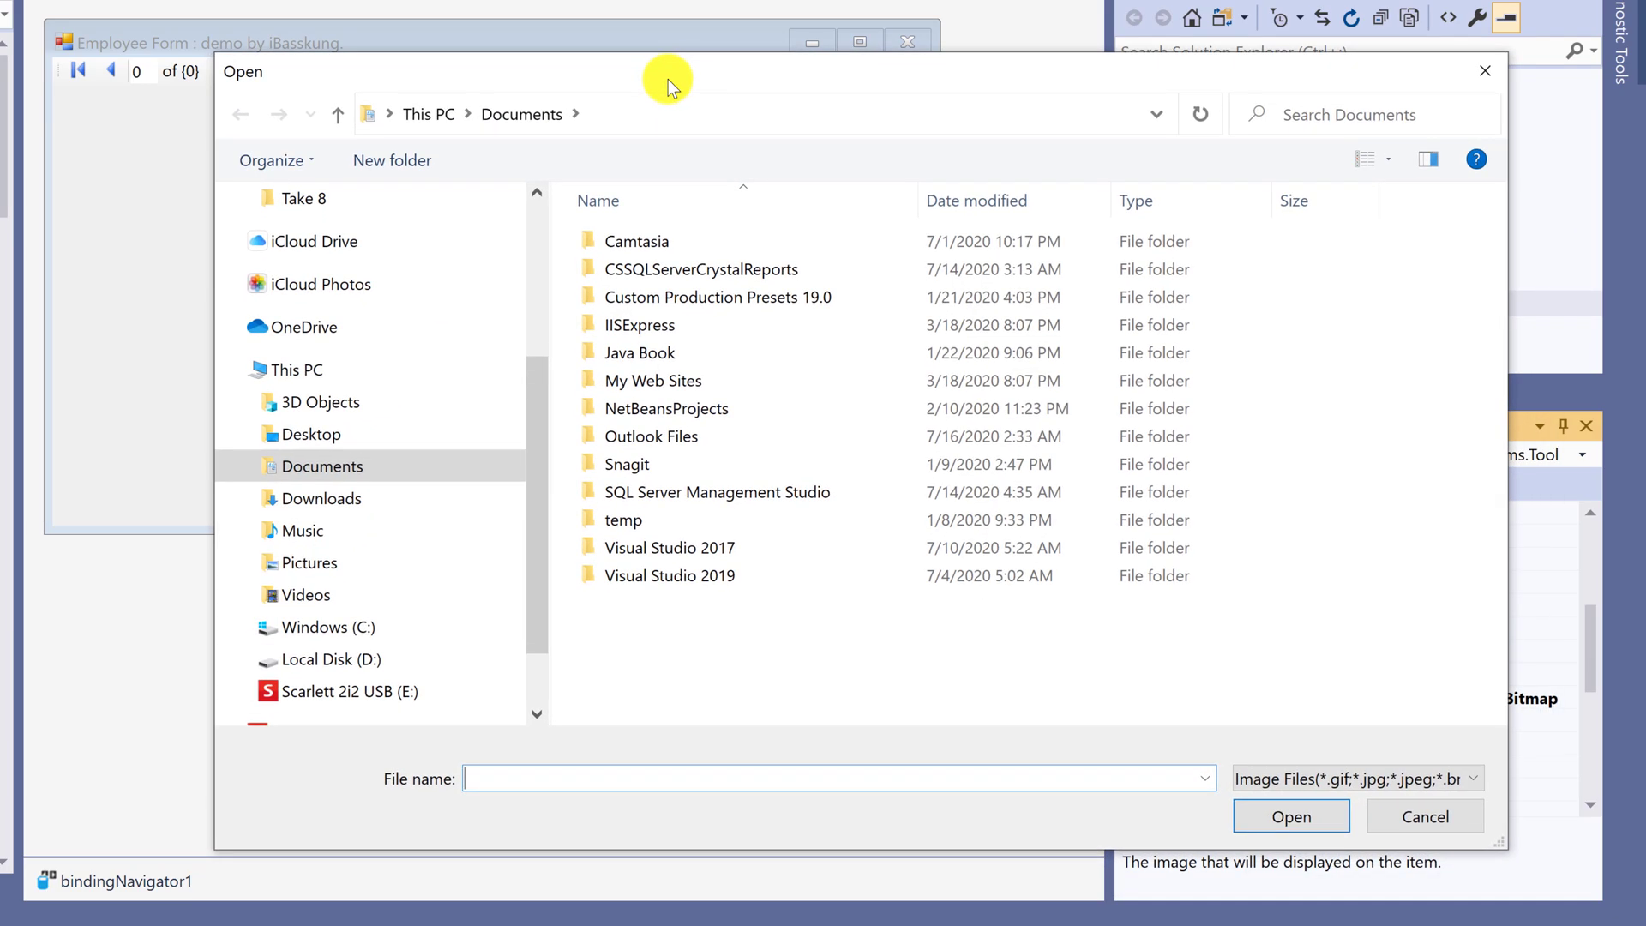
{"action": "left_click", "coordinate": [337, 659]}
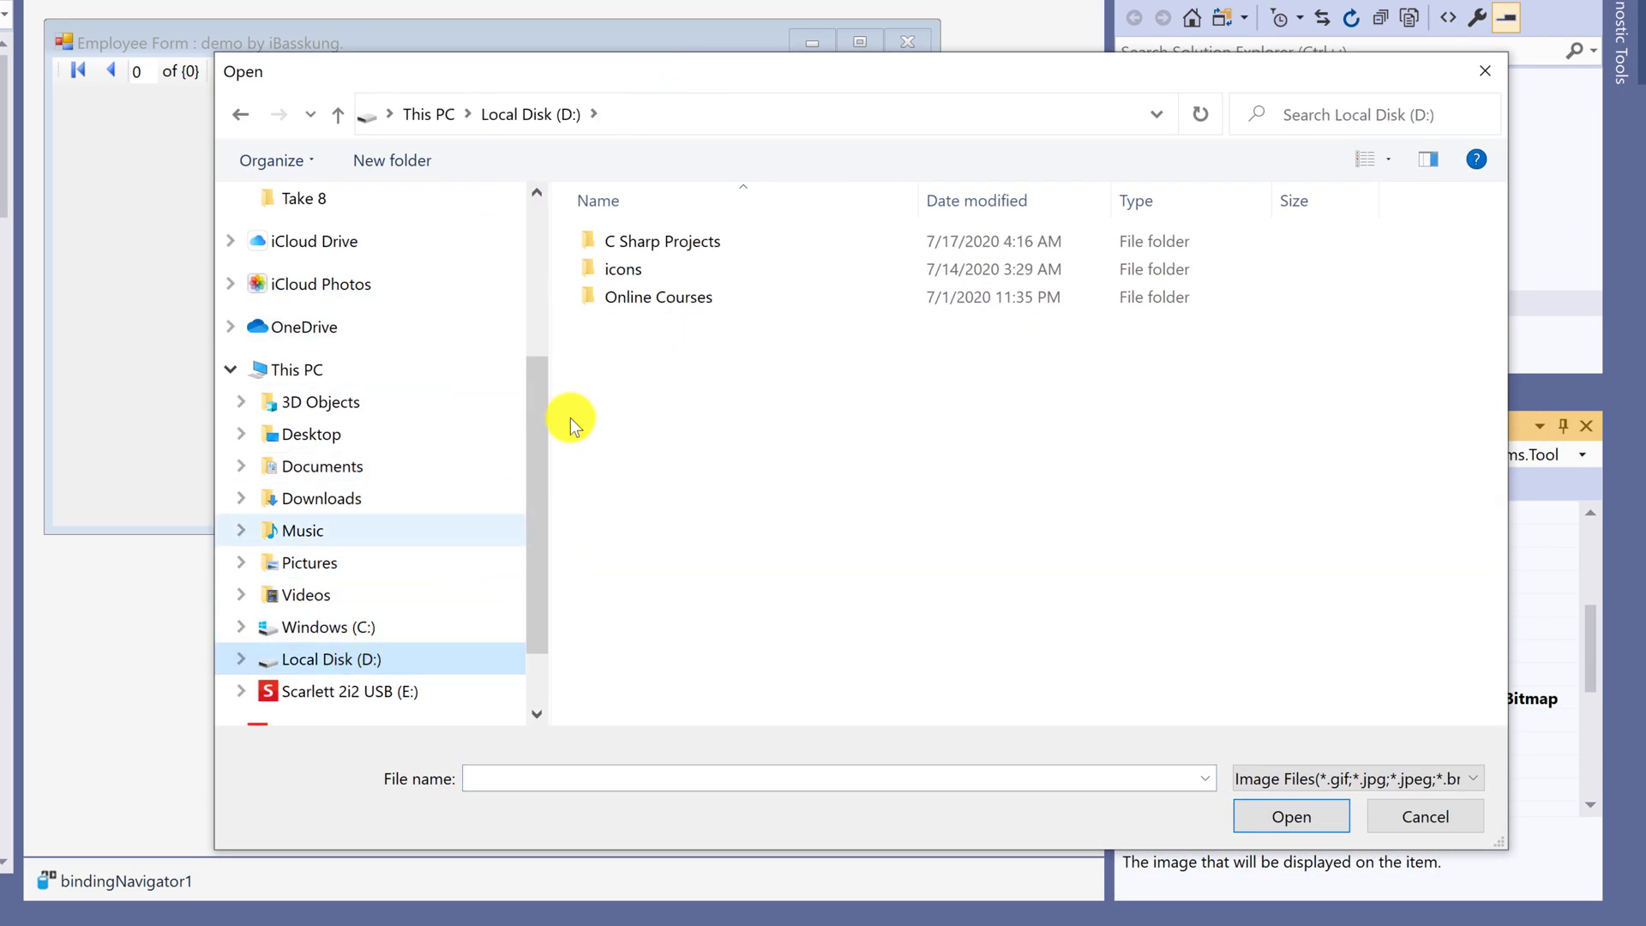
{"action": "double_click", "coordinate": [624, 269]}
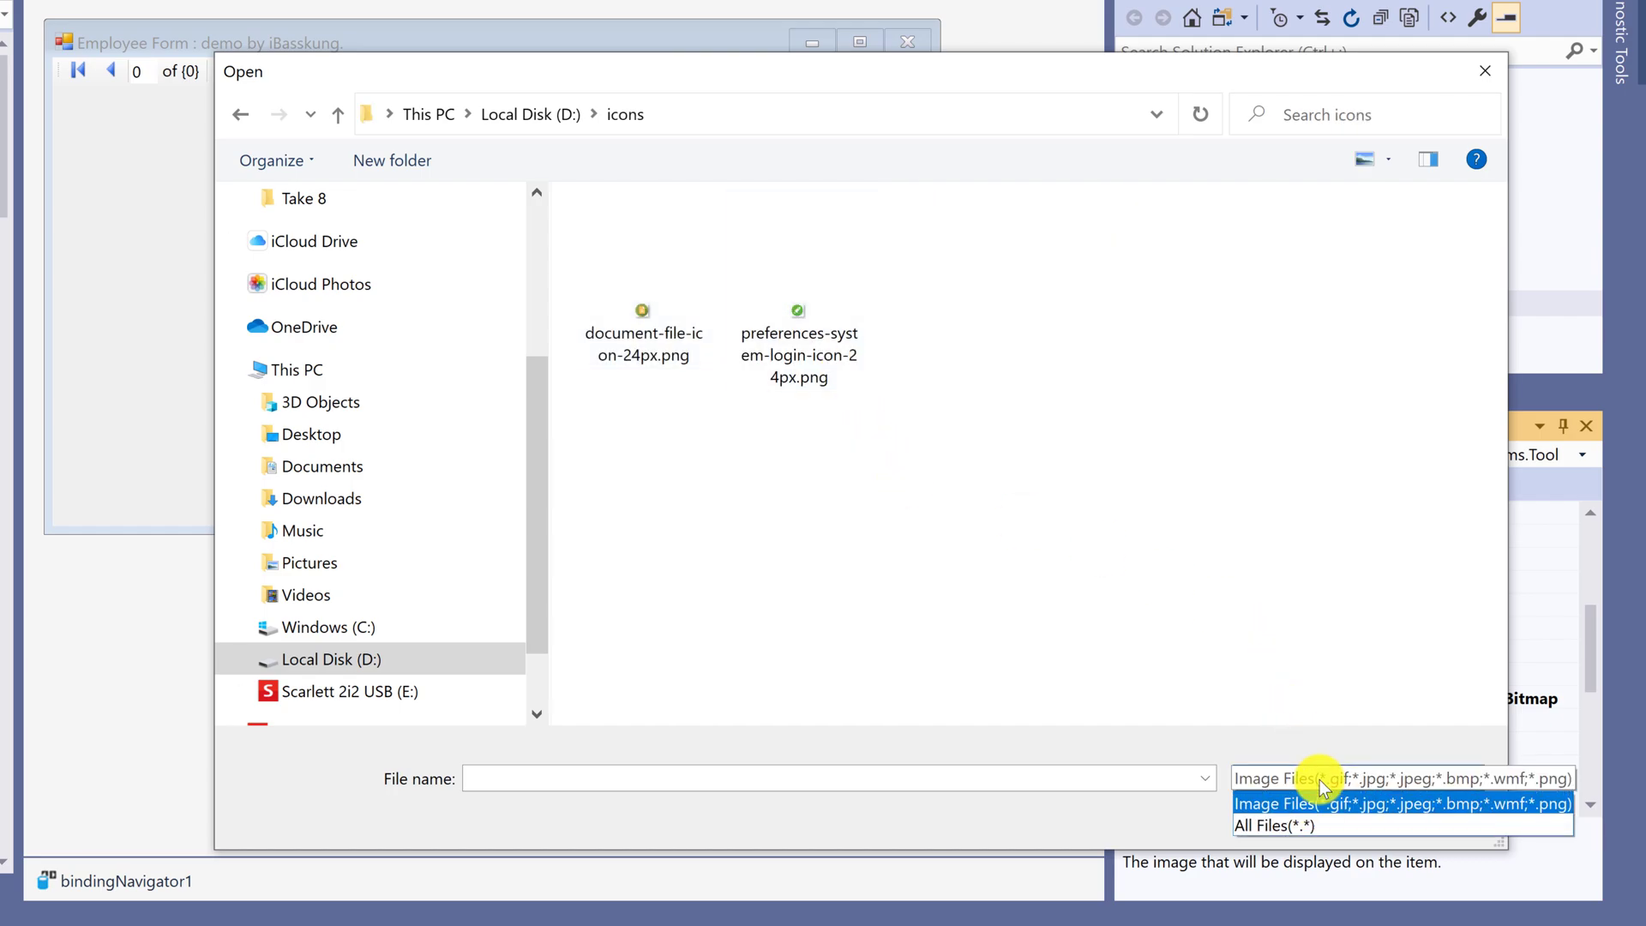
{"action": "left_click", "coordinate": [1271, 825]}
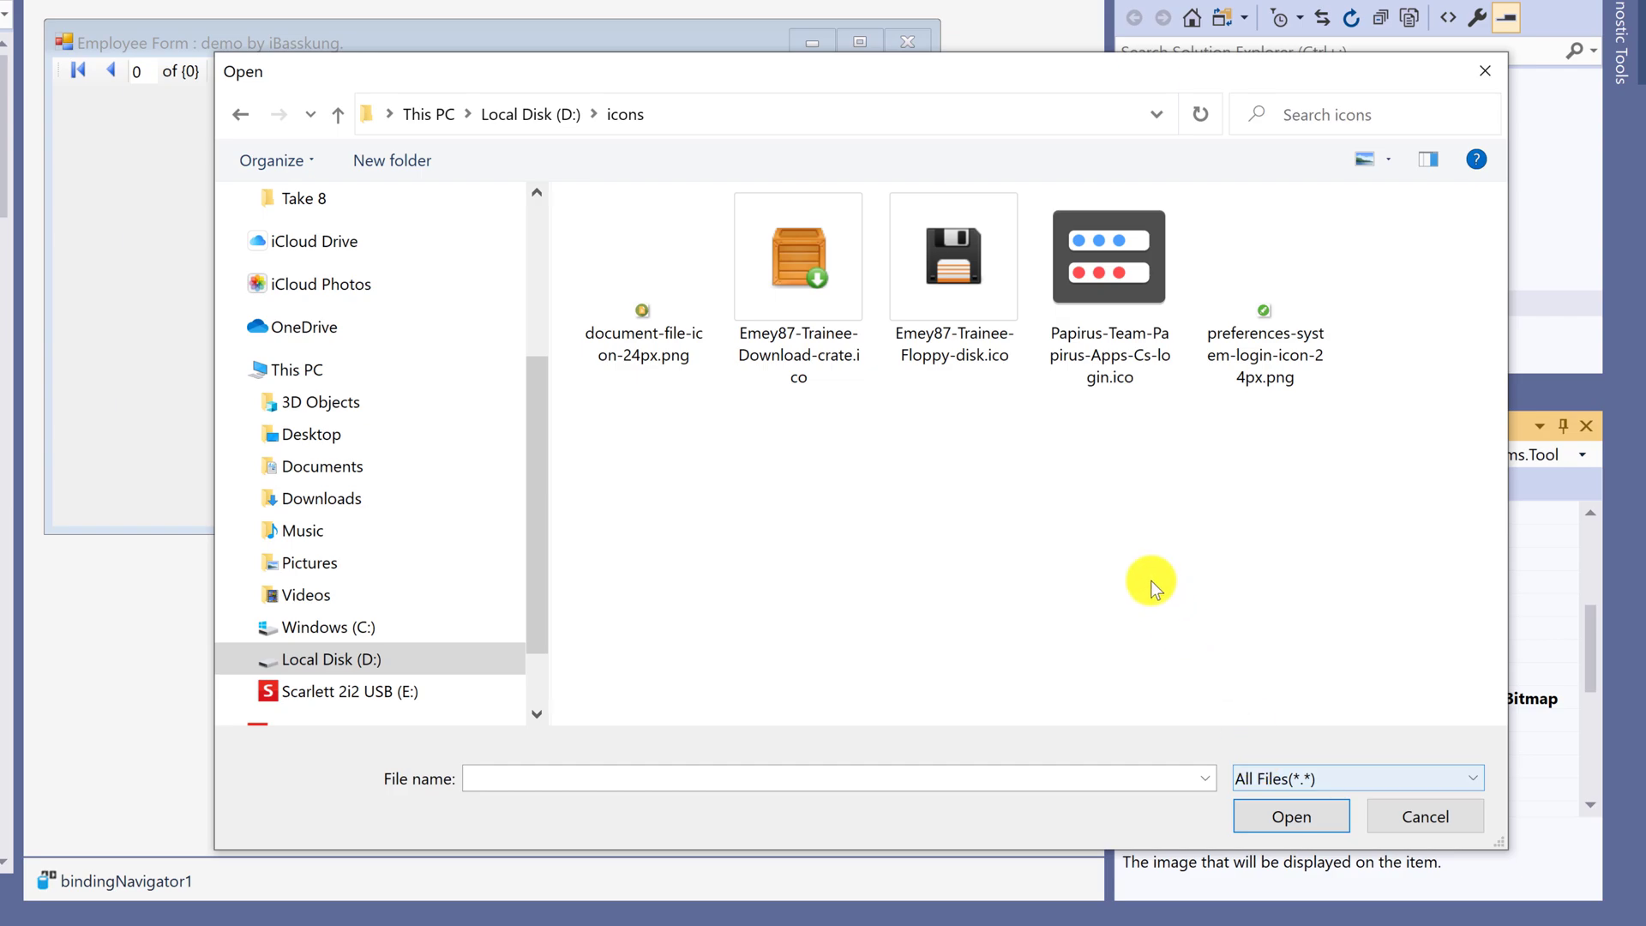
{"action": "left_click", "coordinate": [952, 256]}
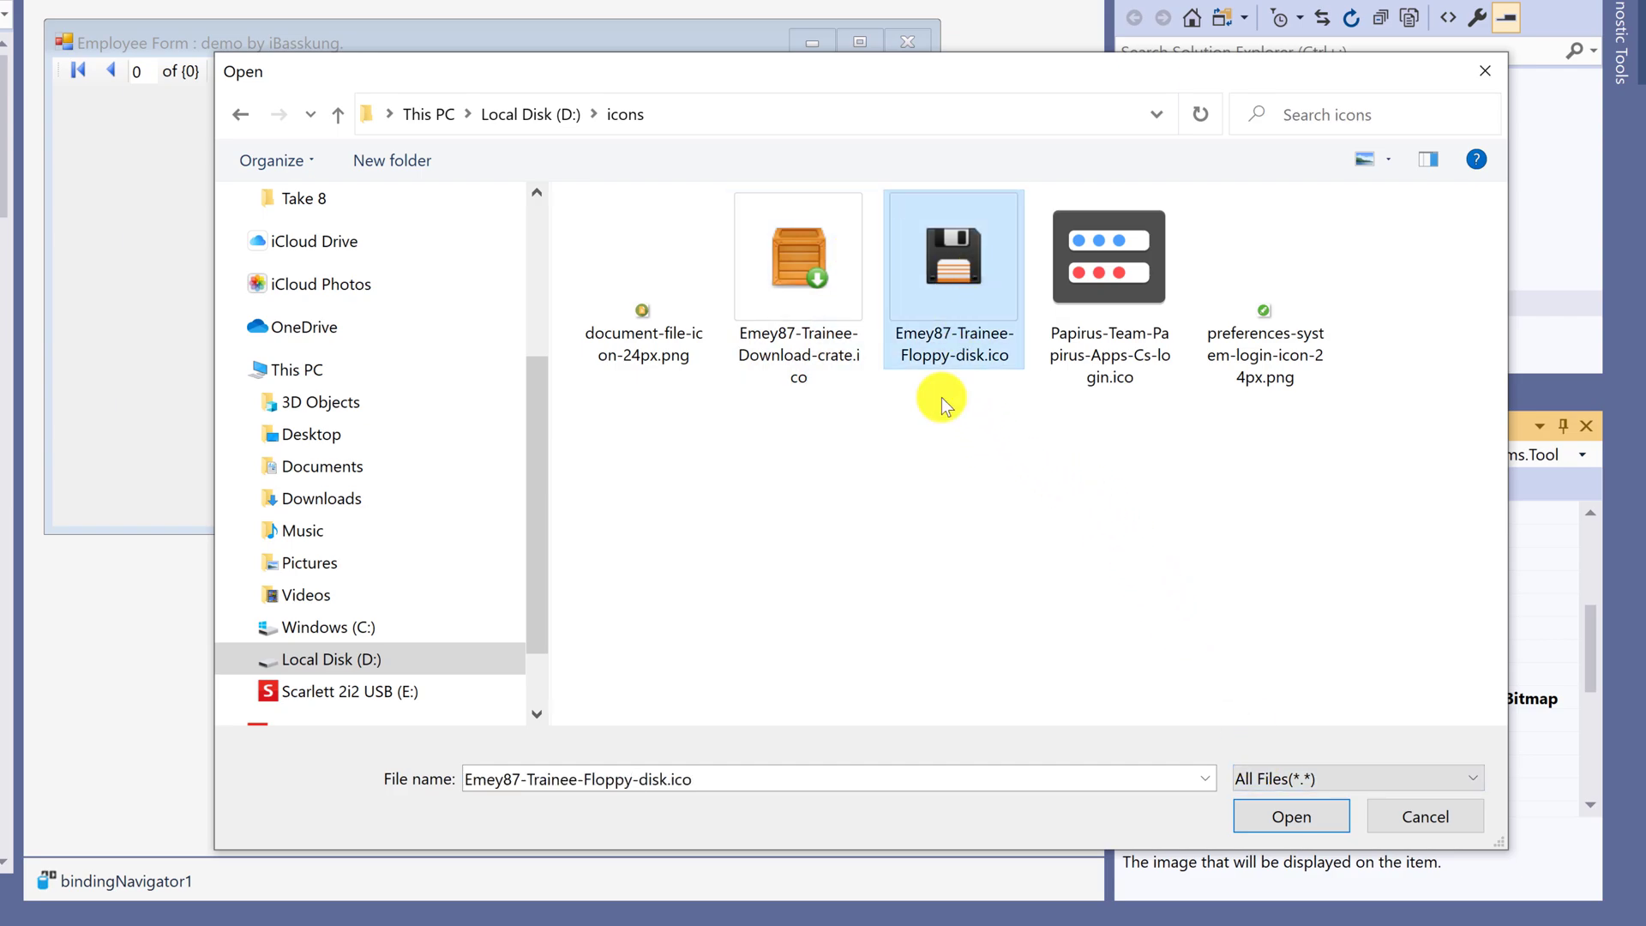
{"action": "mouse_move", "coordinate": [953, 294]}
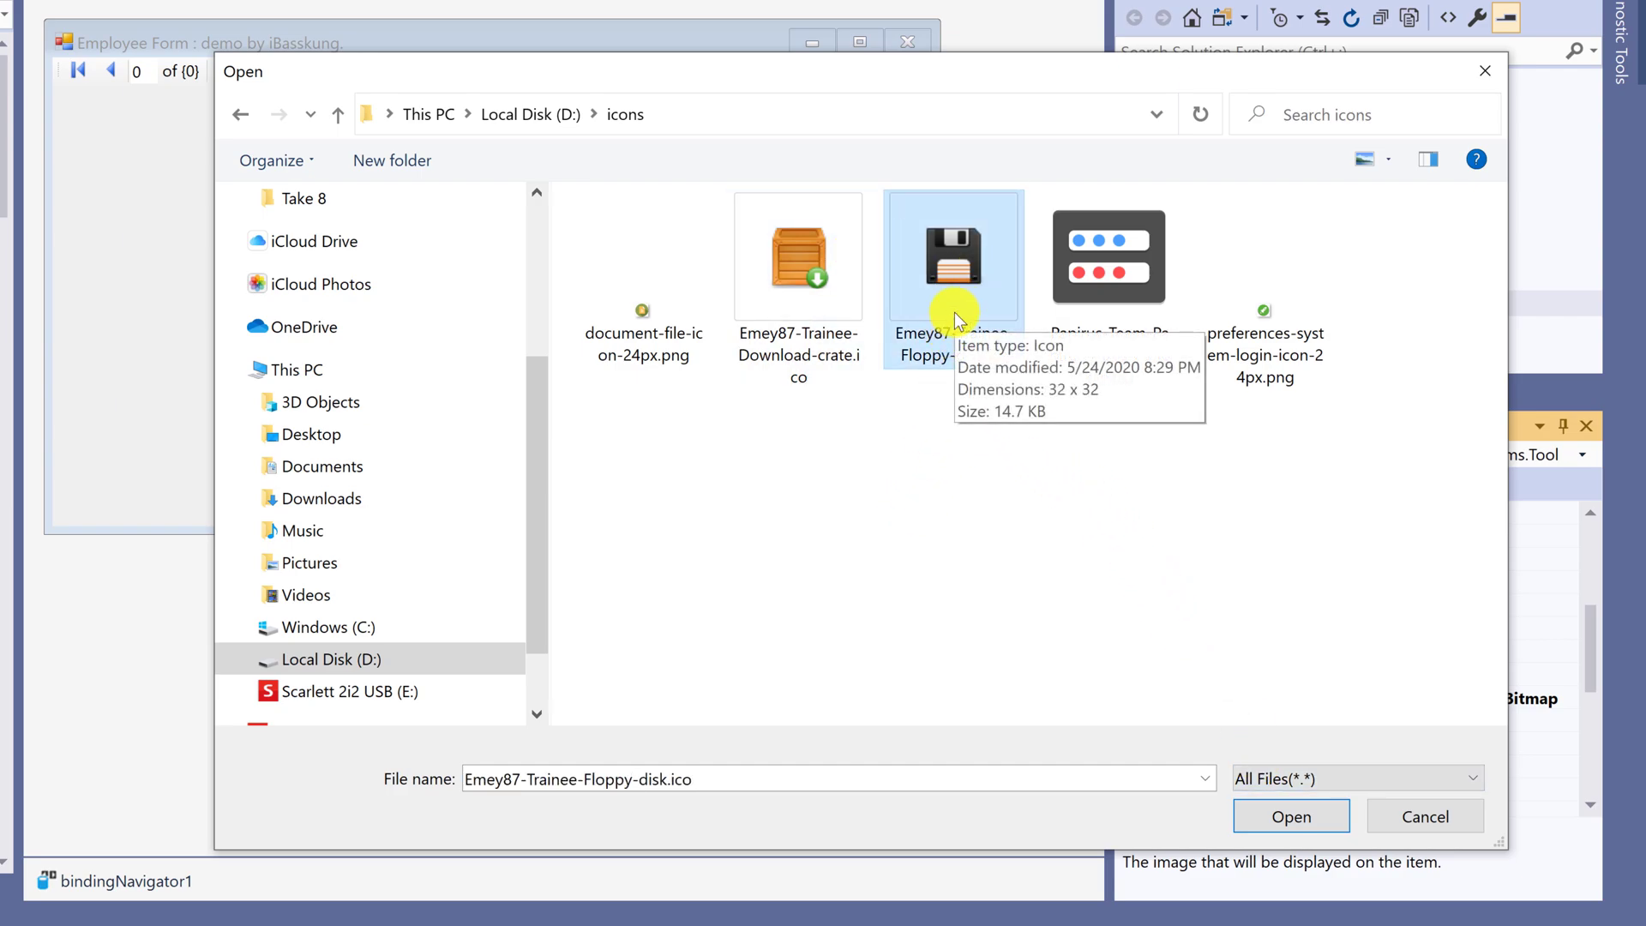
{"action": "mouse_move", "coordinate": [1042, 396]}
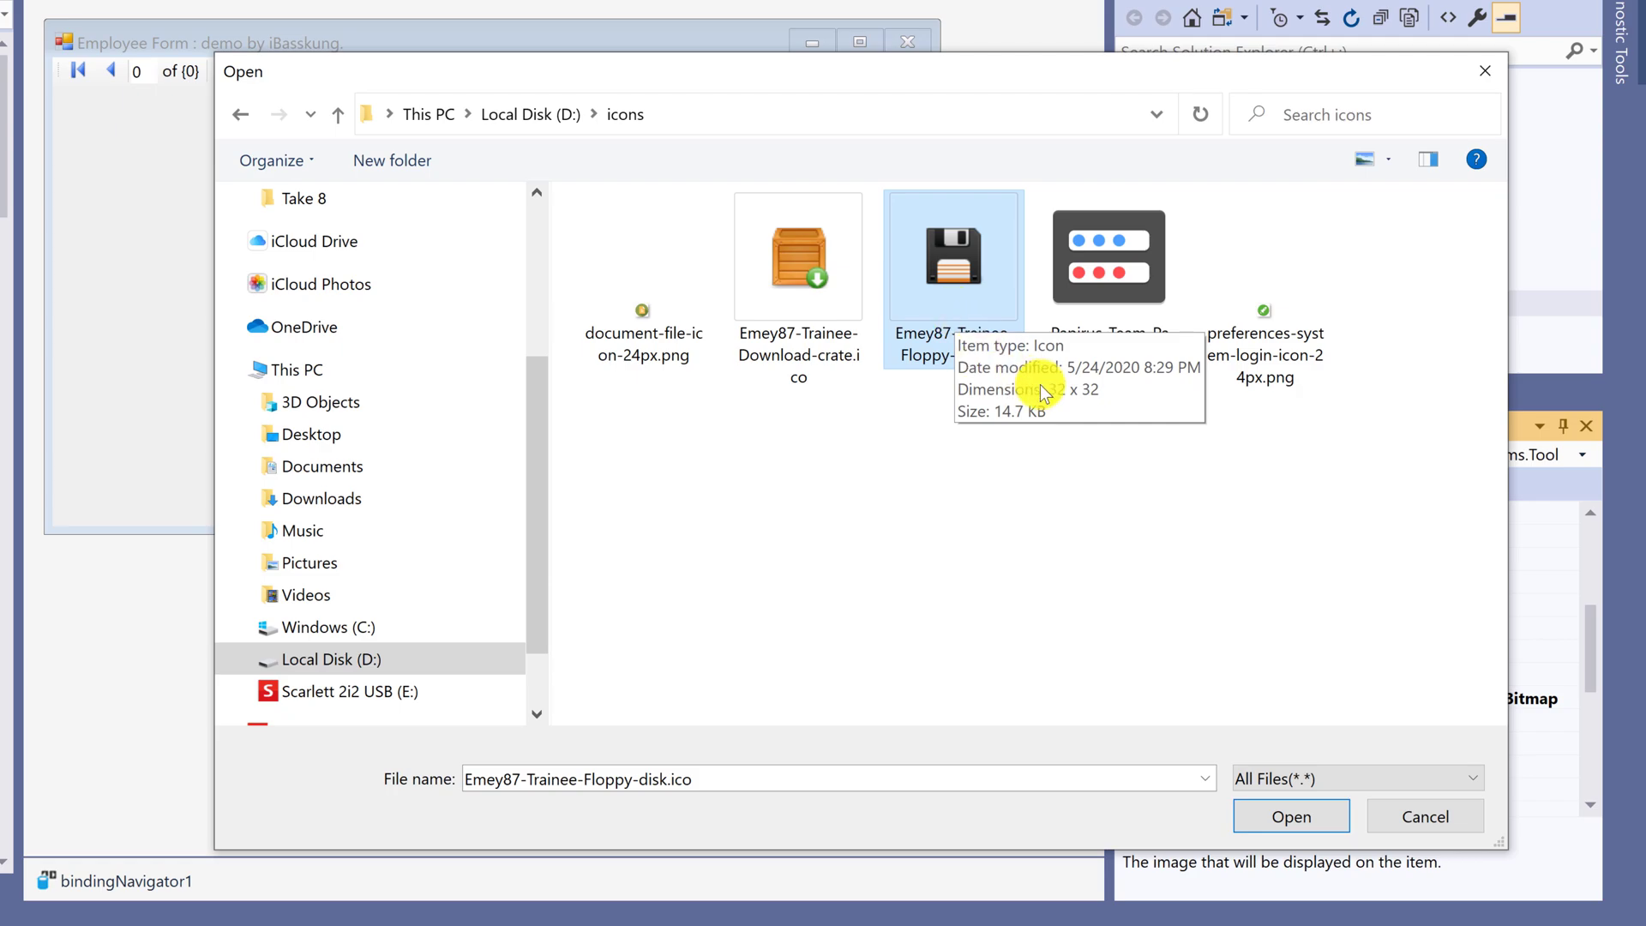
{"action": "mouse_move", "coordinate": [944, 310]}
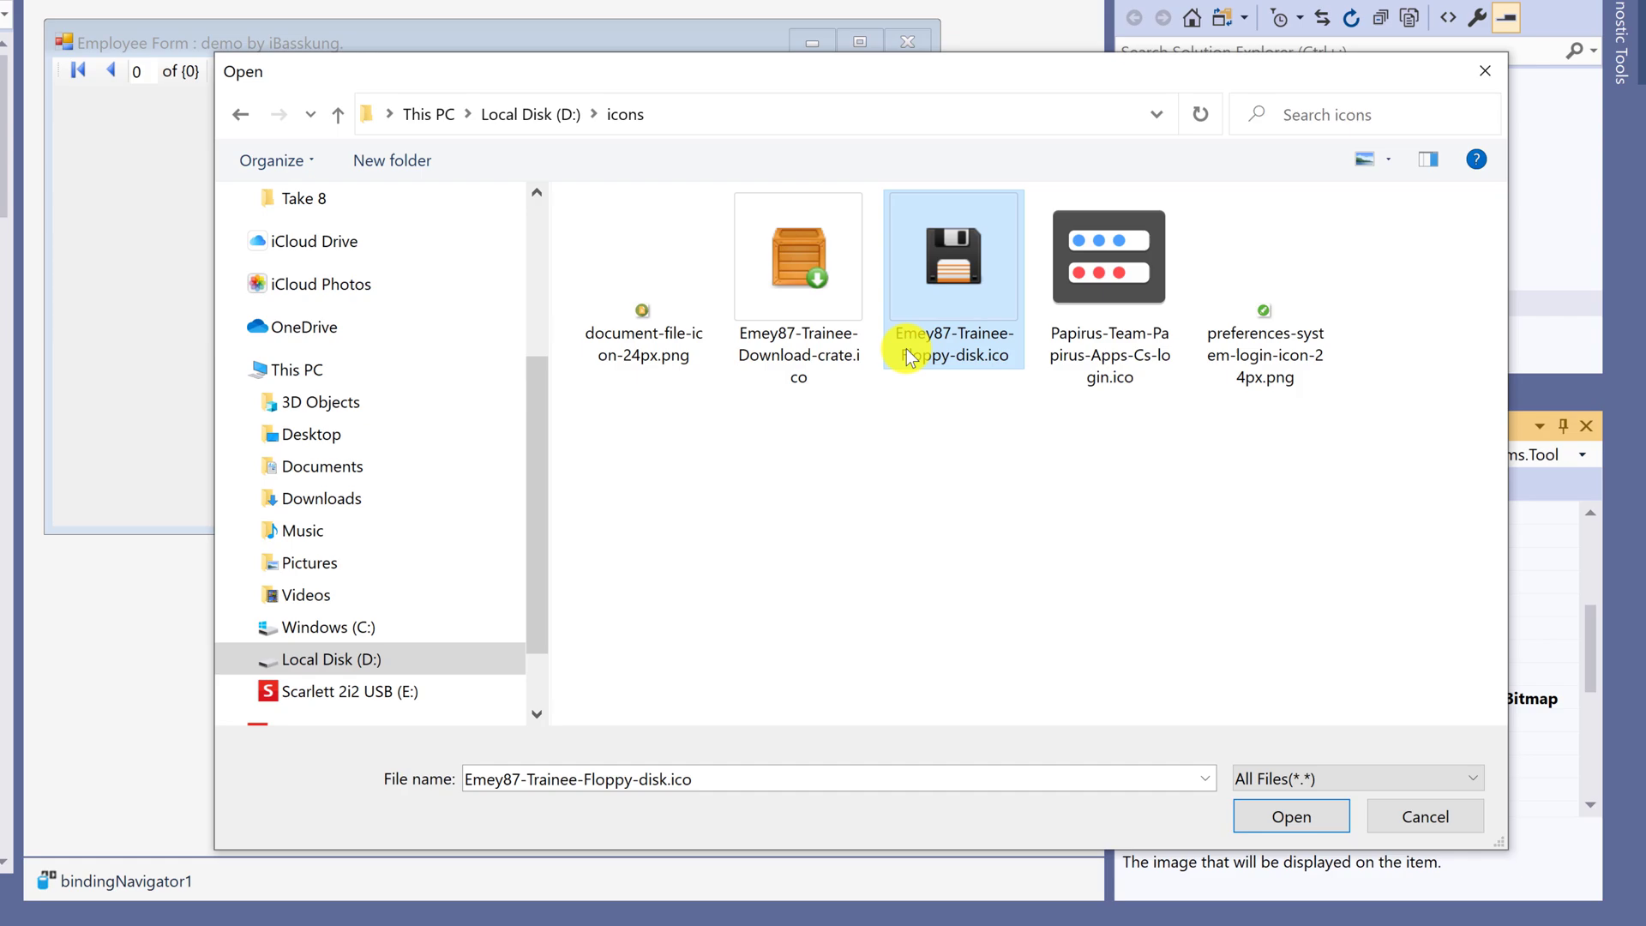
{"action": "mouse_move", "coordinate": [955, 288]}
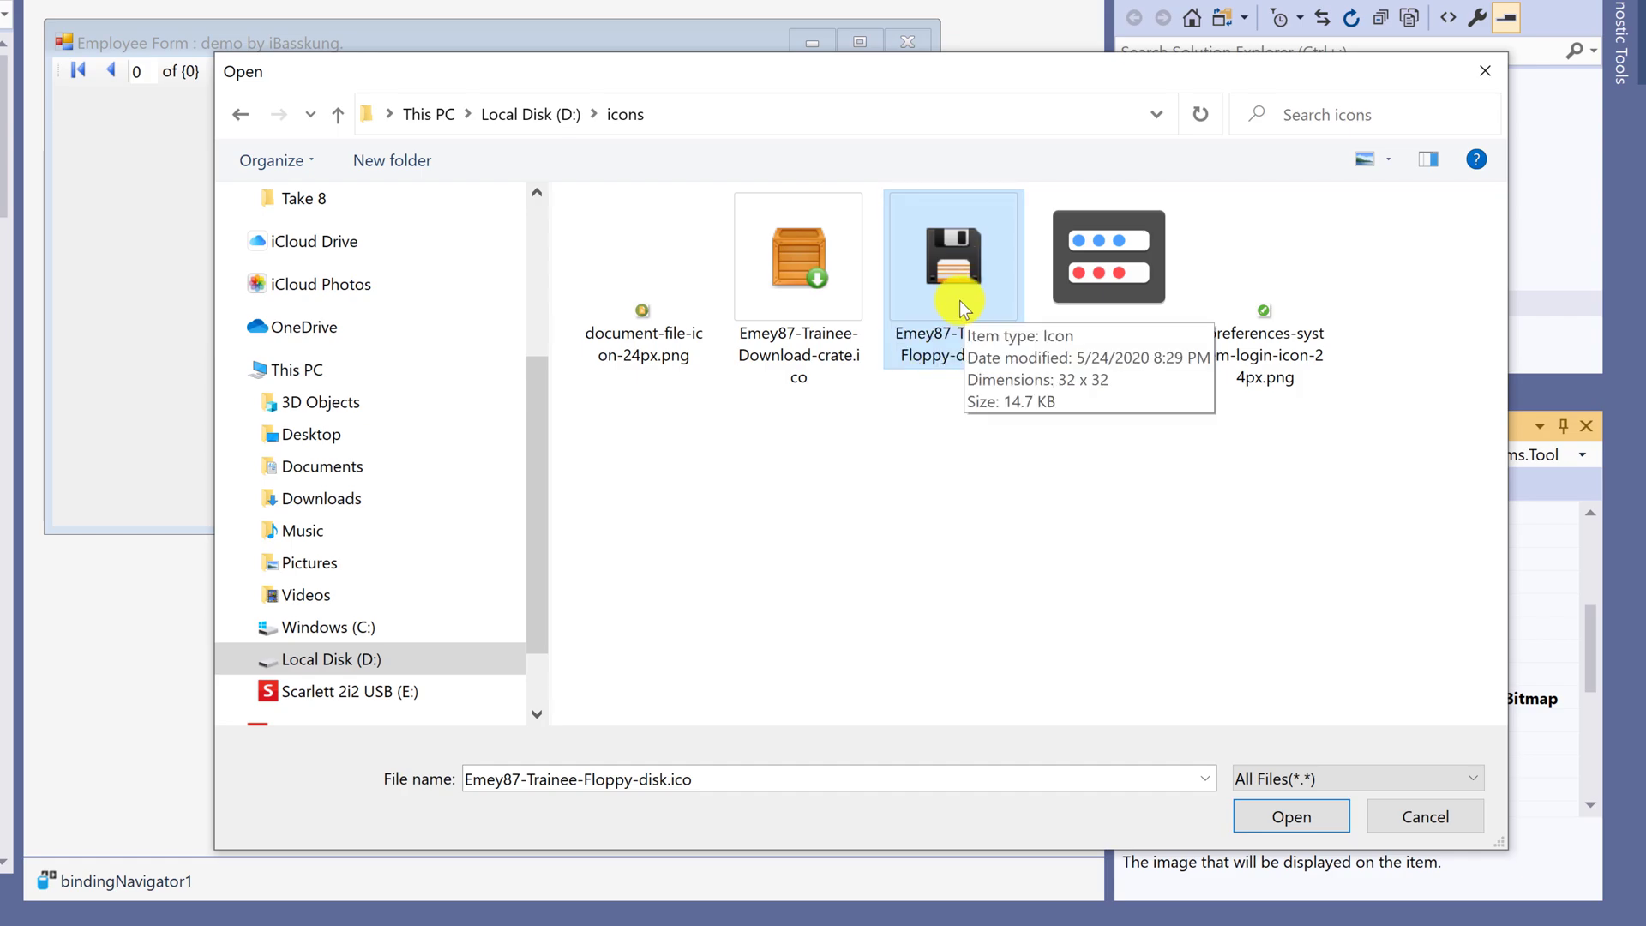
{"action": "left_click", "coordinate": [1289, 816]}
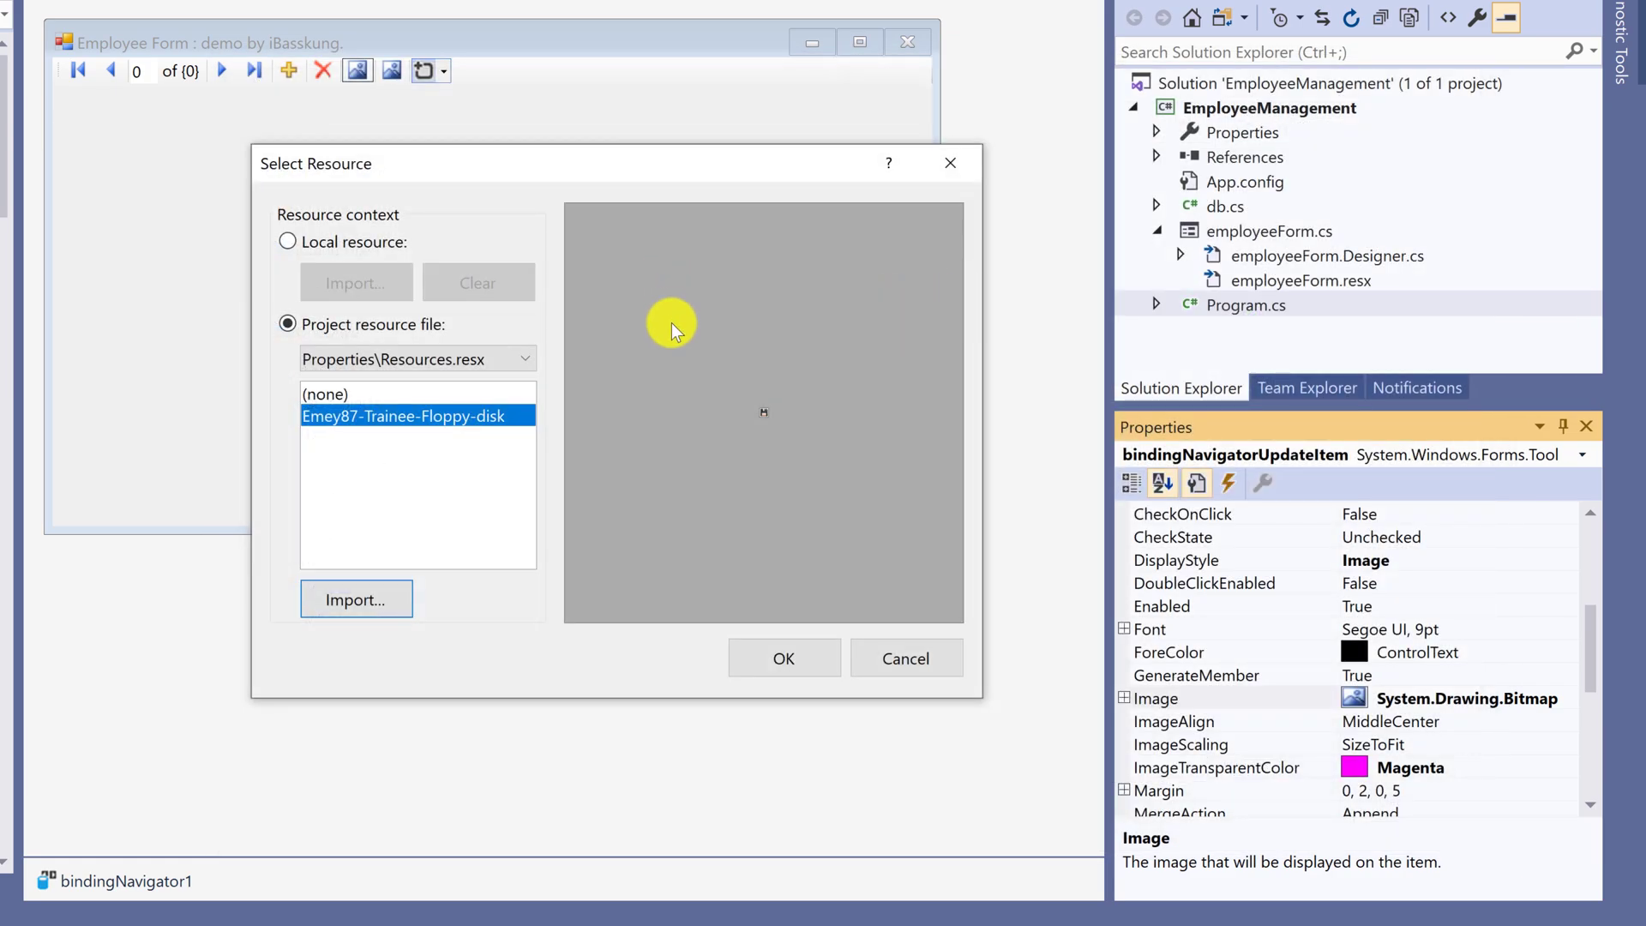
{"action": "left_click", "coordinate": [783, 659]}
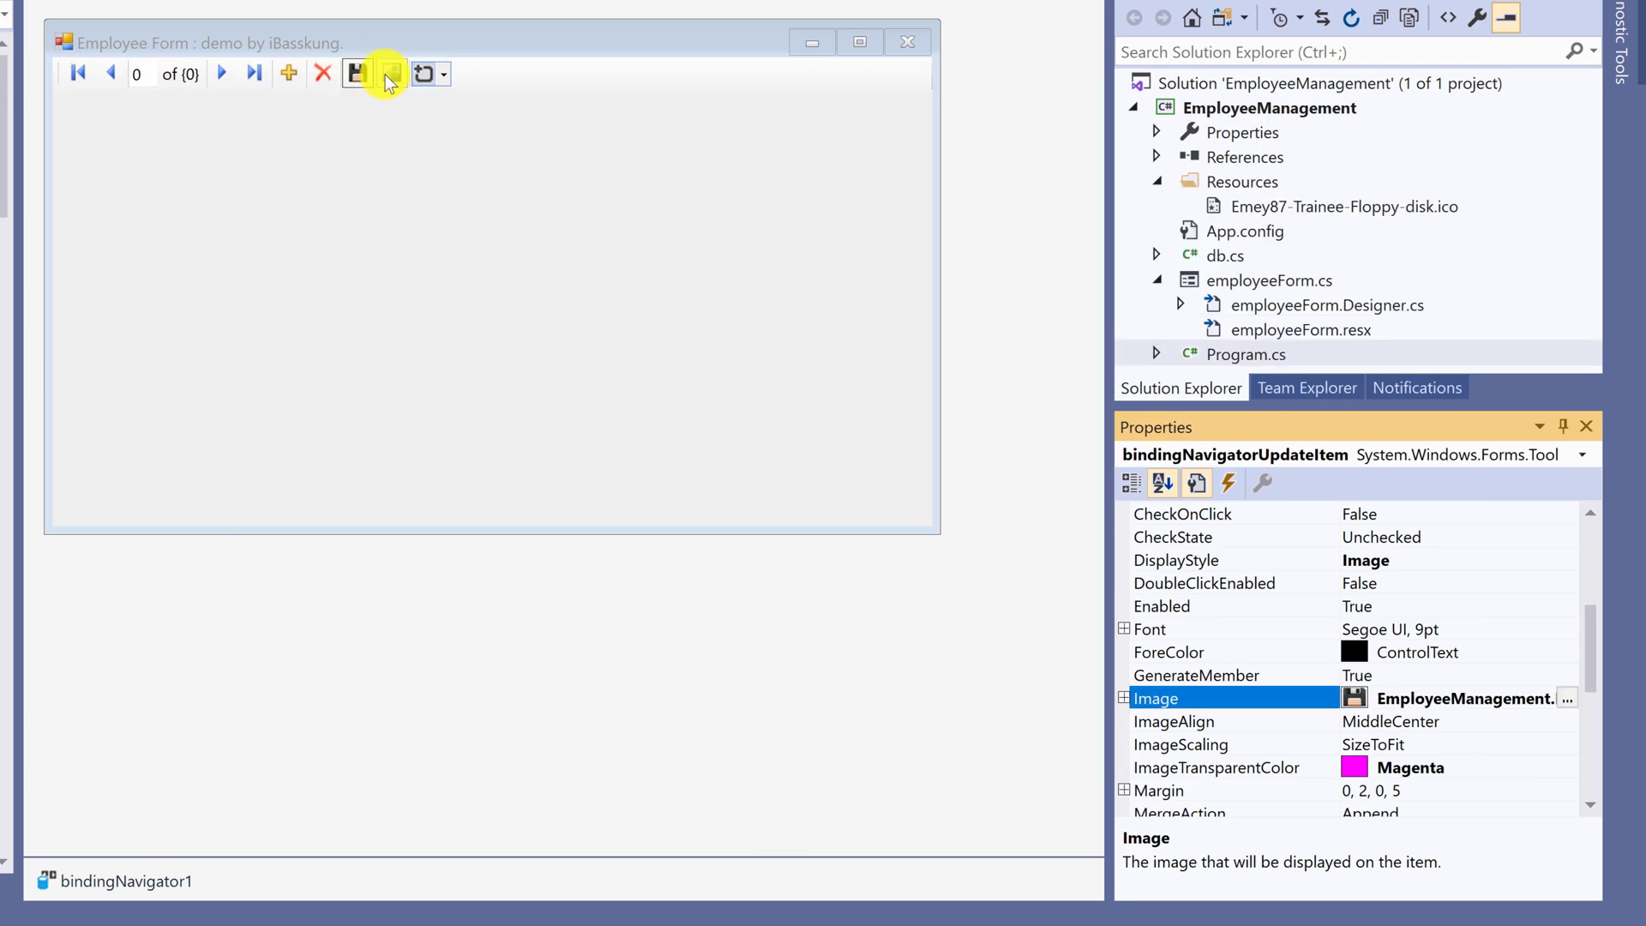
Step: Import Emey87-Trainee-Download-crate.ico as the Refresh button's image
{"action": "left_click", "coordinate": [391, 74]}
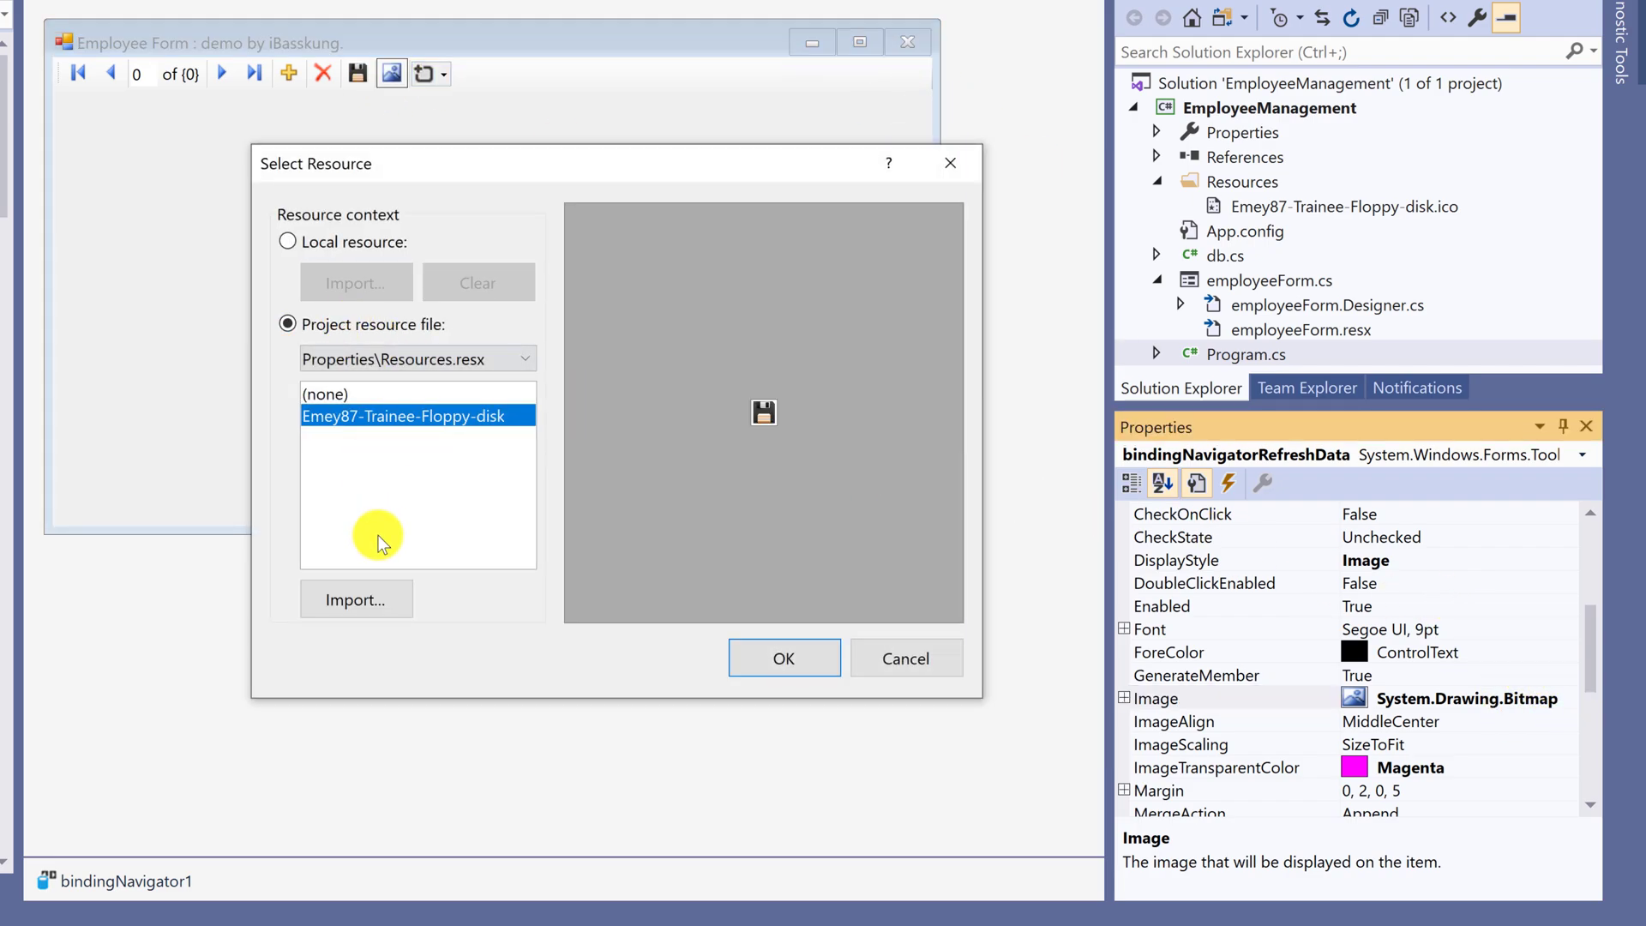
{"action": "left_click", "coordinate": [355, 600]}
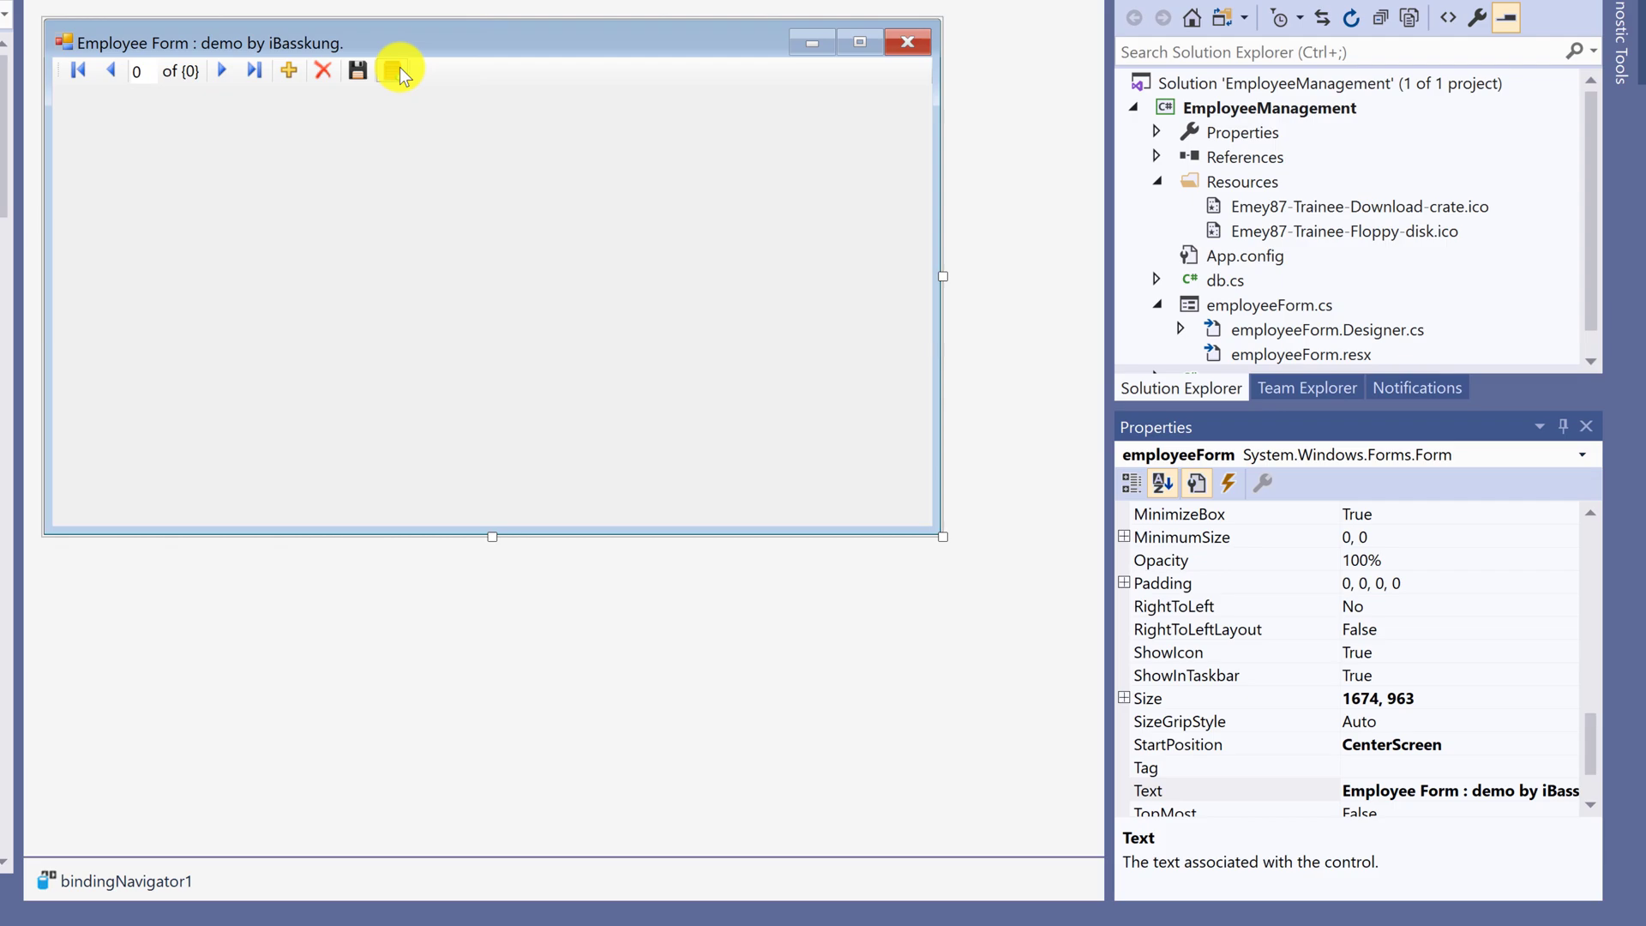
{"action": "left_click", "coordinate": [392, 70]}
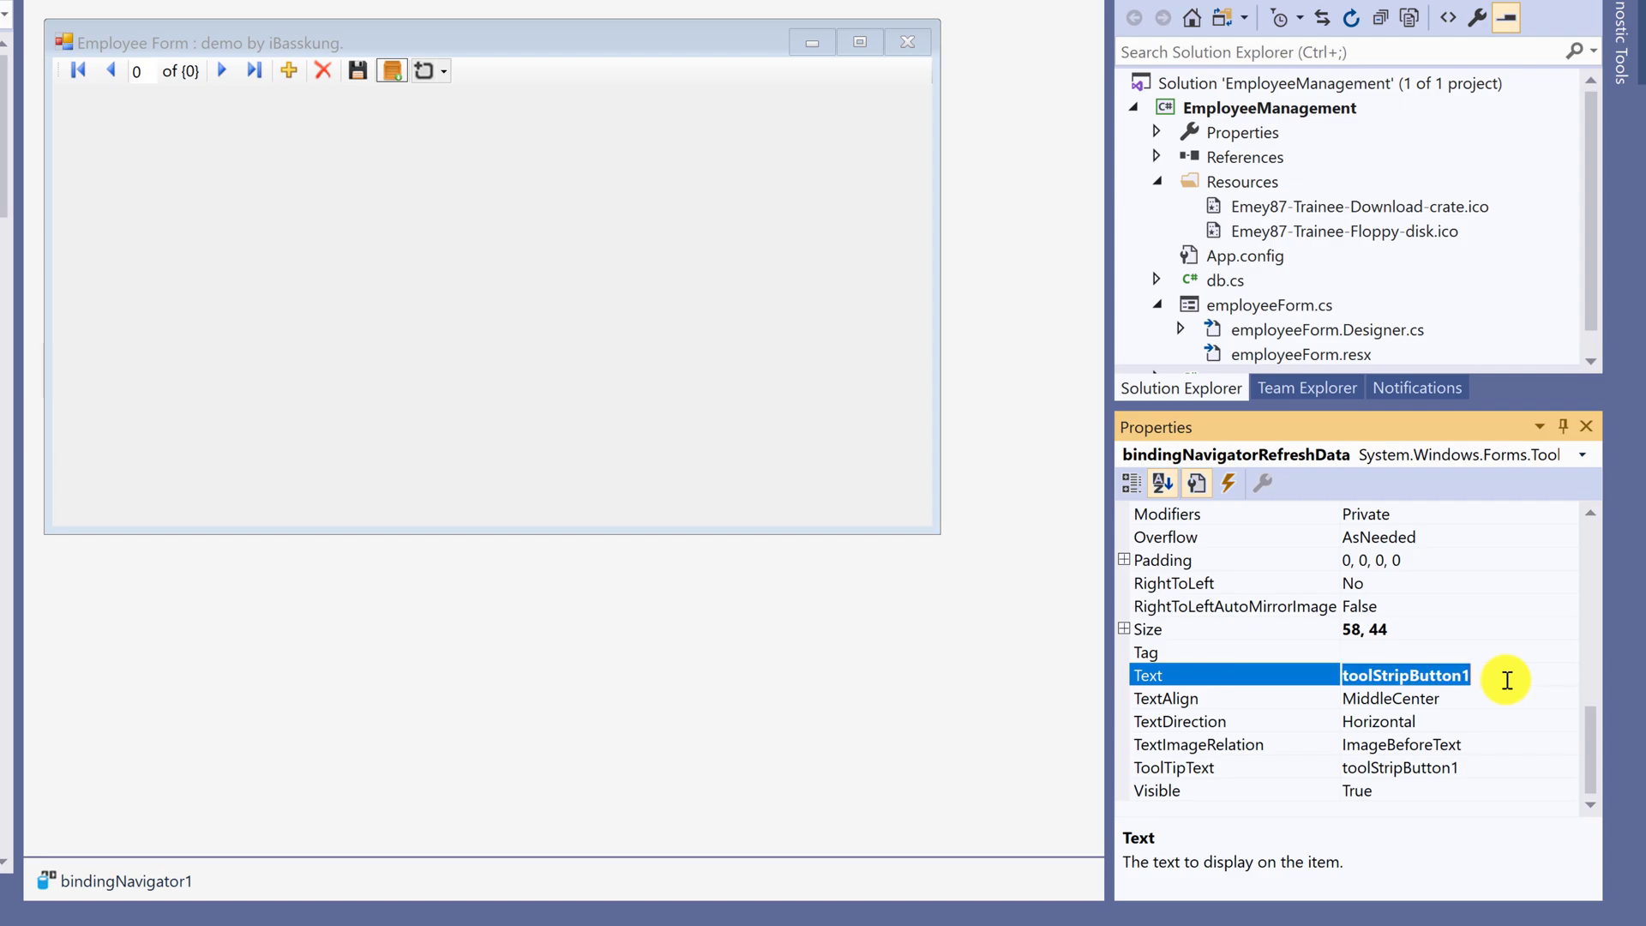
Step: Set the button texts to 'Refresh' and 'Update', then check Delete's text
{"action": "type", "text": "Refr"}
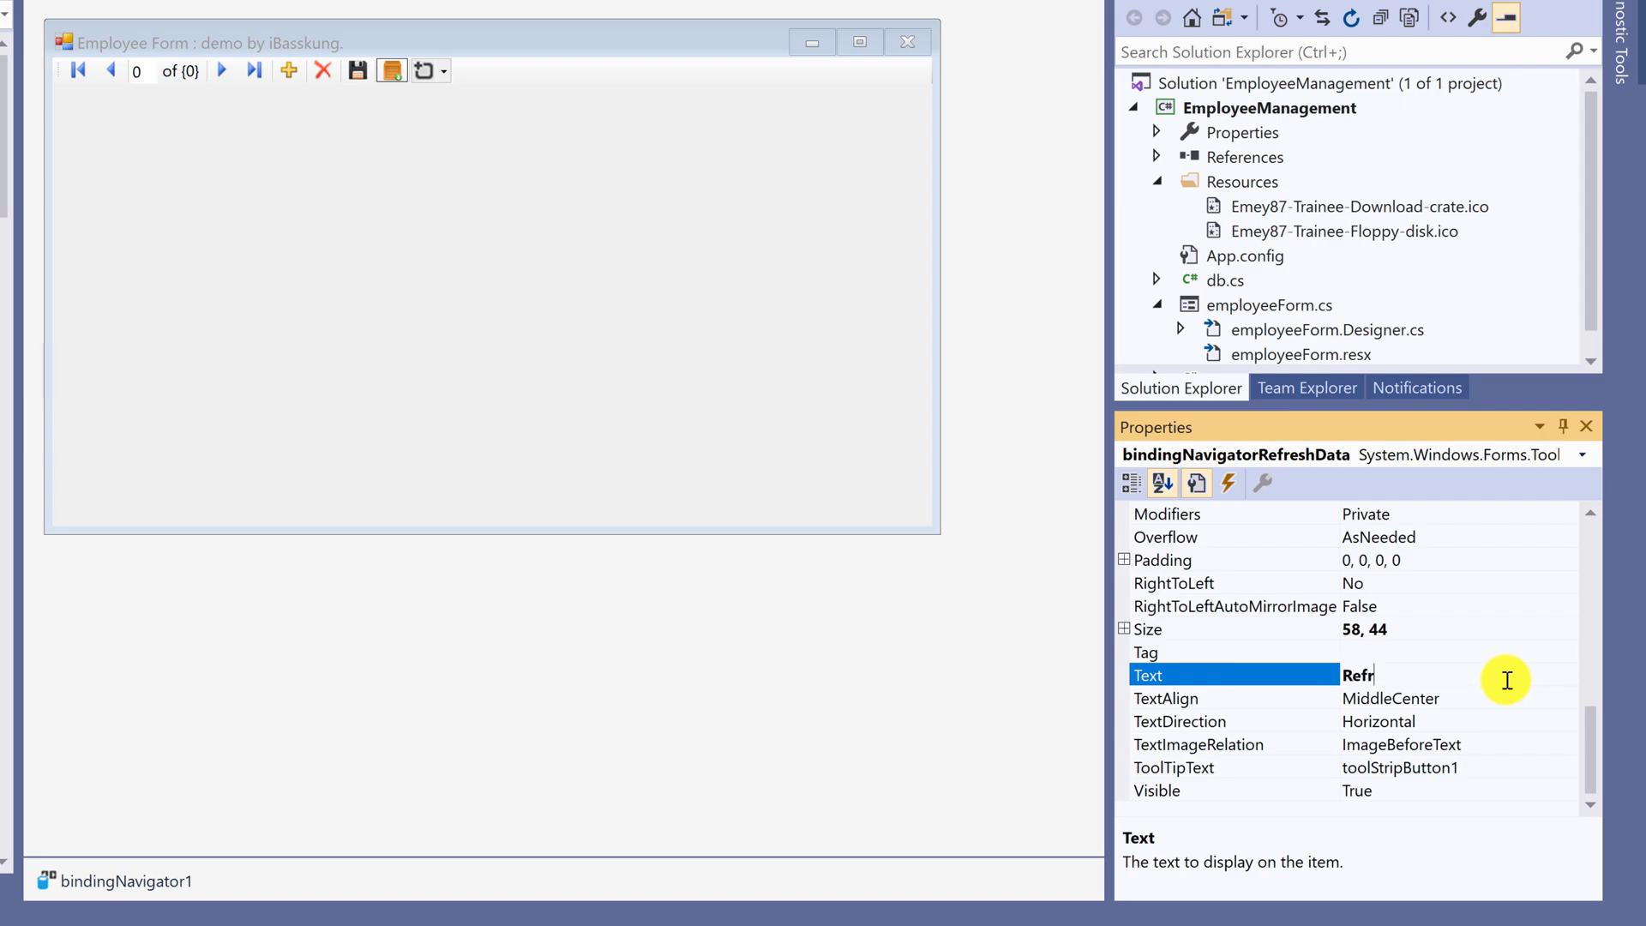
{"action": "type", "text": "esh"}
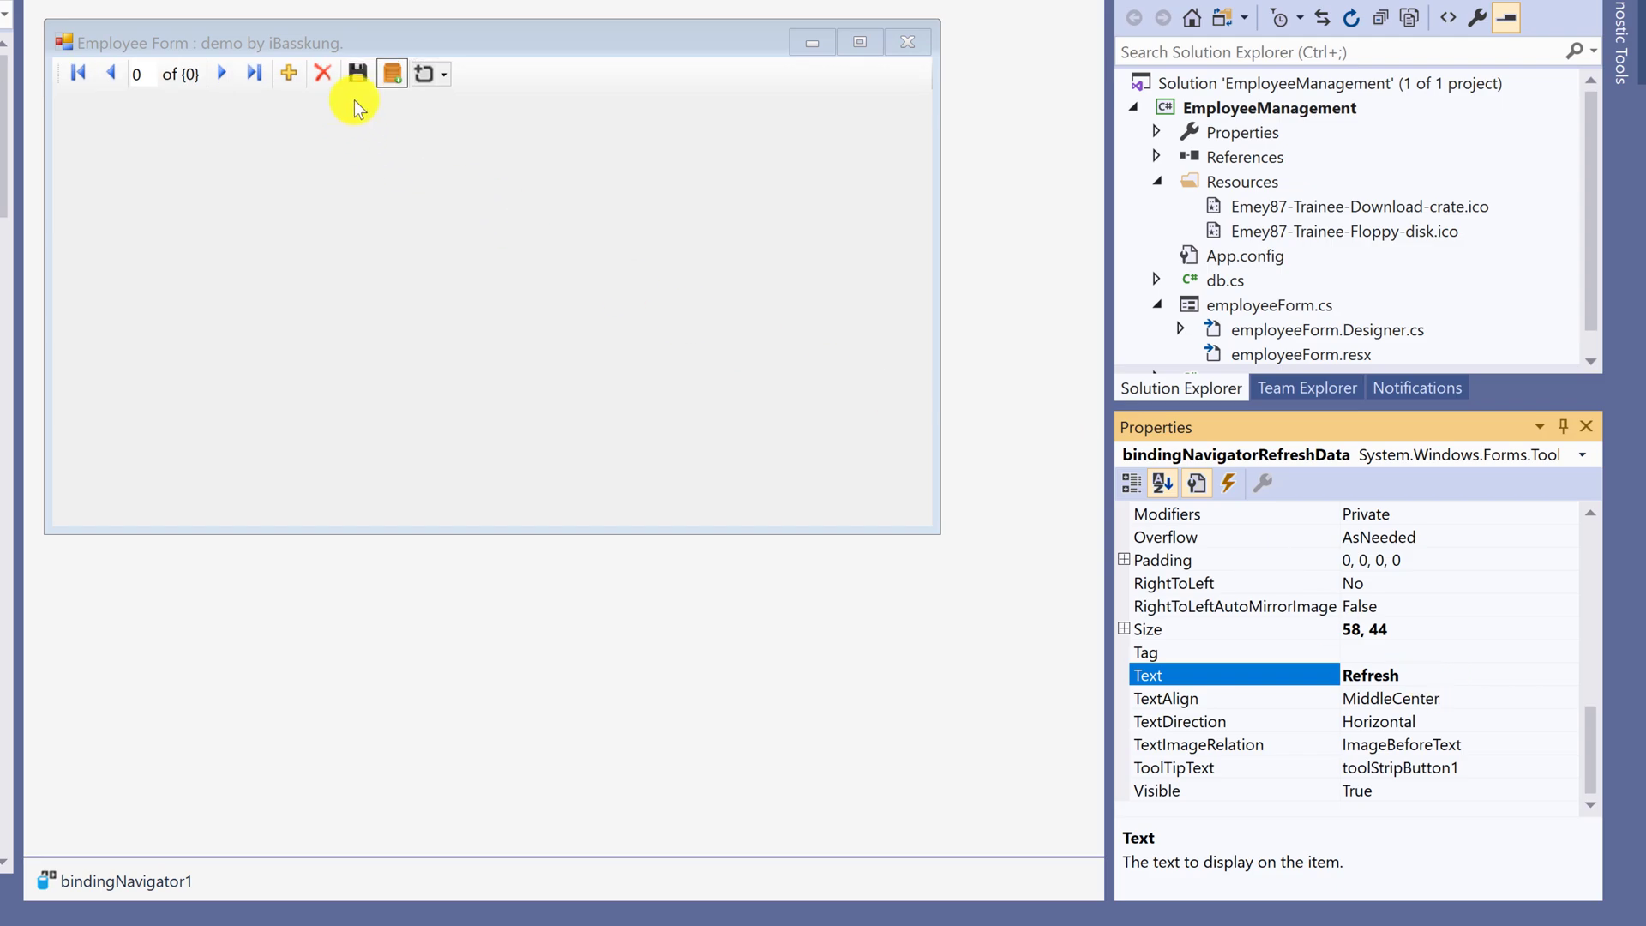
{"action": "left_click", "coordinate": [356, 72]}
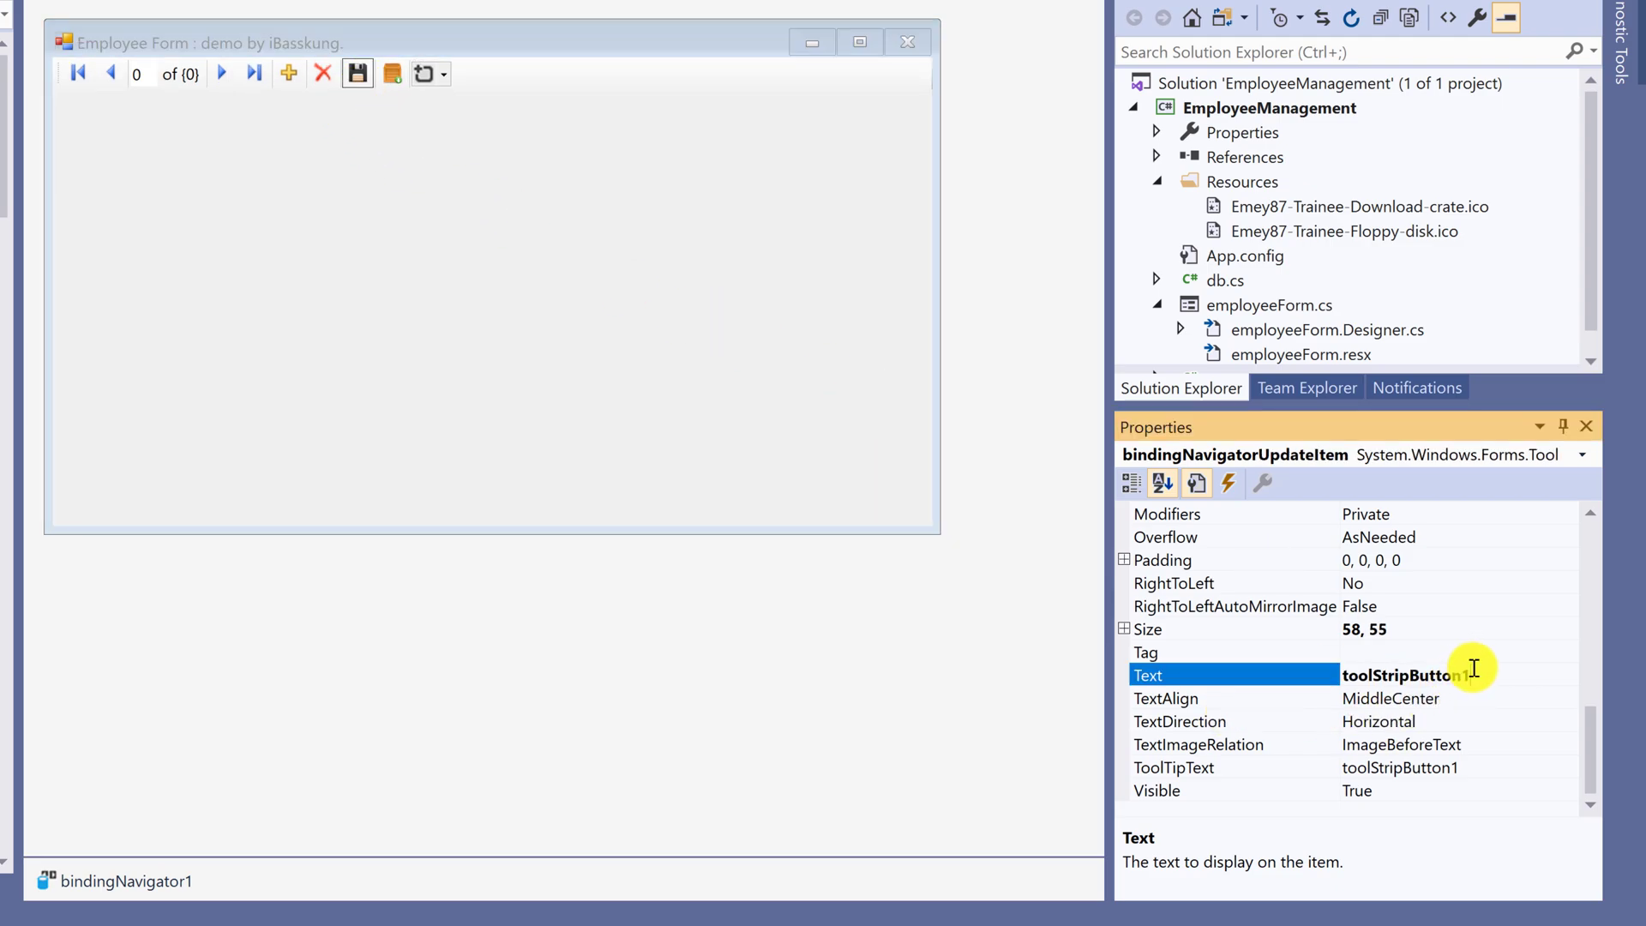
{"action": "type", "text": "U"}
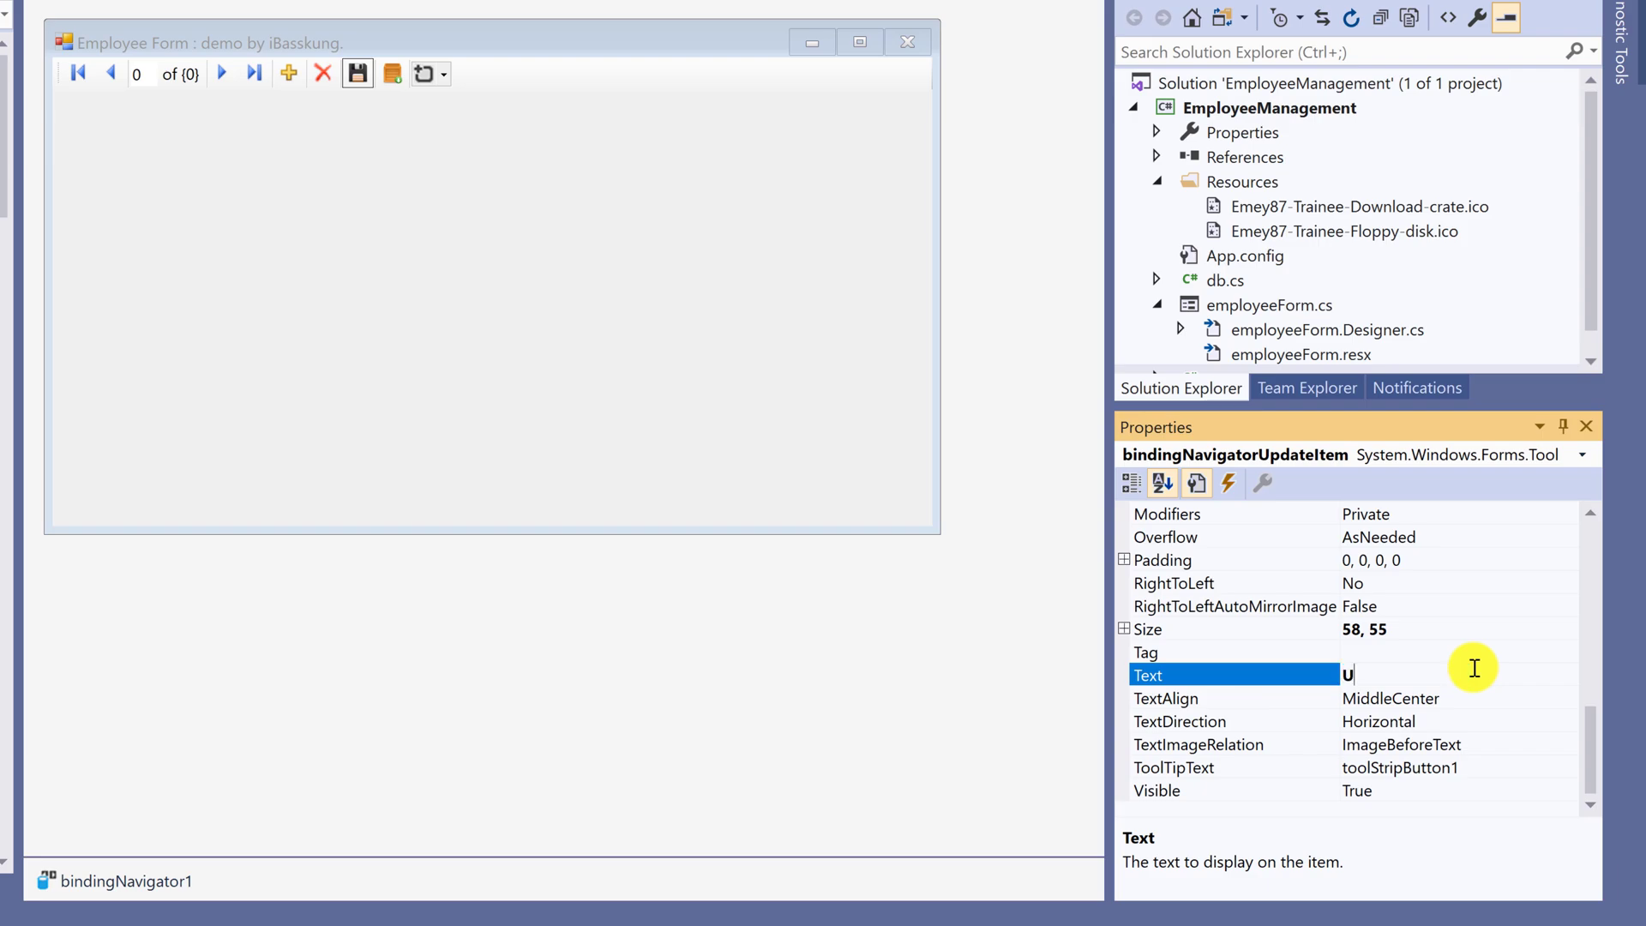
{"action": "type", "text": "pdate"}
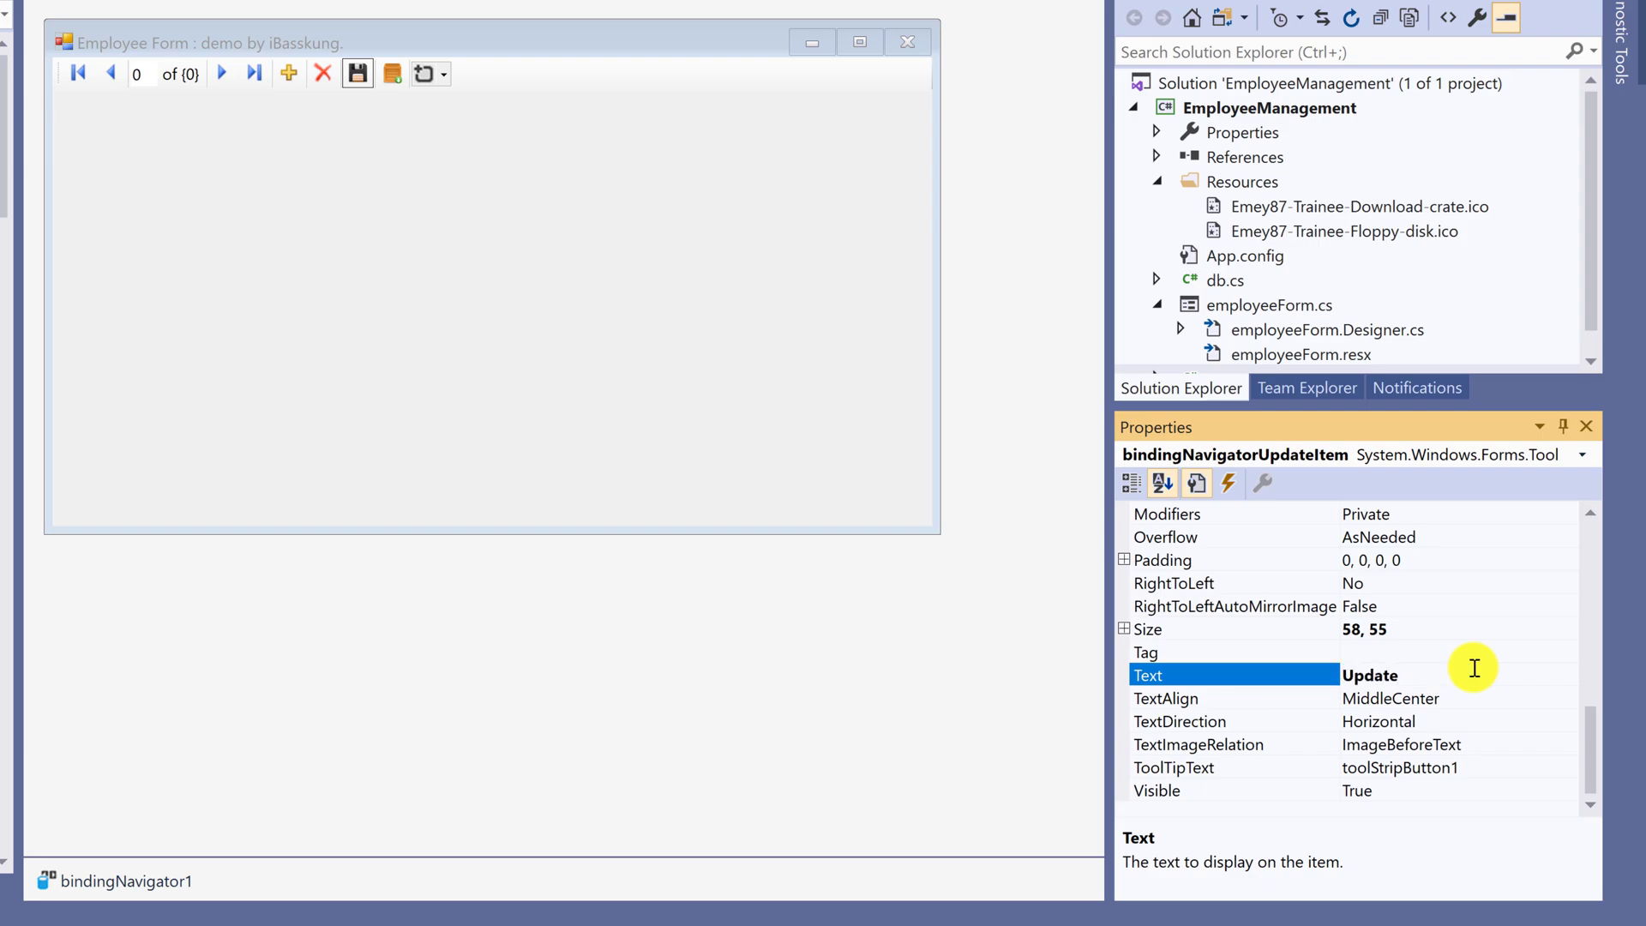
{"action": "left_click", "coordinate": [322, 72]}
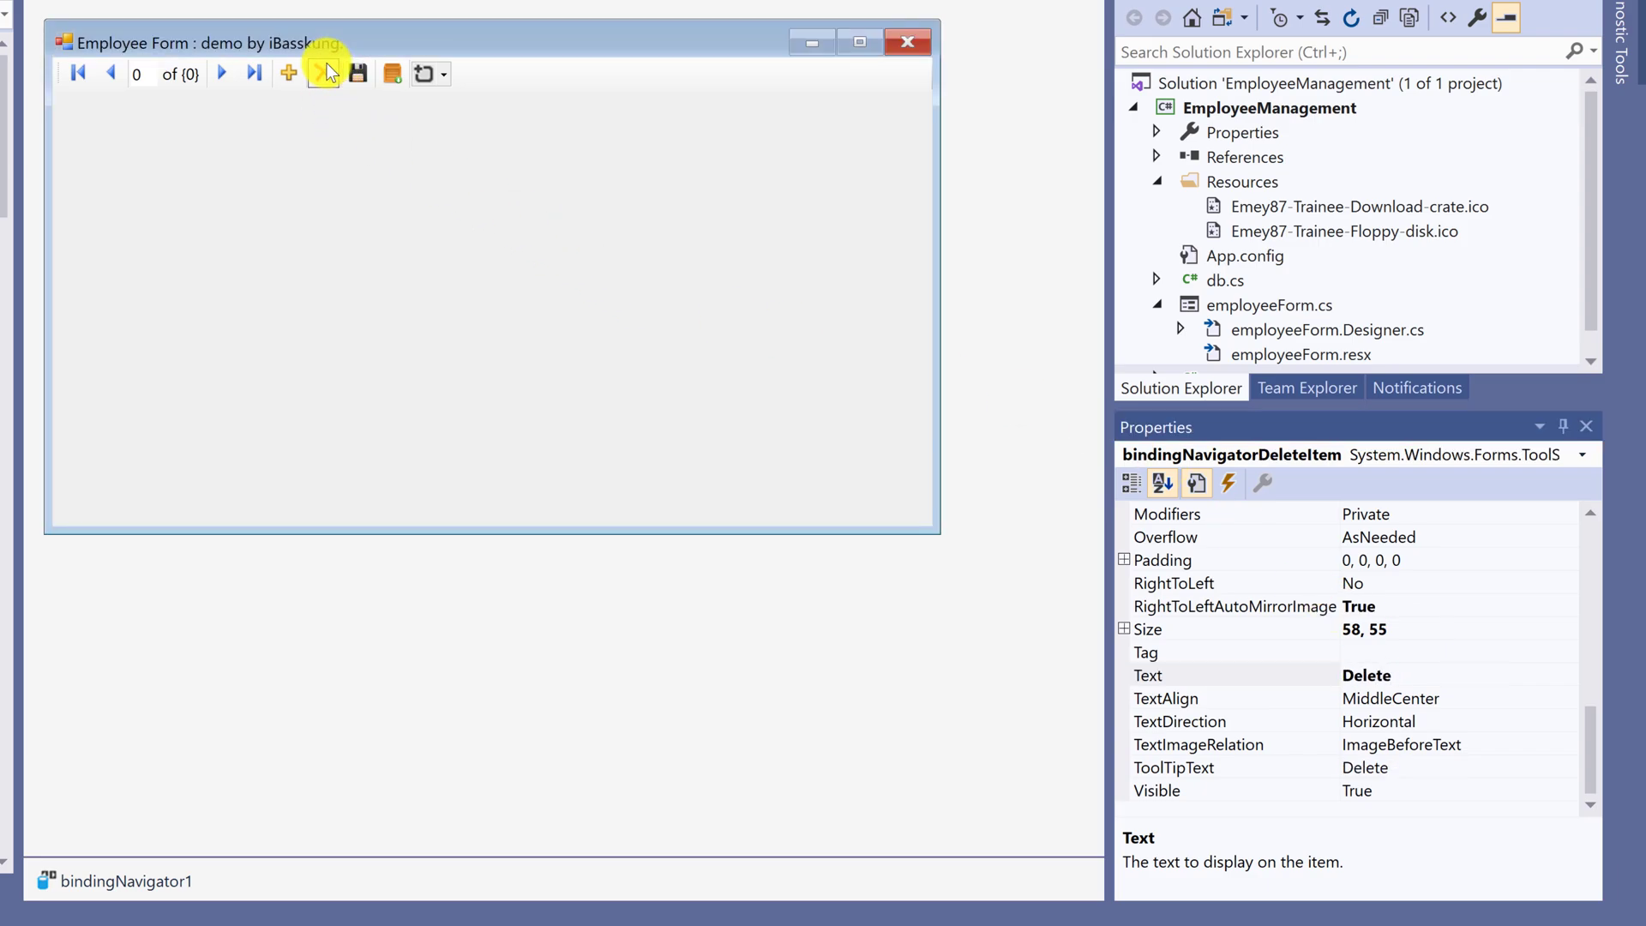
{"action": "left_click", "coordinate": [1147, 674]}
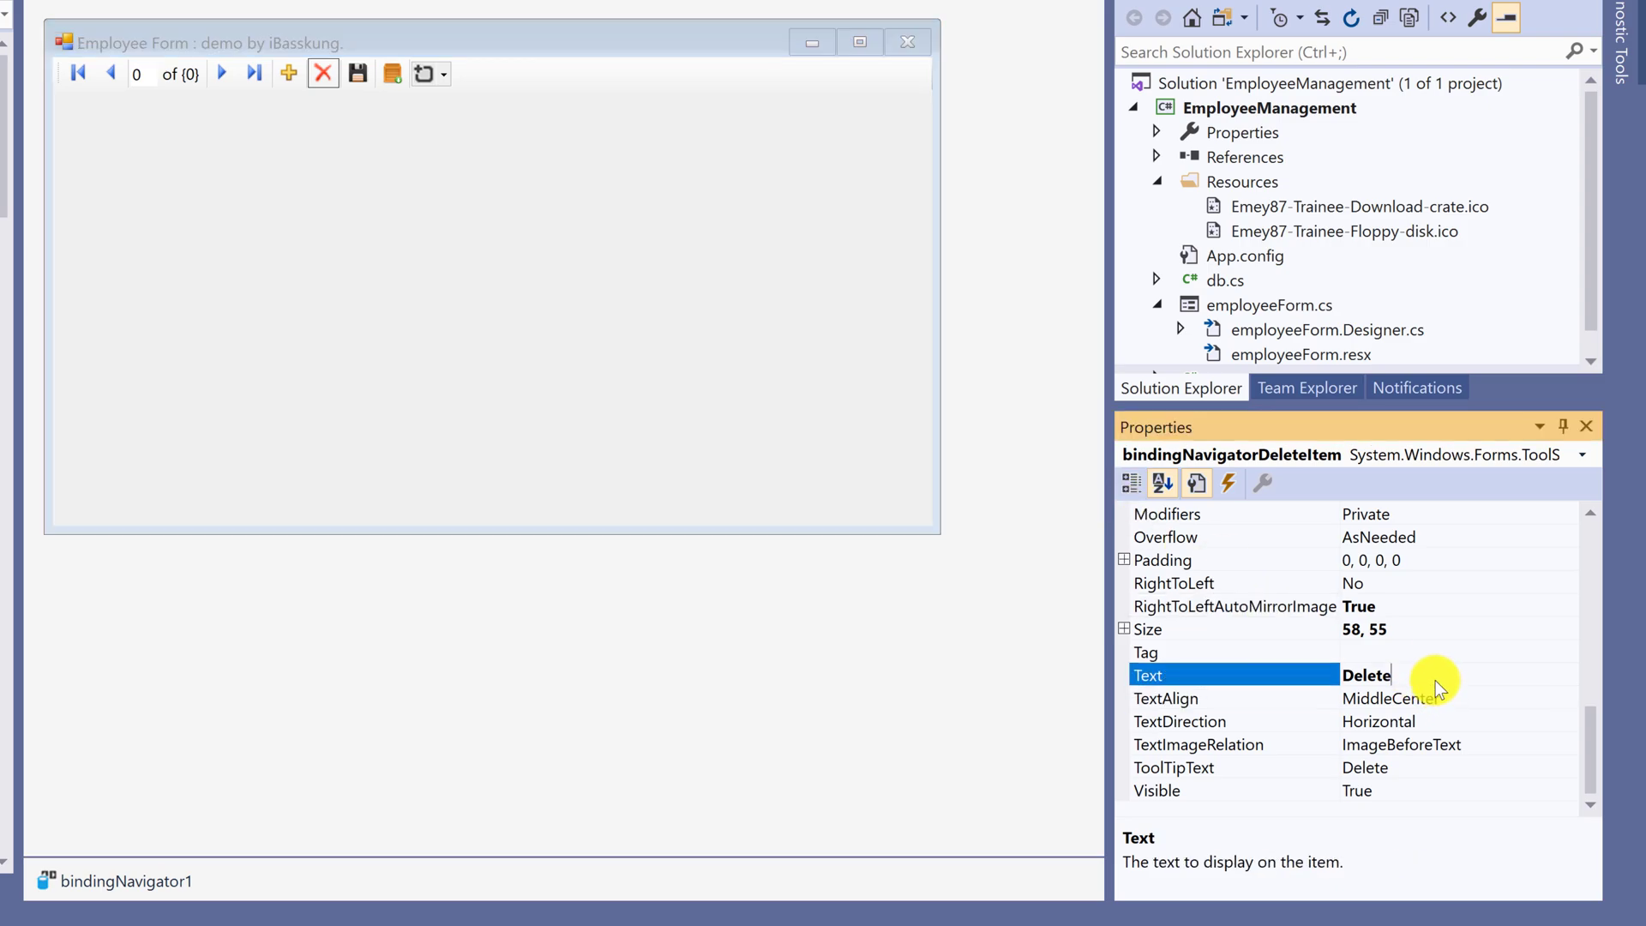
{"action": "left_click", "coordinate": [288, 72]}
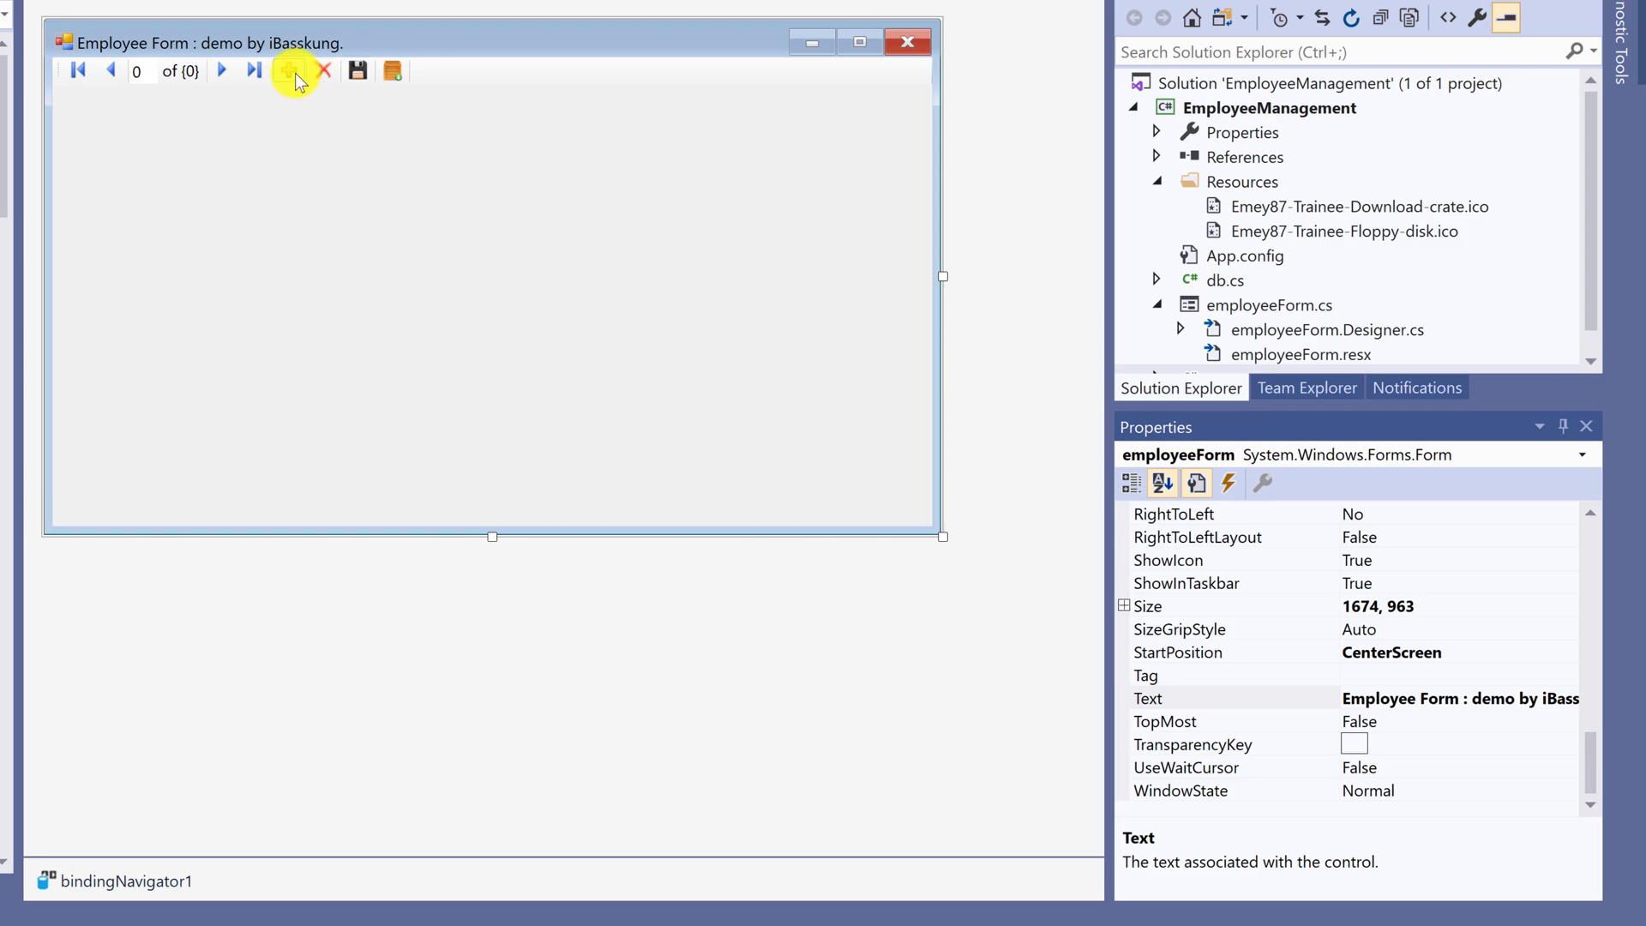
{"action": "mouse_move", "coordinate": [329, 84]}
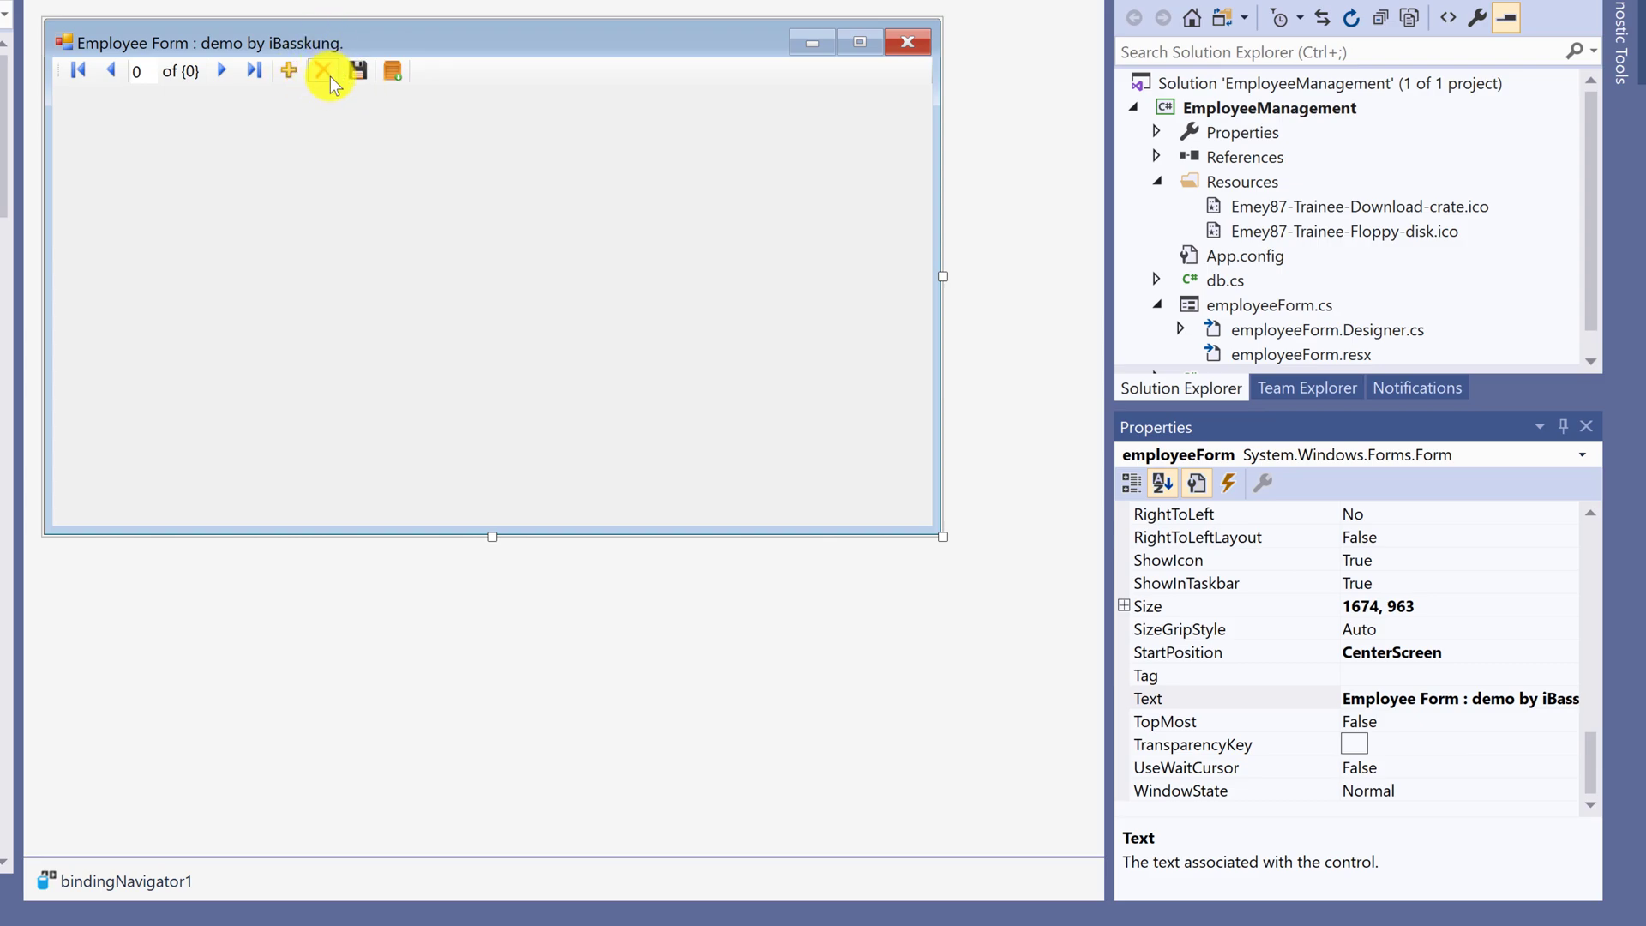
Step: Move the floppy-disk Update button between Add new and Delete on the navigator
{"action": "left_click", "coordinate": [327, 70]}
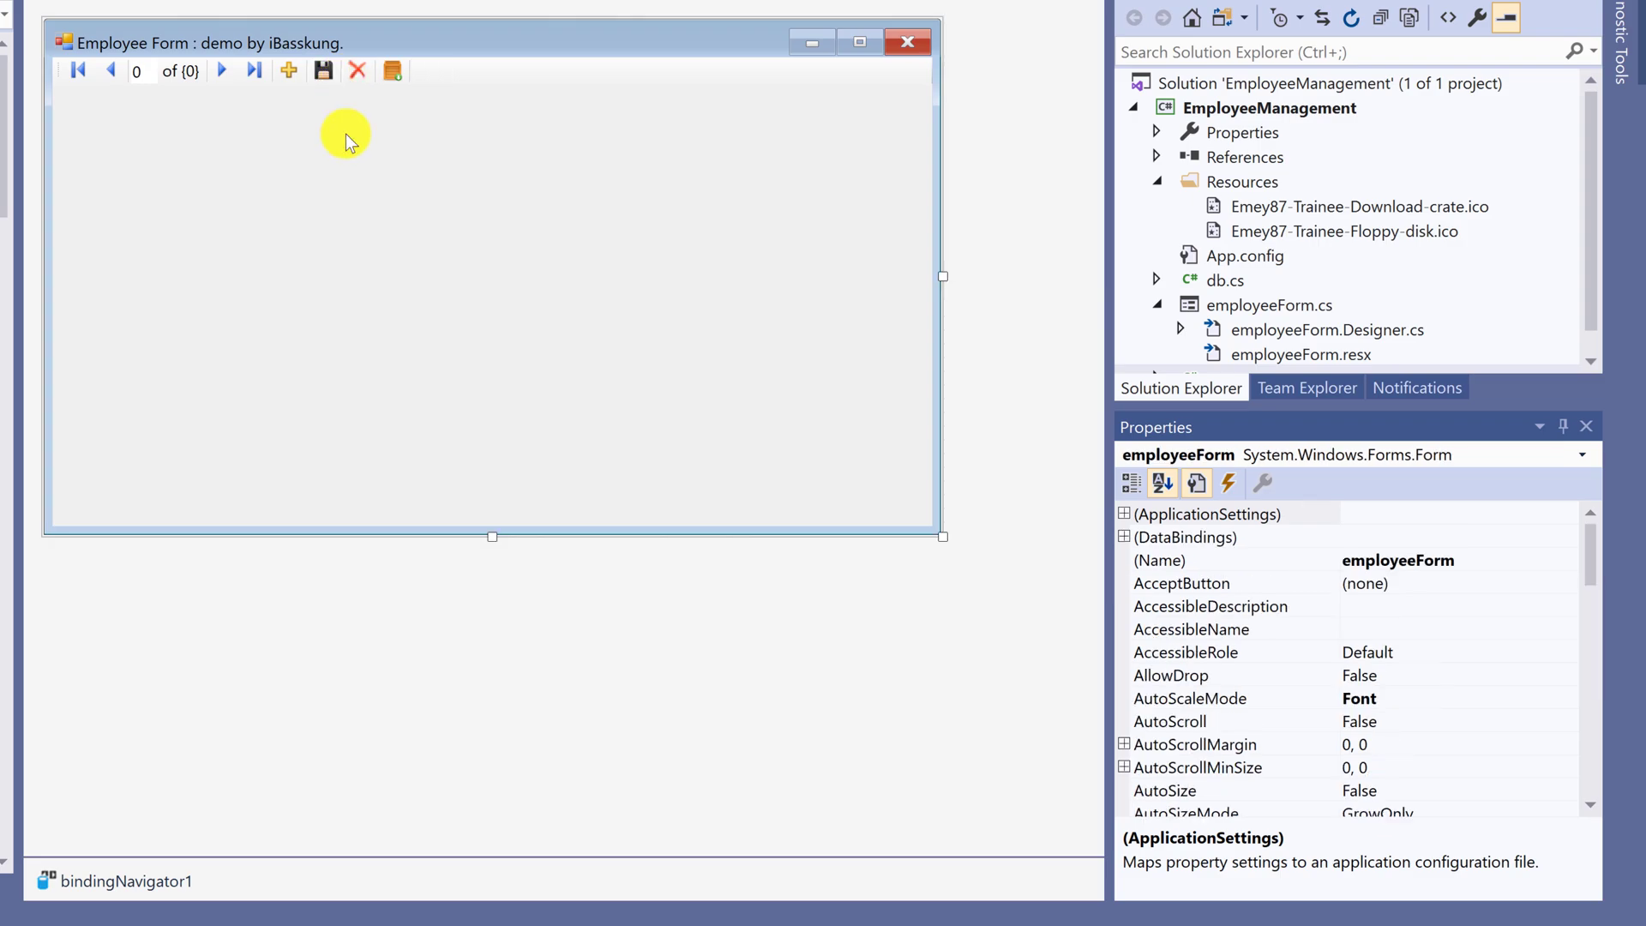
{"action": "mouse_move", "coordinate": [326, 156]}
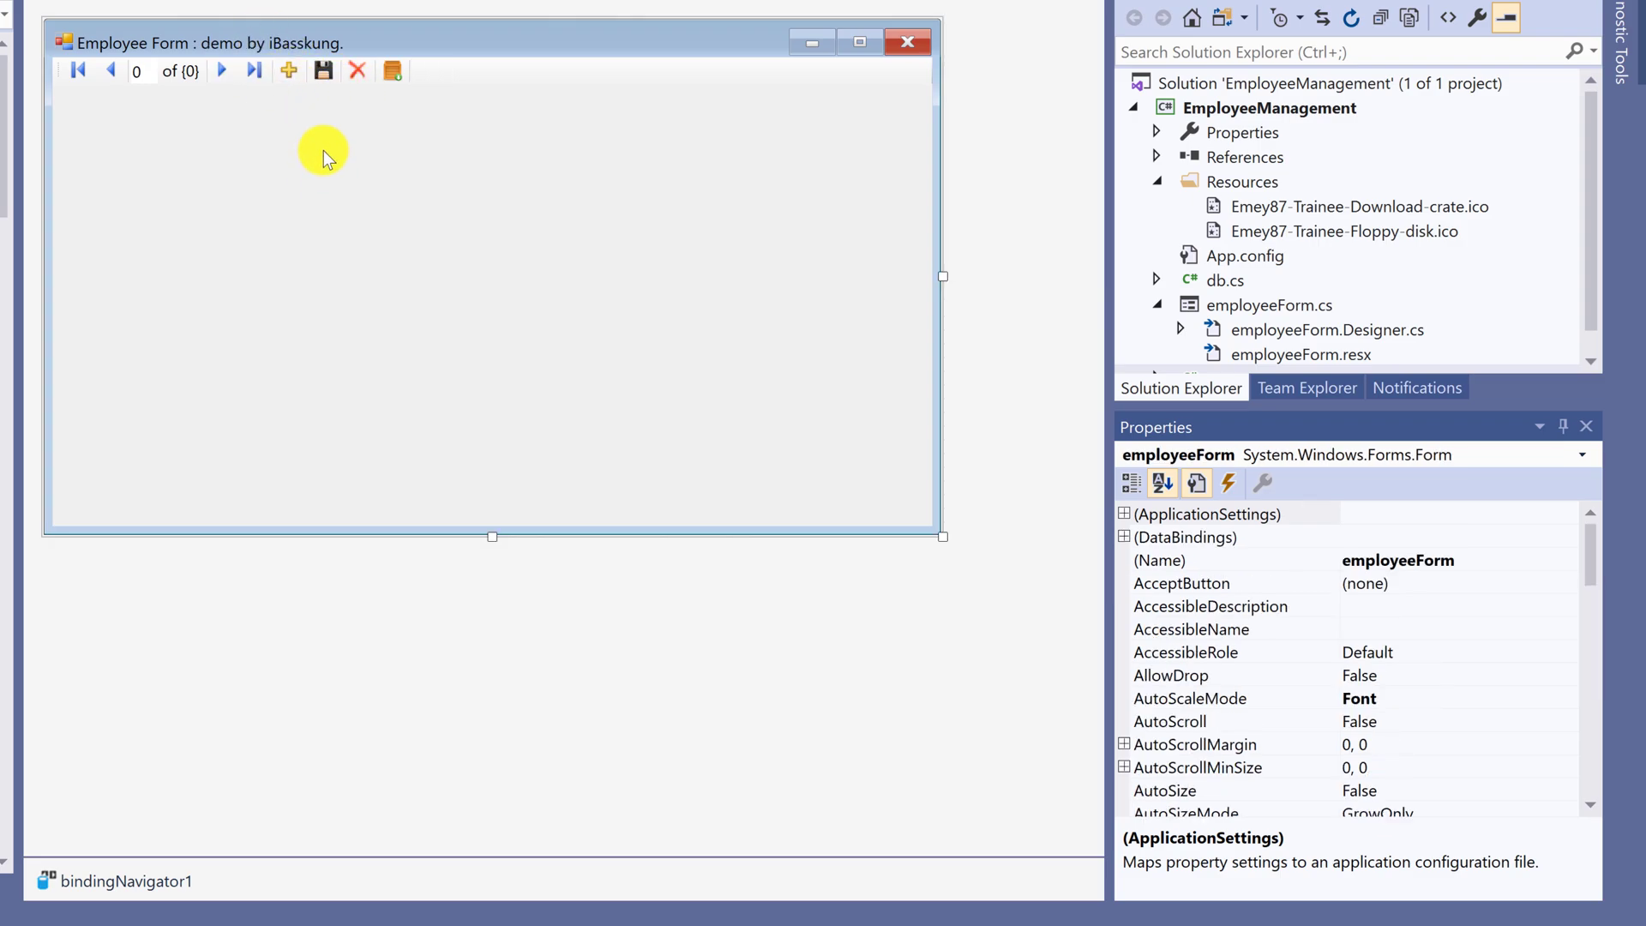
{"action": "left_click", "coordinate": [288, 71]}
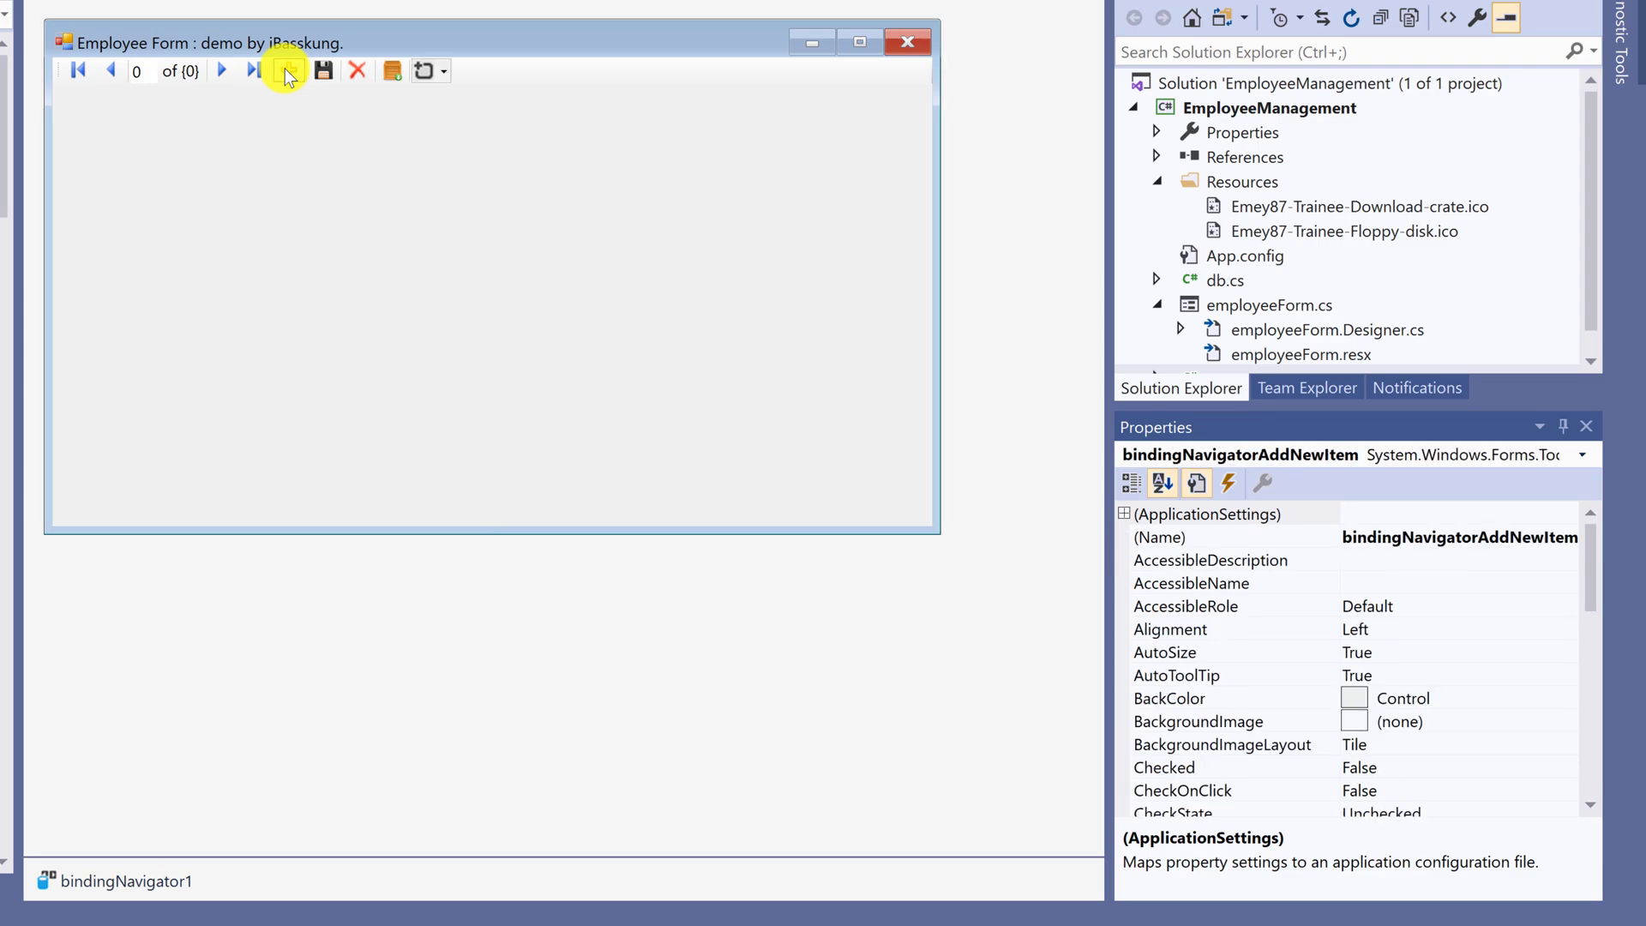
{"action": "left_click", "coordinate": [324, 70]}
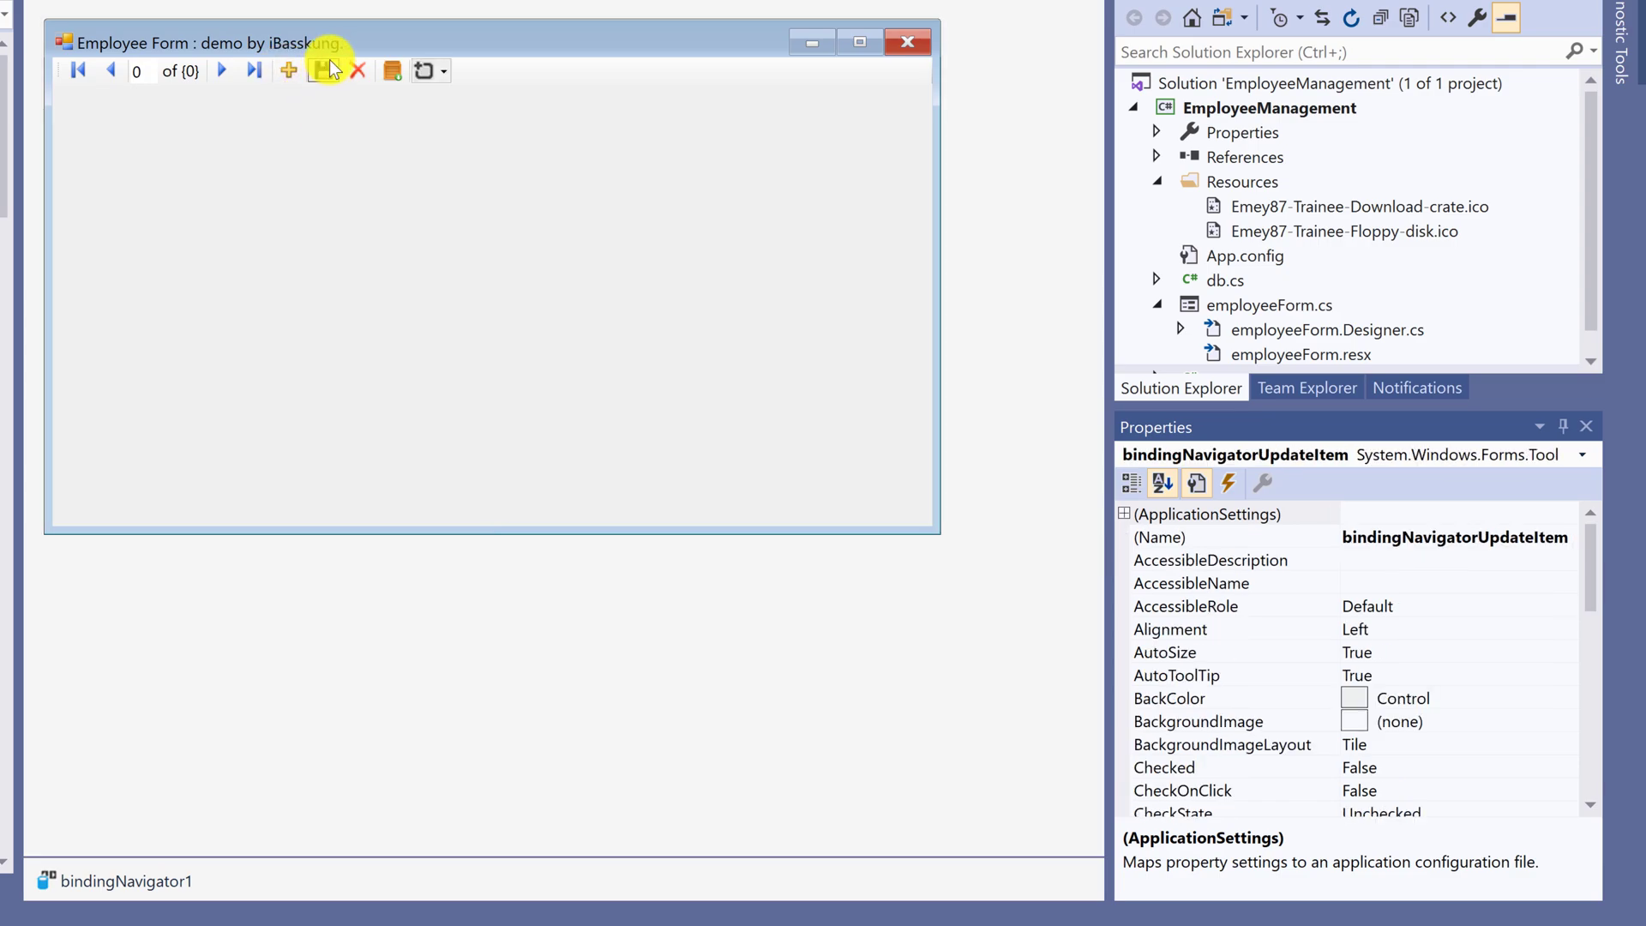
{"action": "left_click", "coordinate": [356, 70]}
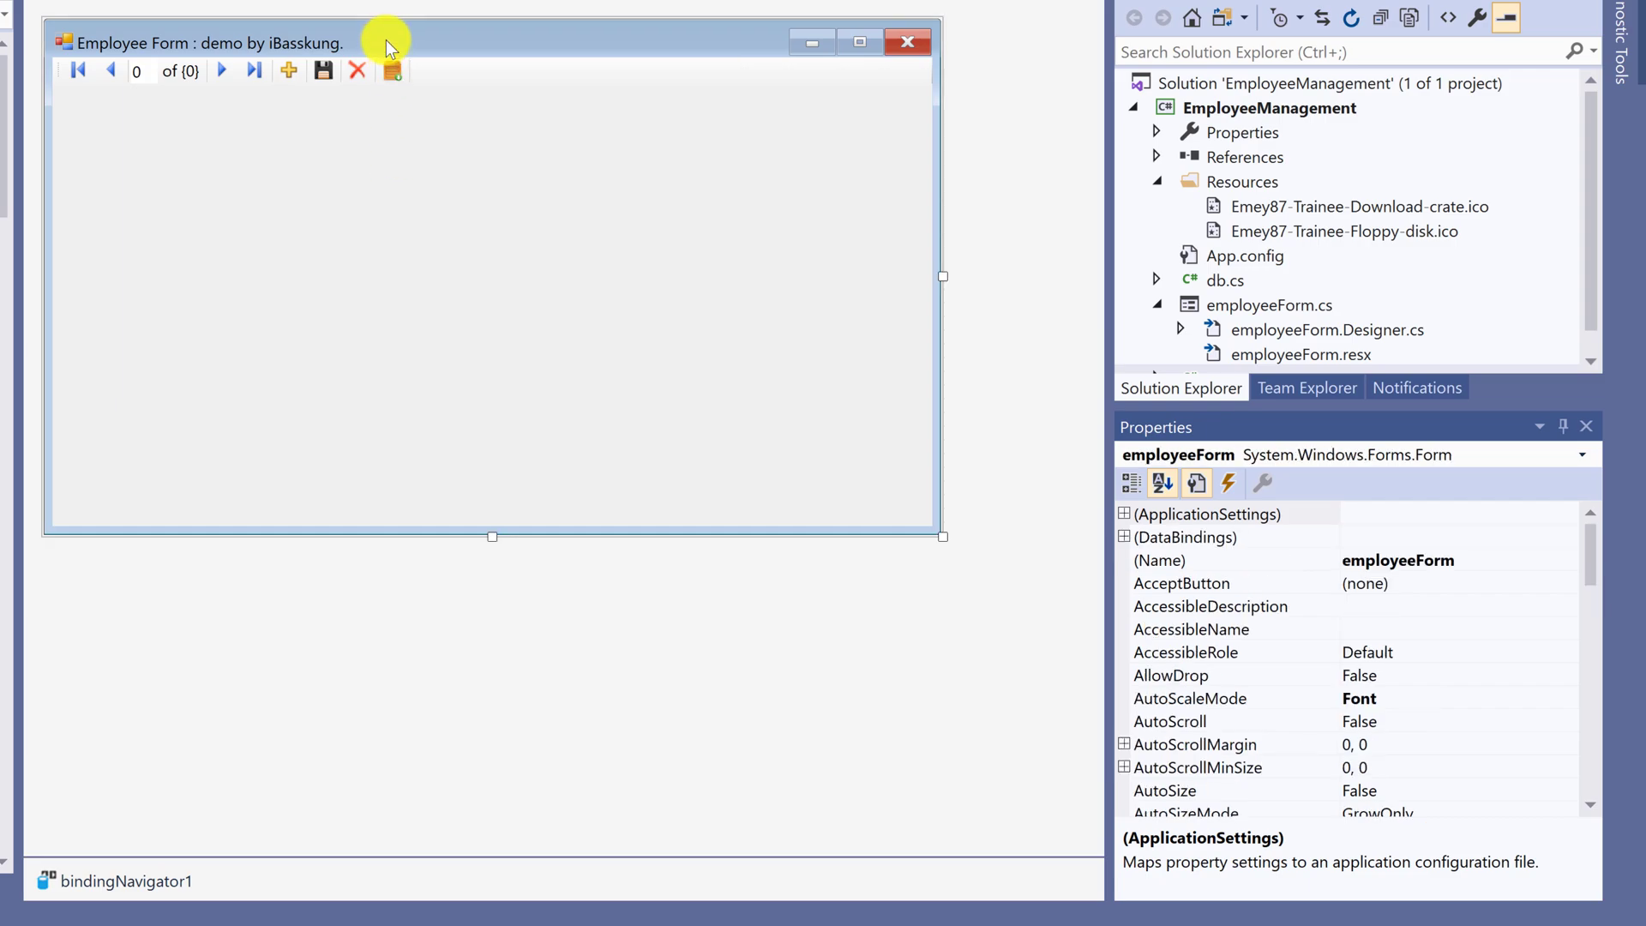
{"action": "mouse_move", "coordinate": [473, 76]}
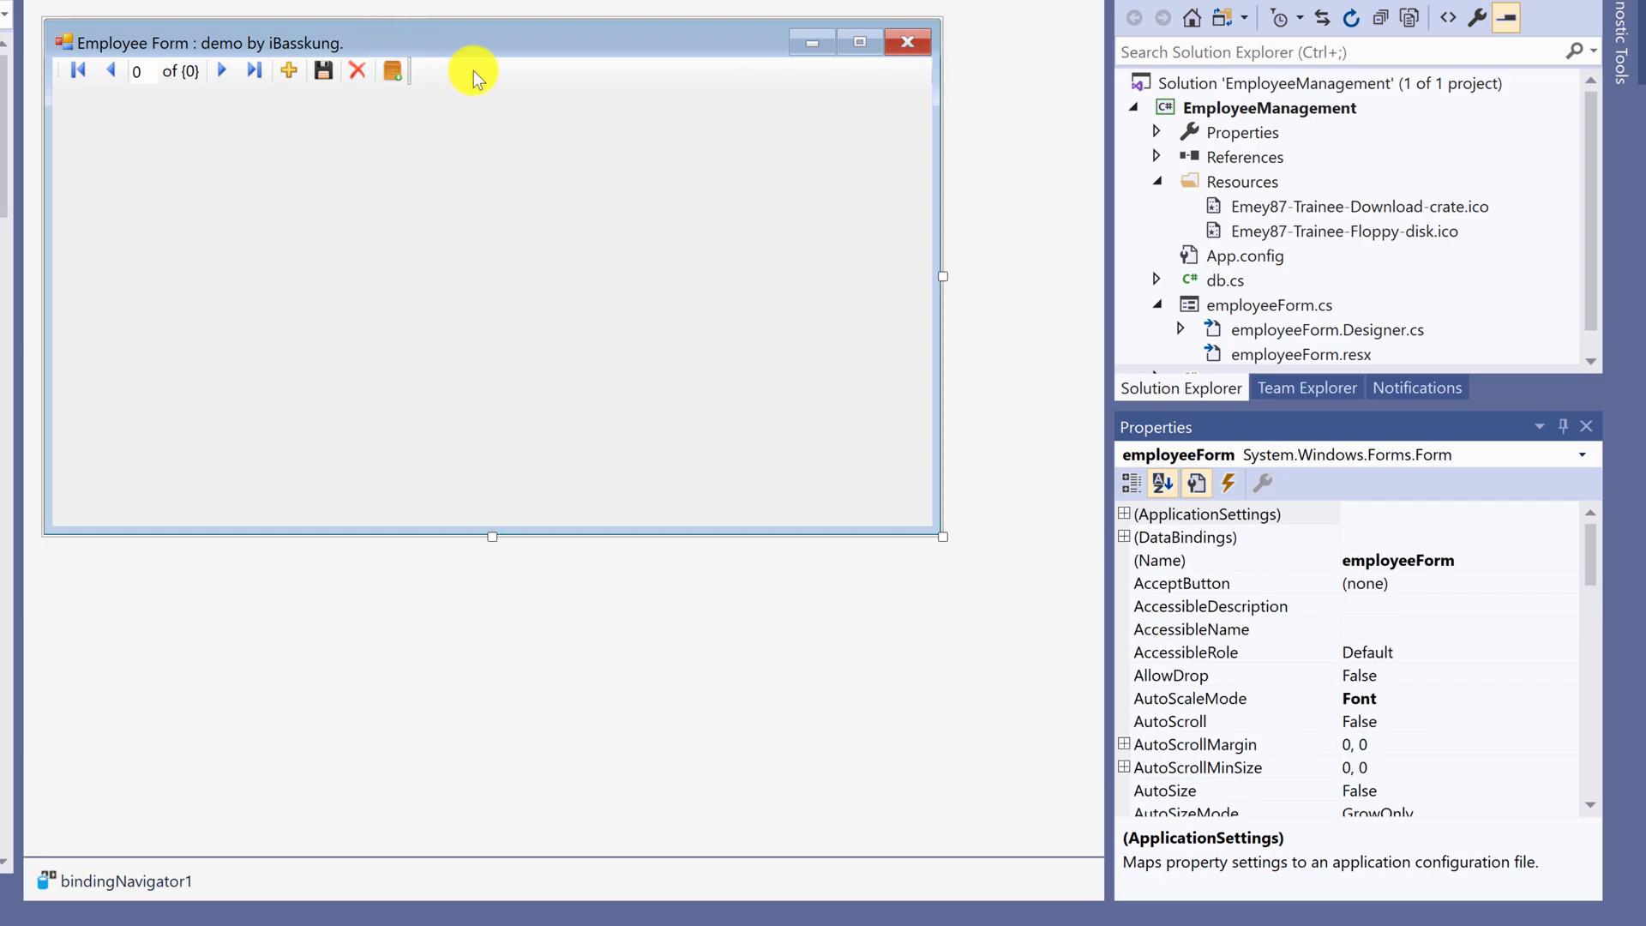
{"action": "left_click", "coordinate": [393, 71]}
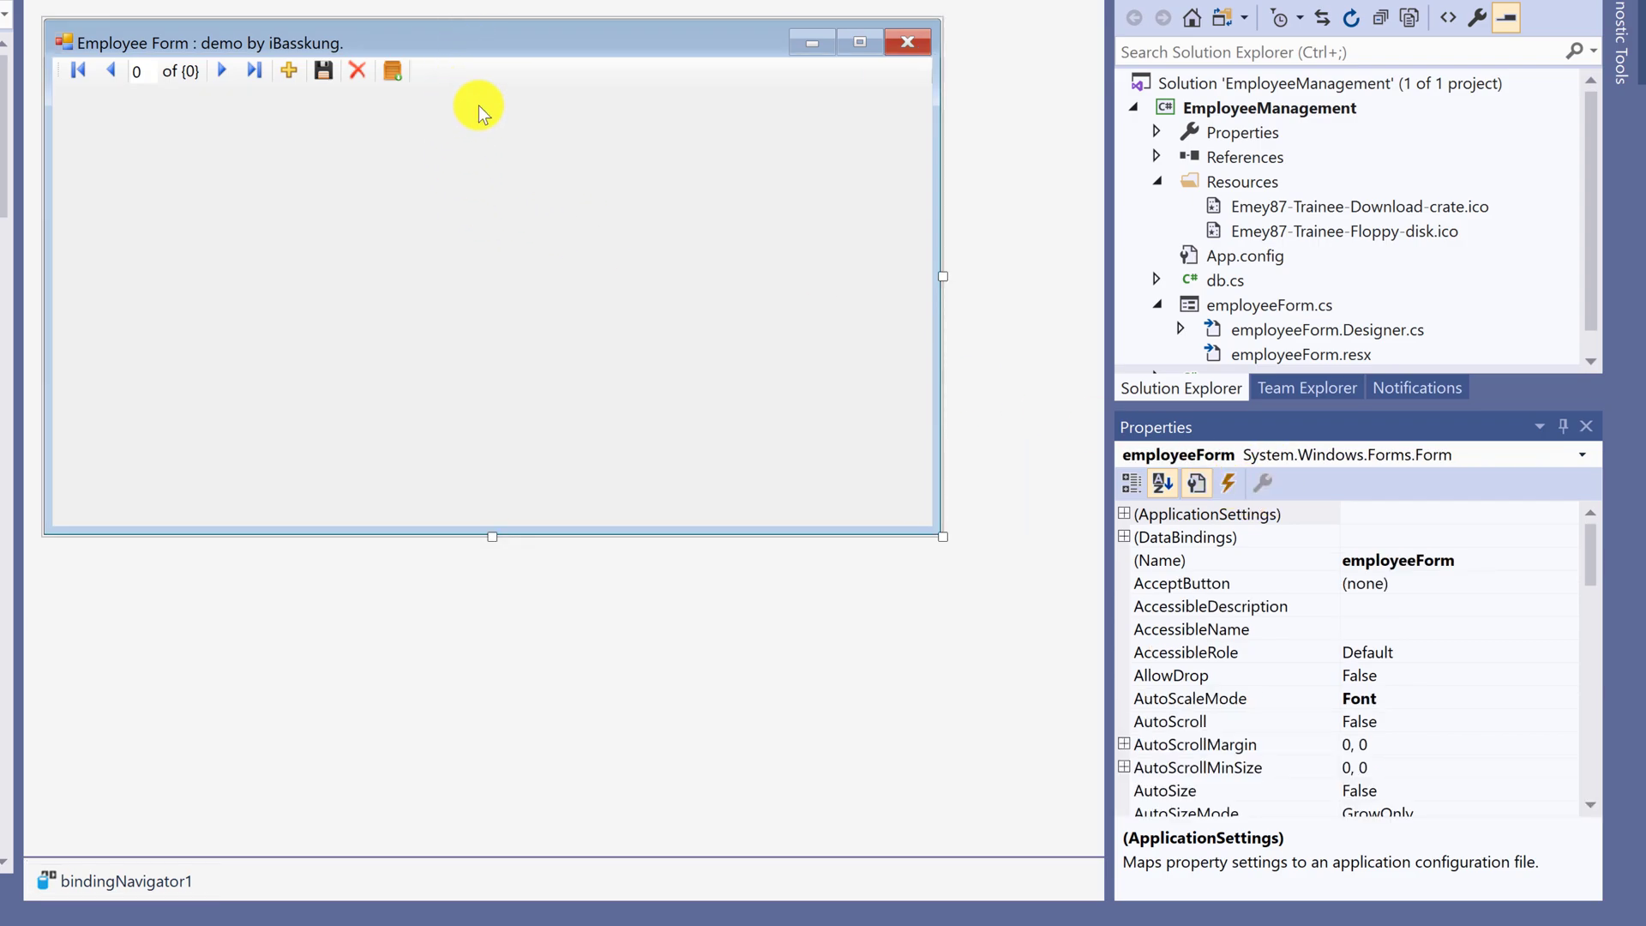
{"action": "left_click", "coordinate": [440, 70]}
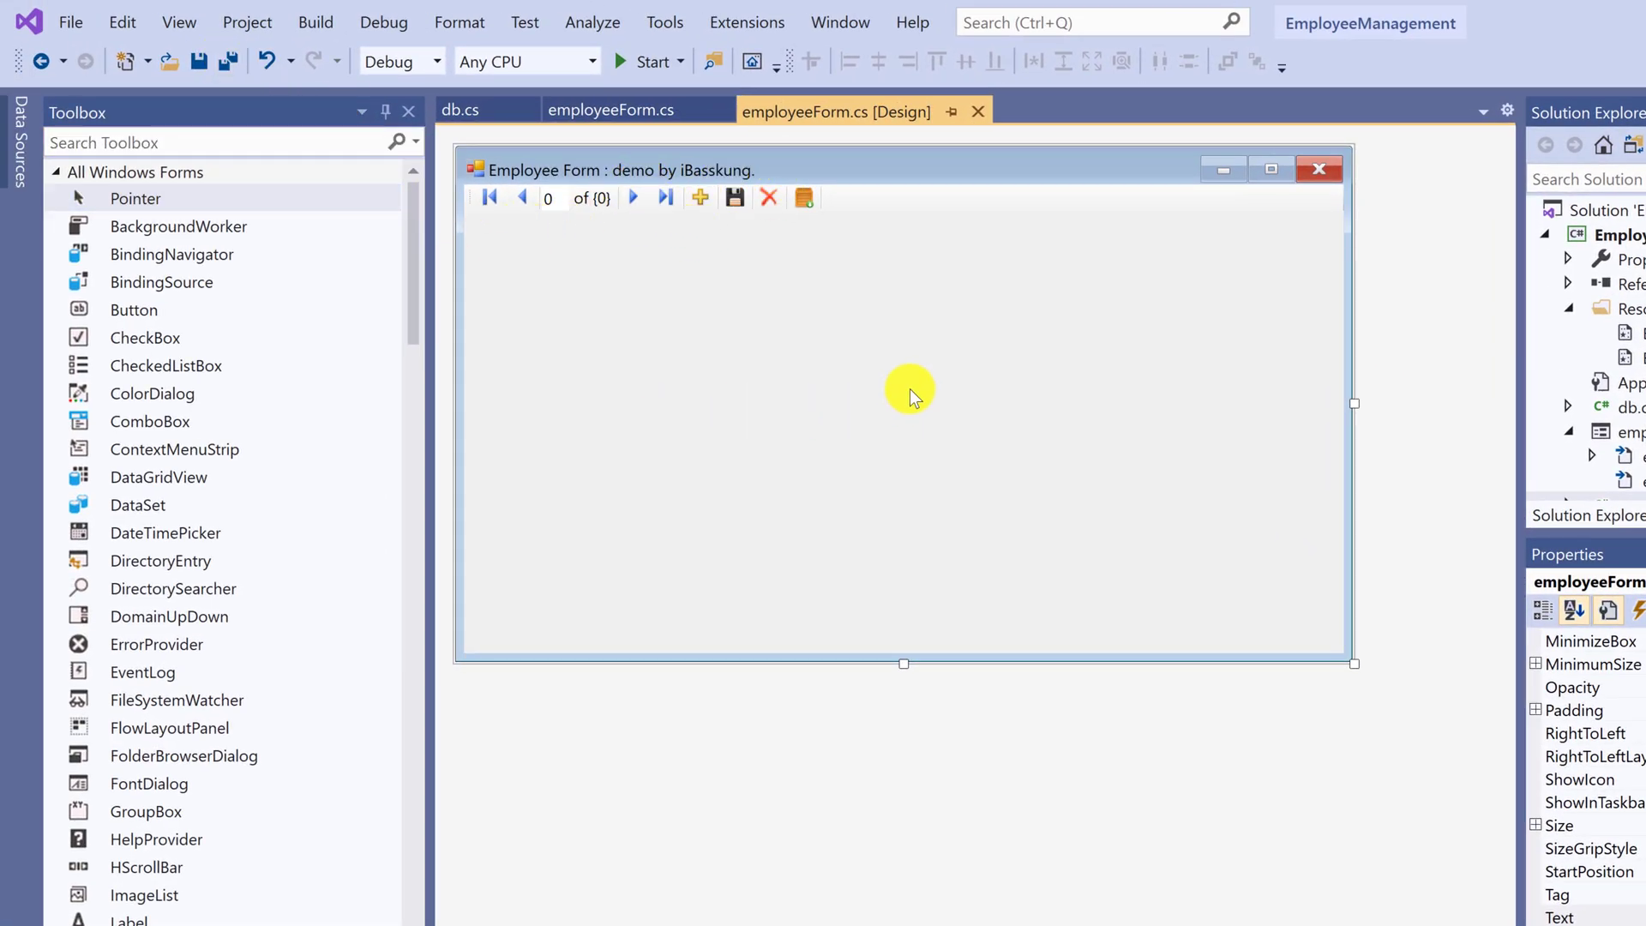
{"action": "mouse_move", "coordinate": [1150, 89]}
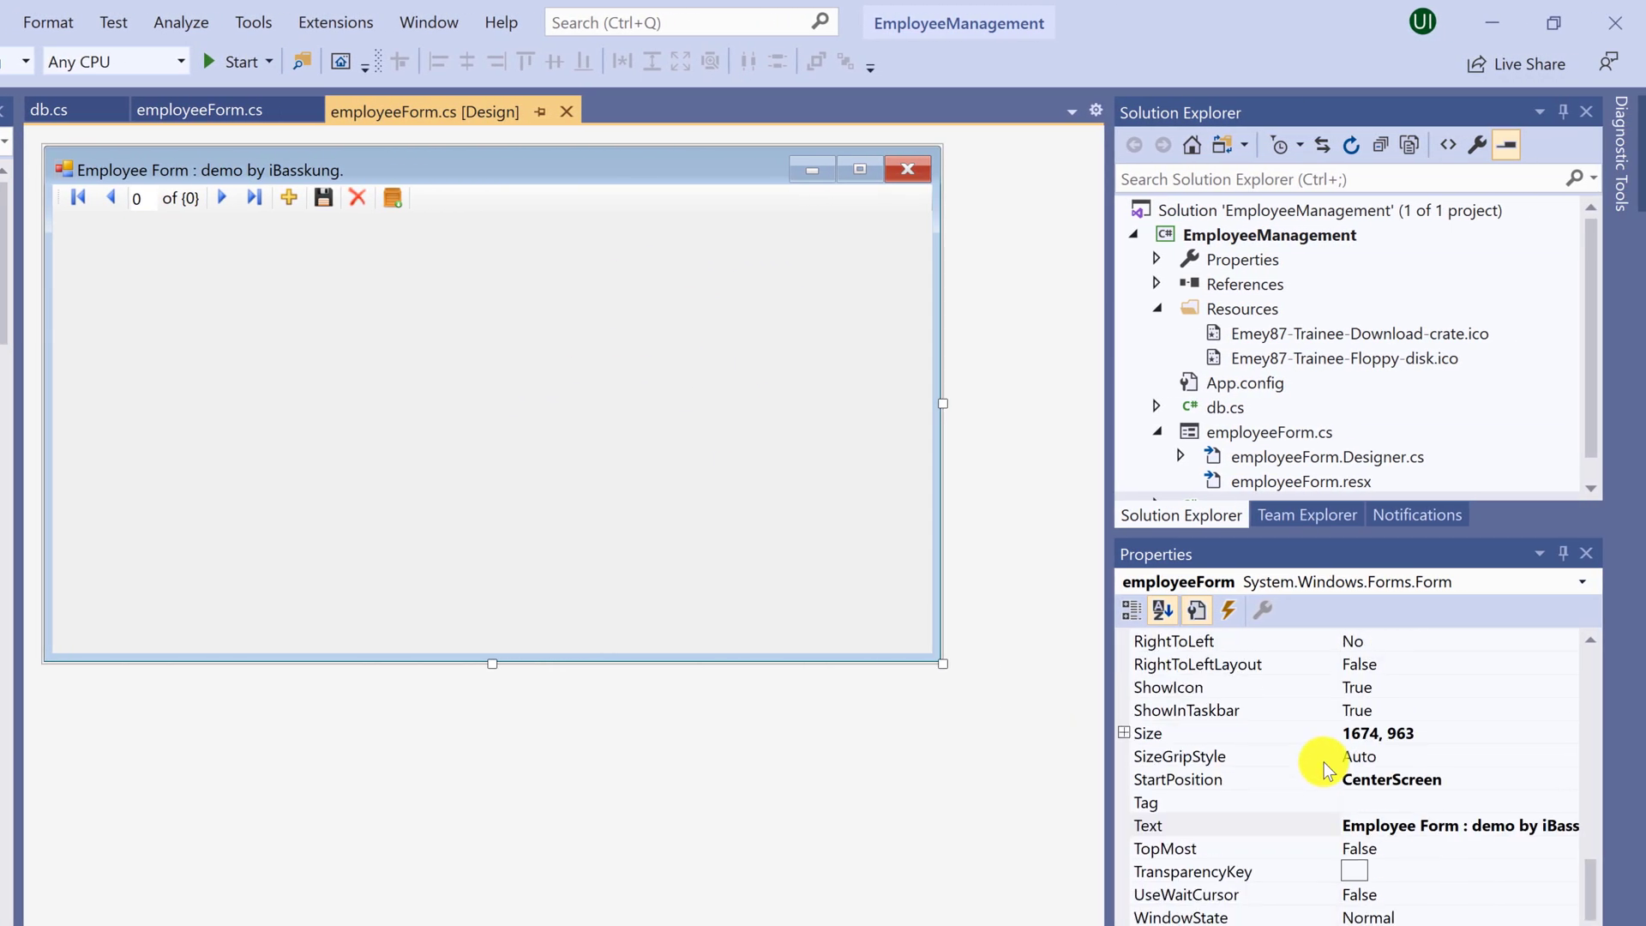
Step: Set employeeForm's Icon to Papirus-Team-Papirus-Apps-Cs-login.ico from D:\icons
{"action": "scroll", "scroll_direction": "up", "scroll_amount": 3}
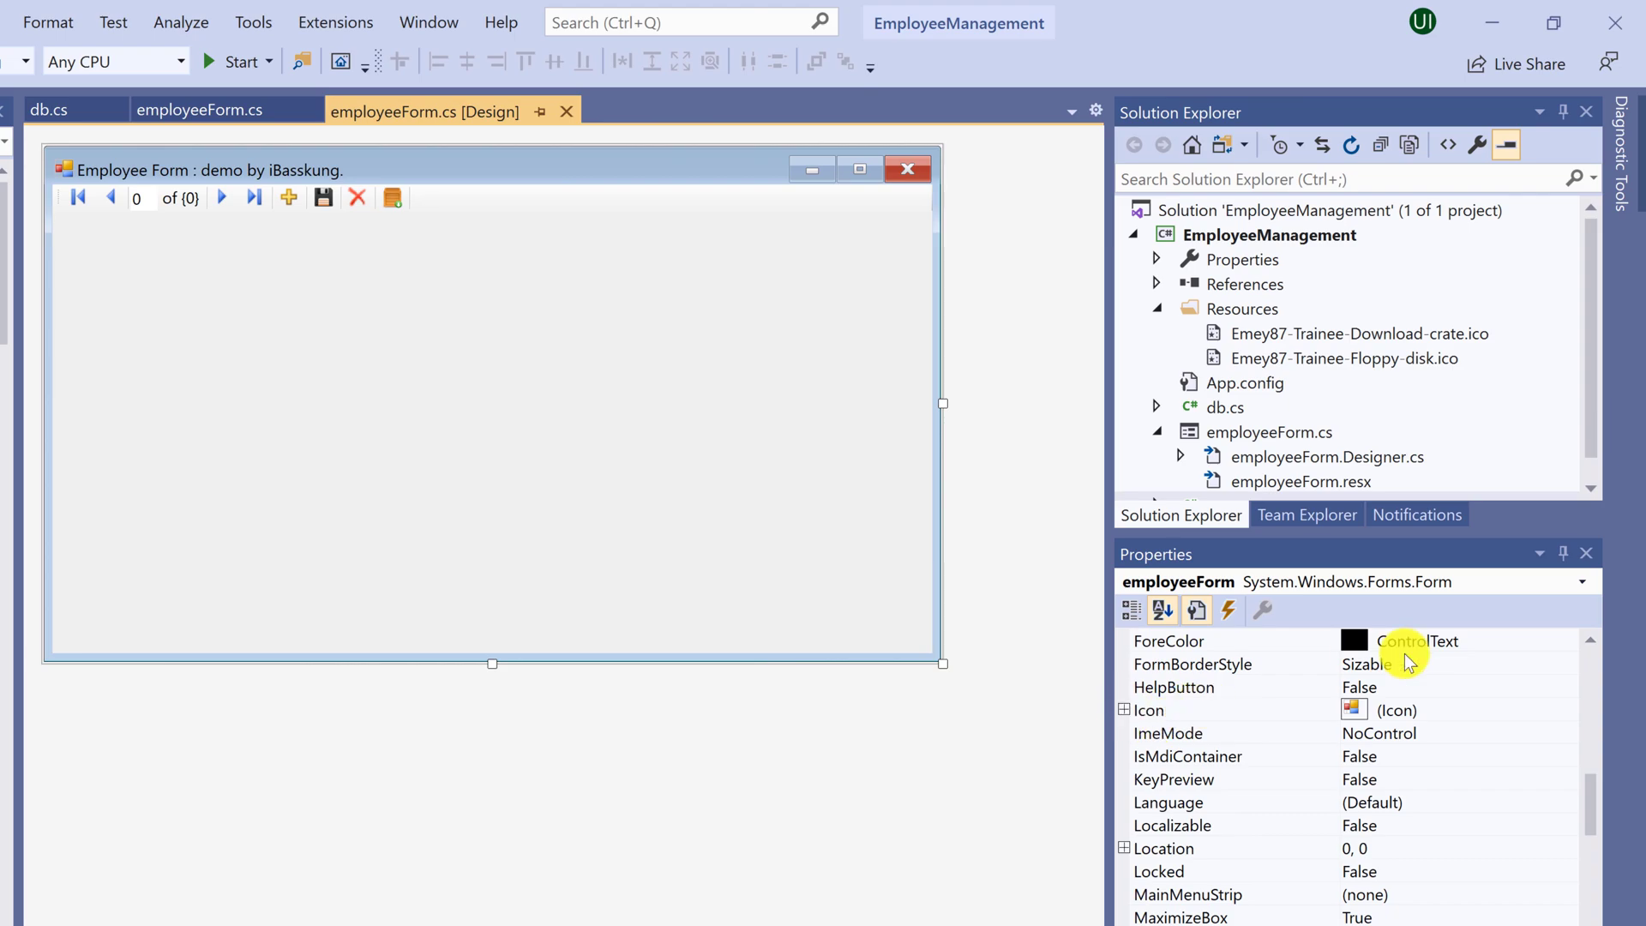
{"action": "left_click", "coordinate": [1149, 710]}
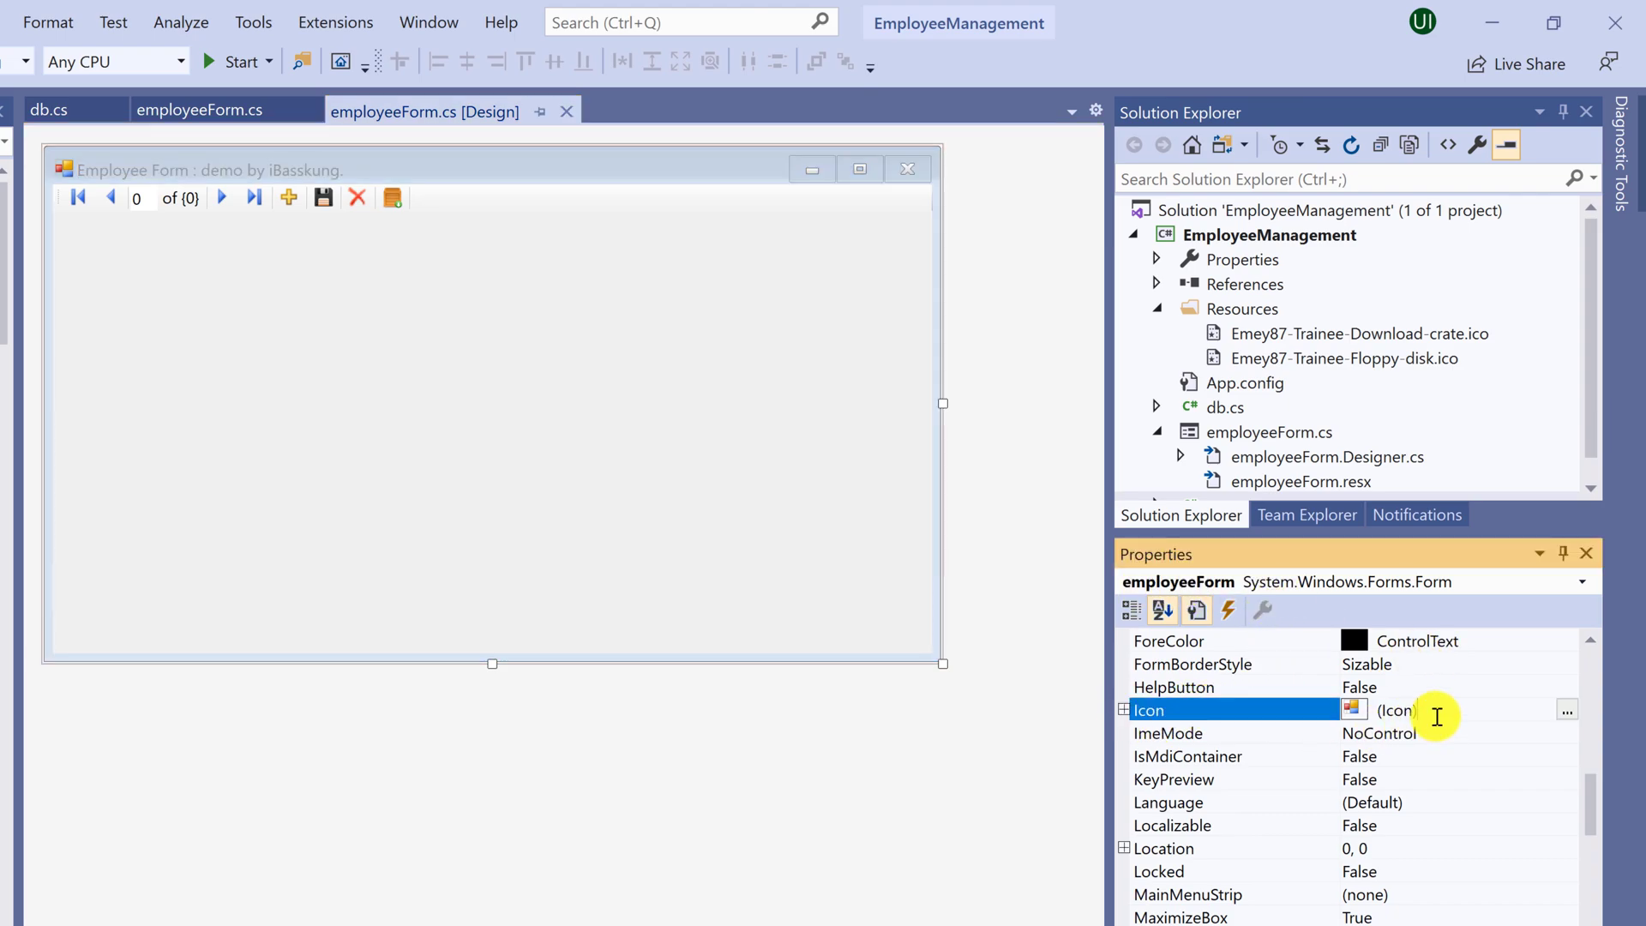
{"action": "left_click", "coordinate": [1565, 710]}
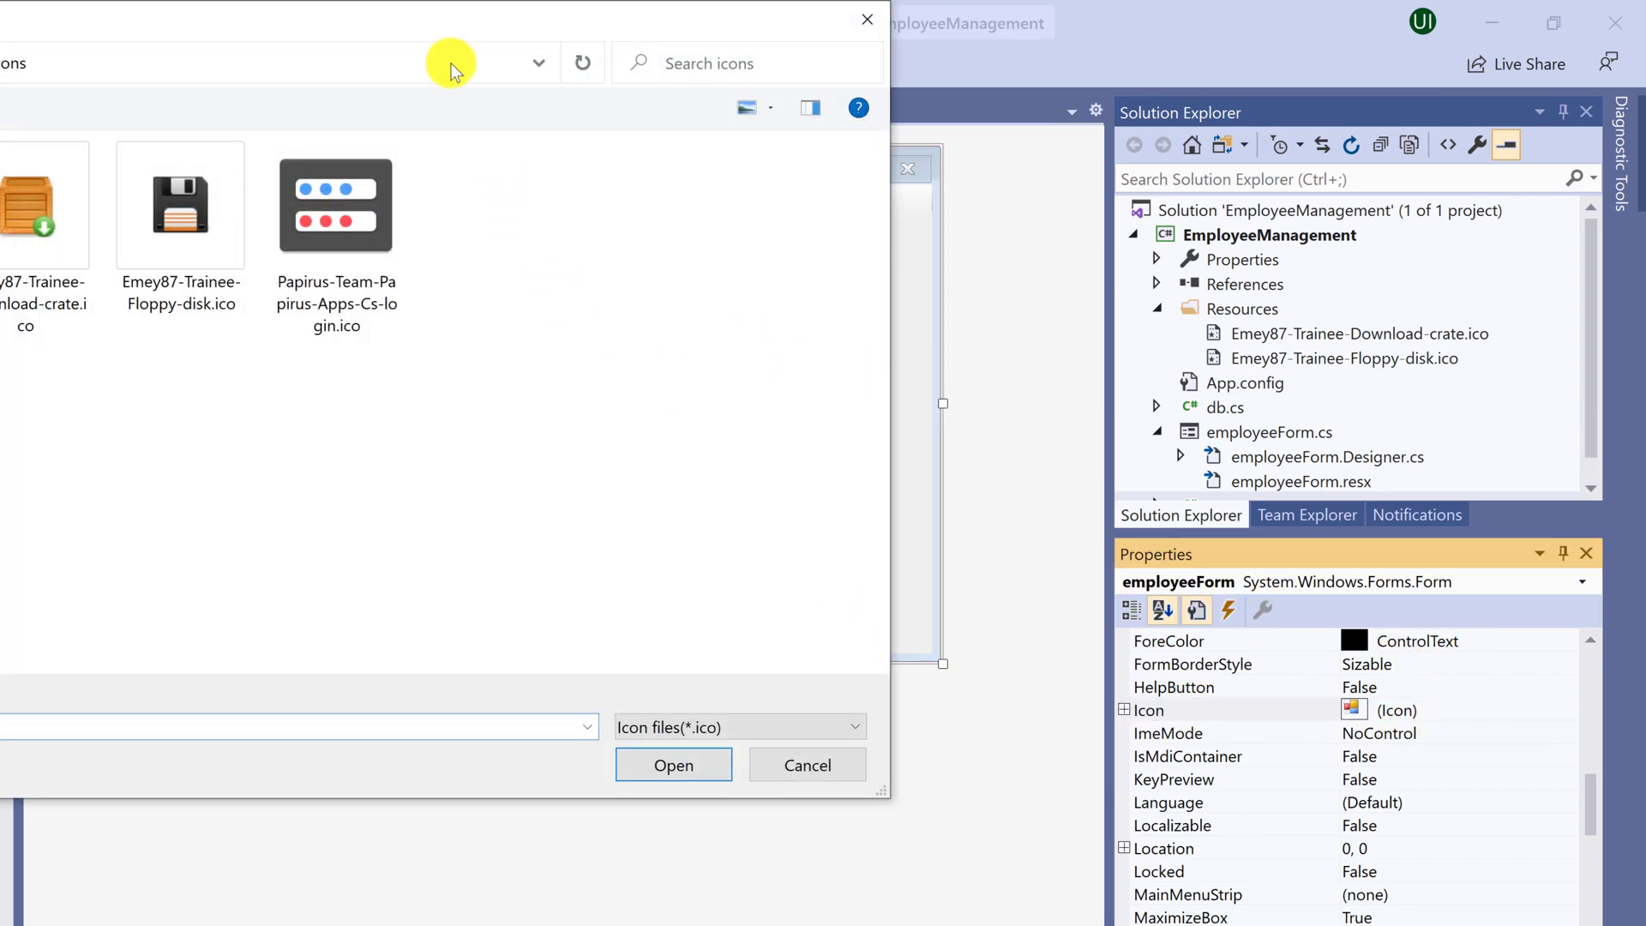
{"action": "left_click", "coordinate": [1313, 779]}
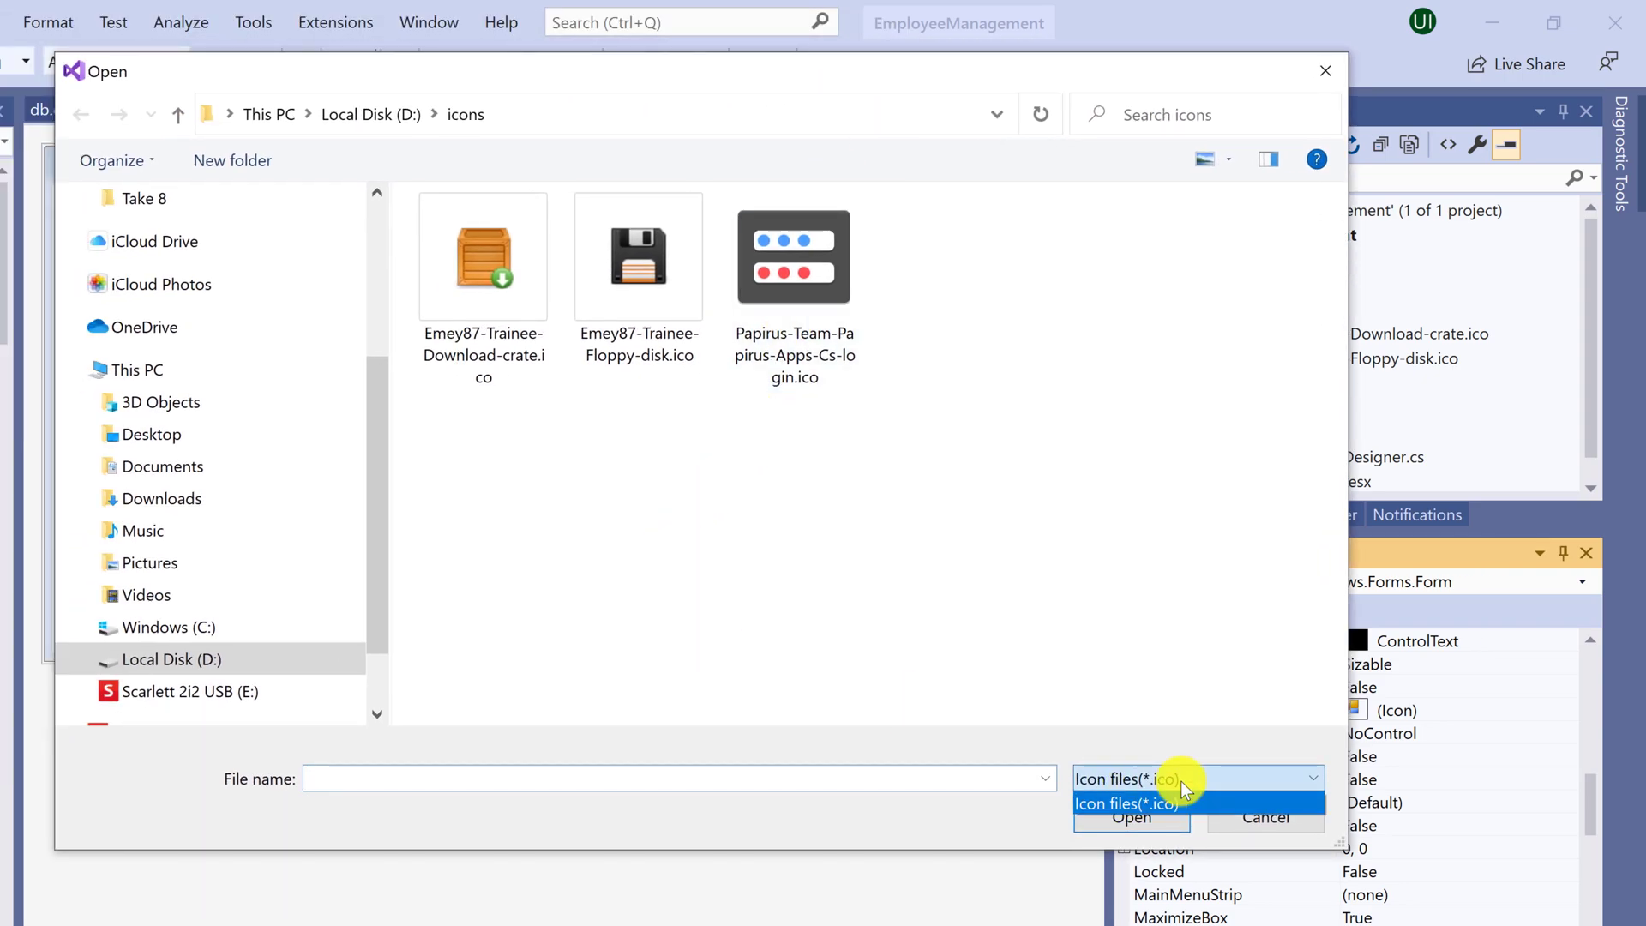
{"action": "left_click", "coordinate": [1140, 804]}
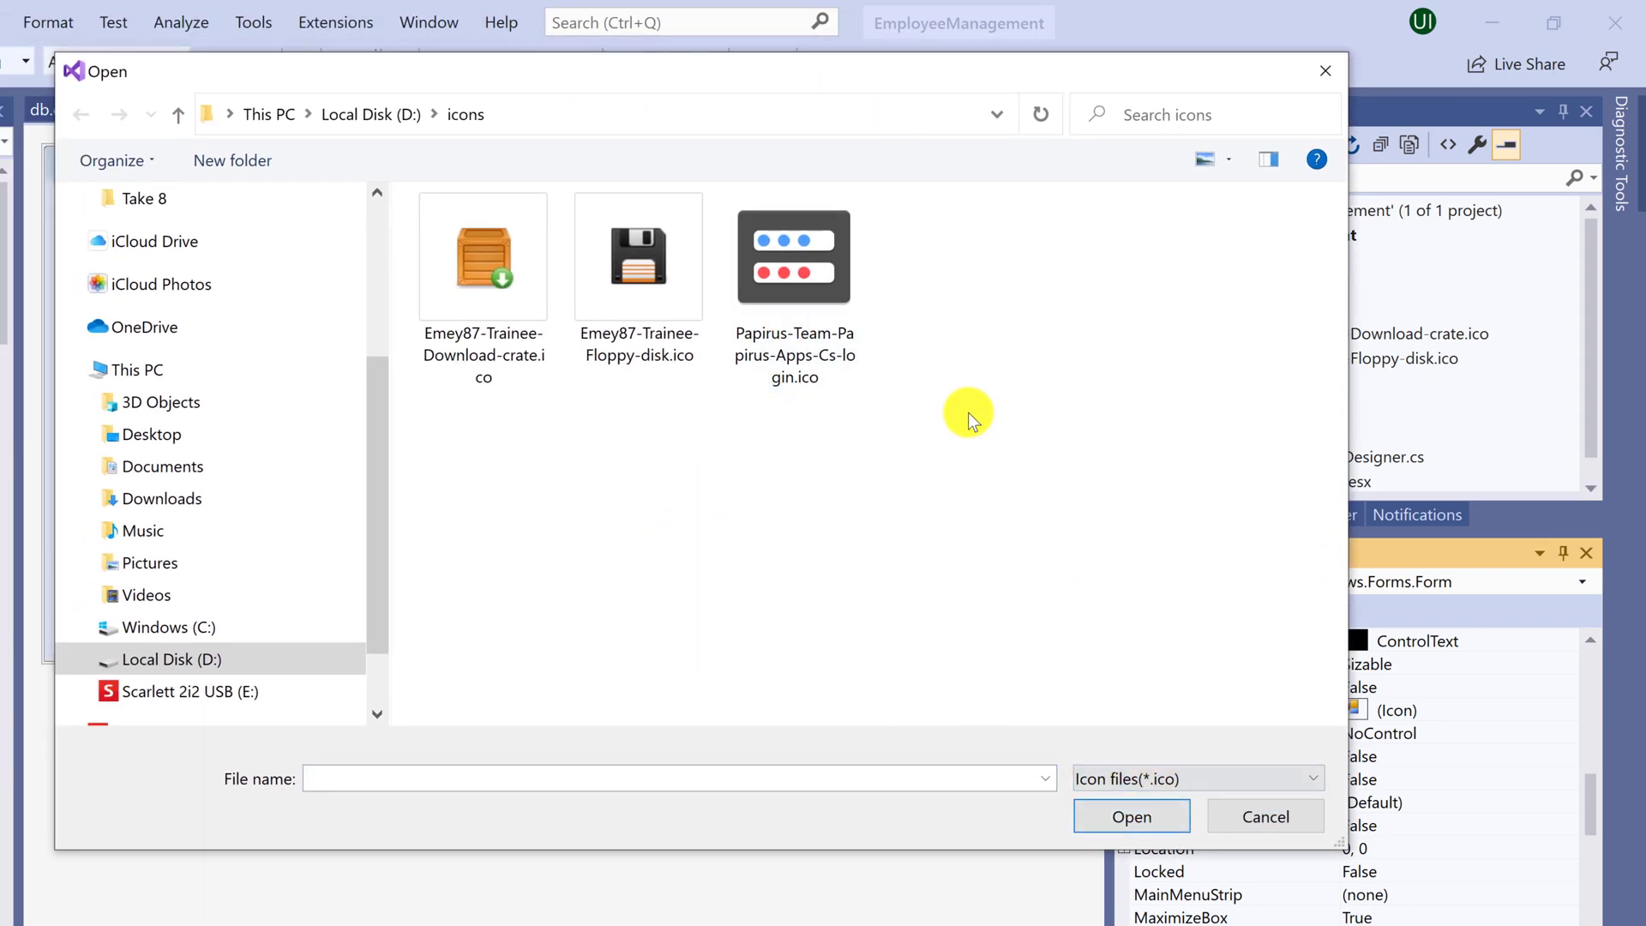
{"action": "left_click", "coordinate": [794, 257]}
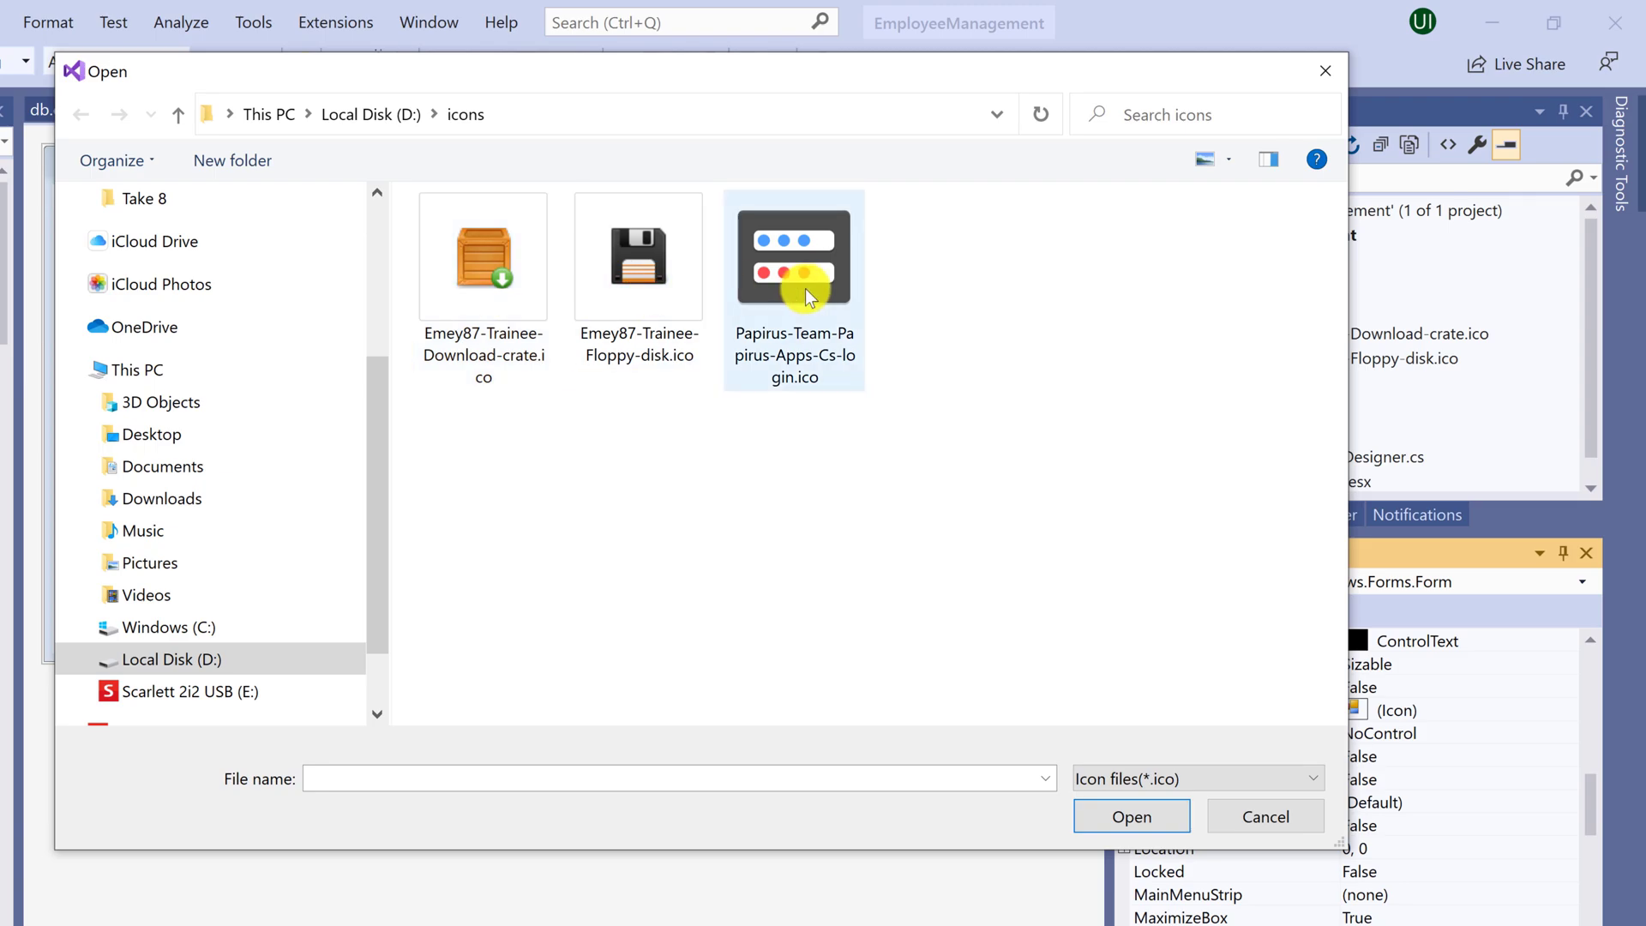
{"action": "left_click", "coordinate": [794, 255]}
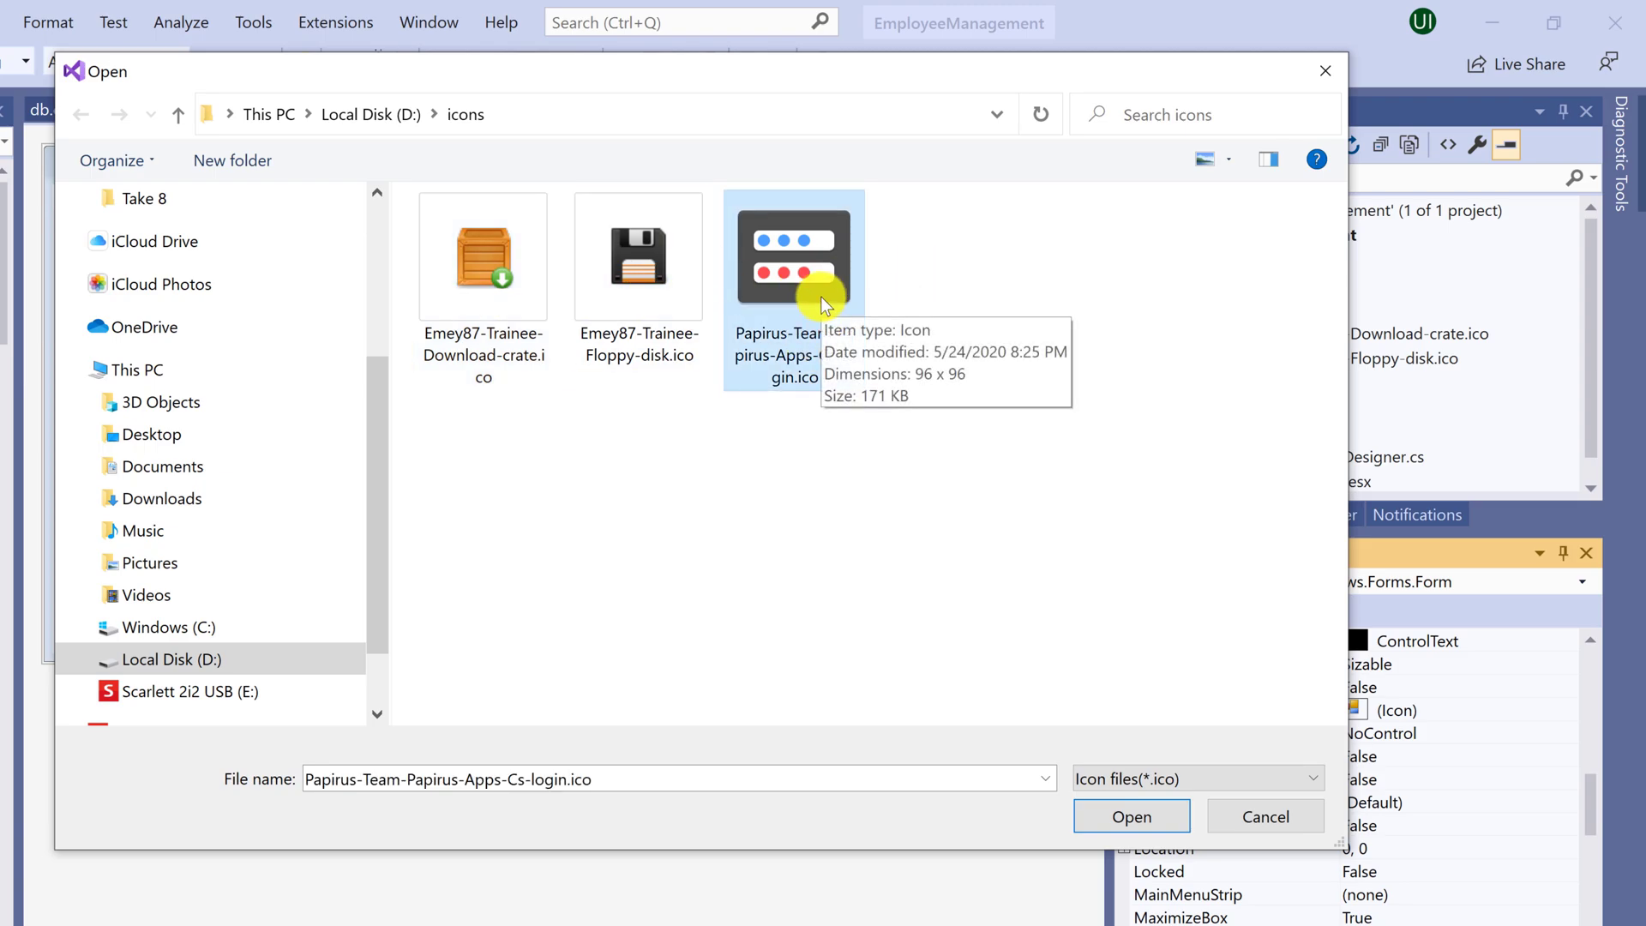
{"action": "mouse_move", "coordinate": [614, 304]}
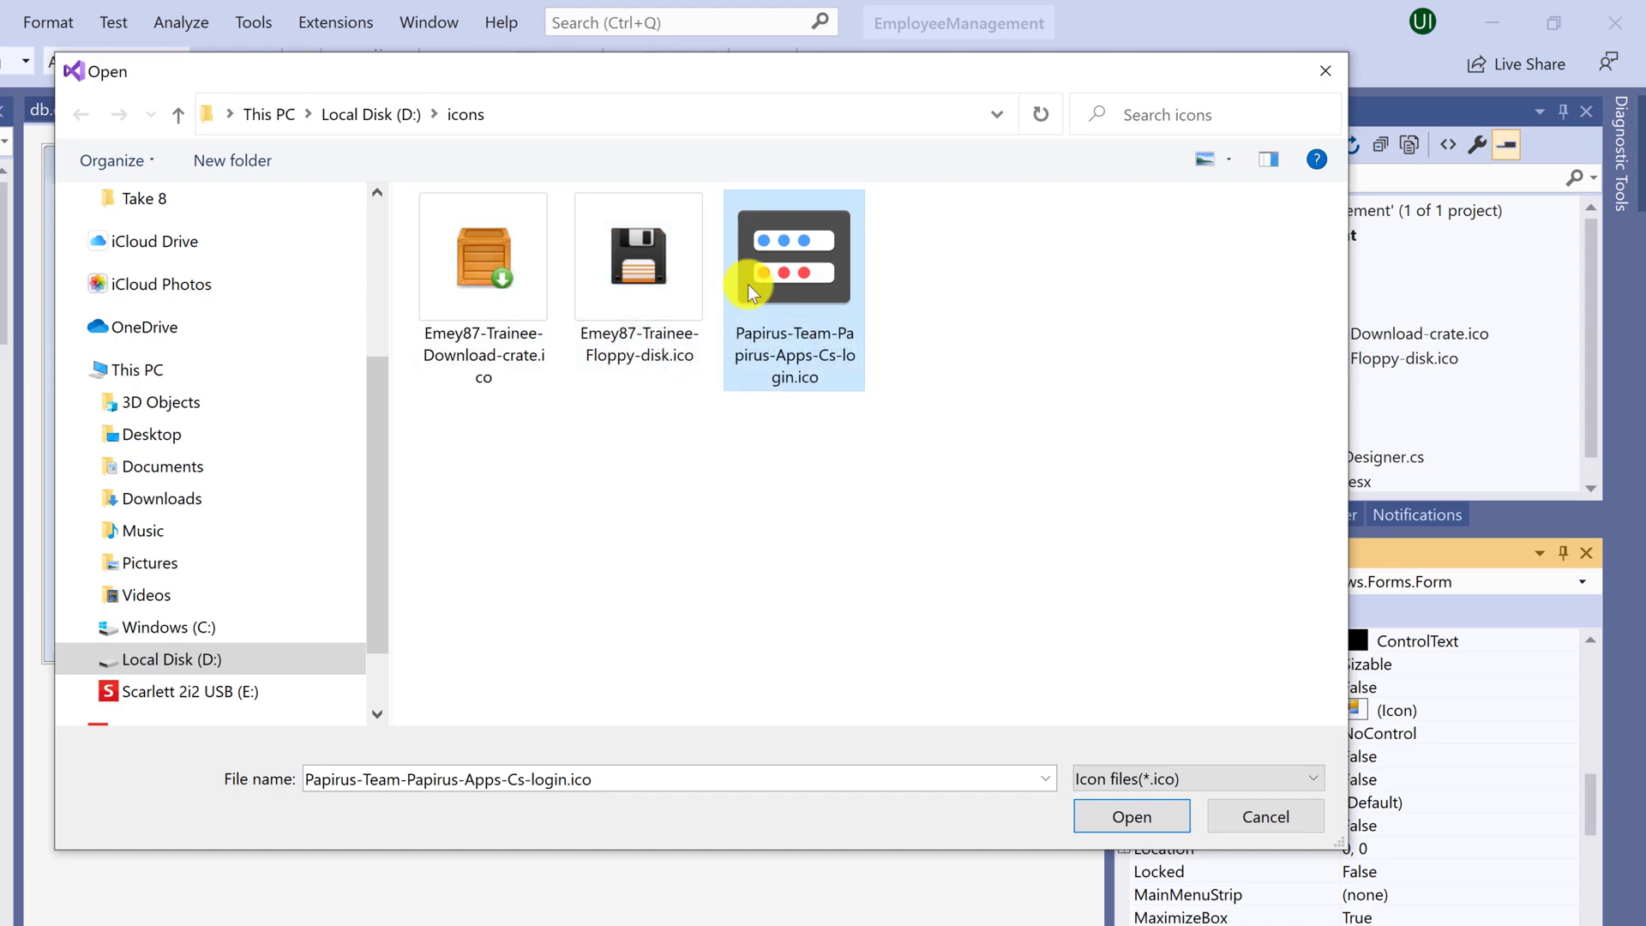
{"action": "left_click", "coordinate": [1131, 816]}
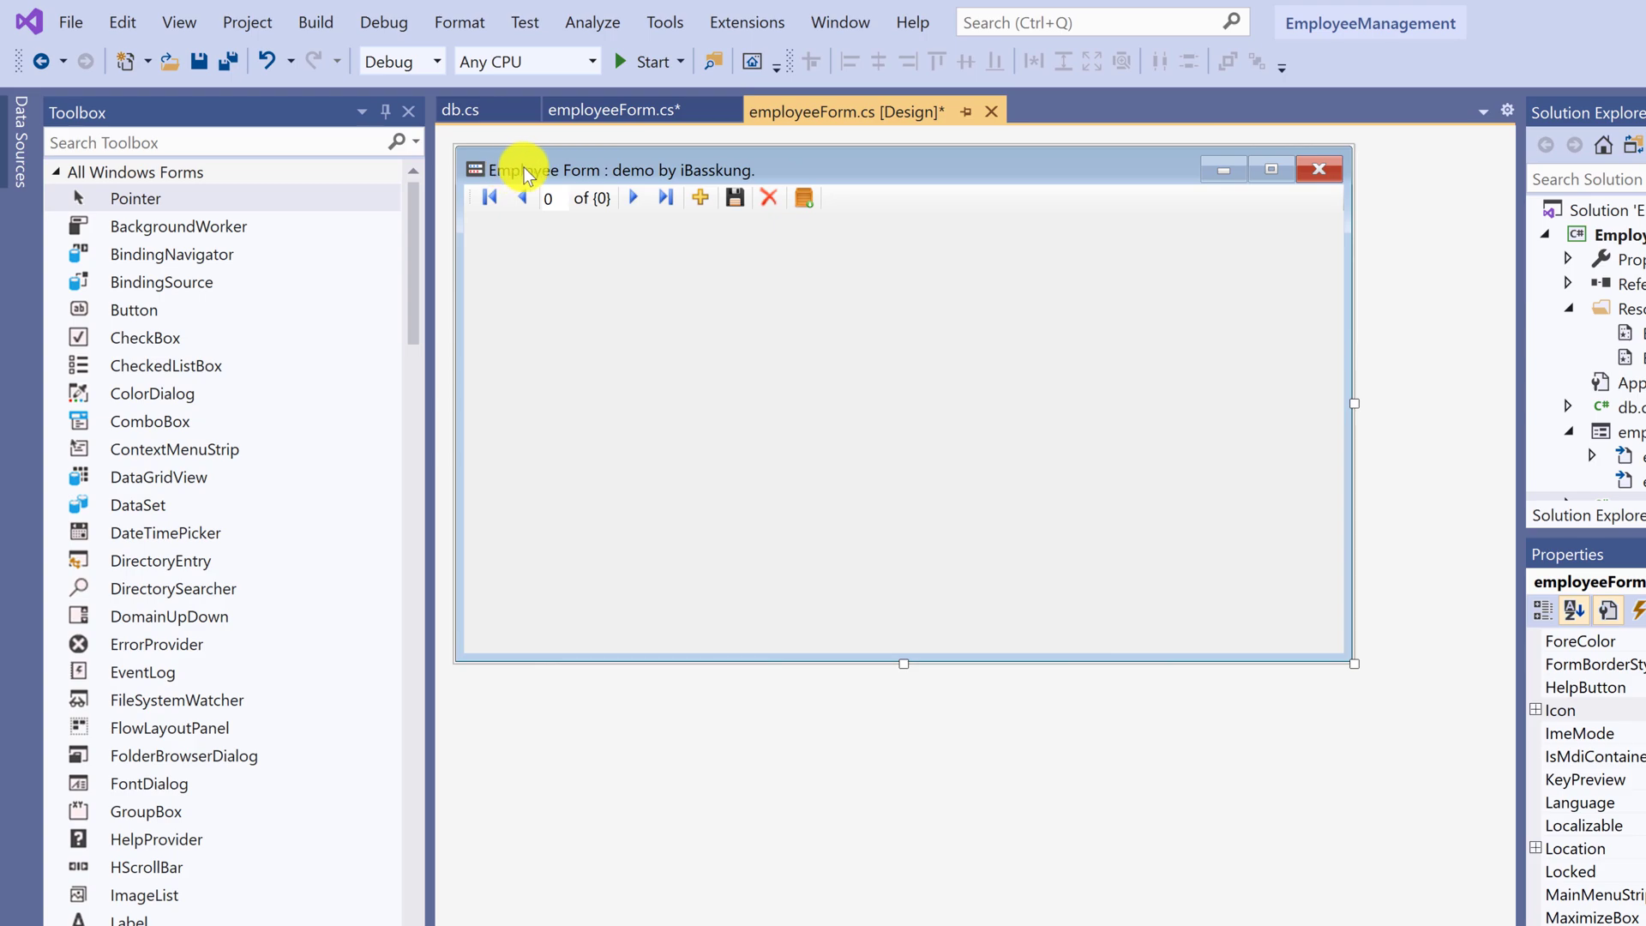
{"action": "mouse_move", "coordinate": [602, 174]}
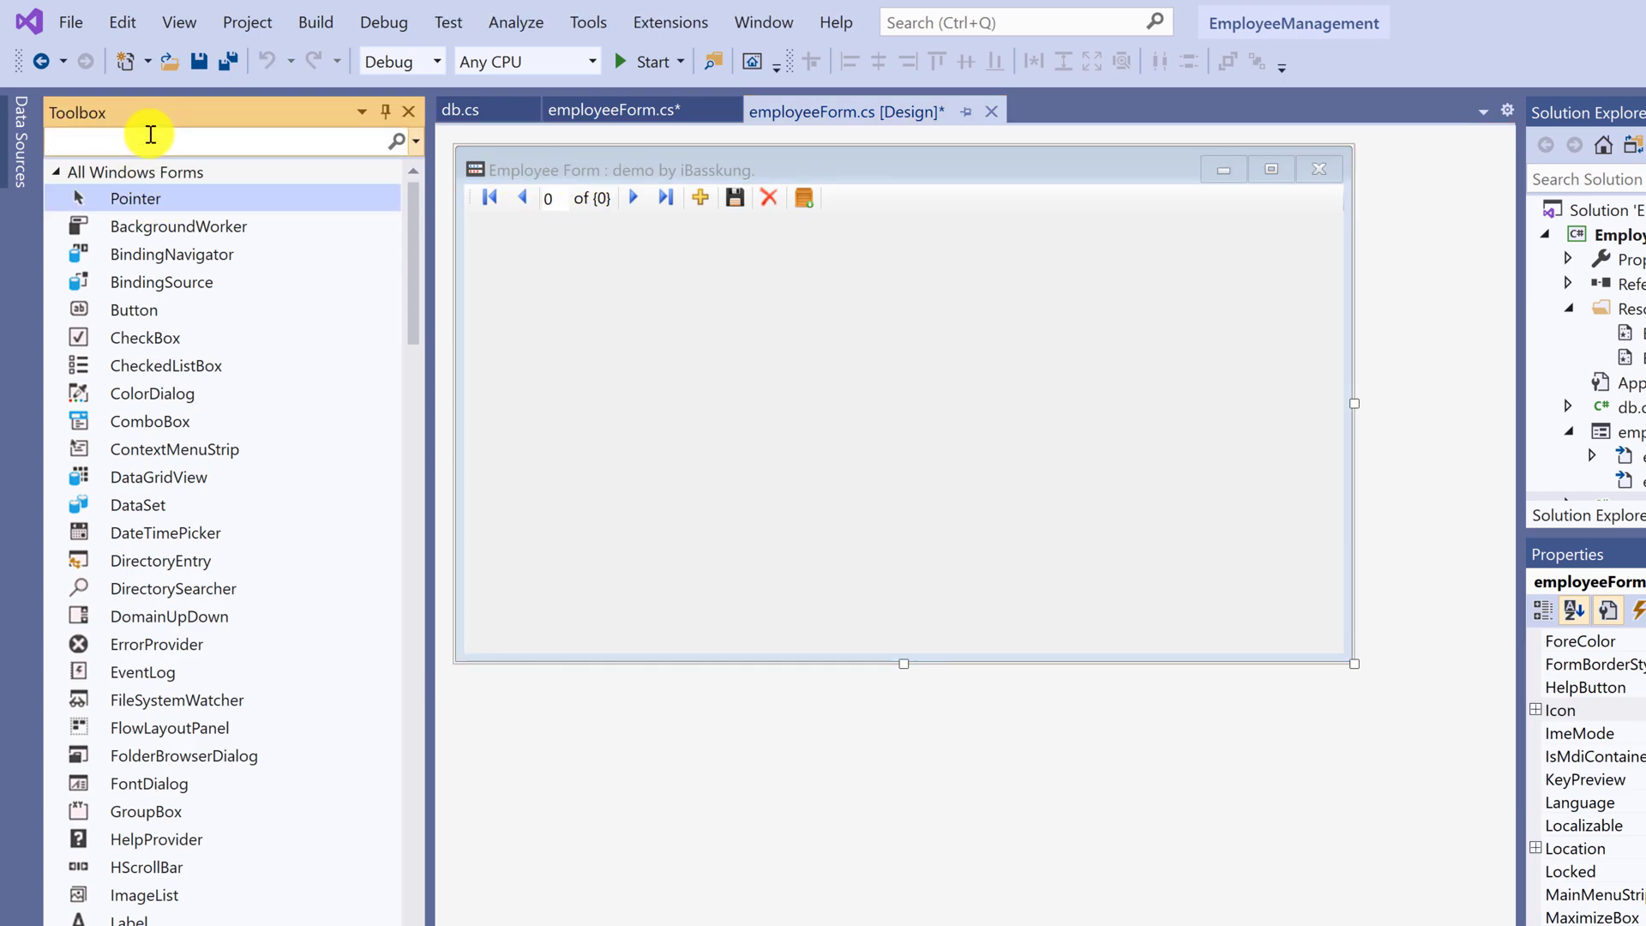
Step: Filter the Toolbox by 'sta' to find the StatusStrip control
{"action": "type", "text": "sta"}
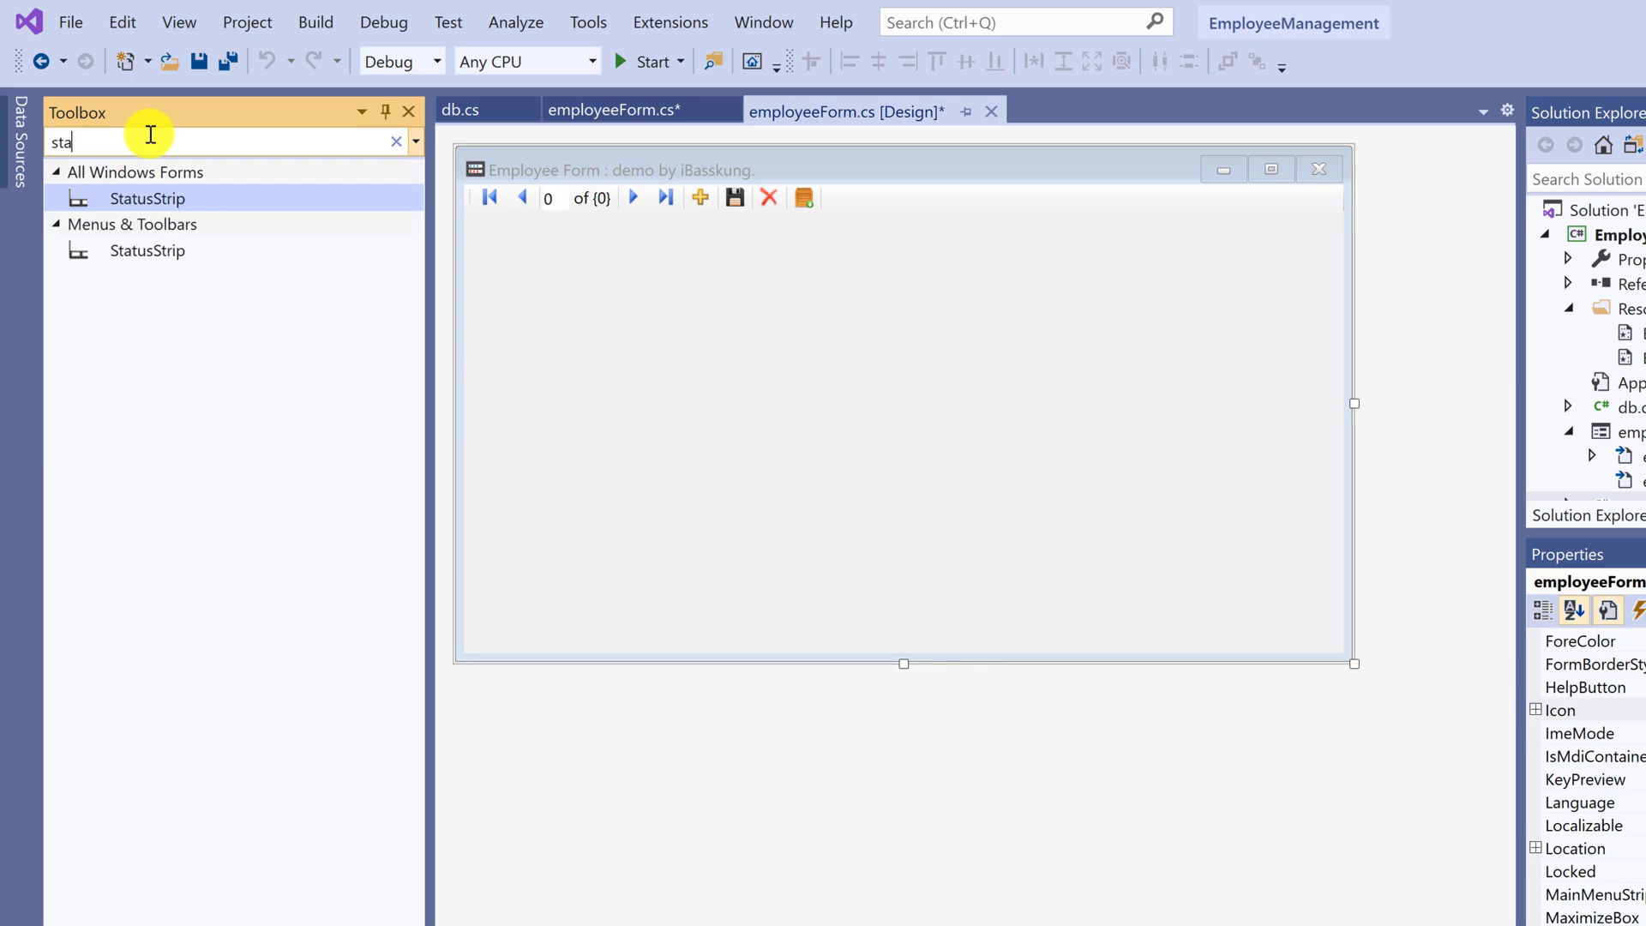
{"action": "mouse_move", "coordinate": [581, 511]}
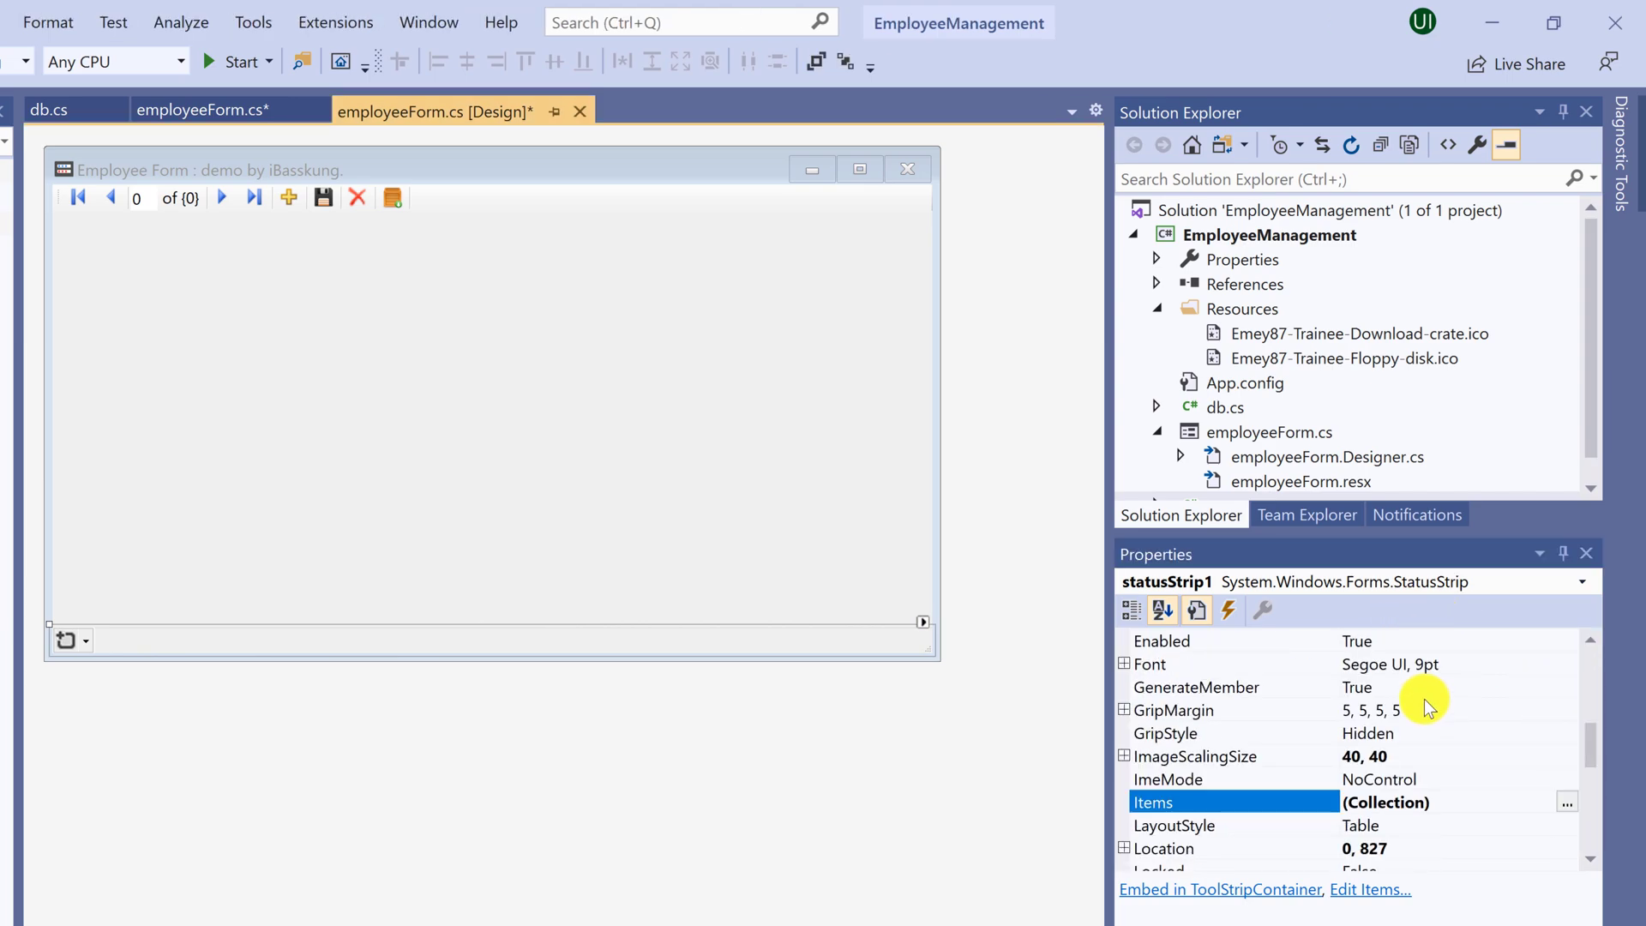
{"action": "mouse_move", "coordinate": [118, 642]}
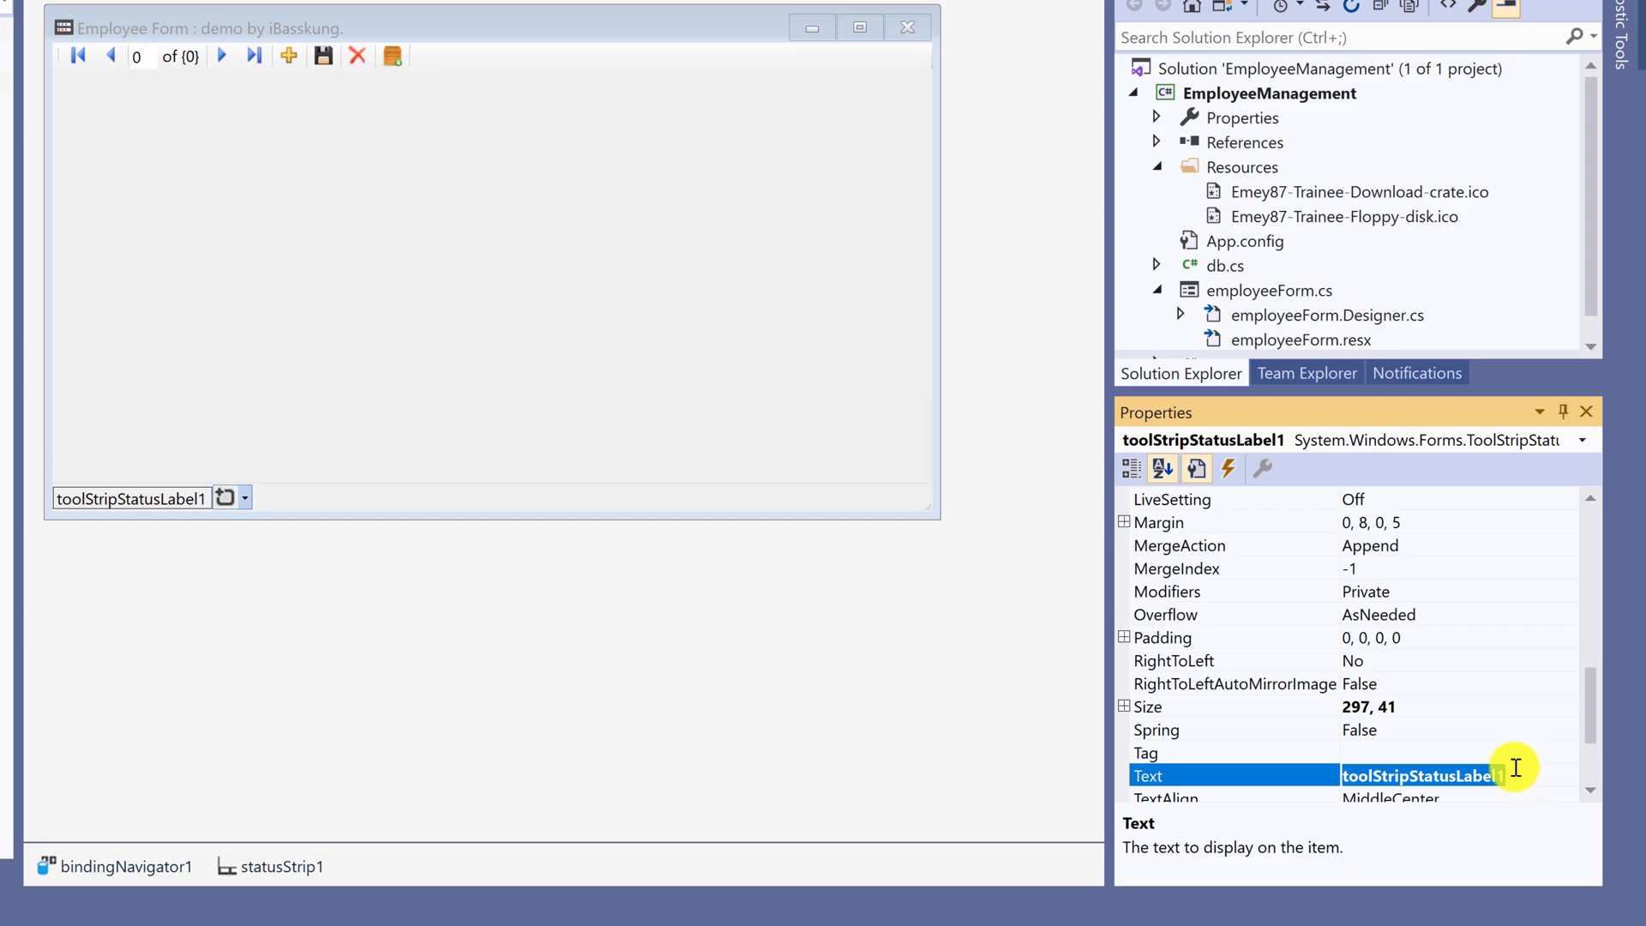
Step: Give the status strip a label with text 'Status:' coloured Crimson
{"action": "type", "text": "Status:"}
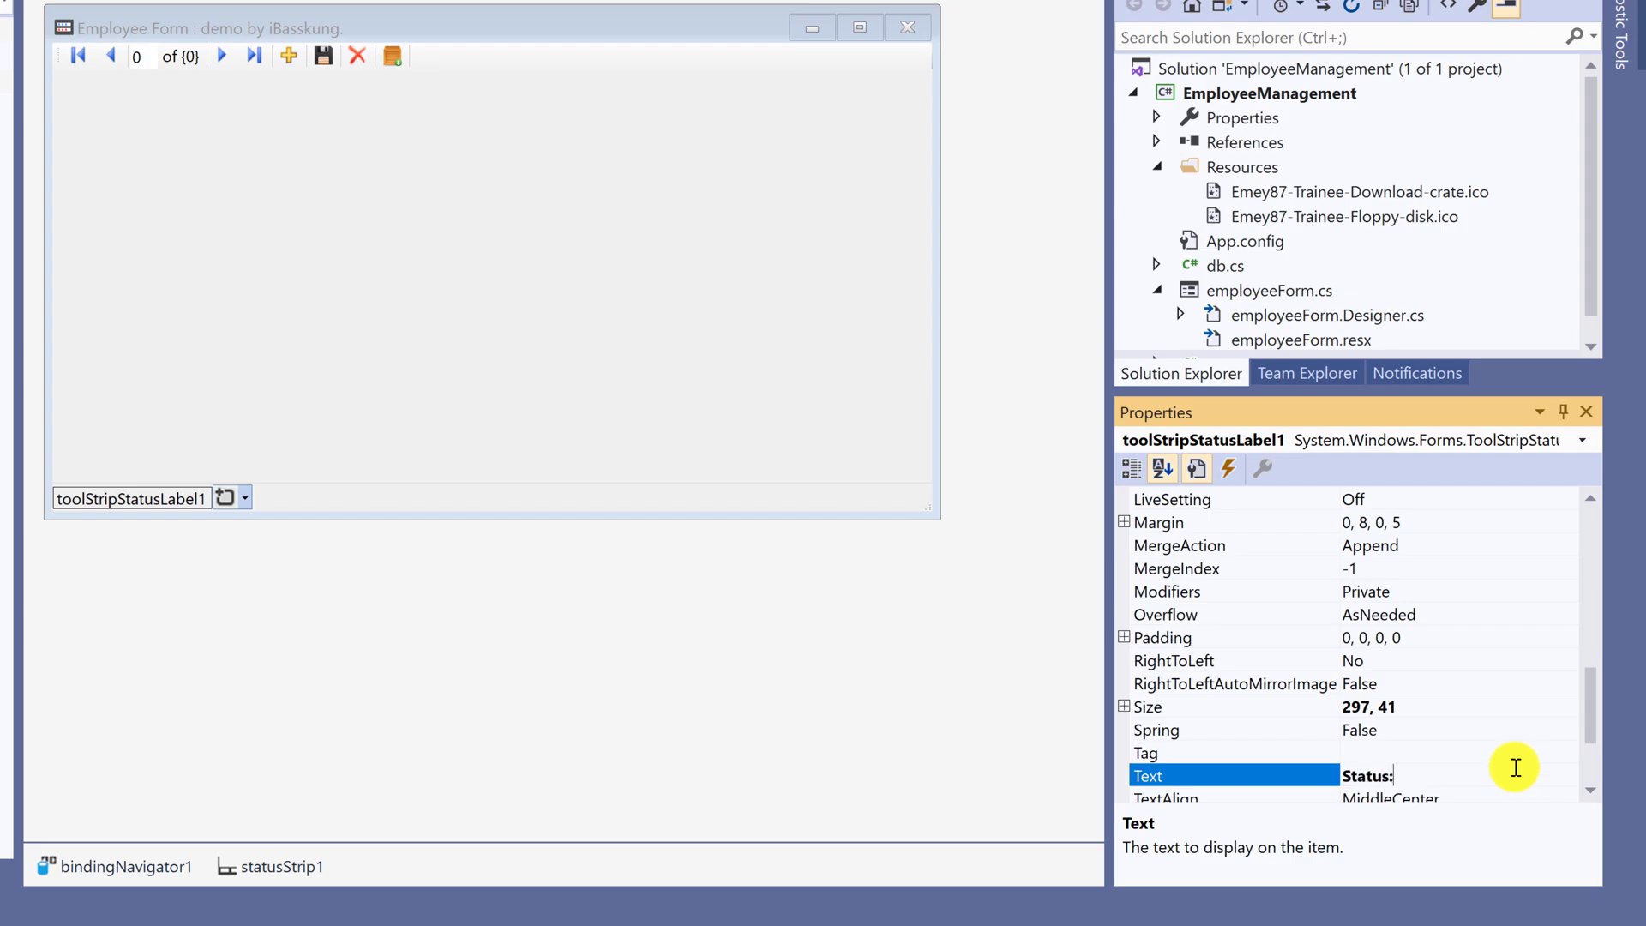
{"action": "key", "text": "Return"}
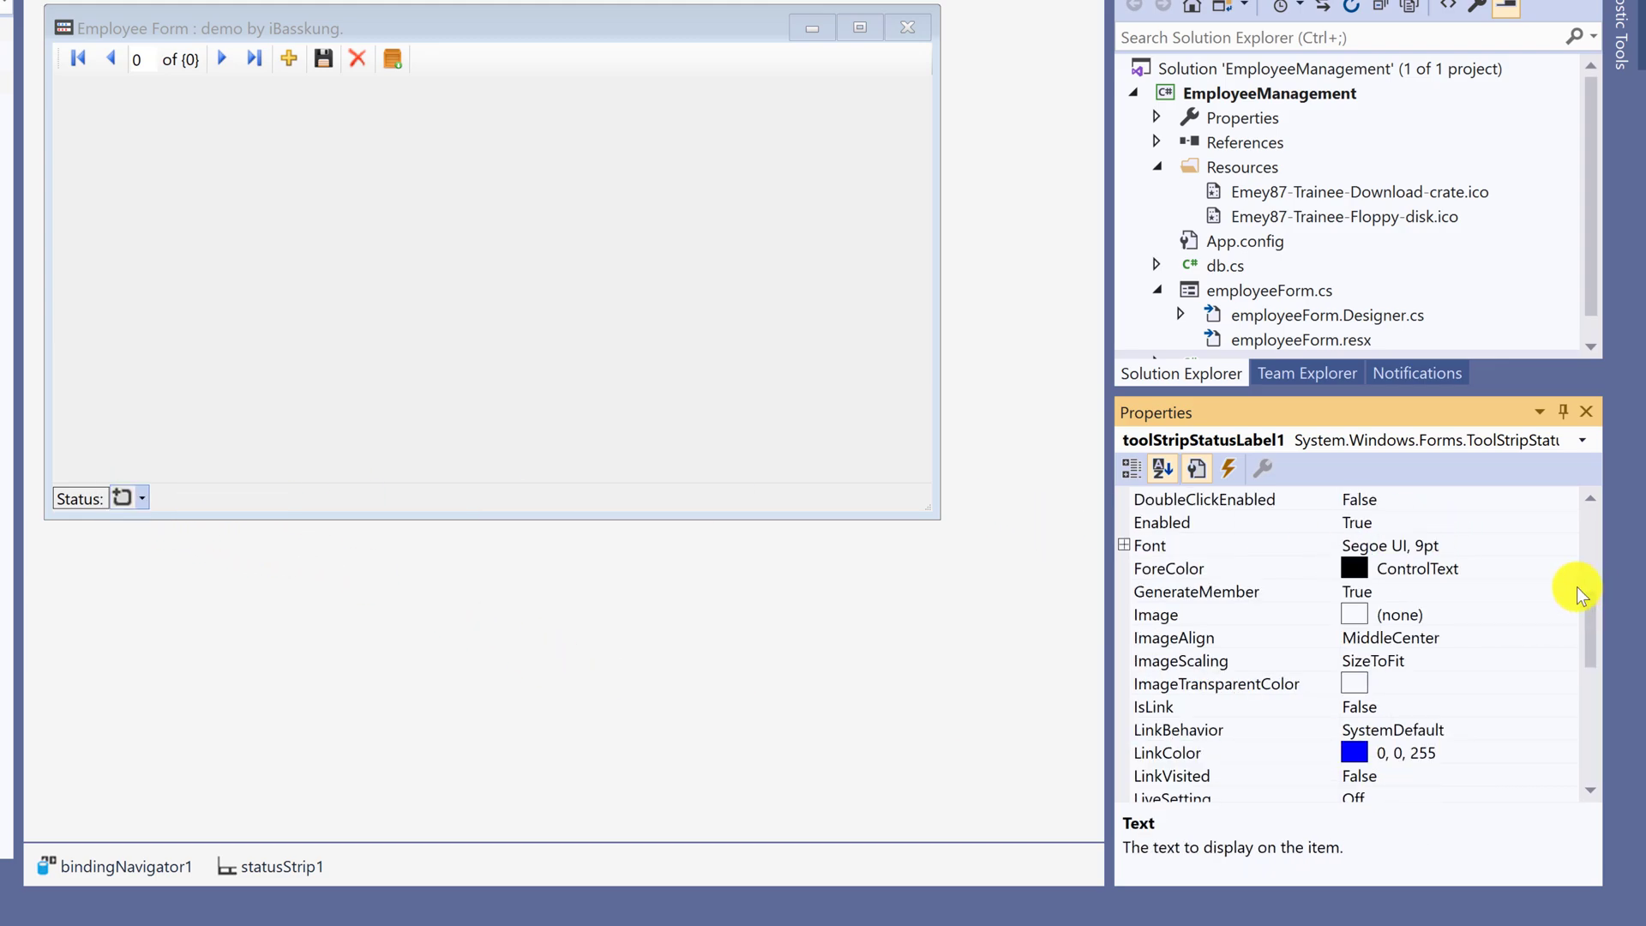
{"action": "left_click", "coordinate": [1566, 567]}
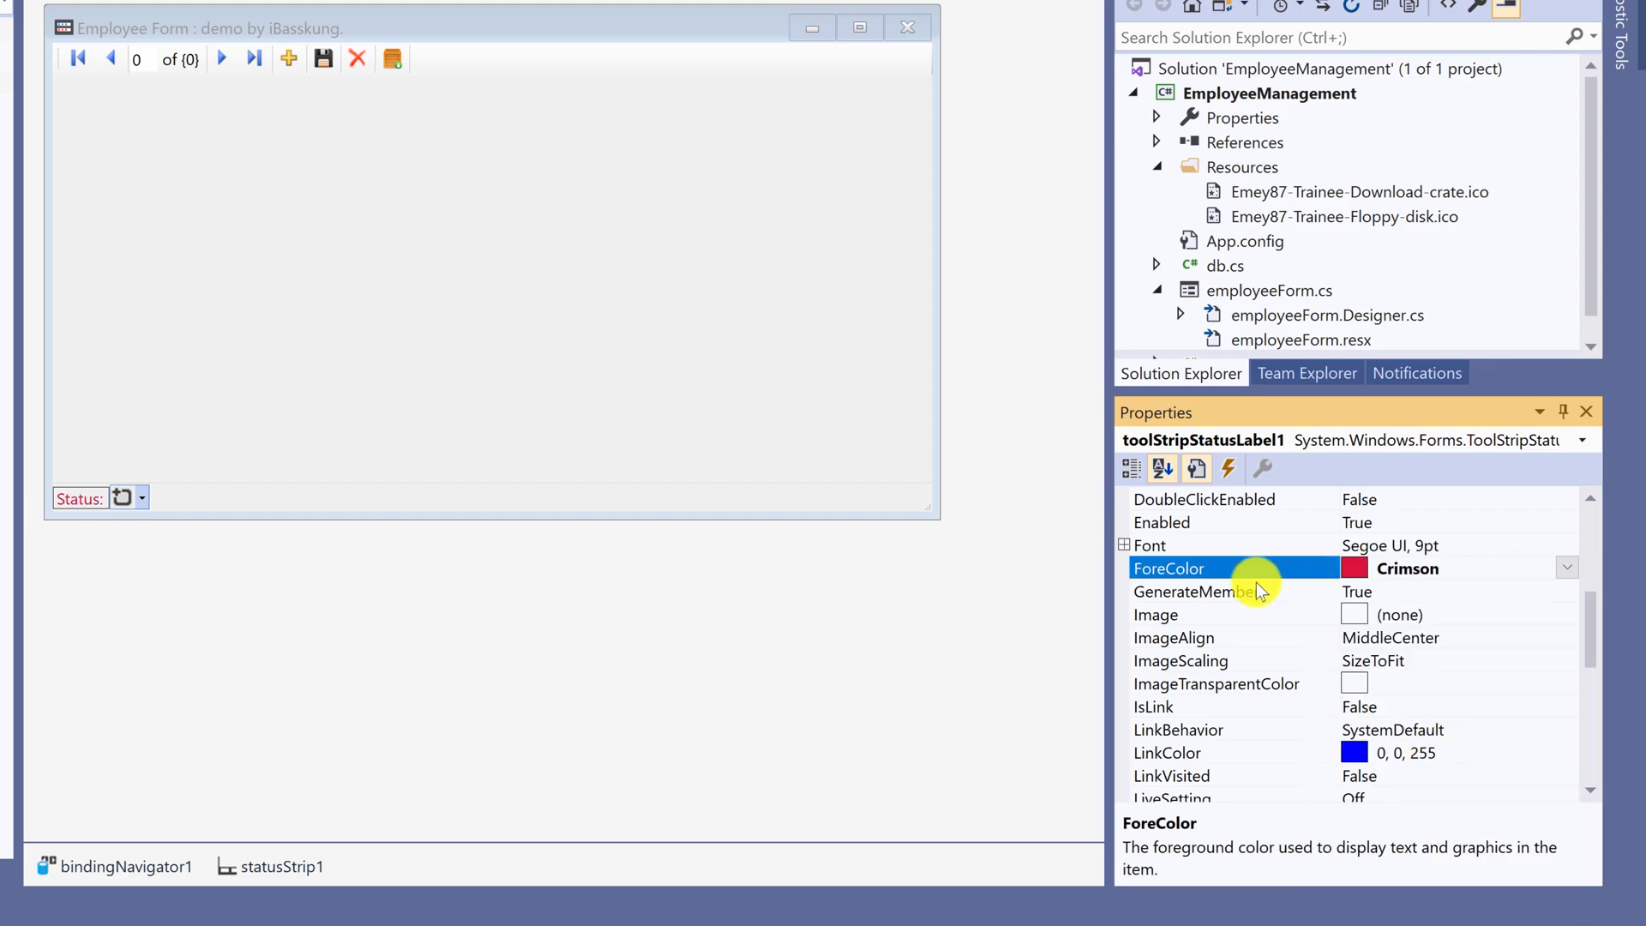
{"action": "mouse_move", "coordinate": [1438, 554]}
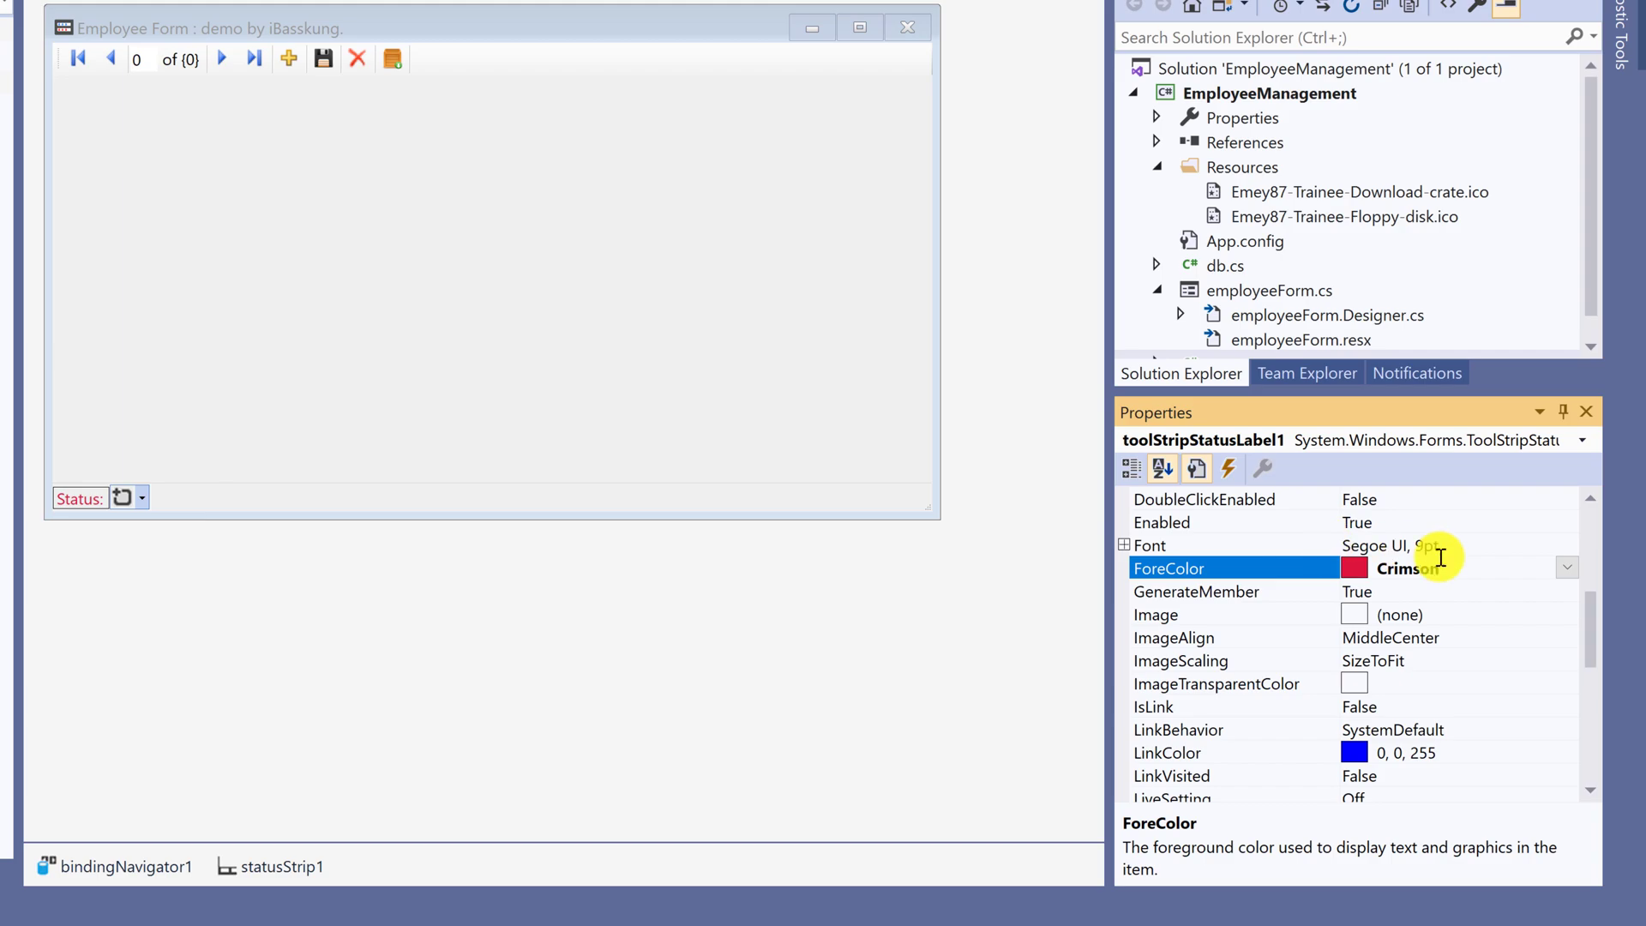
{"action": "mouse_move", "coordinate": [1444, 637]}
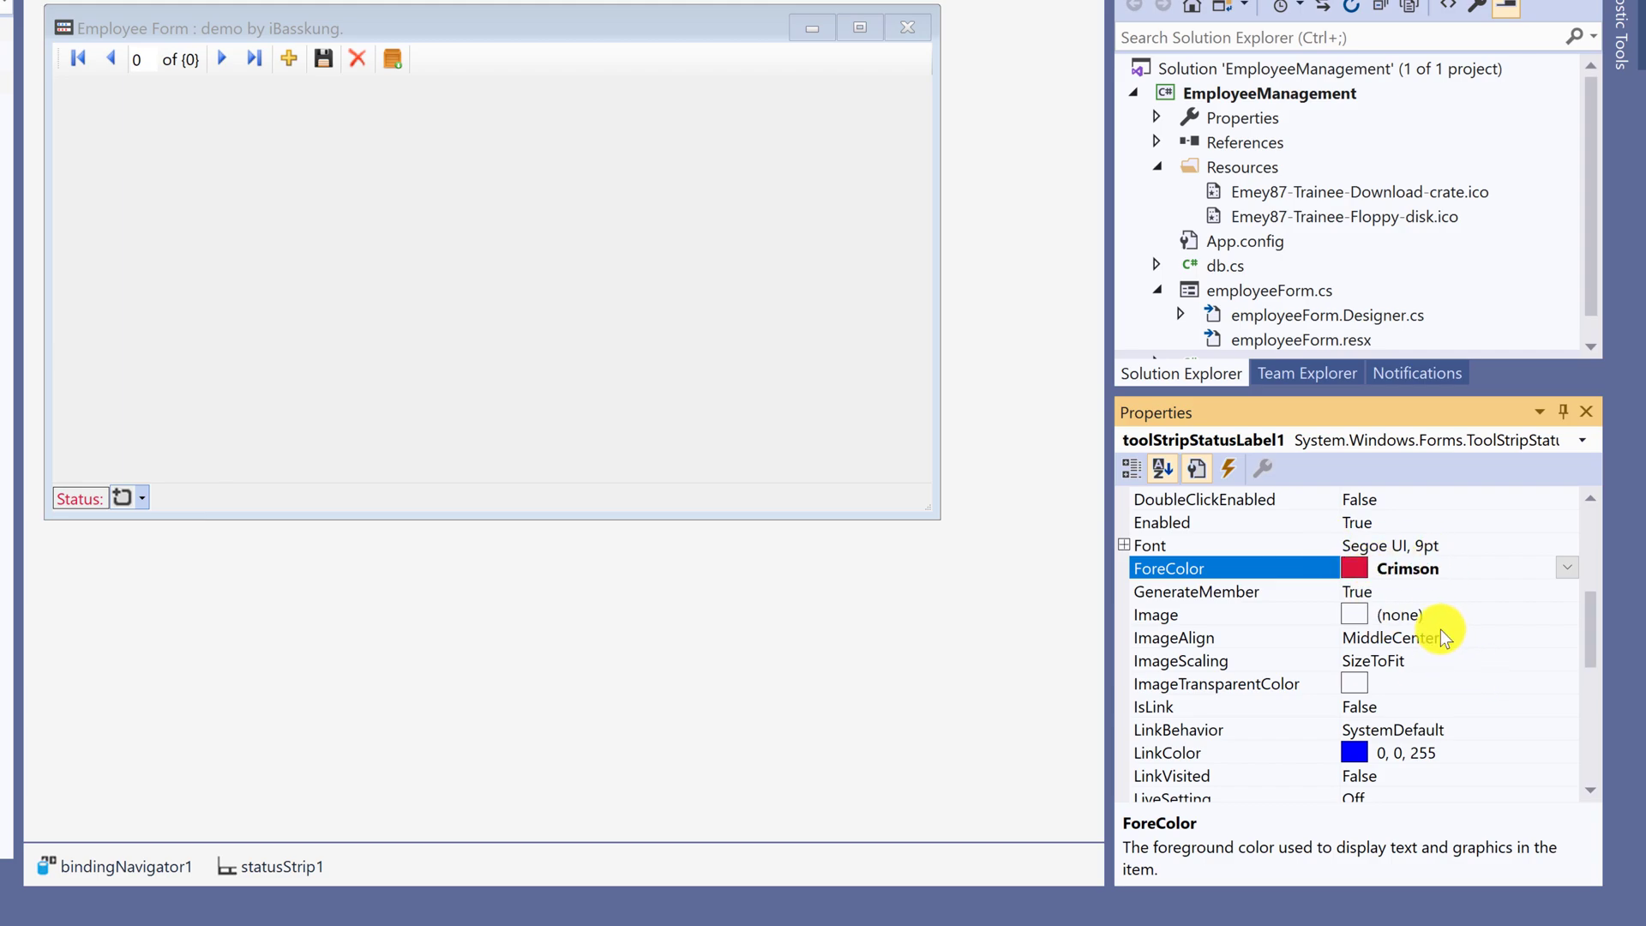
{"action": "mouse_move", "coordinate": [1240, 625]}
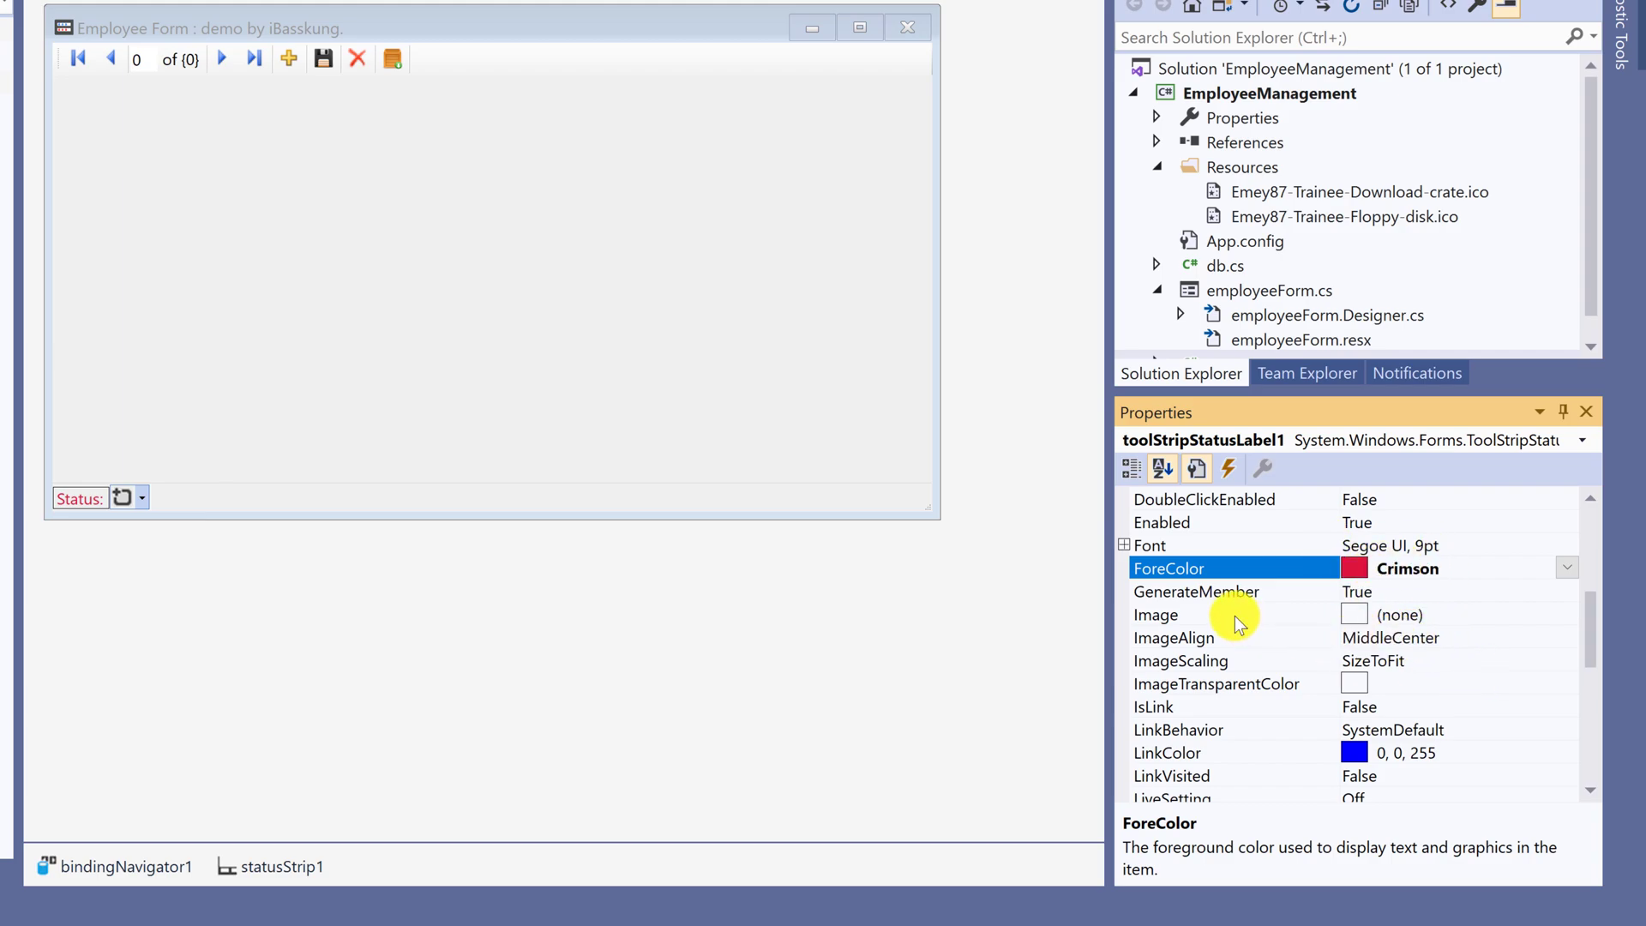
Step: Import the Papirus login icon as the Status: label's image resource
{"action": "left_click", "coordinate": [361, 496]}
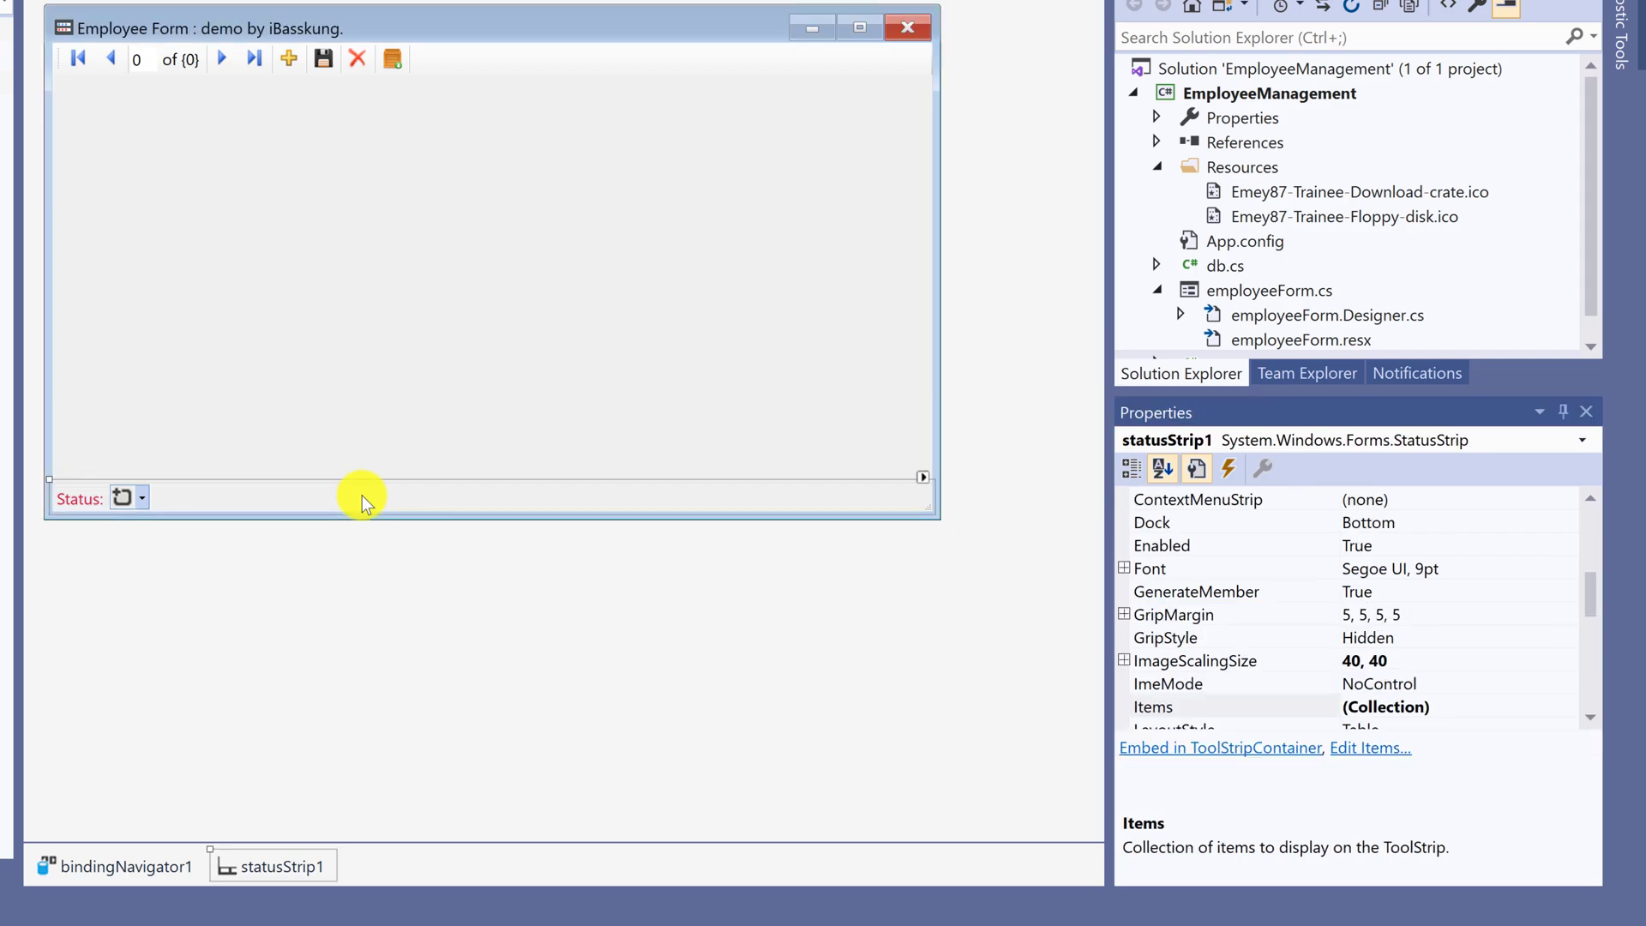
{"action": "mouse_move", "coordinate": [384, 435]}
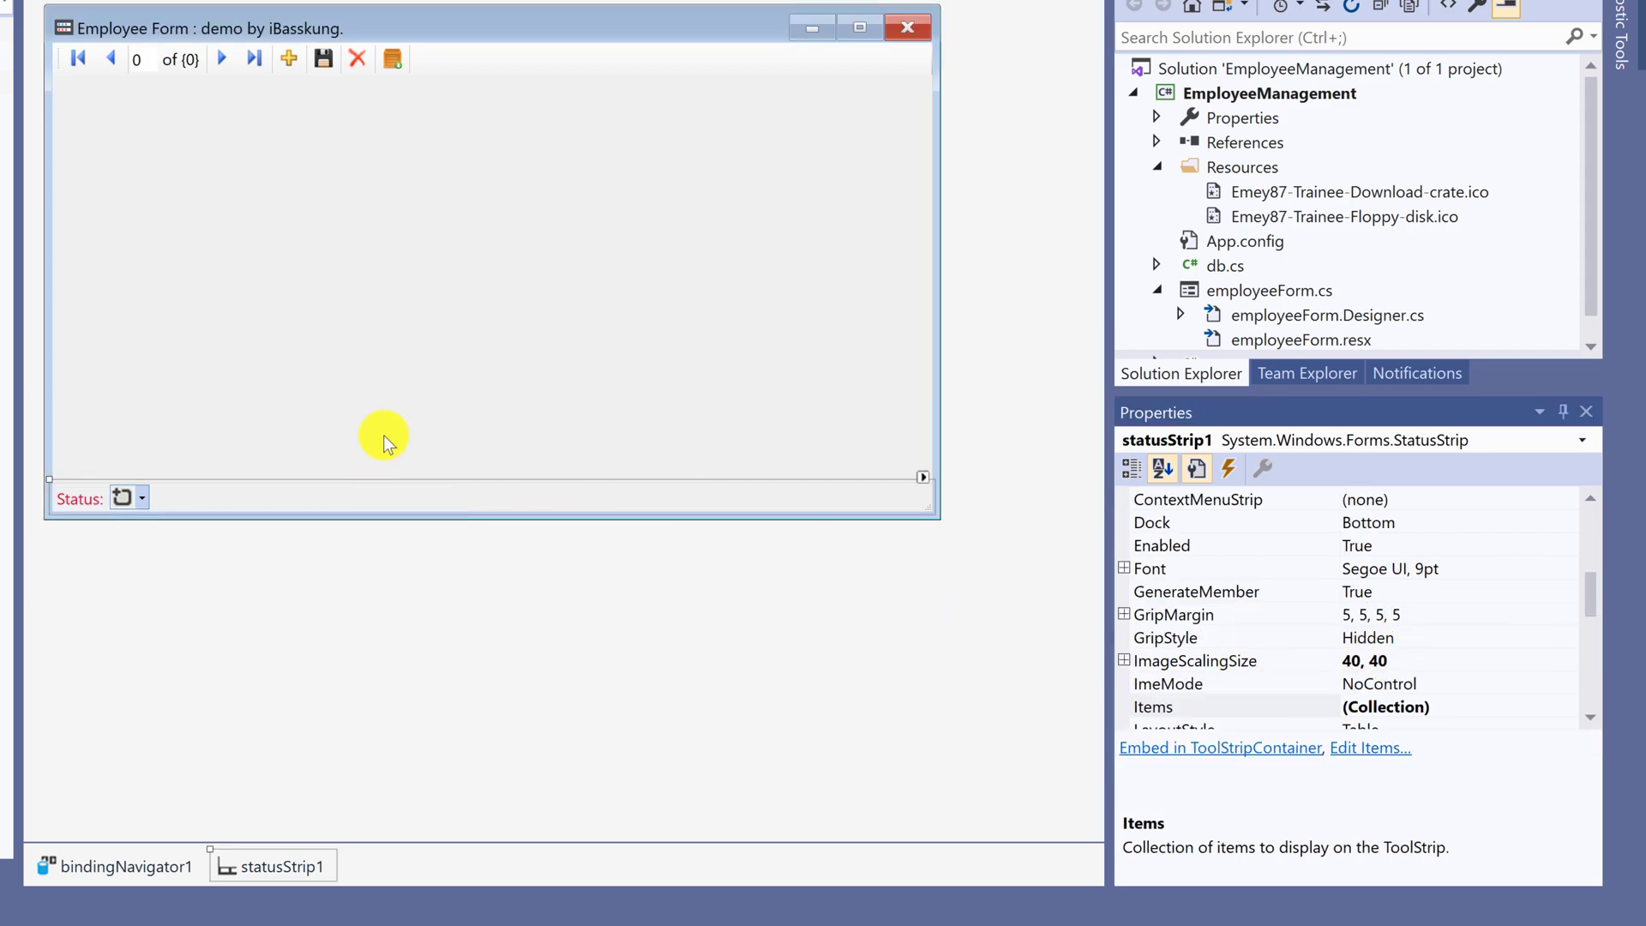
{"action": "left_click", "coordinate": [76, 498]}
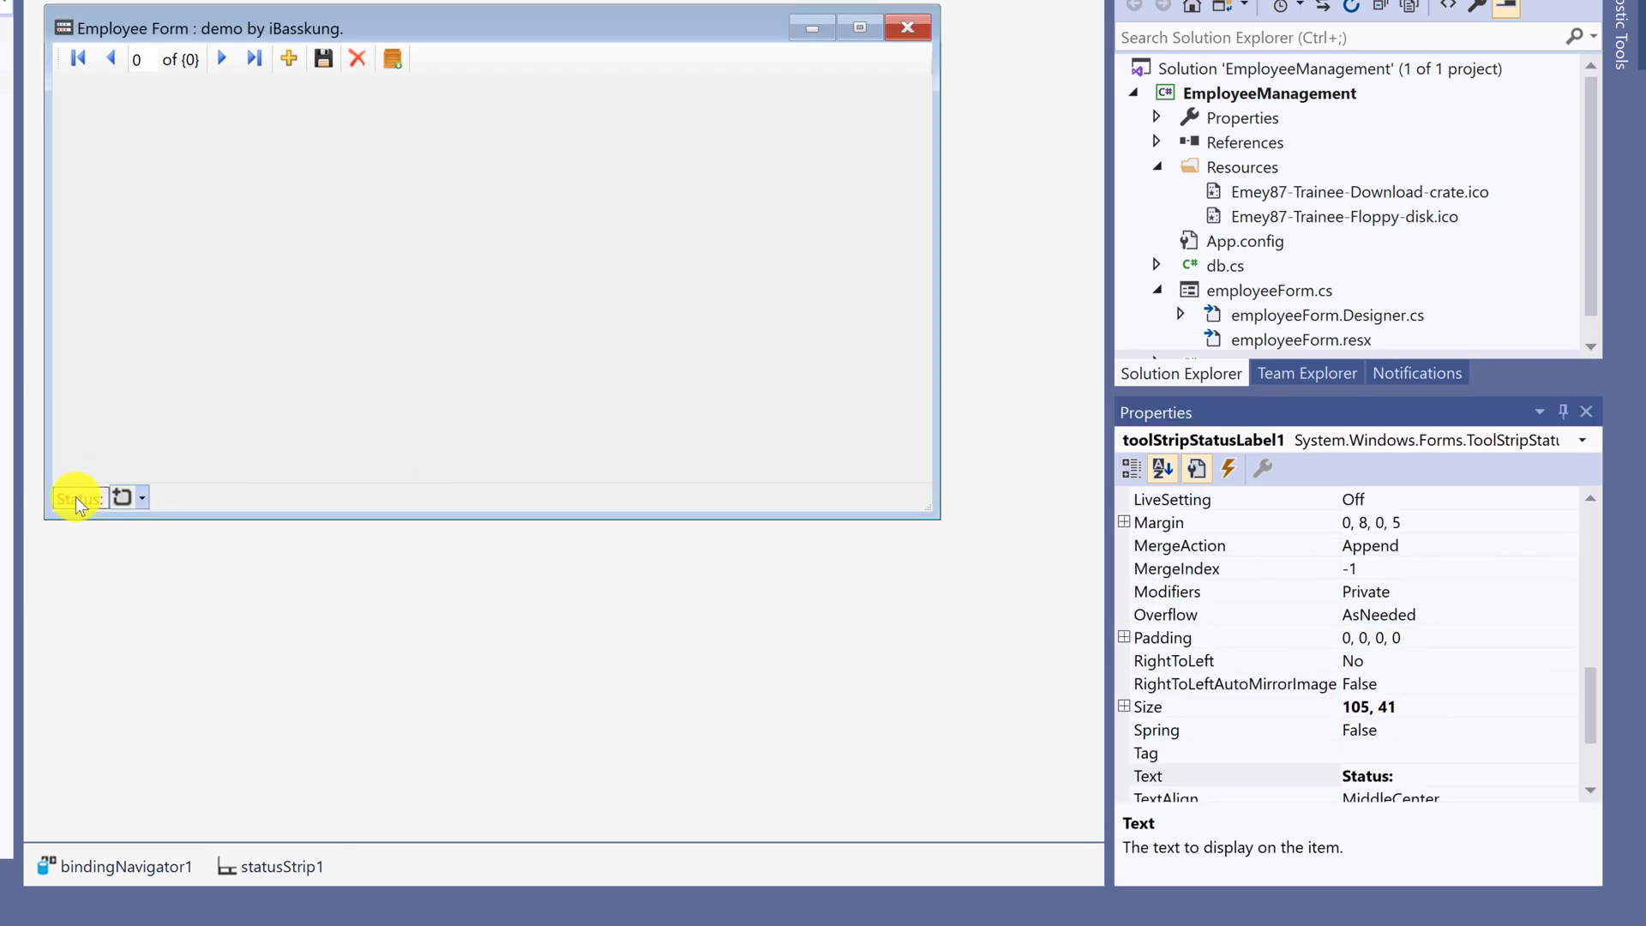
{"action": "scroll", "scroll_direction": "down", "scroll_amount": 3}
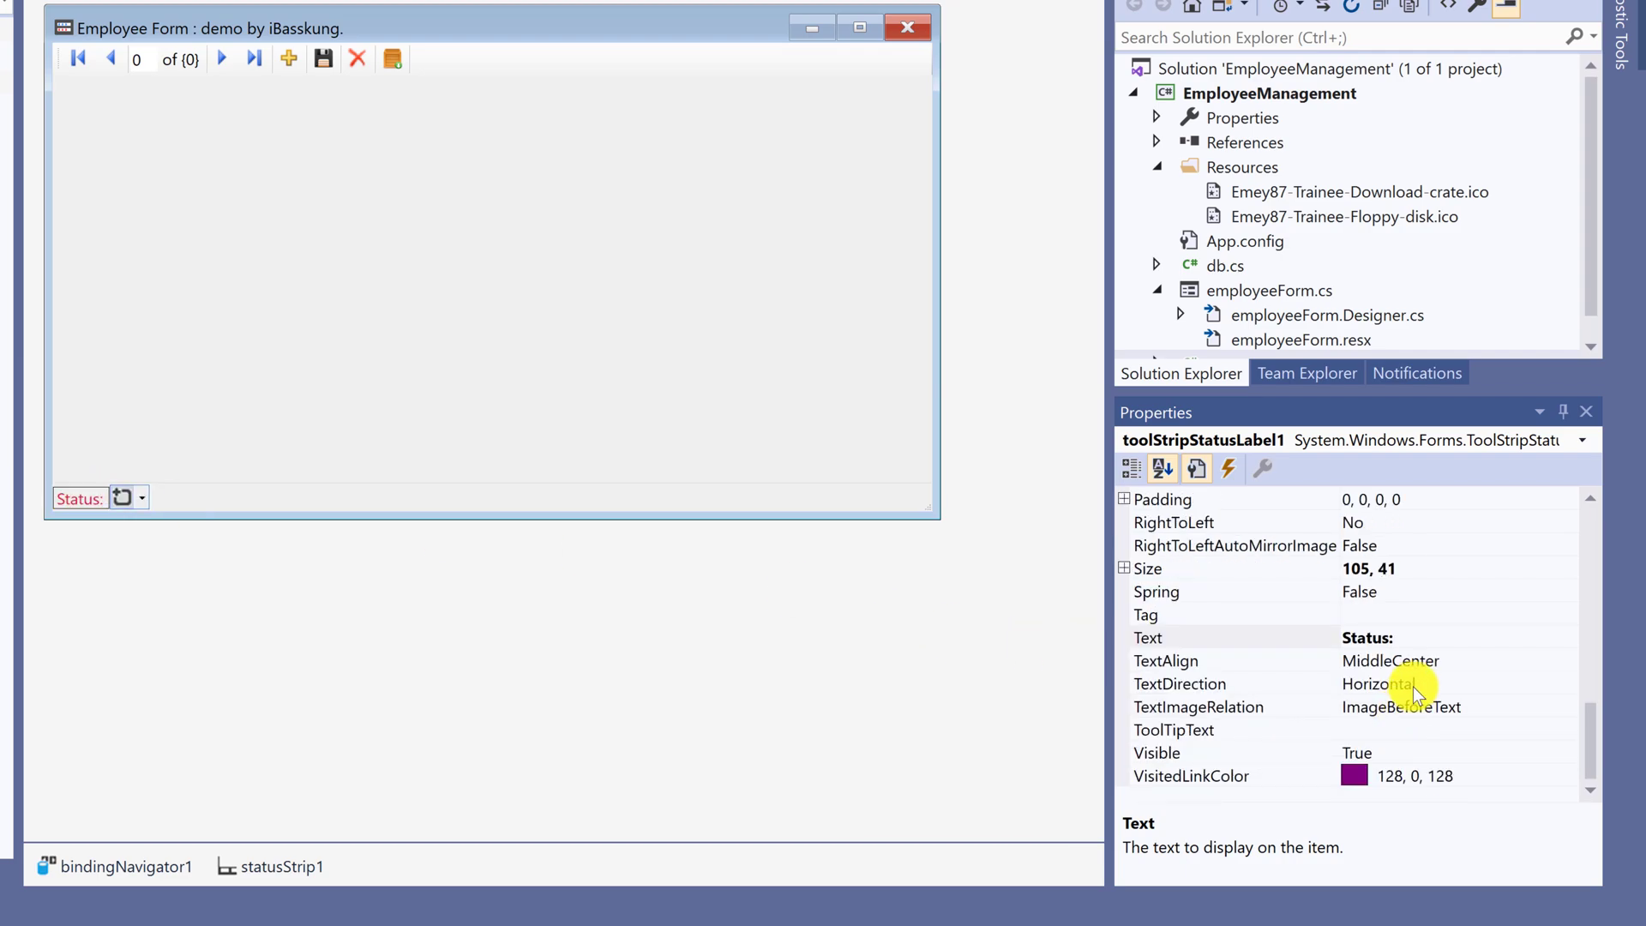
{"action": "scroll", "scroll_direction": "up", "scroll_amount": 3}
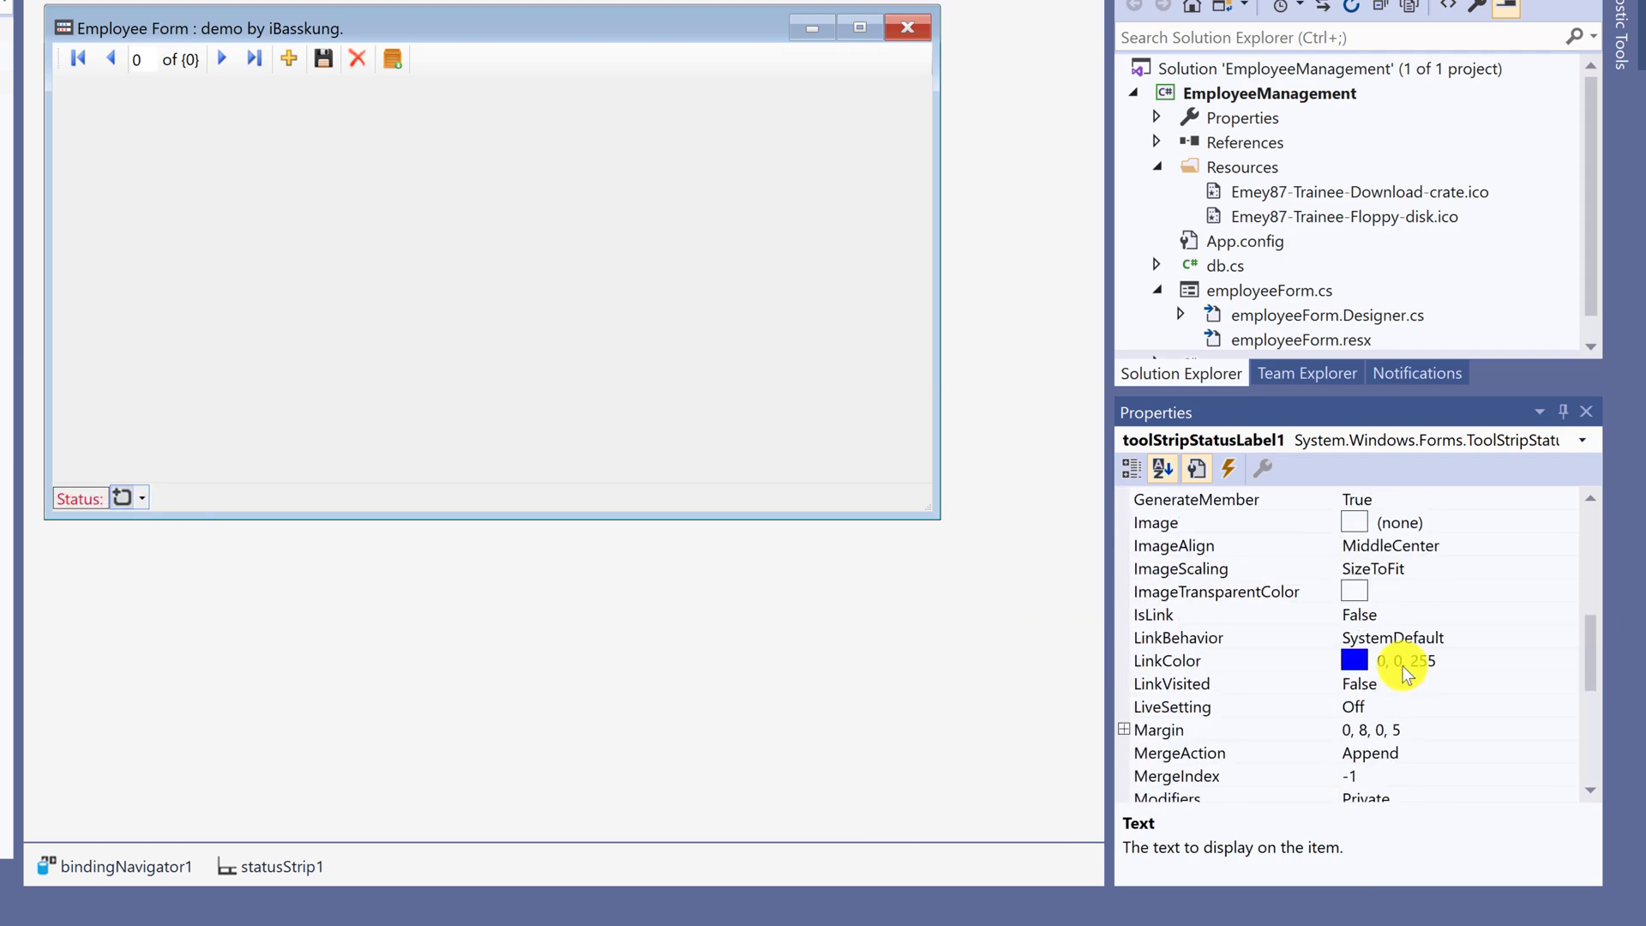
{"action": "left_click", "coordinate": [1354, 523]}
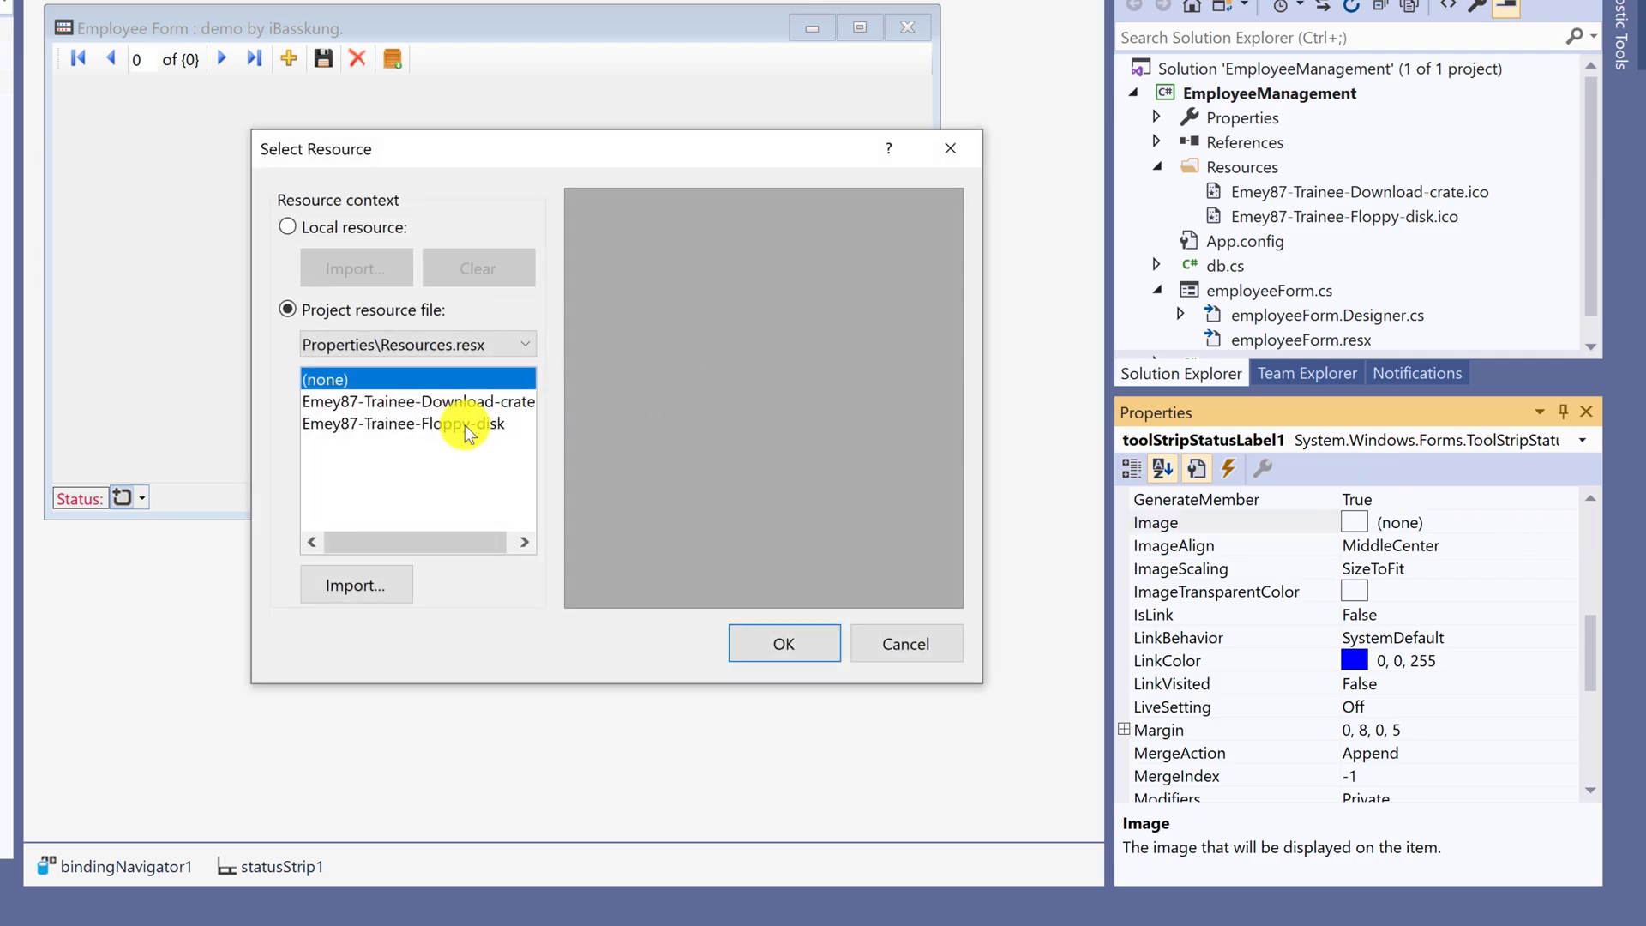
{"action": "left_click", "coordinate": [417, 422]}
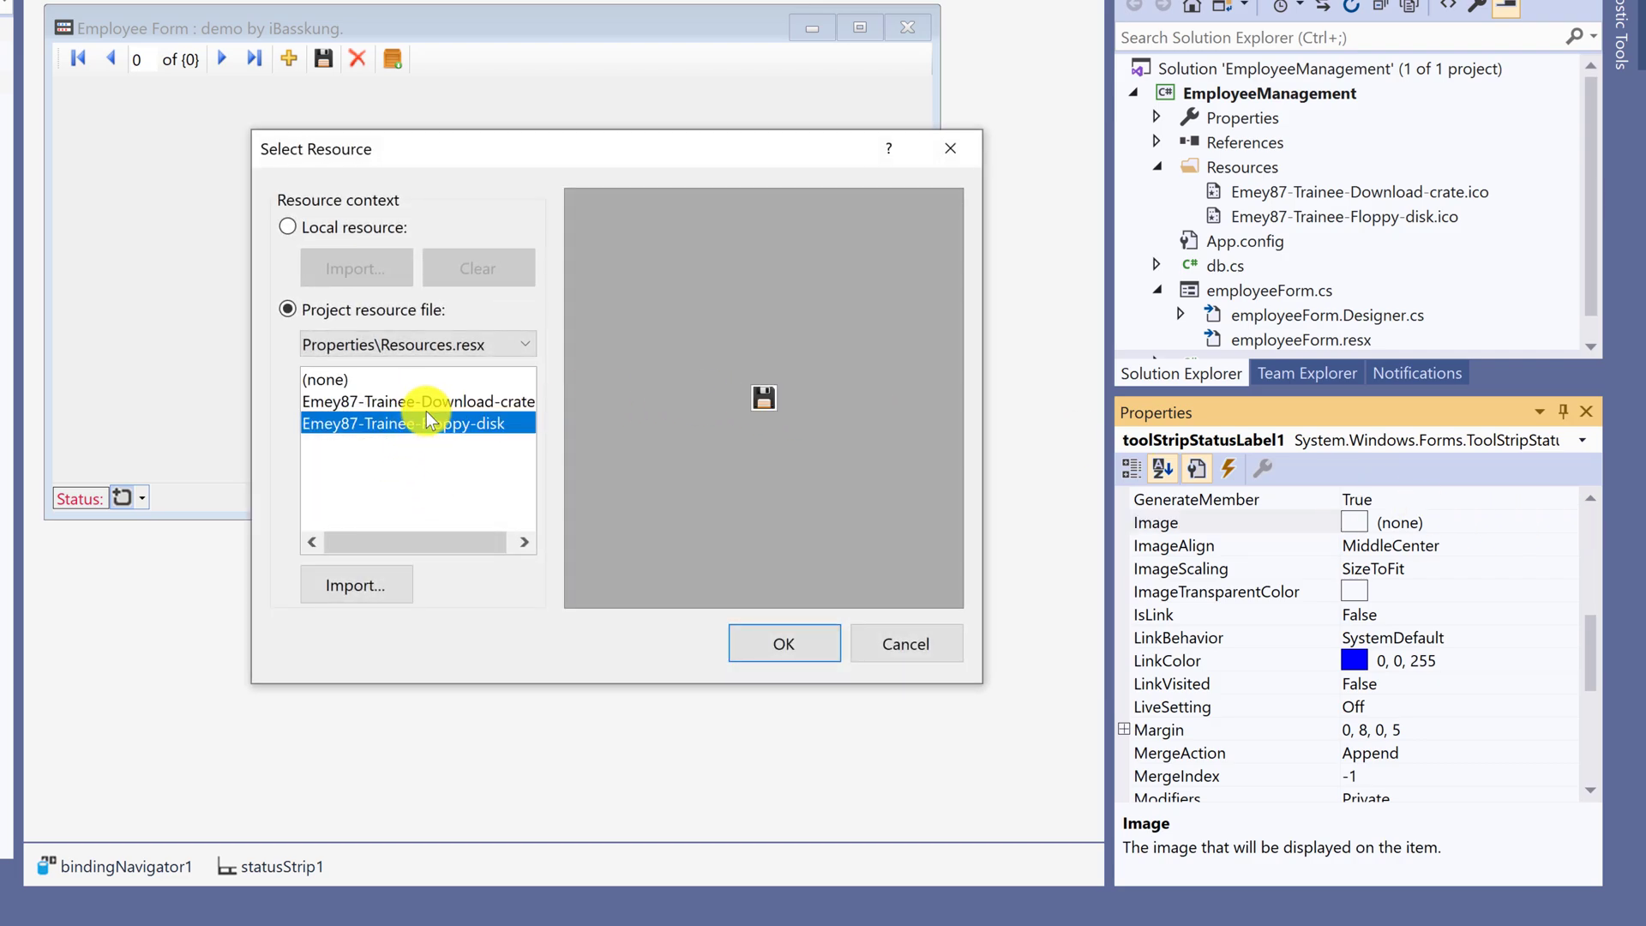
{"action": "left_click", "coordinate": [356, 585]}
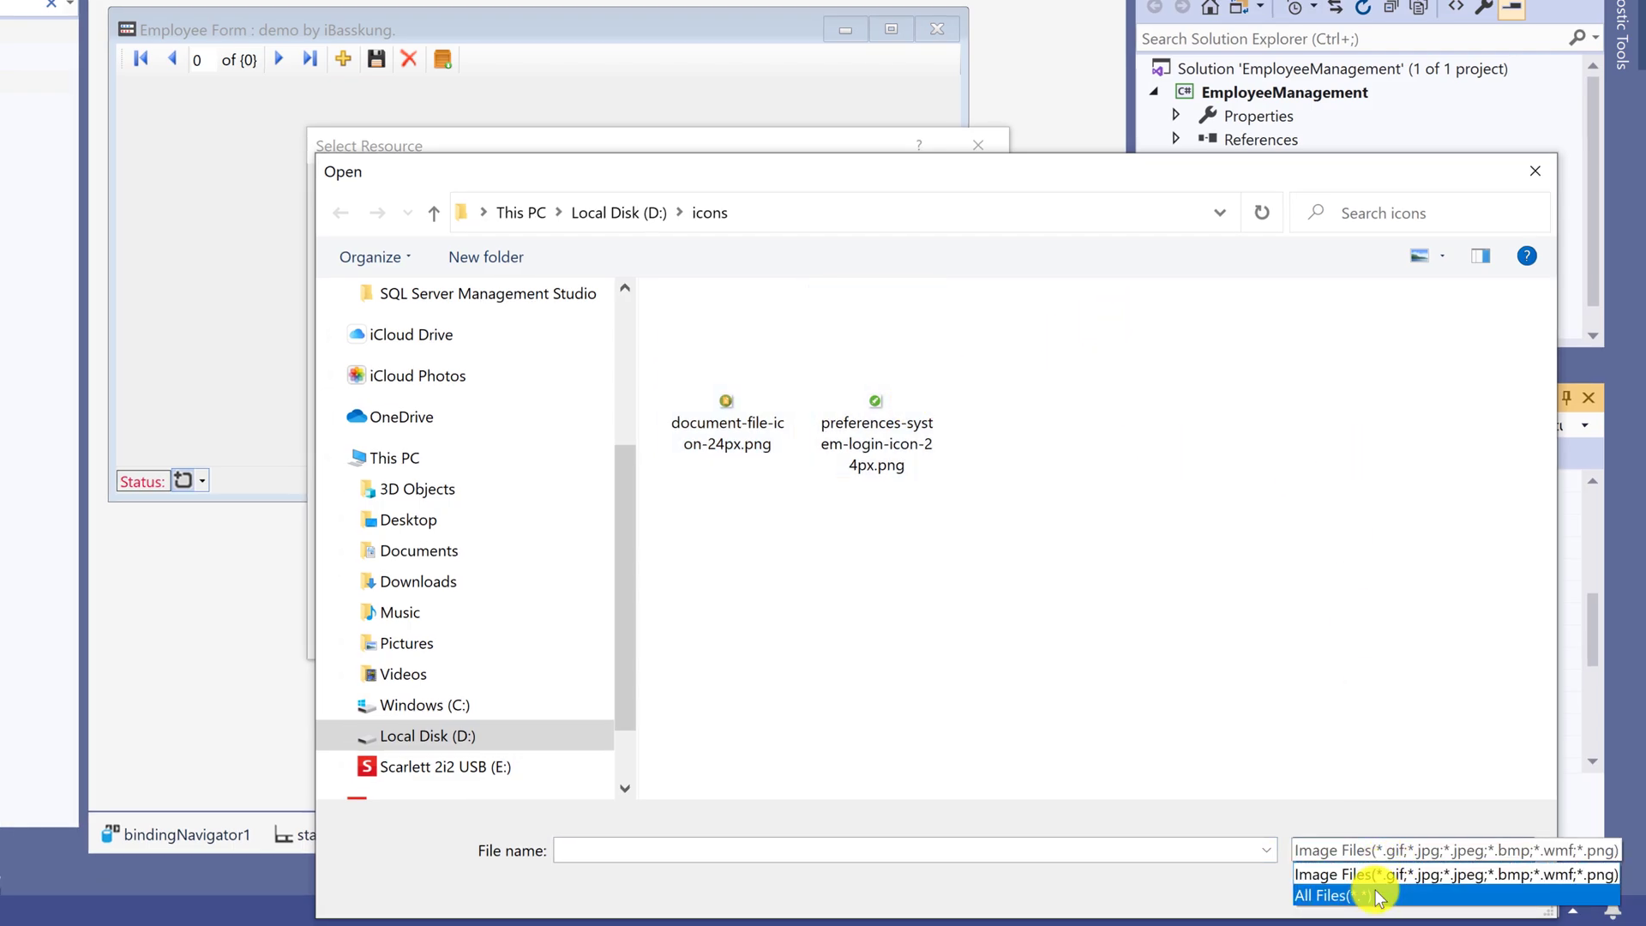
{"action": "left_click", "coordinate": [1323, 895]}
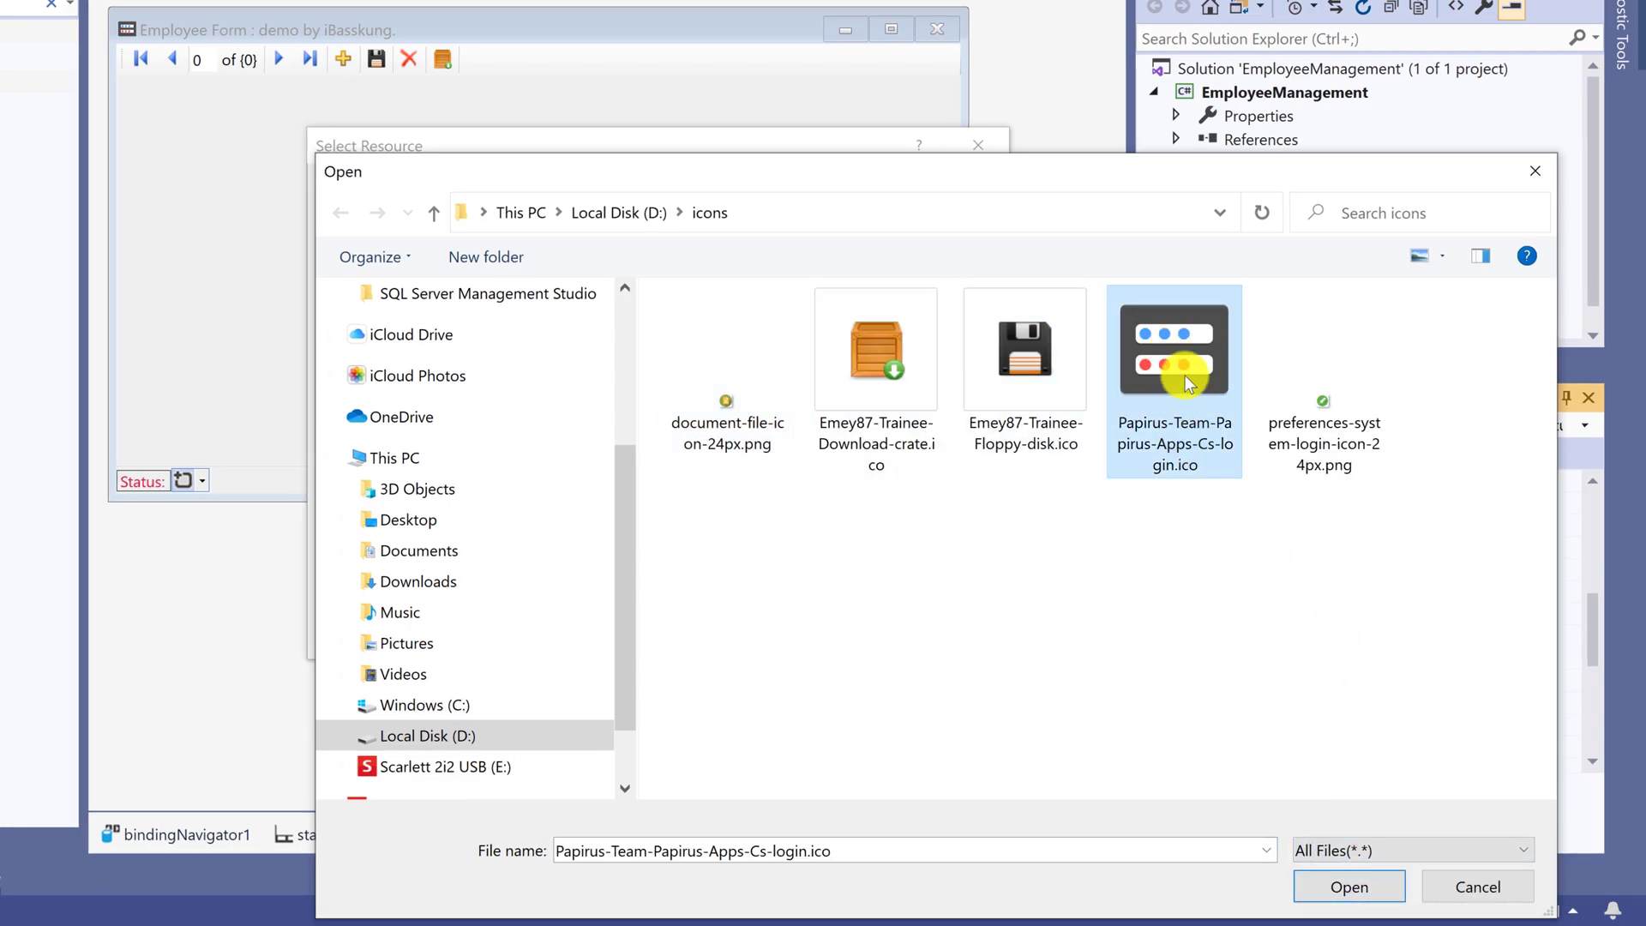
{"action": "left_click", "coordinate": [1349, 886]}
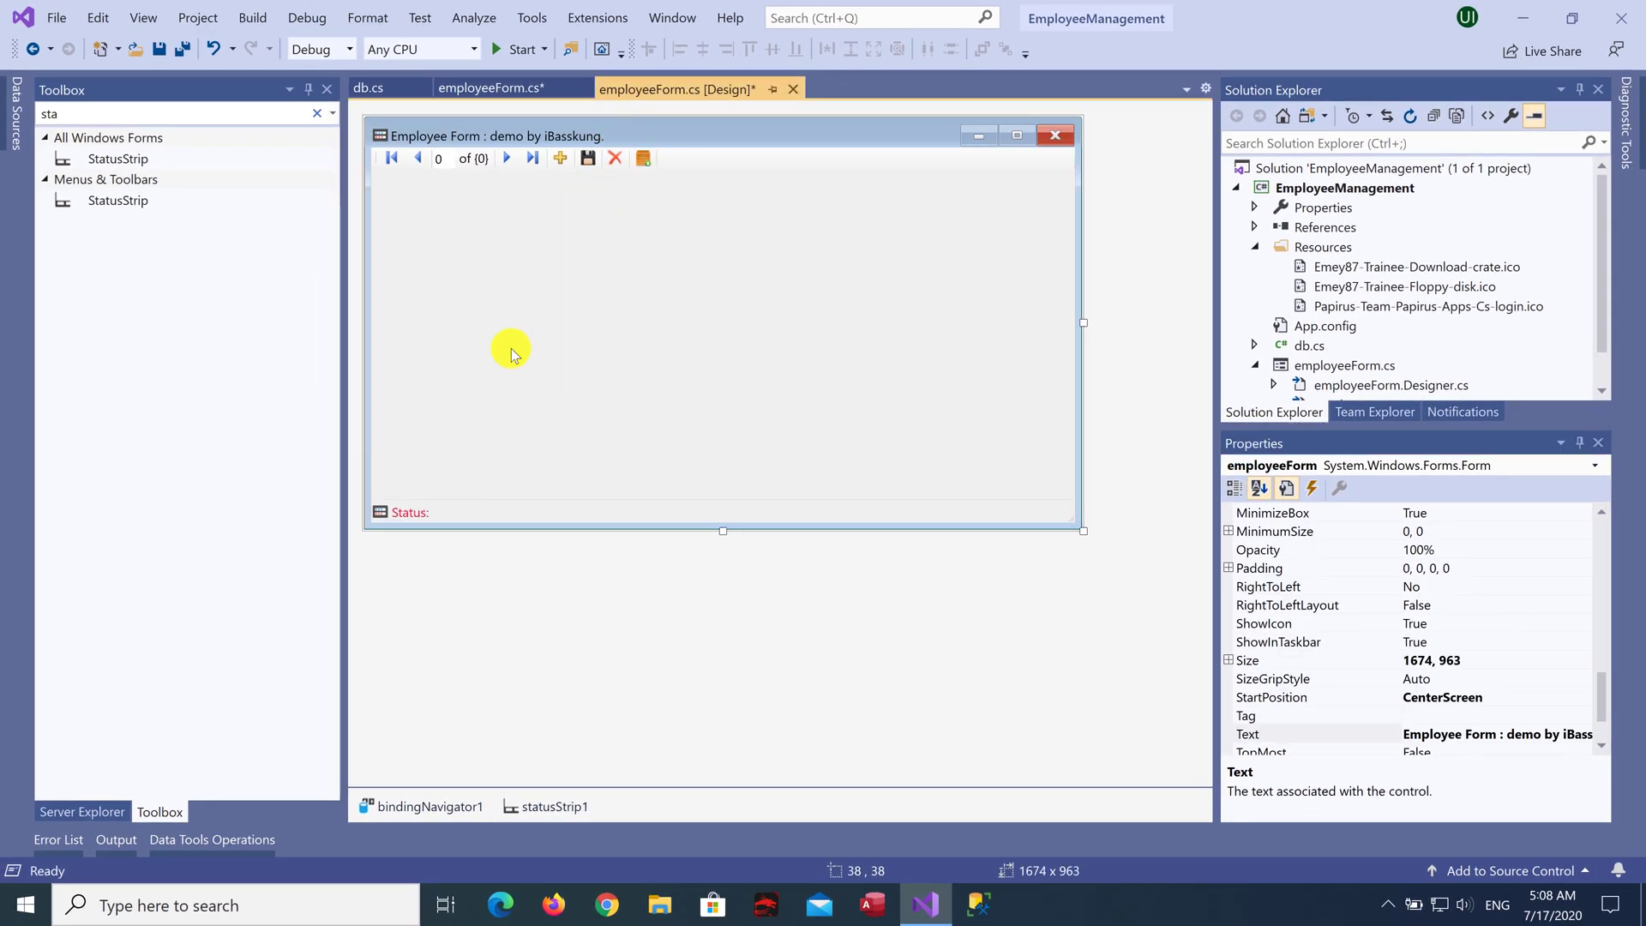
{"action": "mouse_move", "coordinate": [696, 137]}
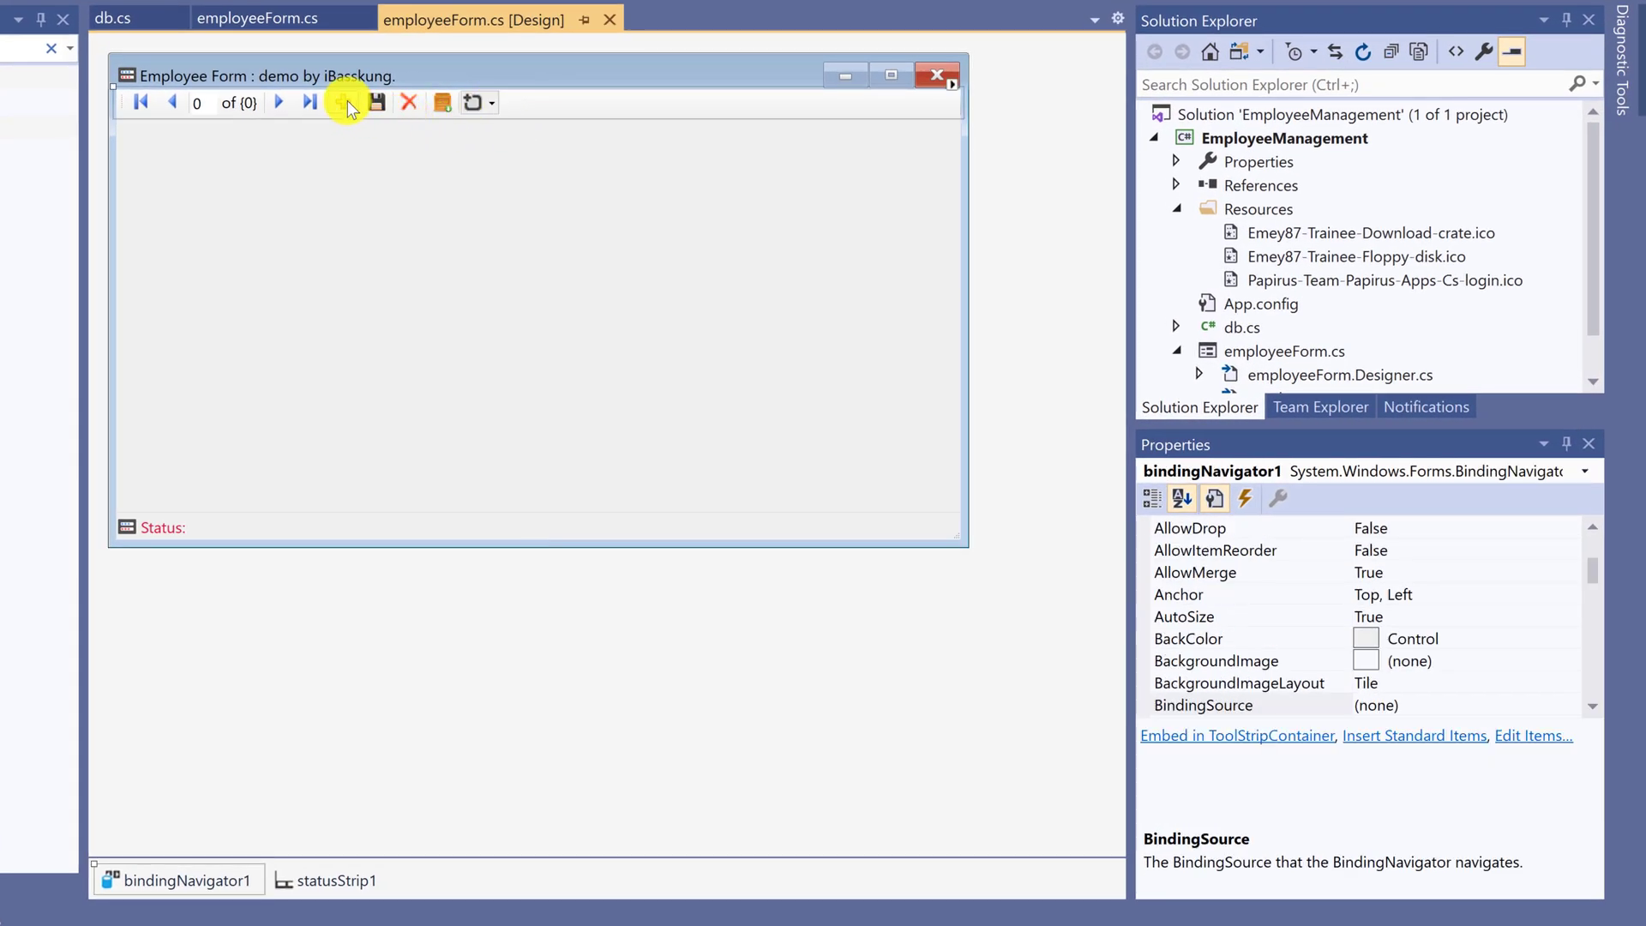
Step: Set DisplayStyle to ImageAndText for the Add new, Delete and Refresh toolbar buttons
{"action": "left_click", "coordinate": [346, 102]}
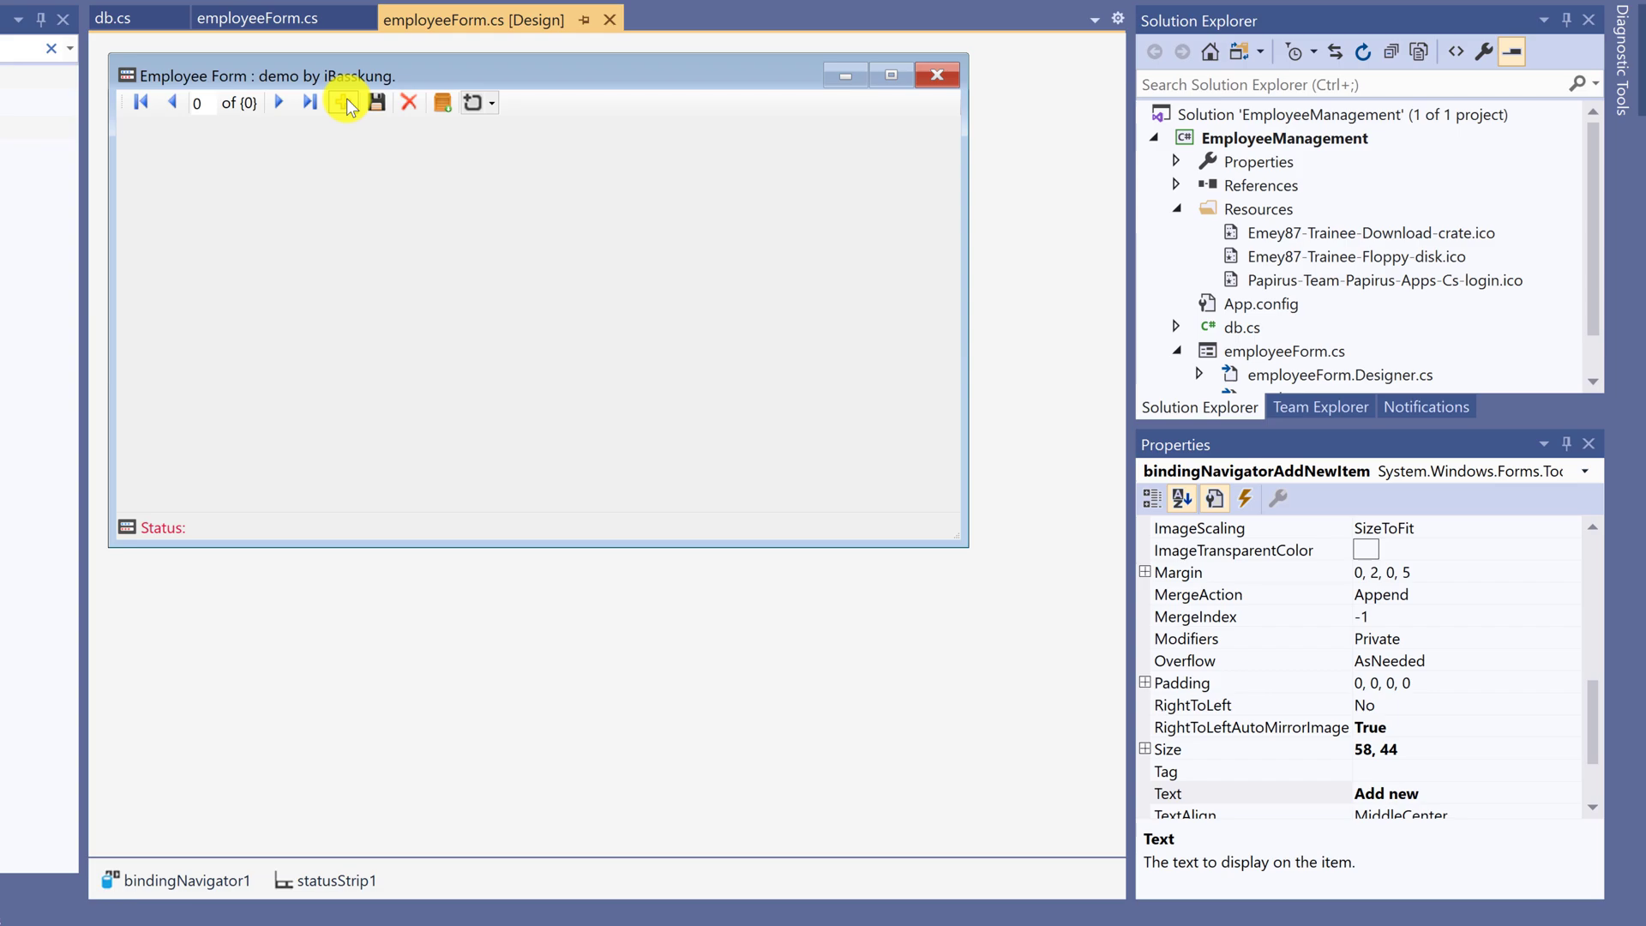
{"action": "mouse_move", "coordinate": [1503, 601]}
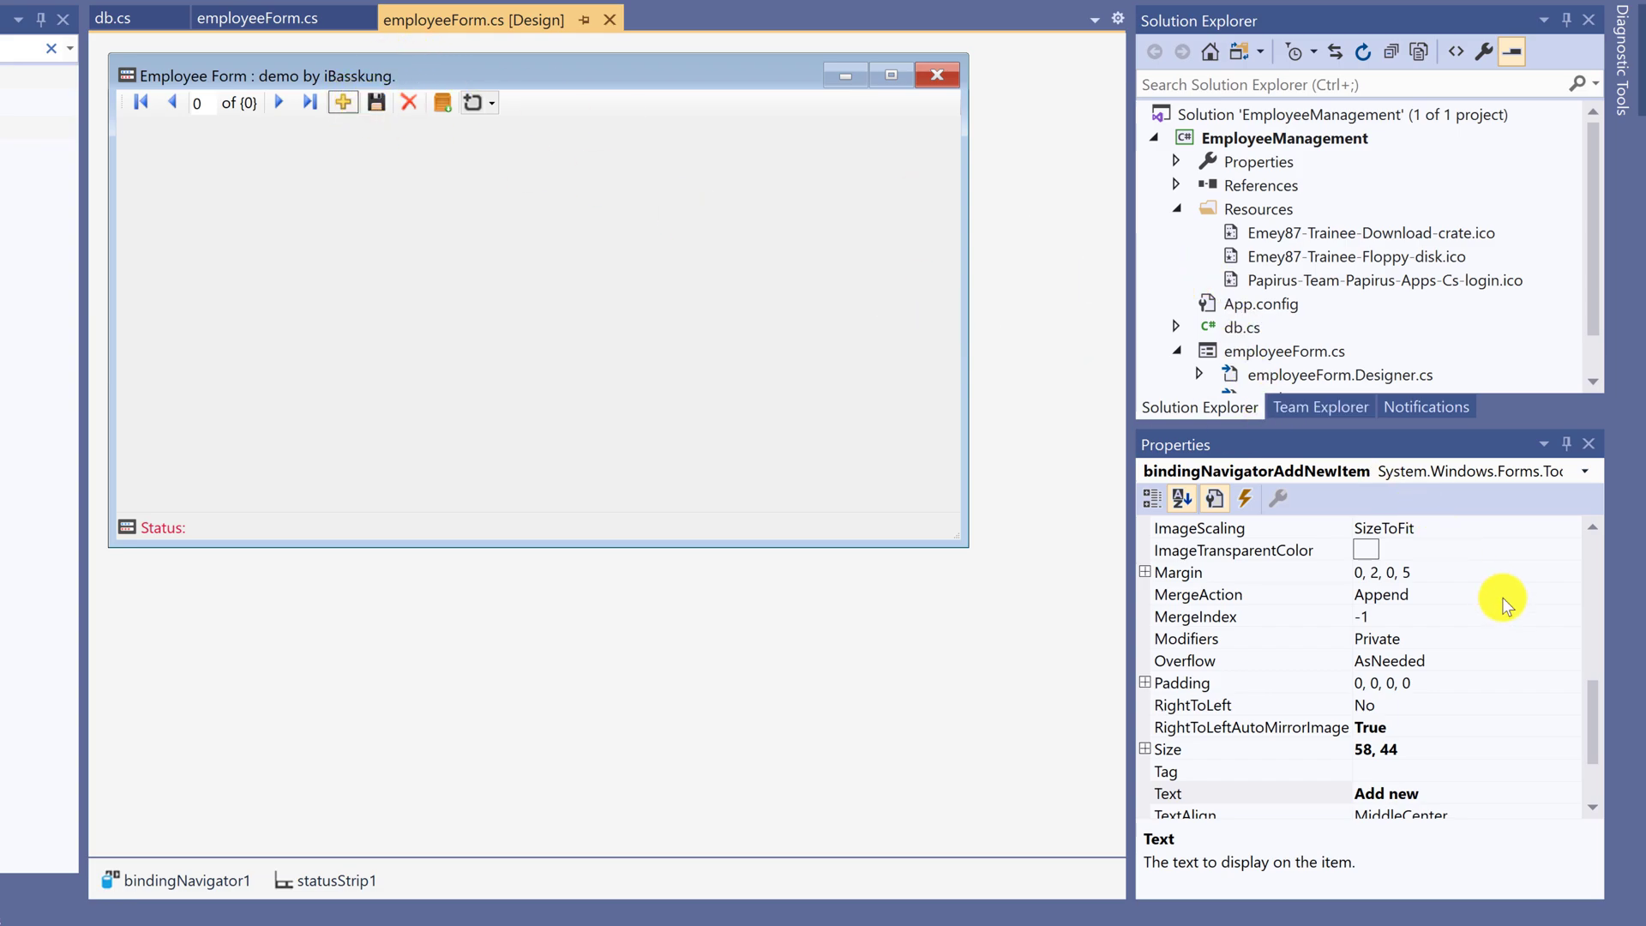
{"action": "scroll", "scroll_direction": "up", "scroll_amount": 3}
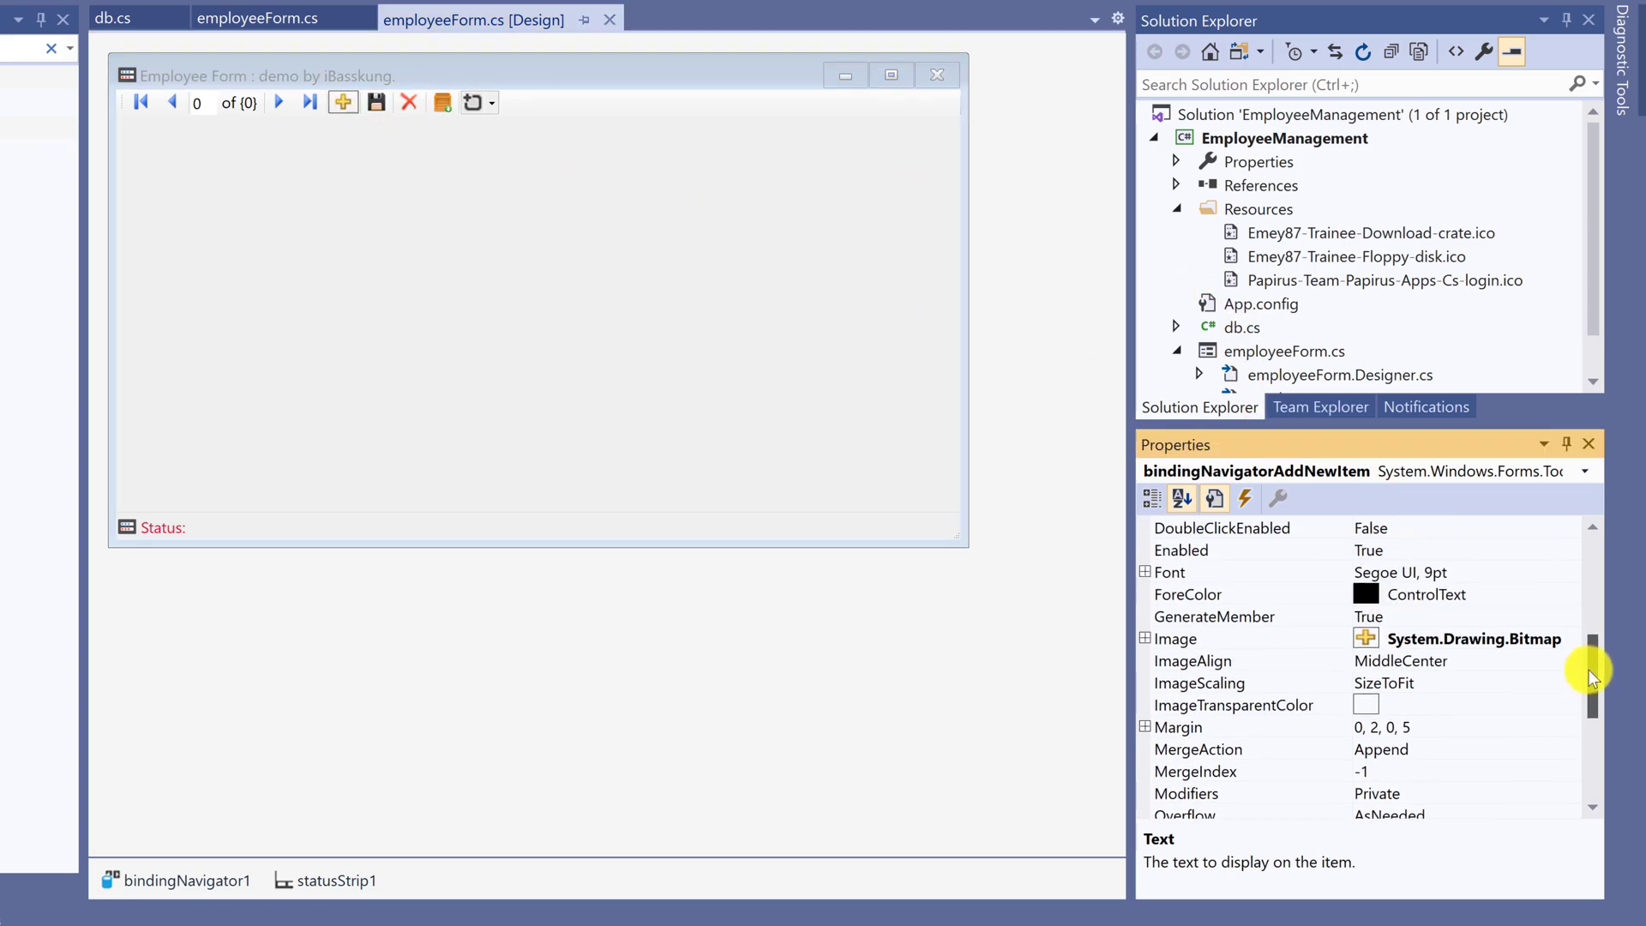
{"action": "scroll", "scroll_direction": "up", "scroll_amount": 3}
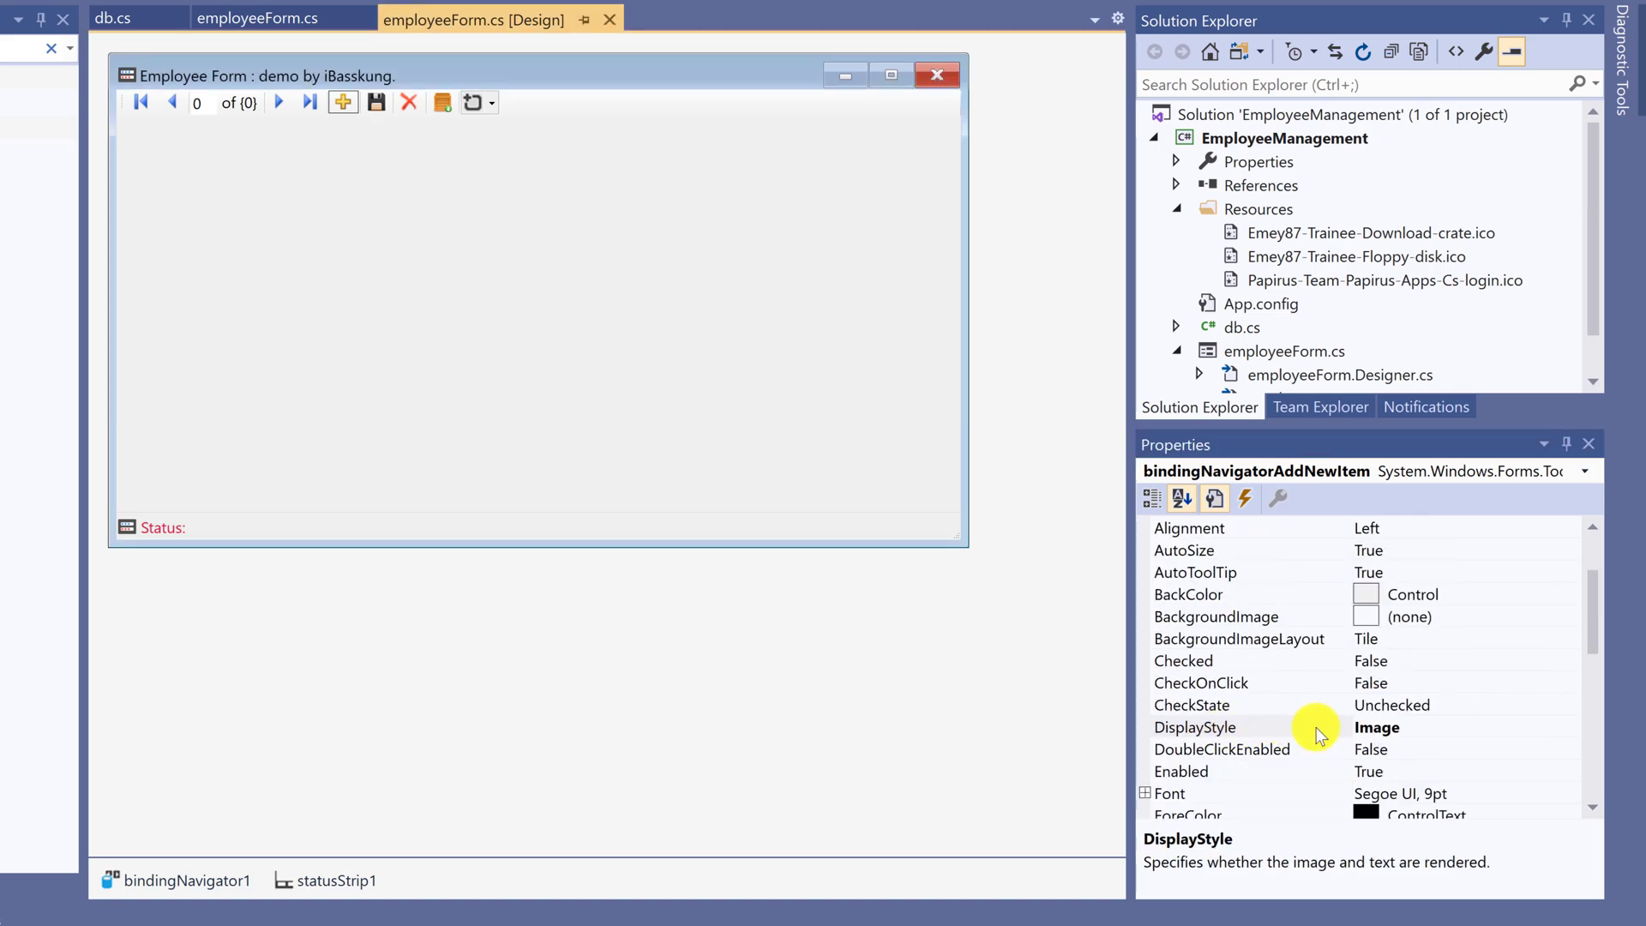
{"action": "left_click", "coordinate": [1570, 726]}
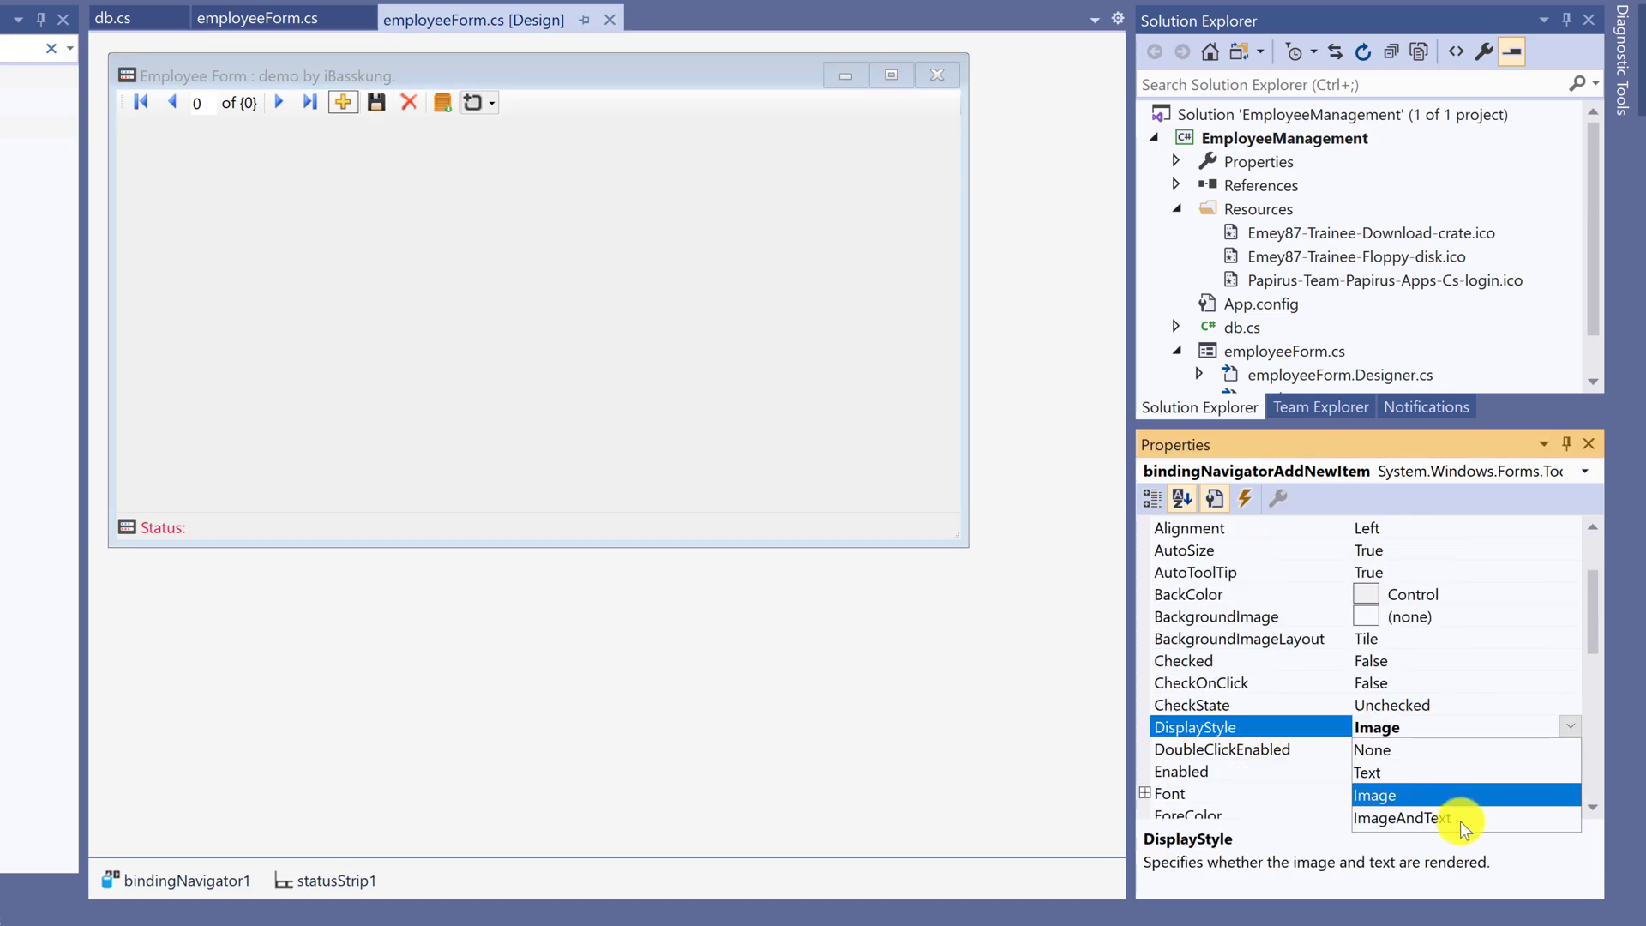
{"action": "left_click", "coordinate": [1402, 818]}
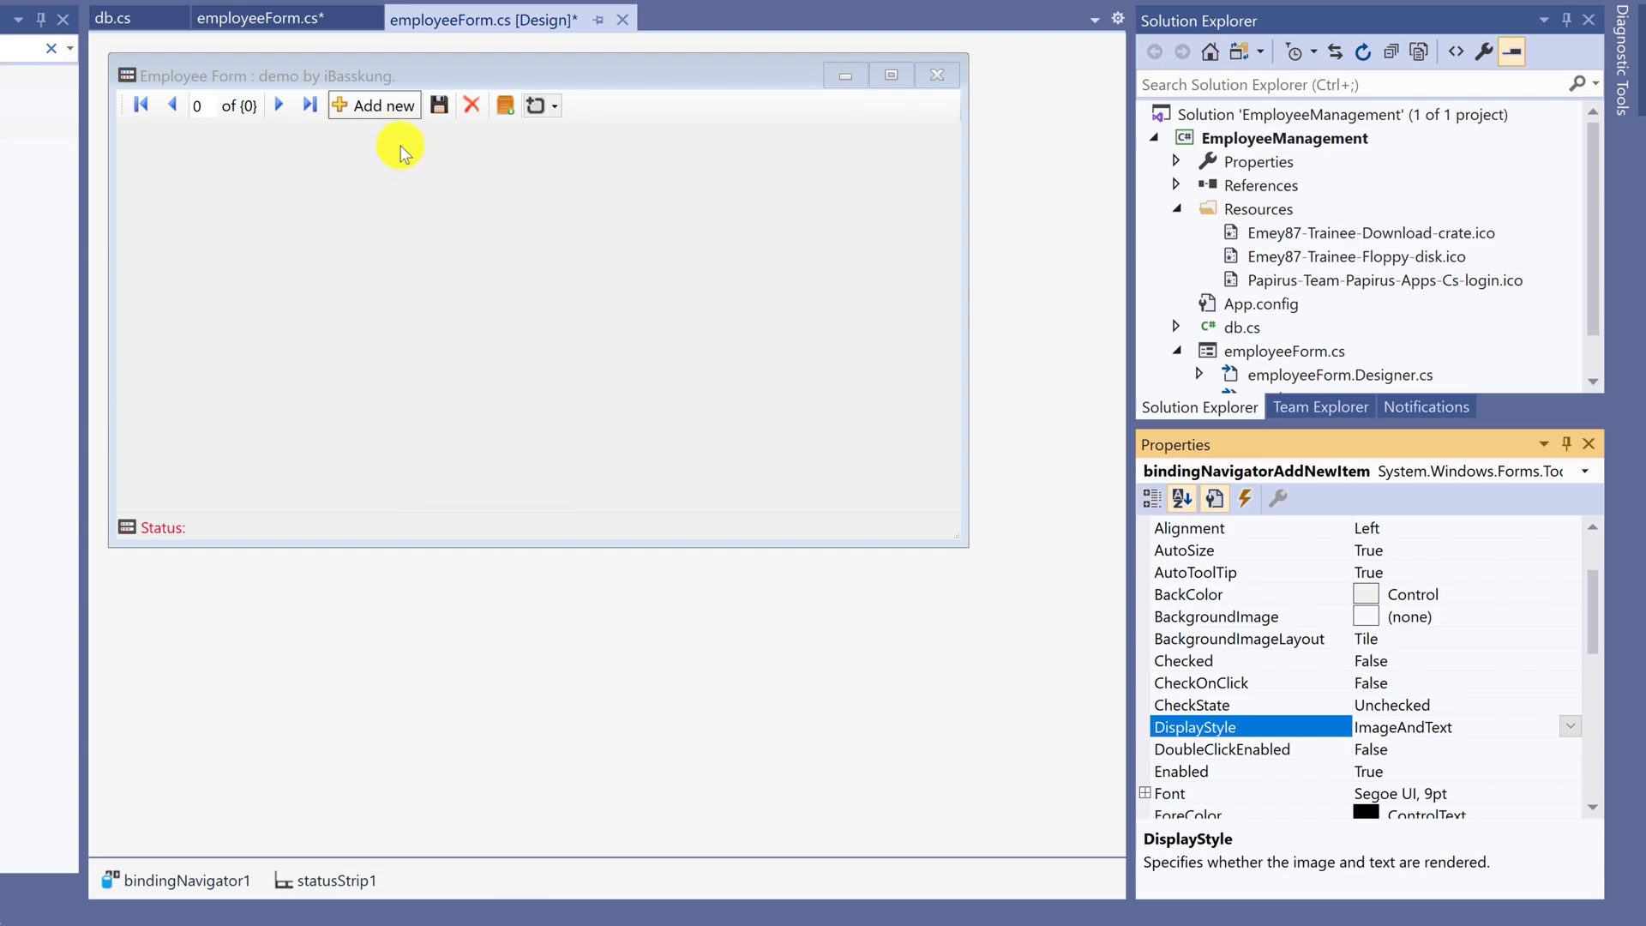
{"action": "mouse_move", "coordinate": [388, 105]}
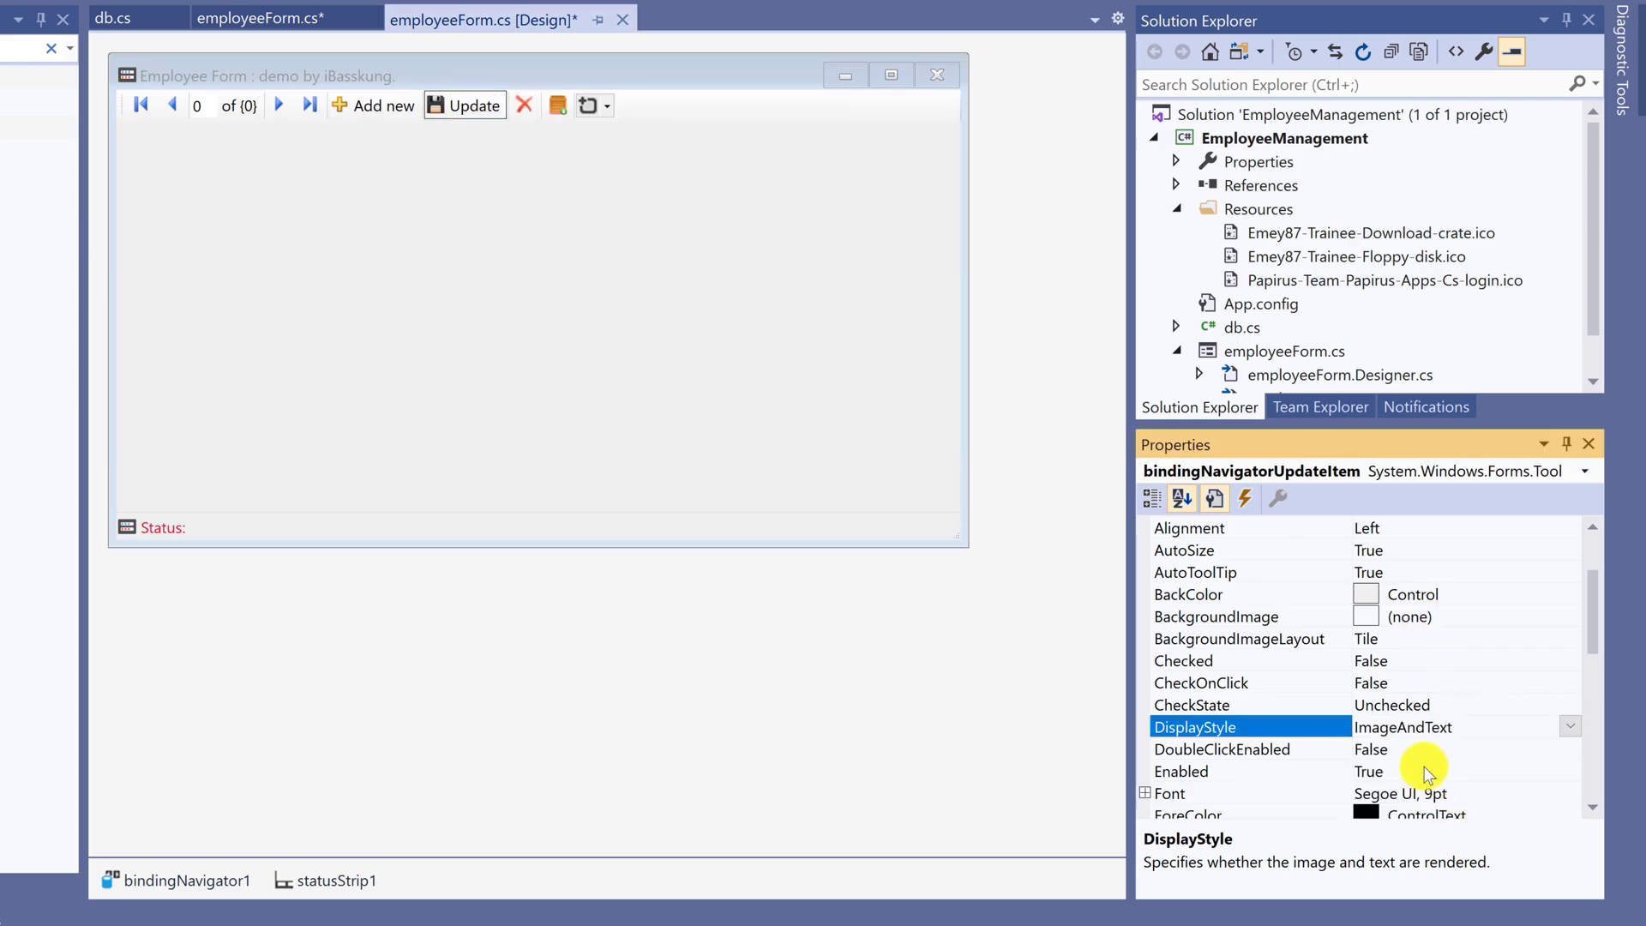
{"action": "mouse_move", "coordinate": [524, 104]}
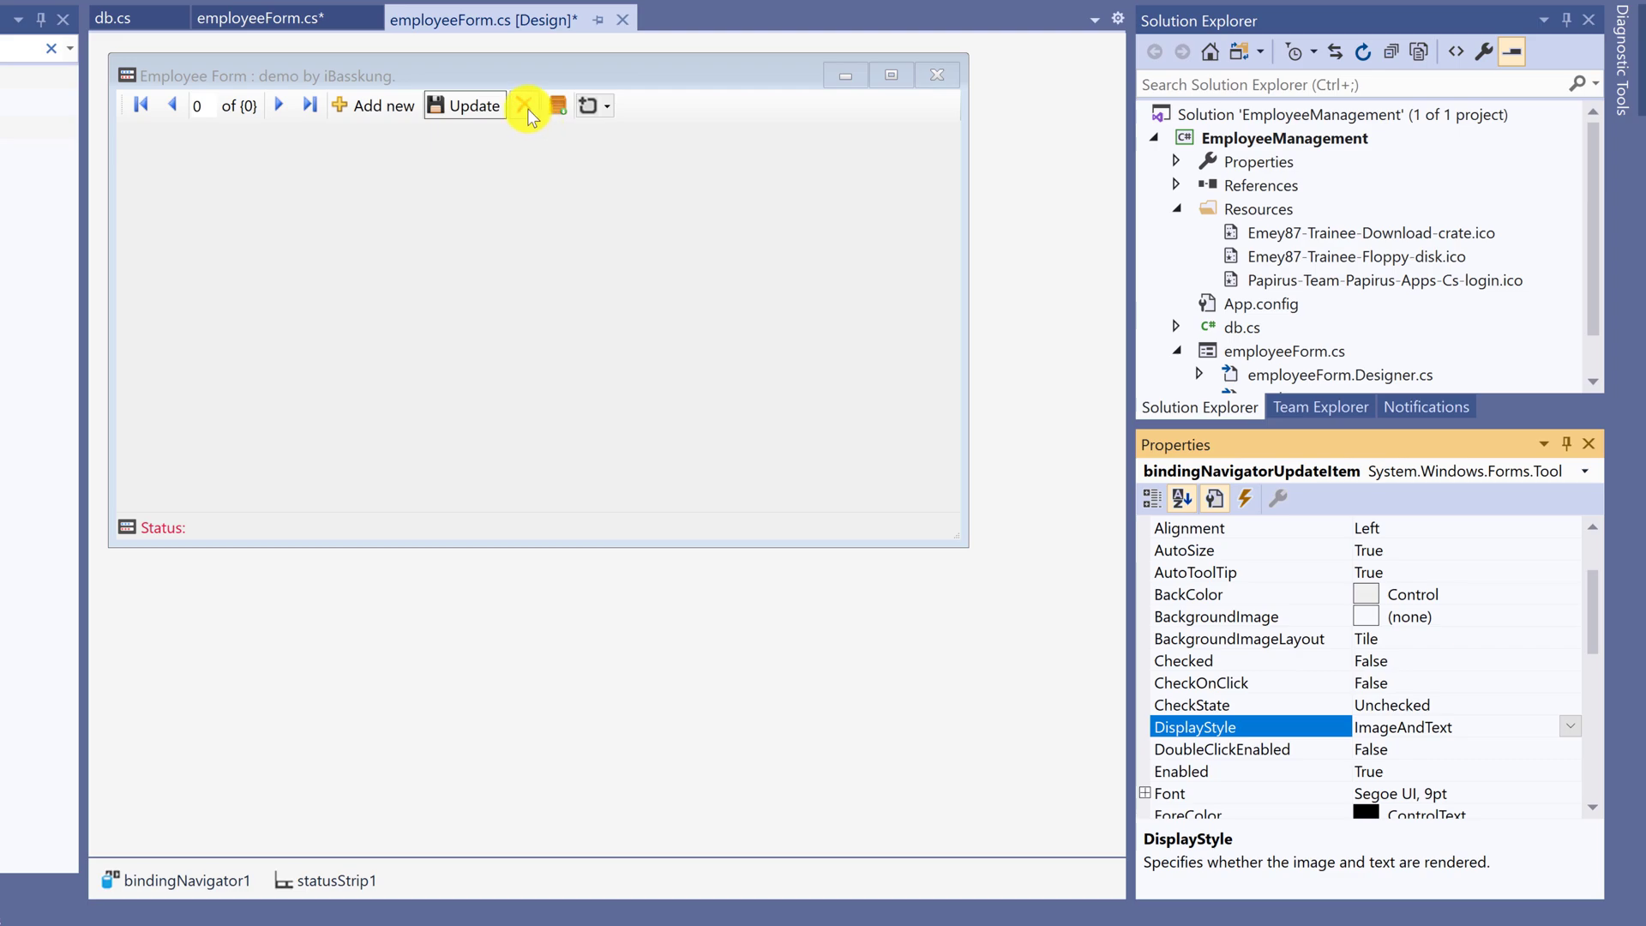
{"action": "left_click", "coordinate": [525, 105]}
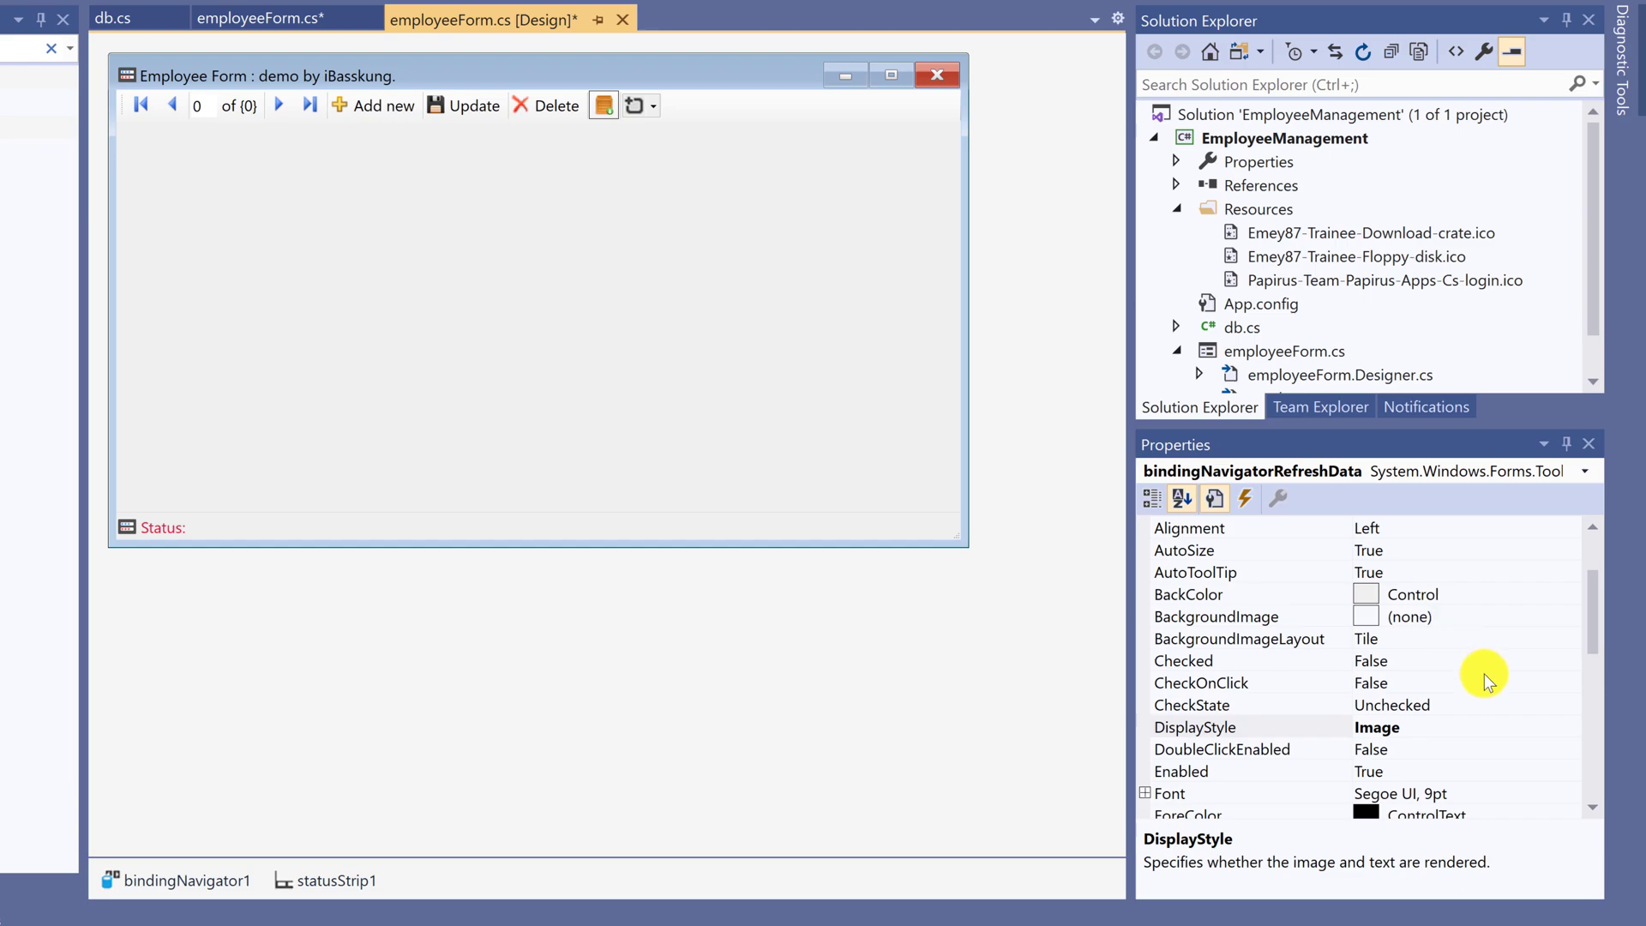
{"action": "left_click", "coordinate": [1401, 726]}
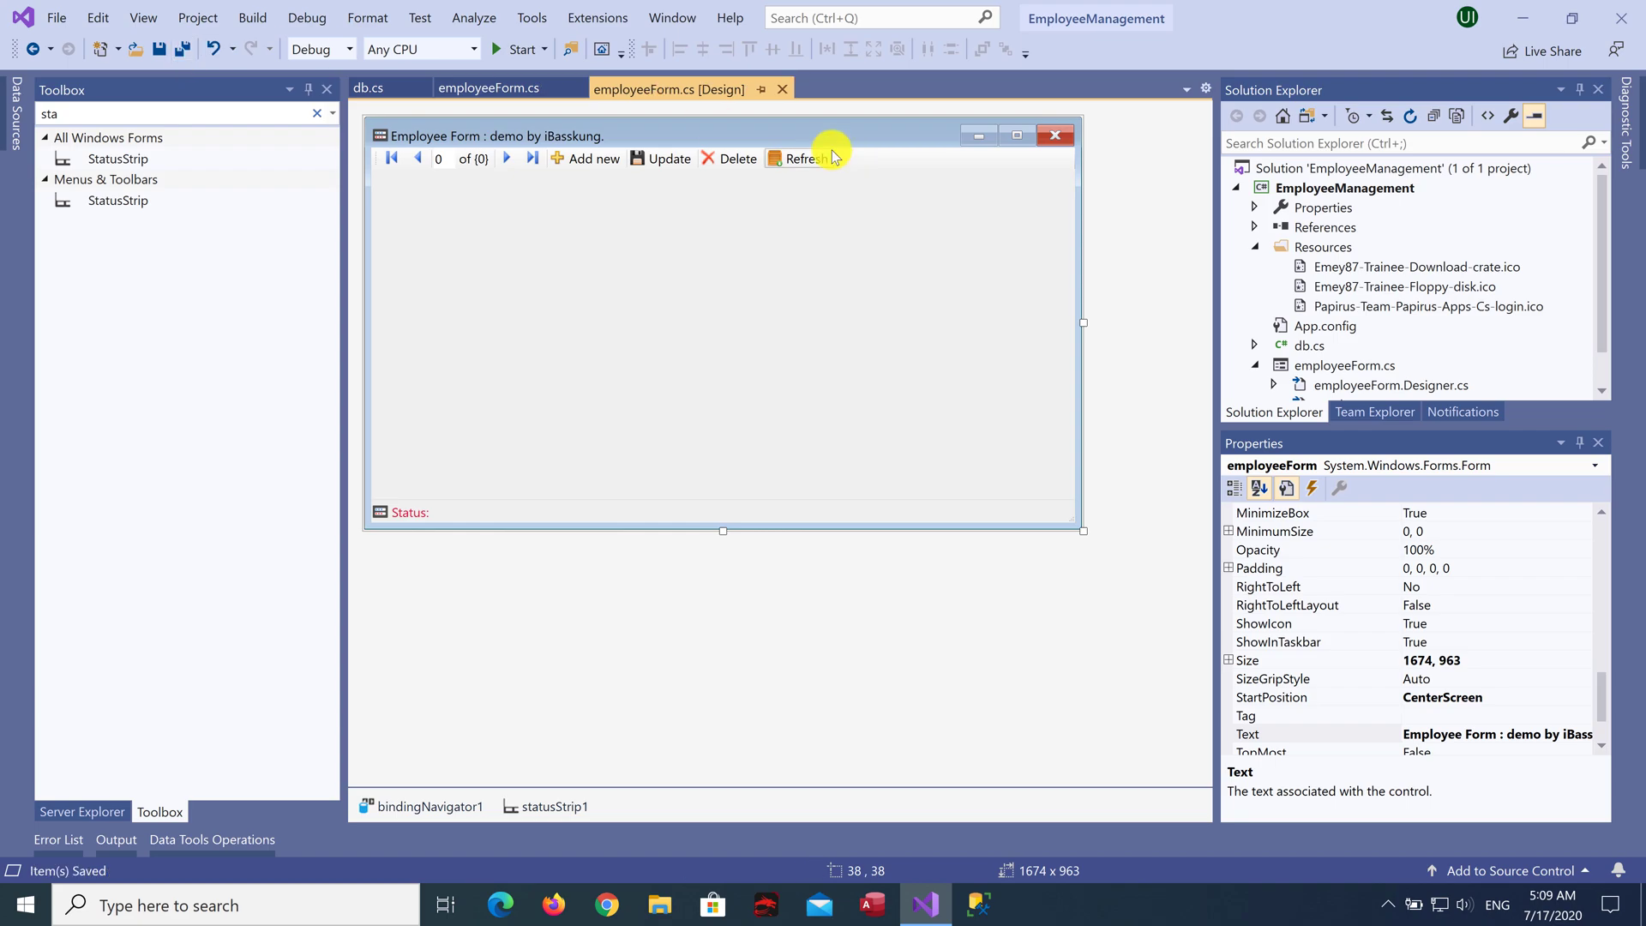
{"action": "left_click", "coordinate": [800, 158]}
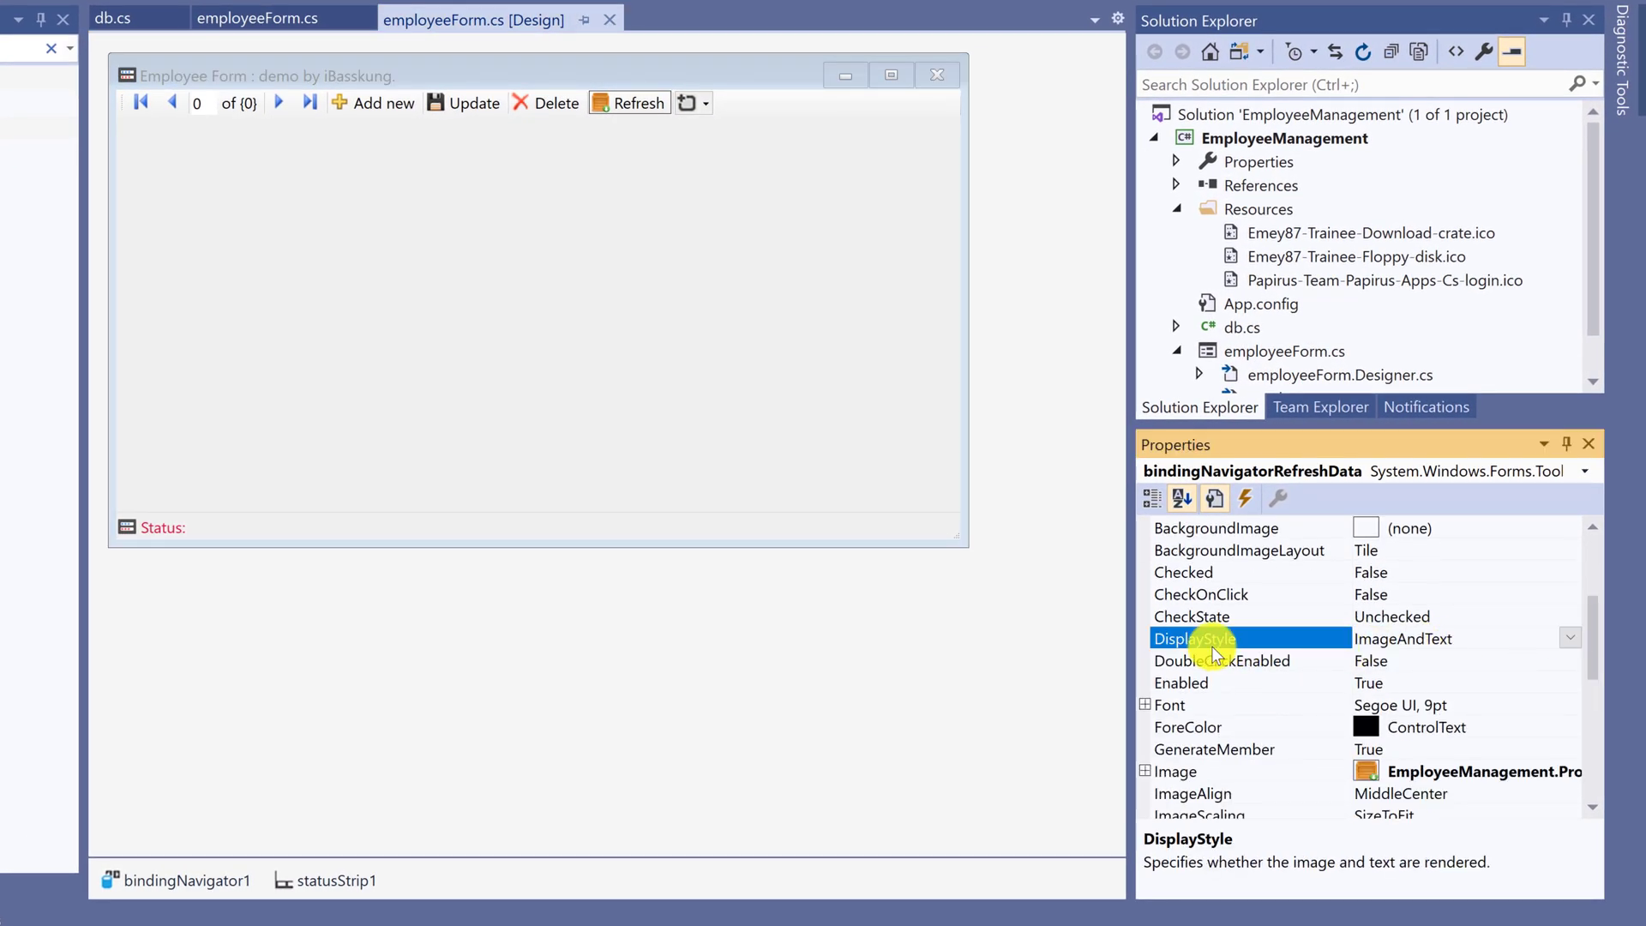
{"action": "left_click", "coordinate": [1571, 637]}
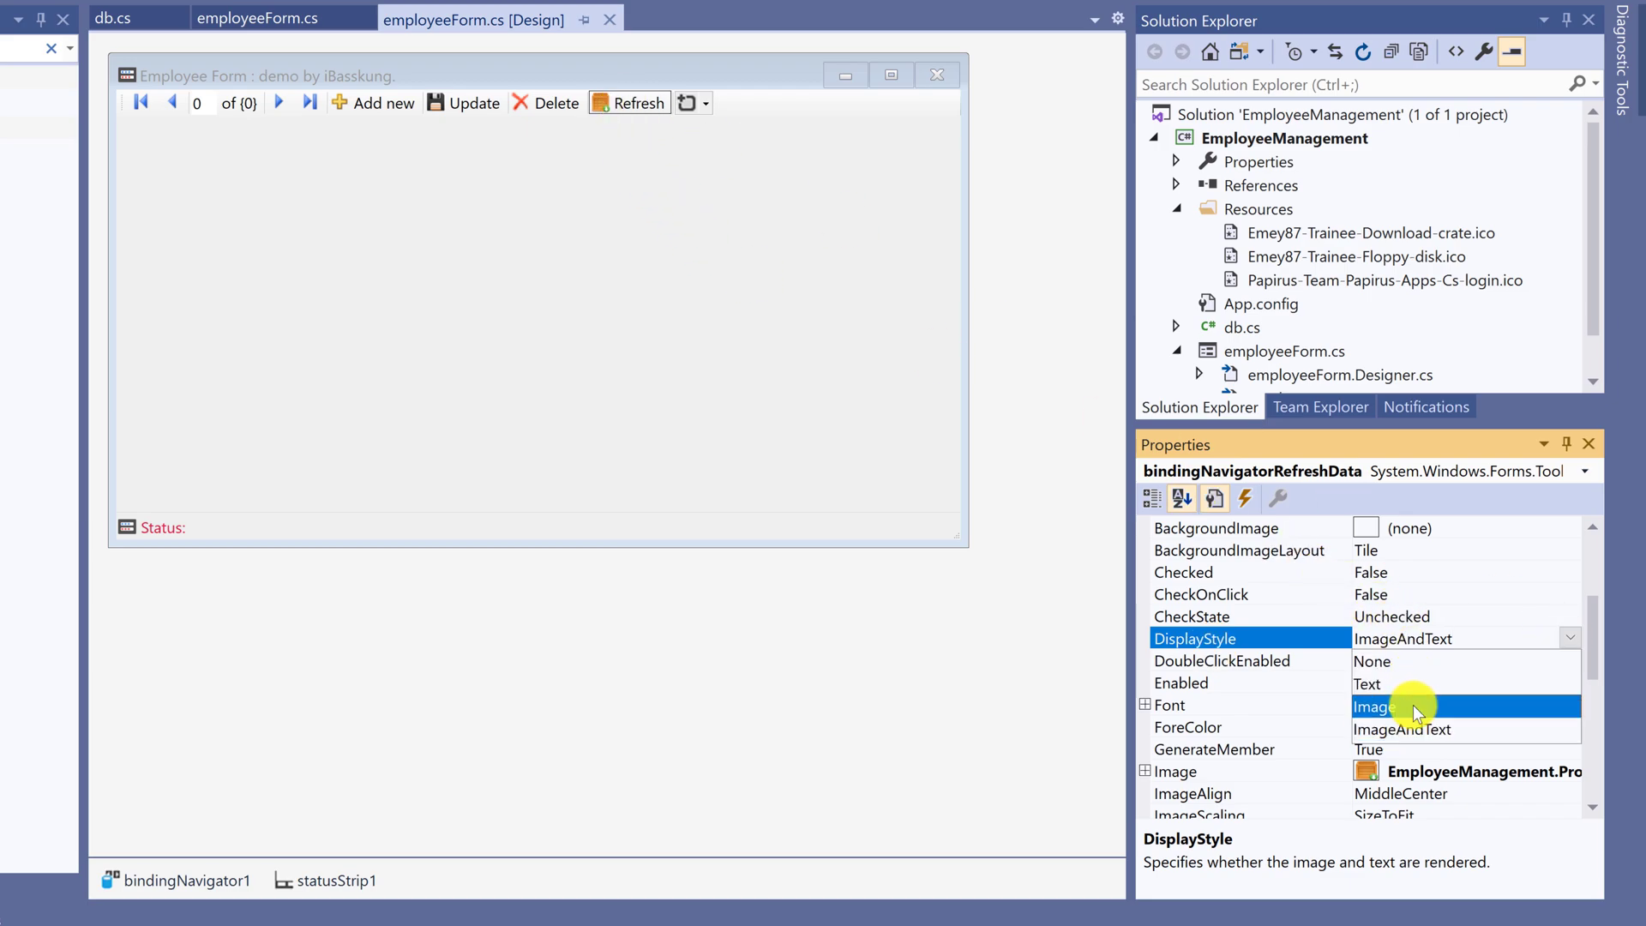
{"action": "left_click", "coordinate": [1376, 705]}
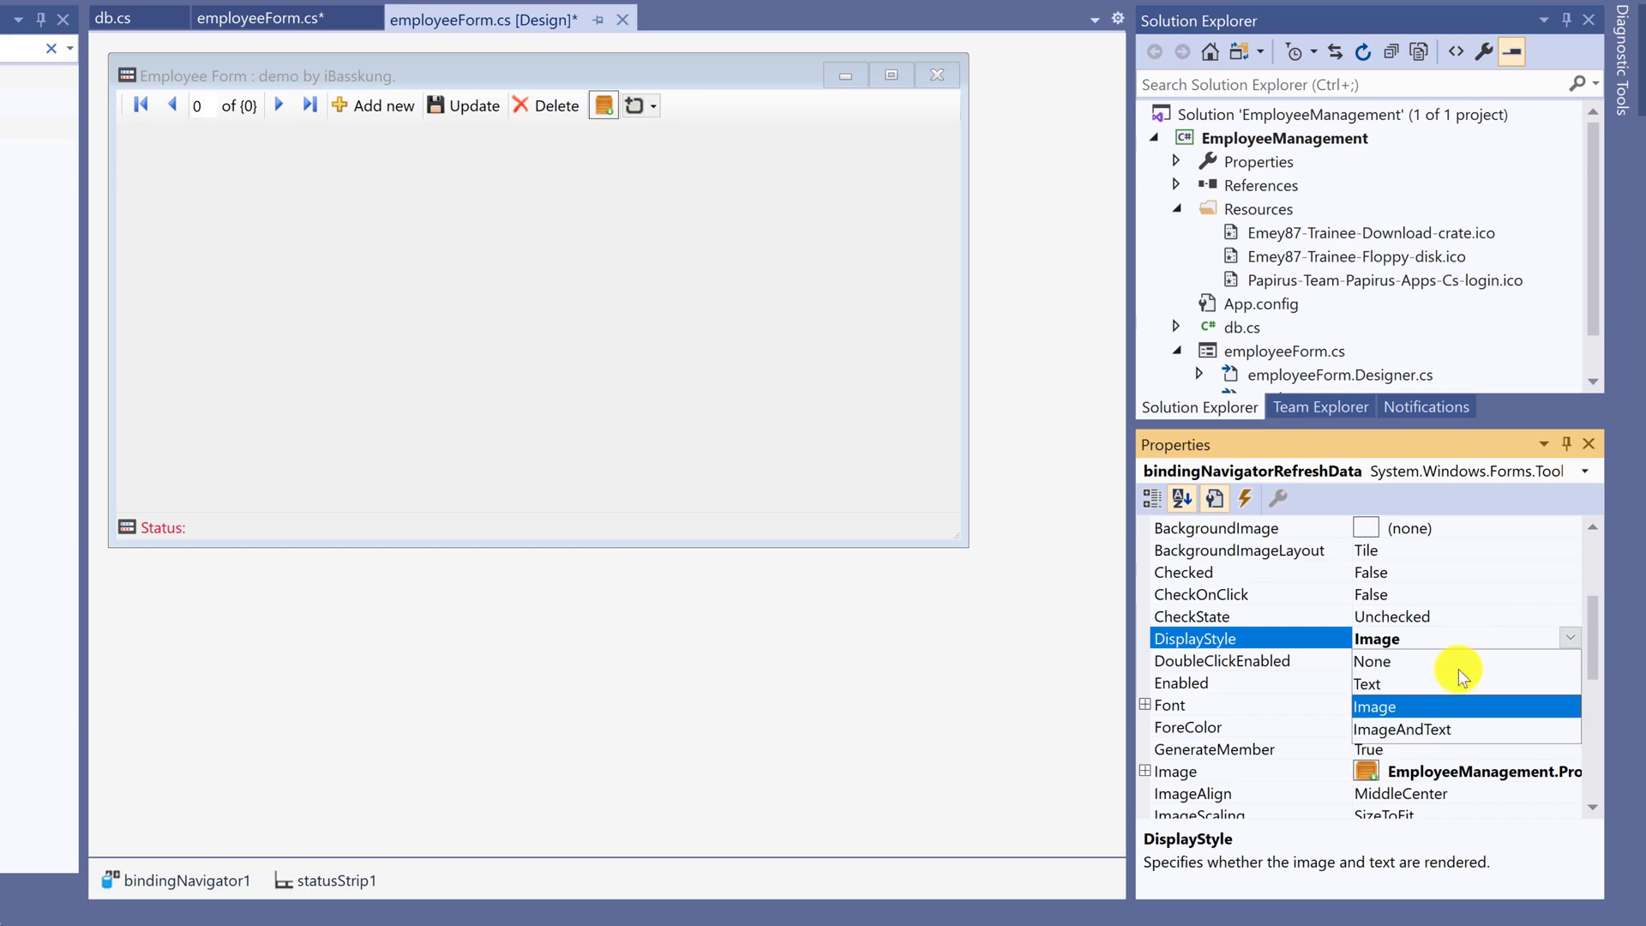
{"action": "left_click", "coordinate": [1365, 683]}
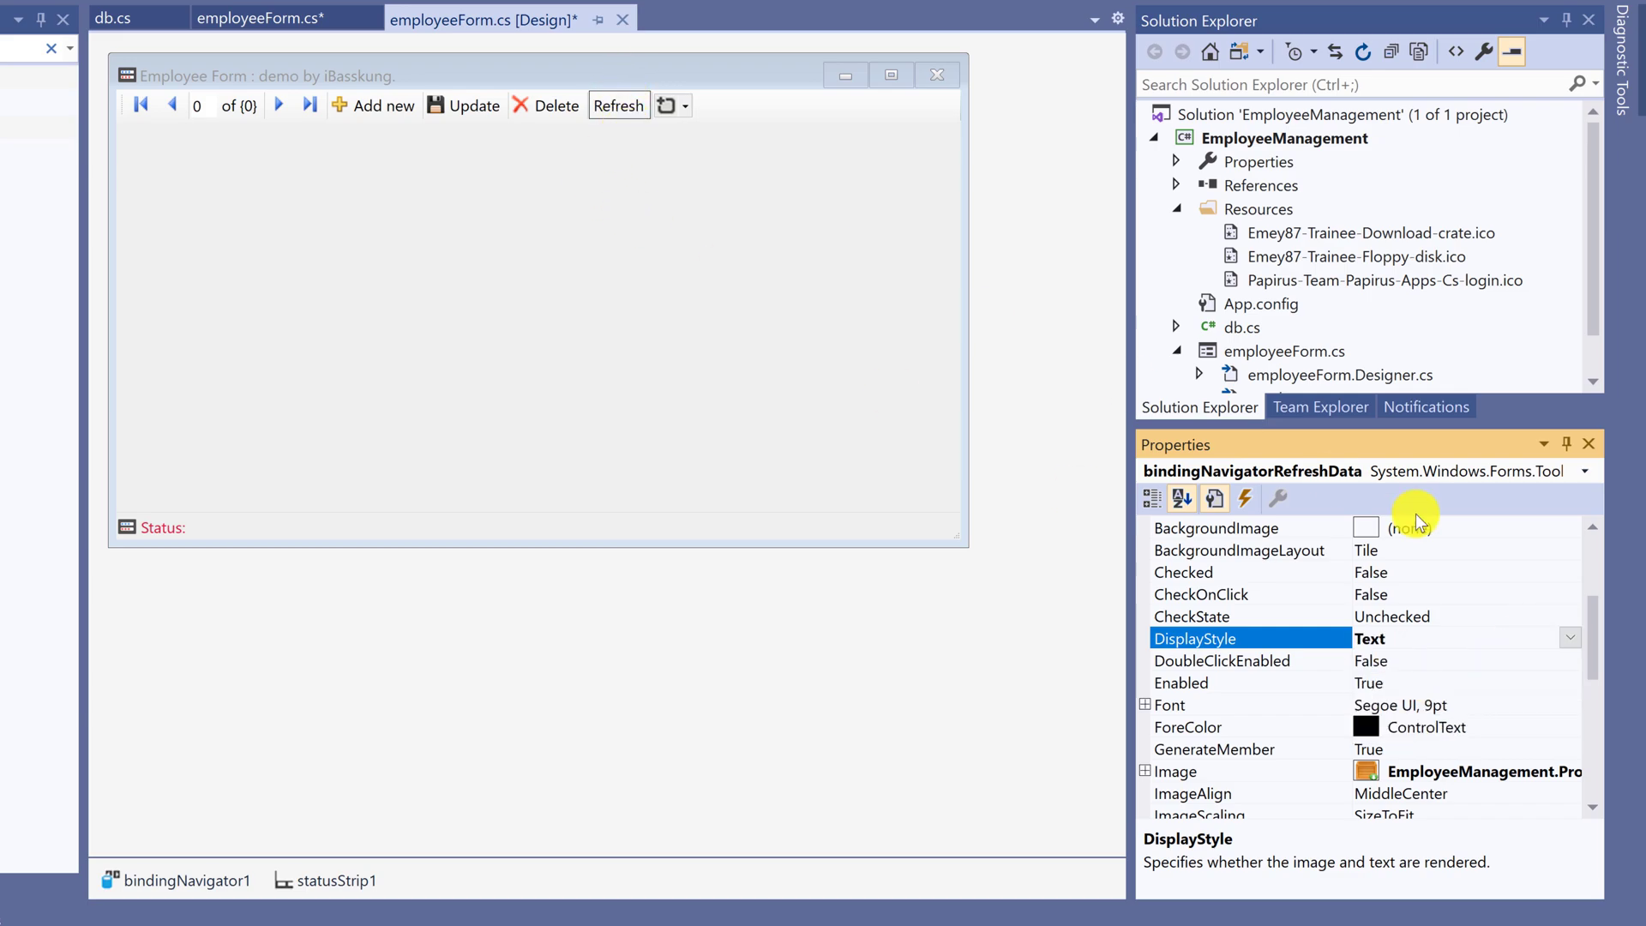
{"action": "left_click", "coordinate": [1571, 637]}
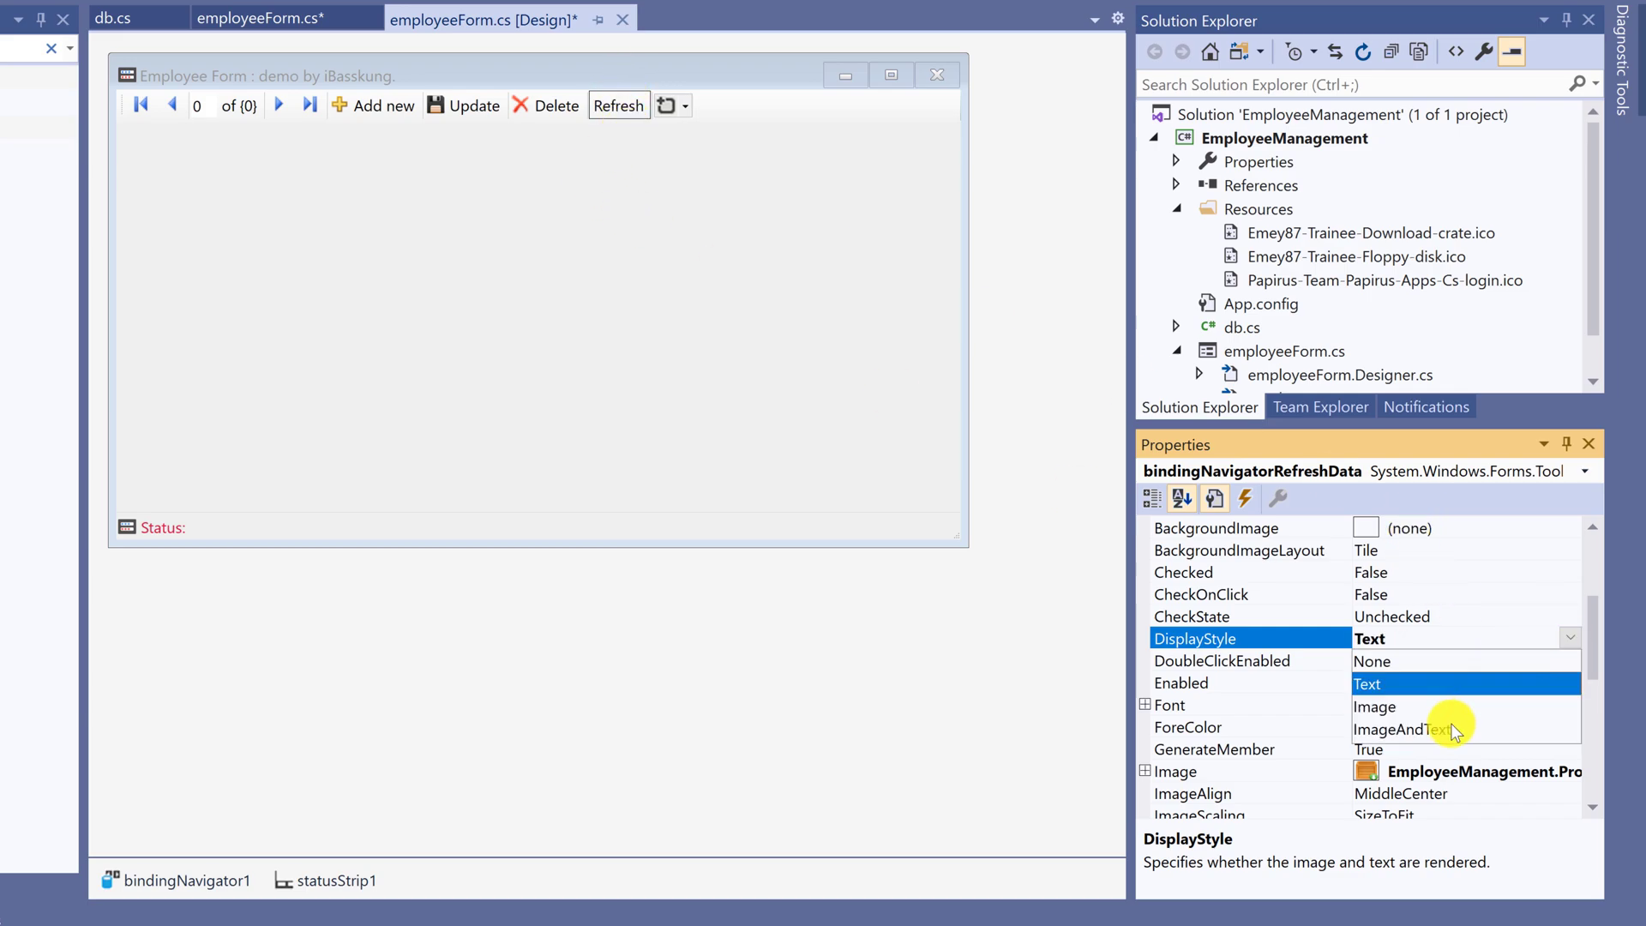
{"action": "left_click", "coordinate": [1401, 730]}
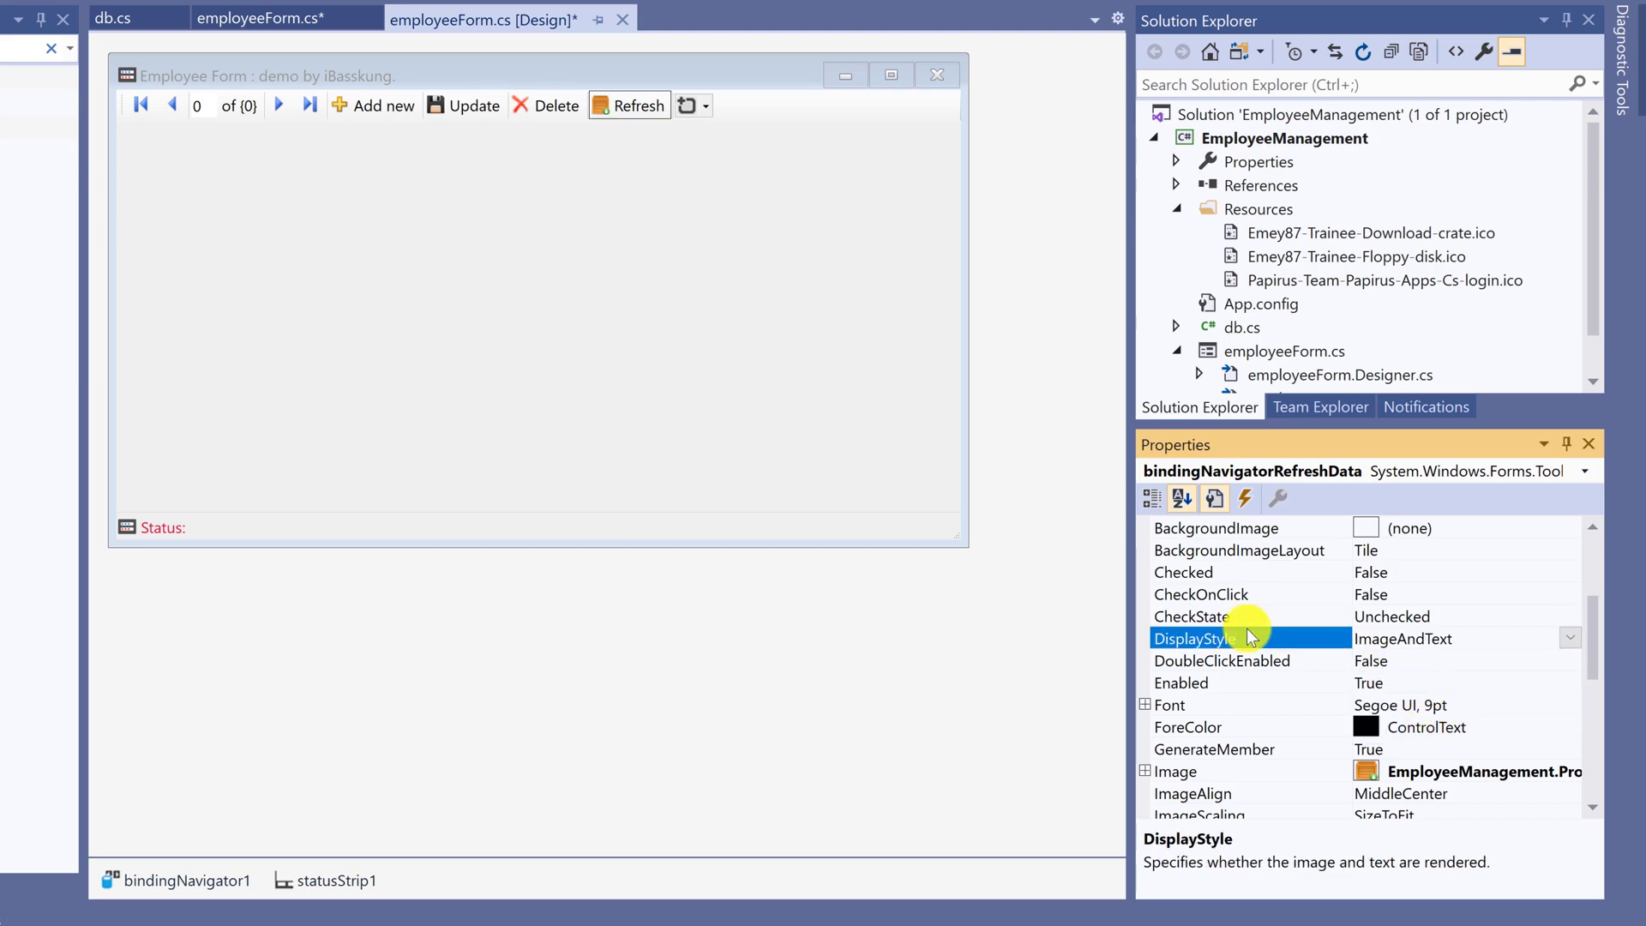
{"action": "mouse_move", "coordinate": [1144, 295]}
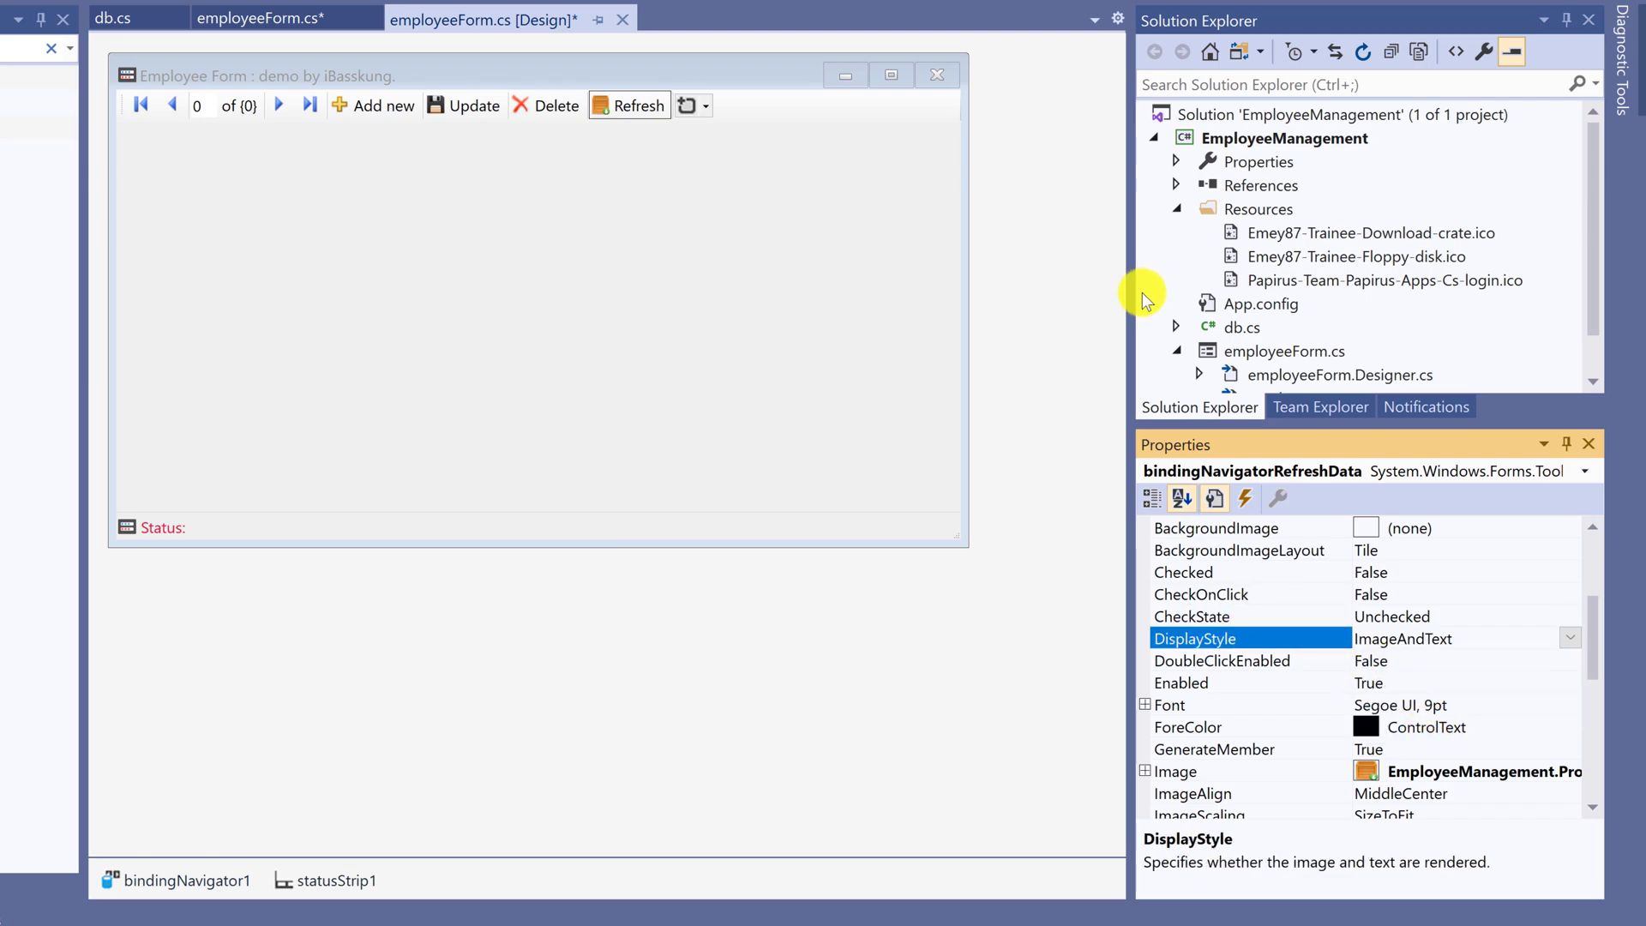
{"action": "mouse_move", "coordinate": [485, 82]}
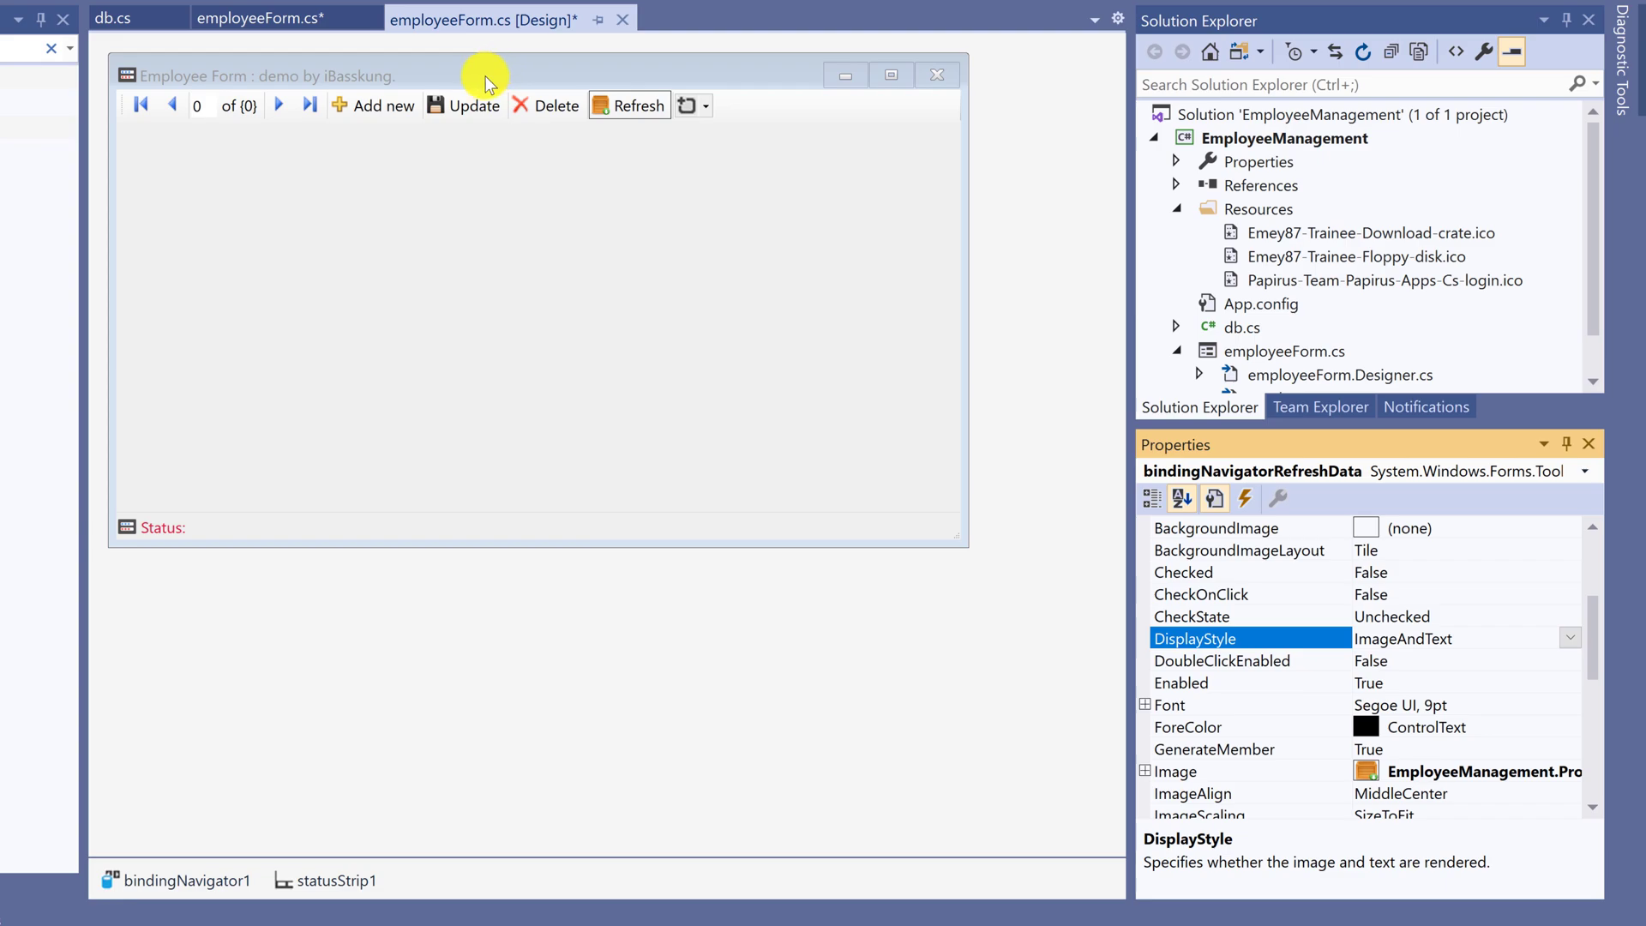
Step: Set the Delete button's ForeColor to Crimson and the Refresh button's to orange
{"action": "left_click", "coordinate": [545, 104]}
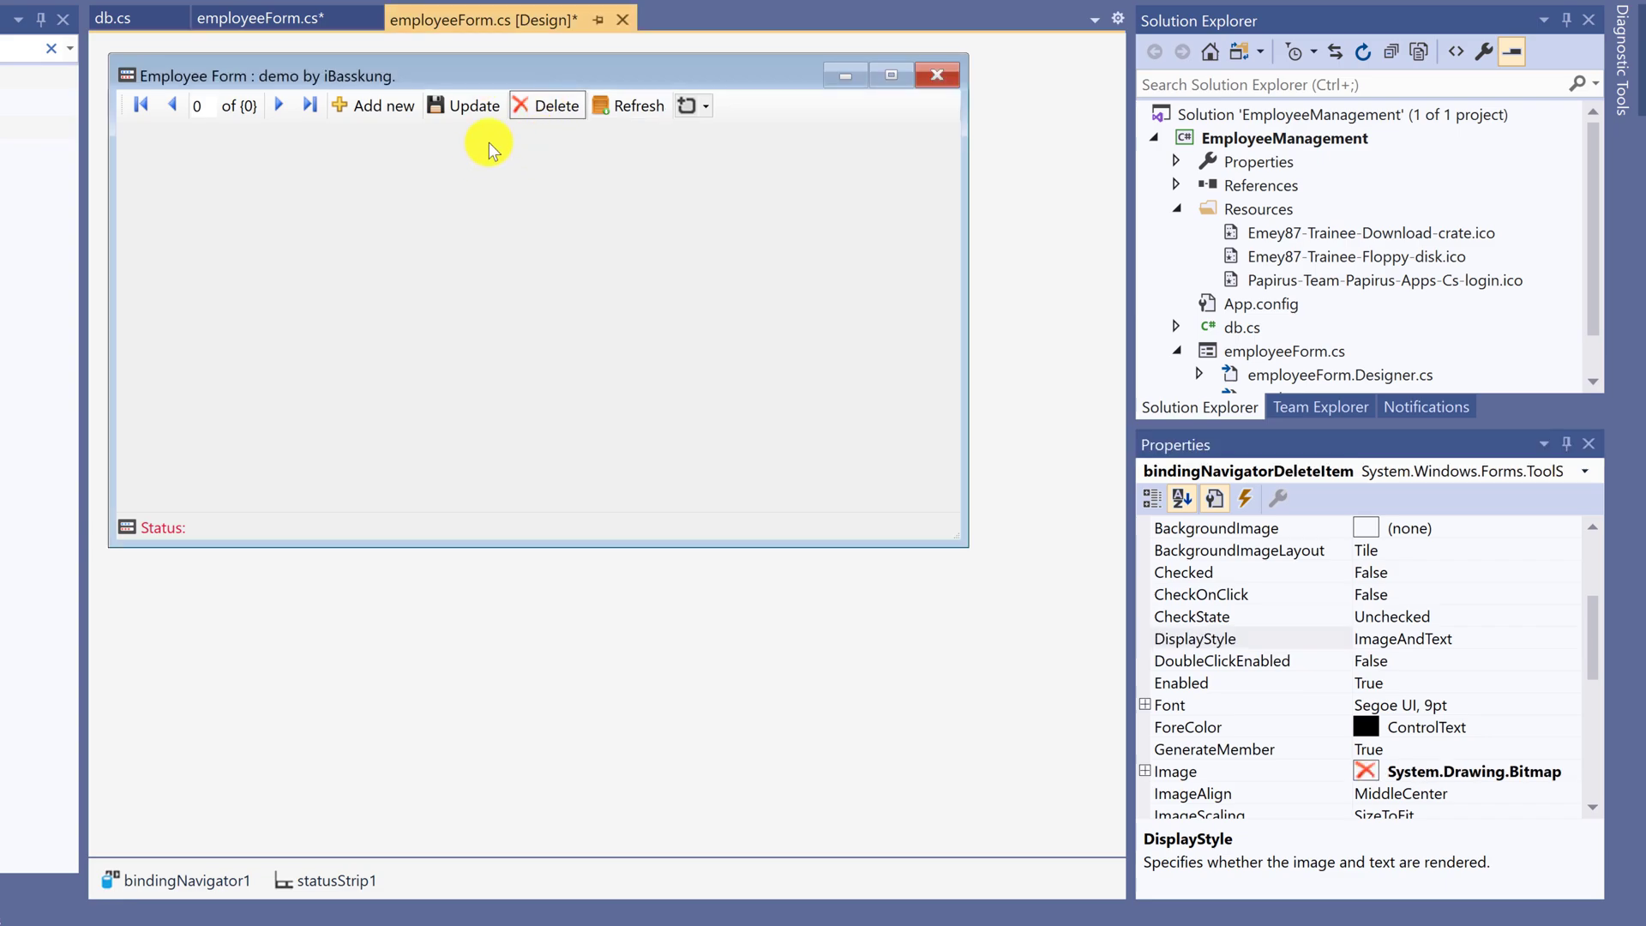
{"action": "mouse_move", "coordinate": [1574, 590]}
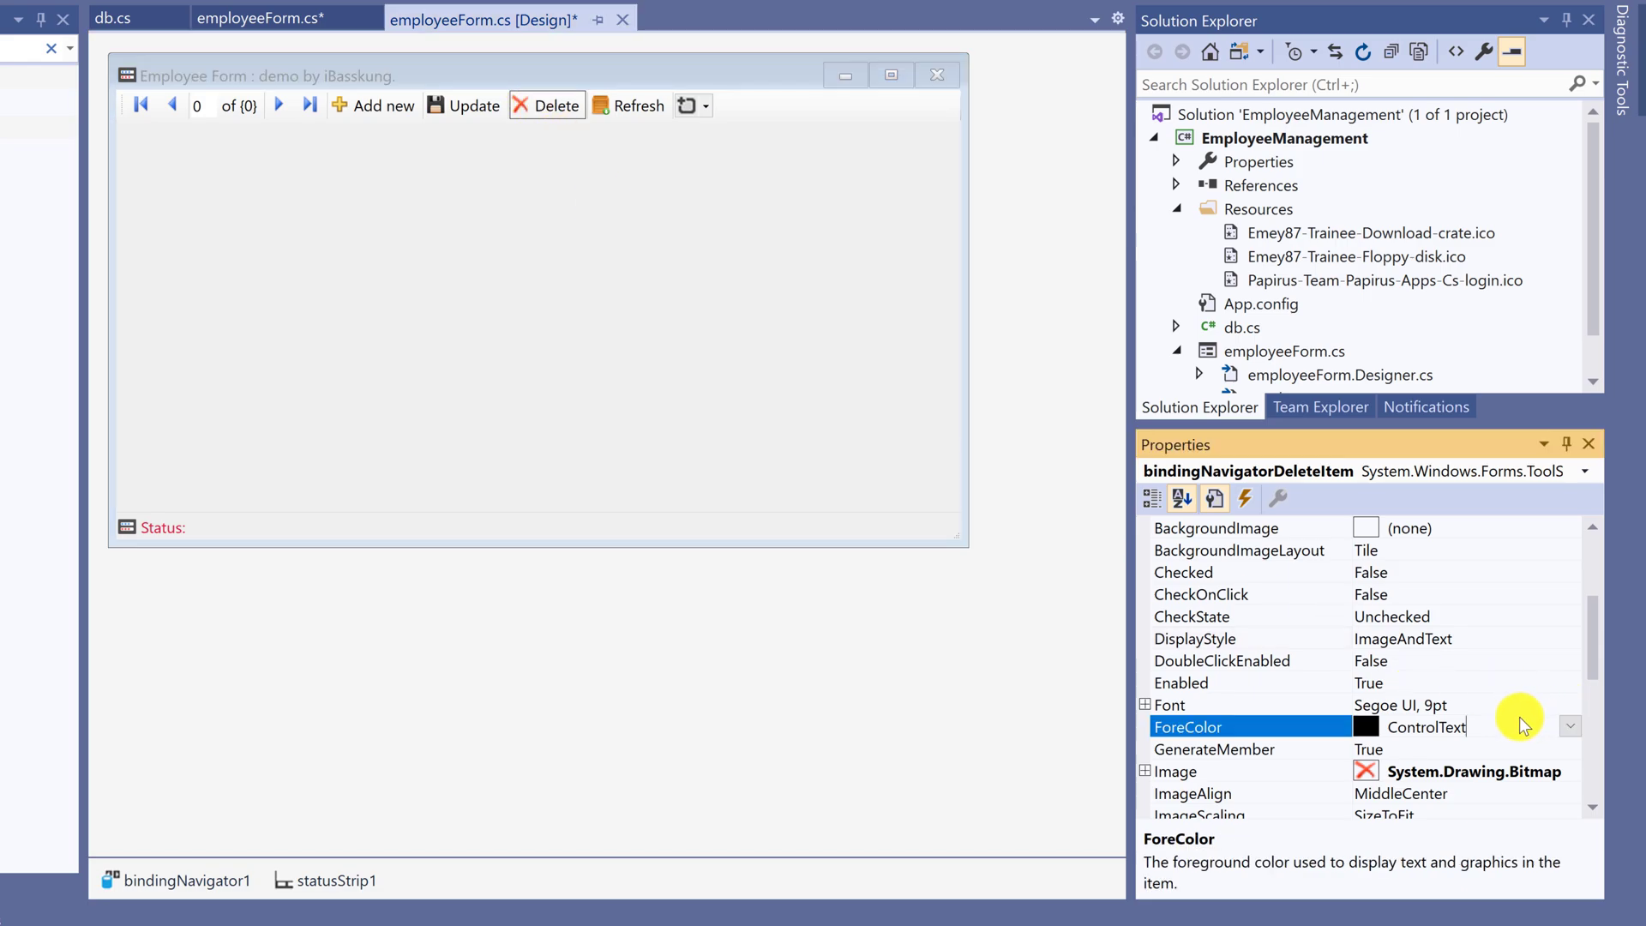
{"action": "left_click", "coordinate": [1570, 725]}
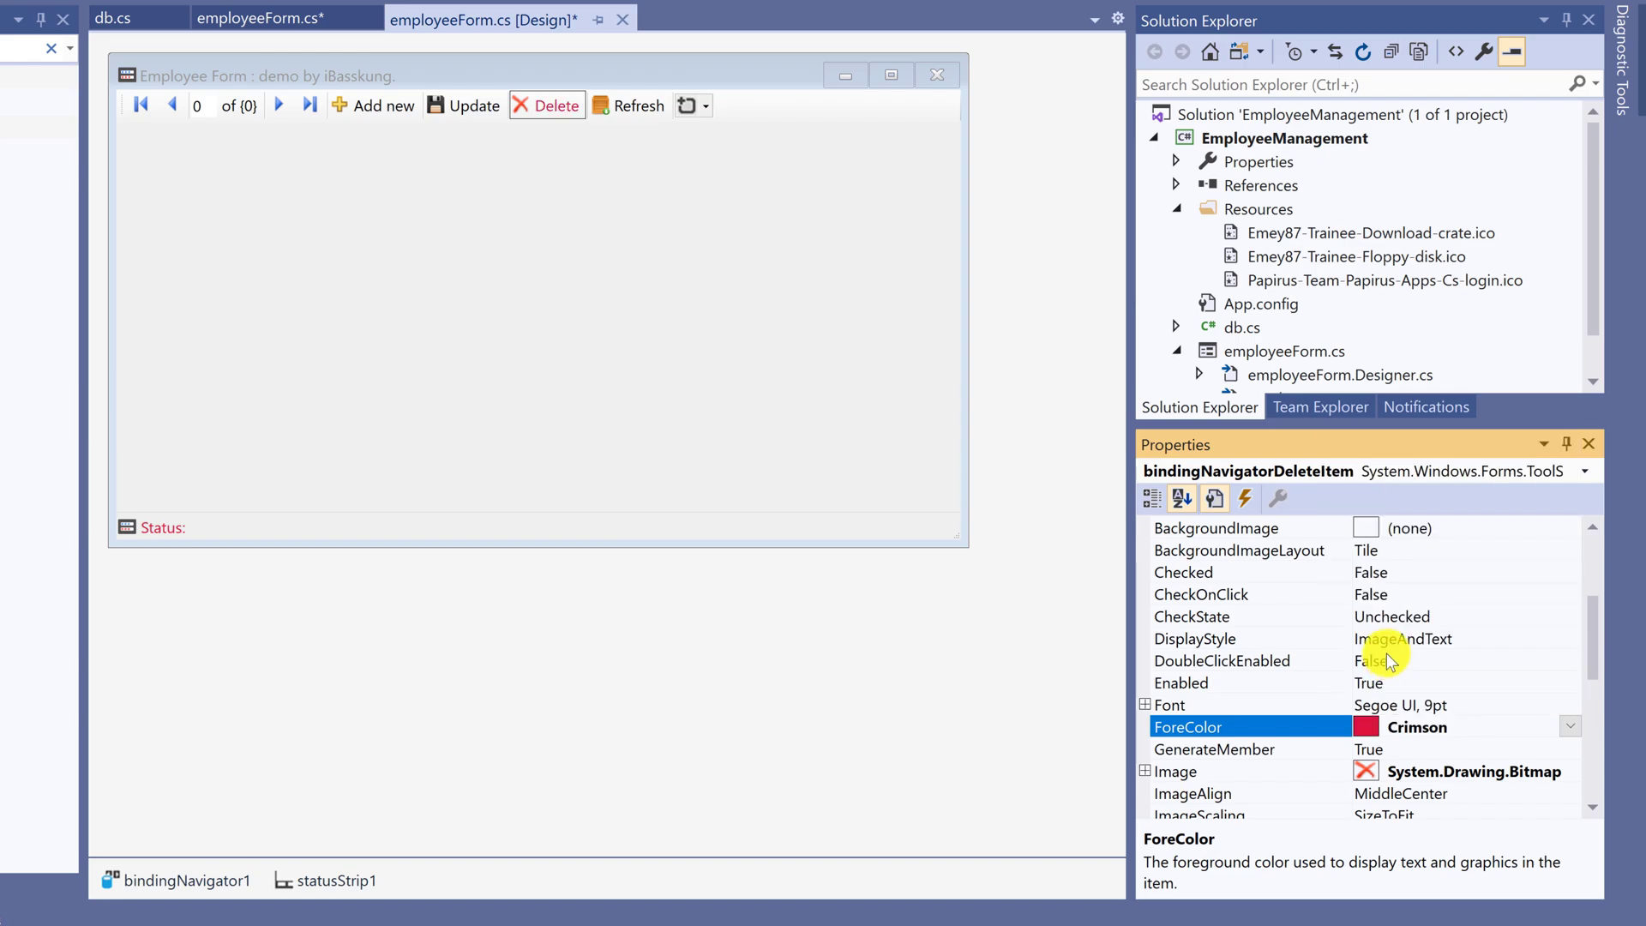
{"action": "left_click", "coordinate": [1571, 726]}
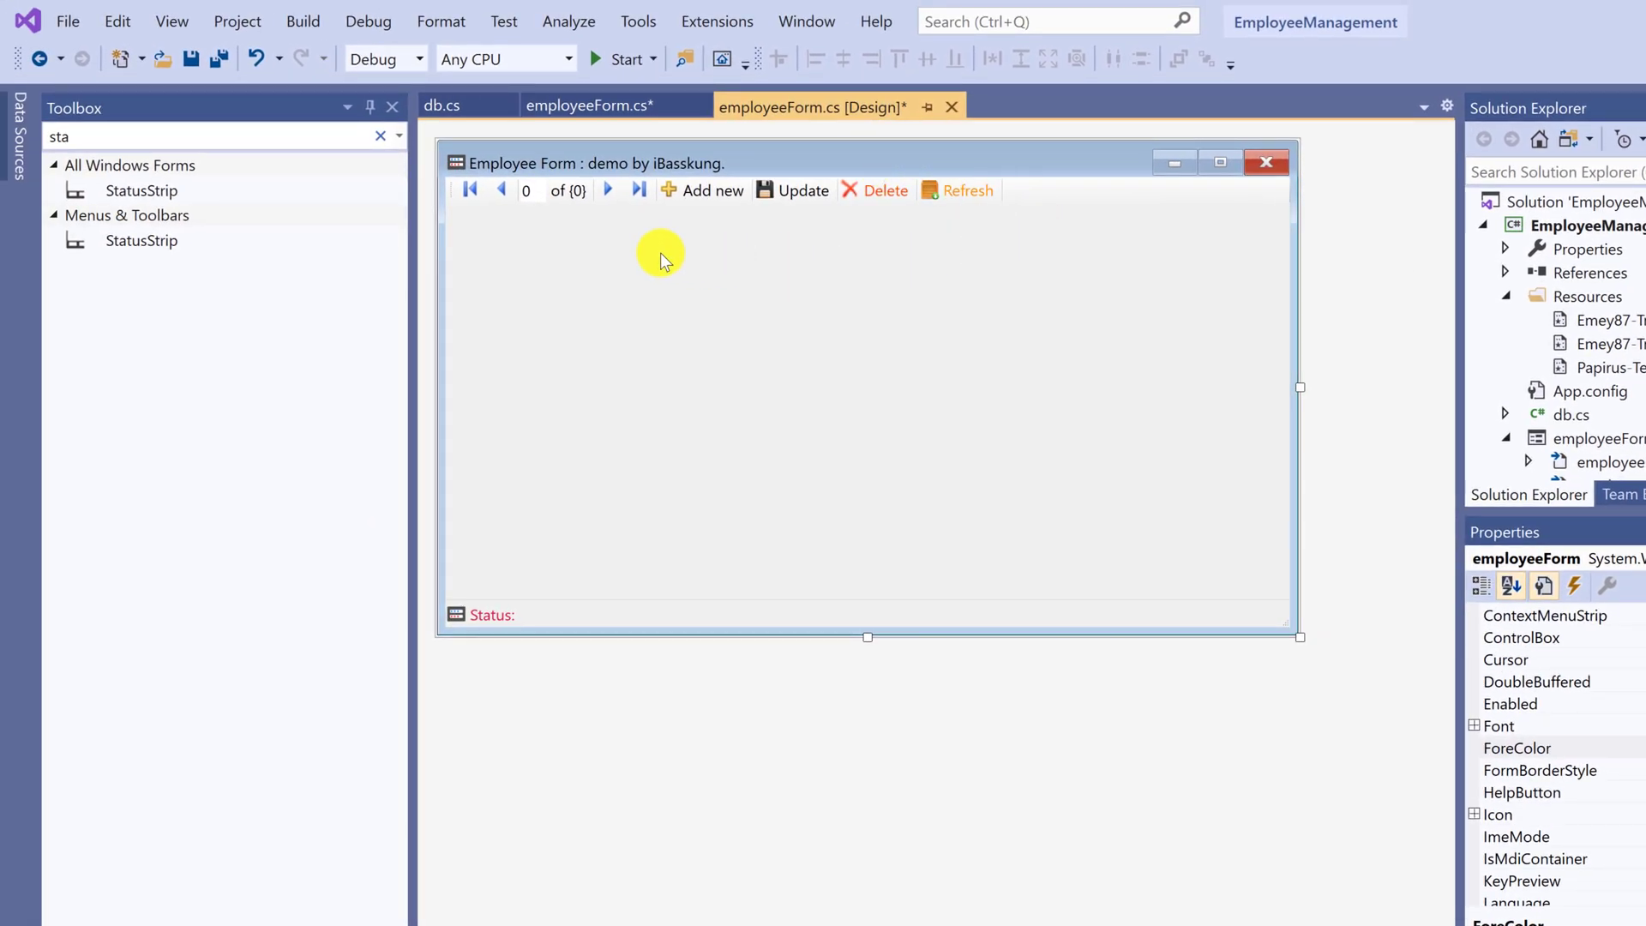
Step: Build and launch the Employee Form app from the Start toolbar button
{"action": "left_click", "coordinate": [191, 59]}
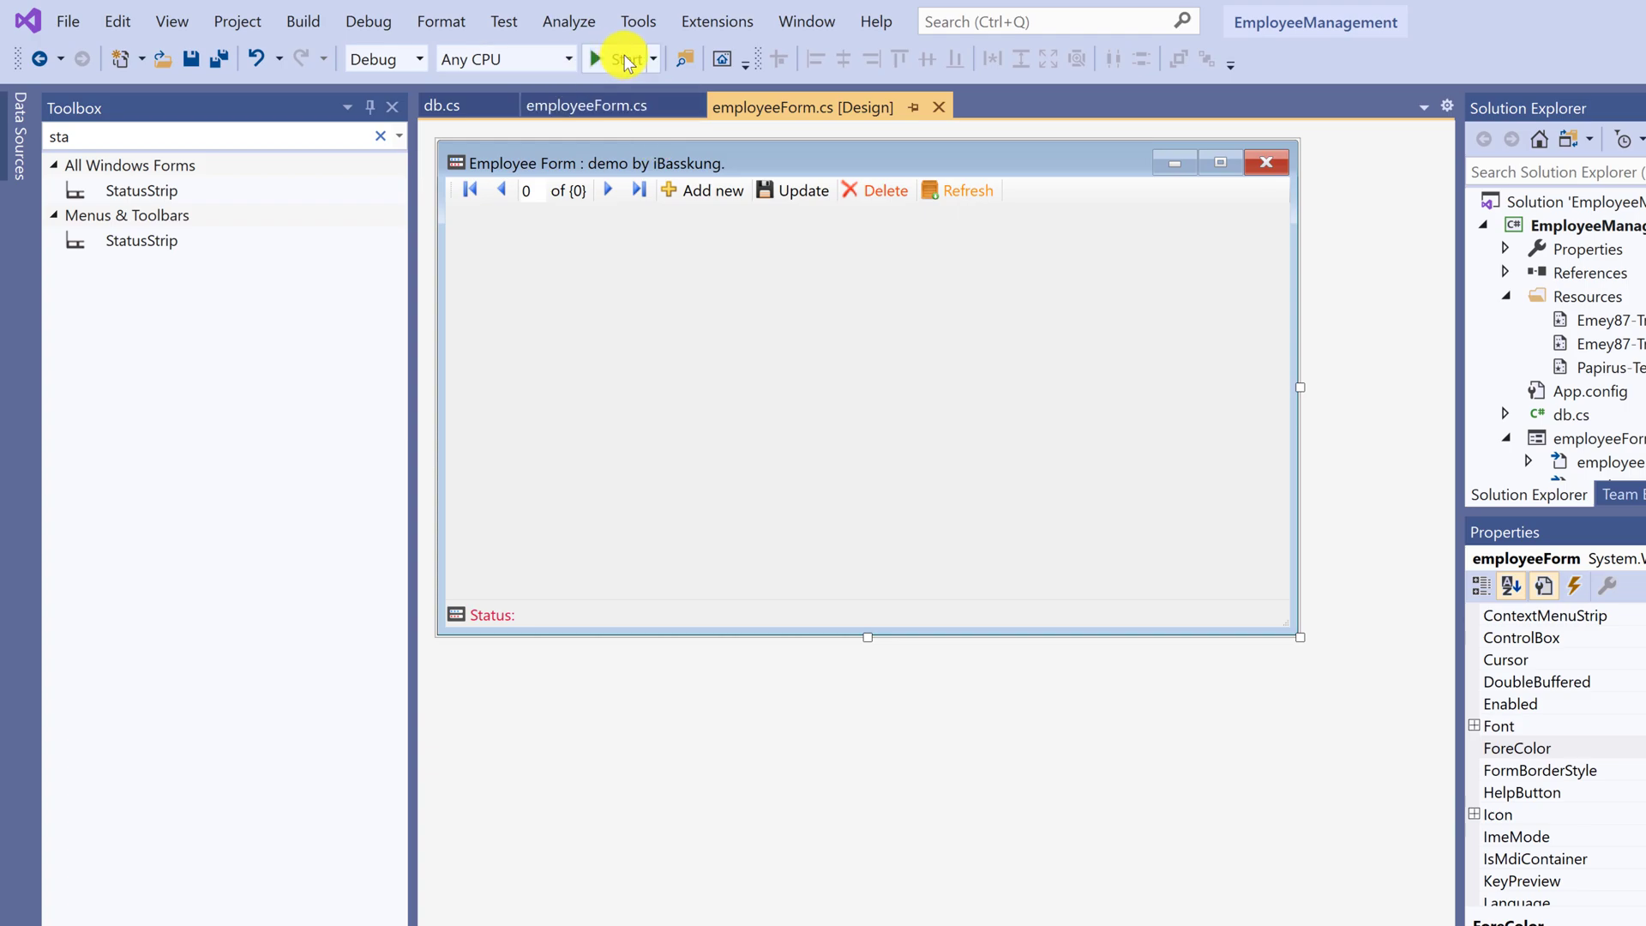
{"action": "left_click", "coordinate": [595, 59]}
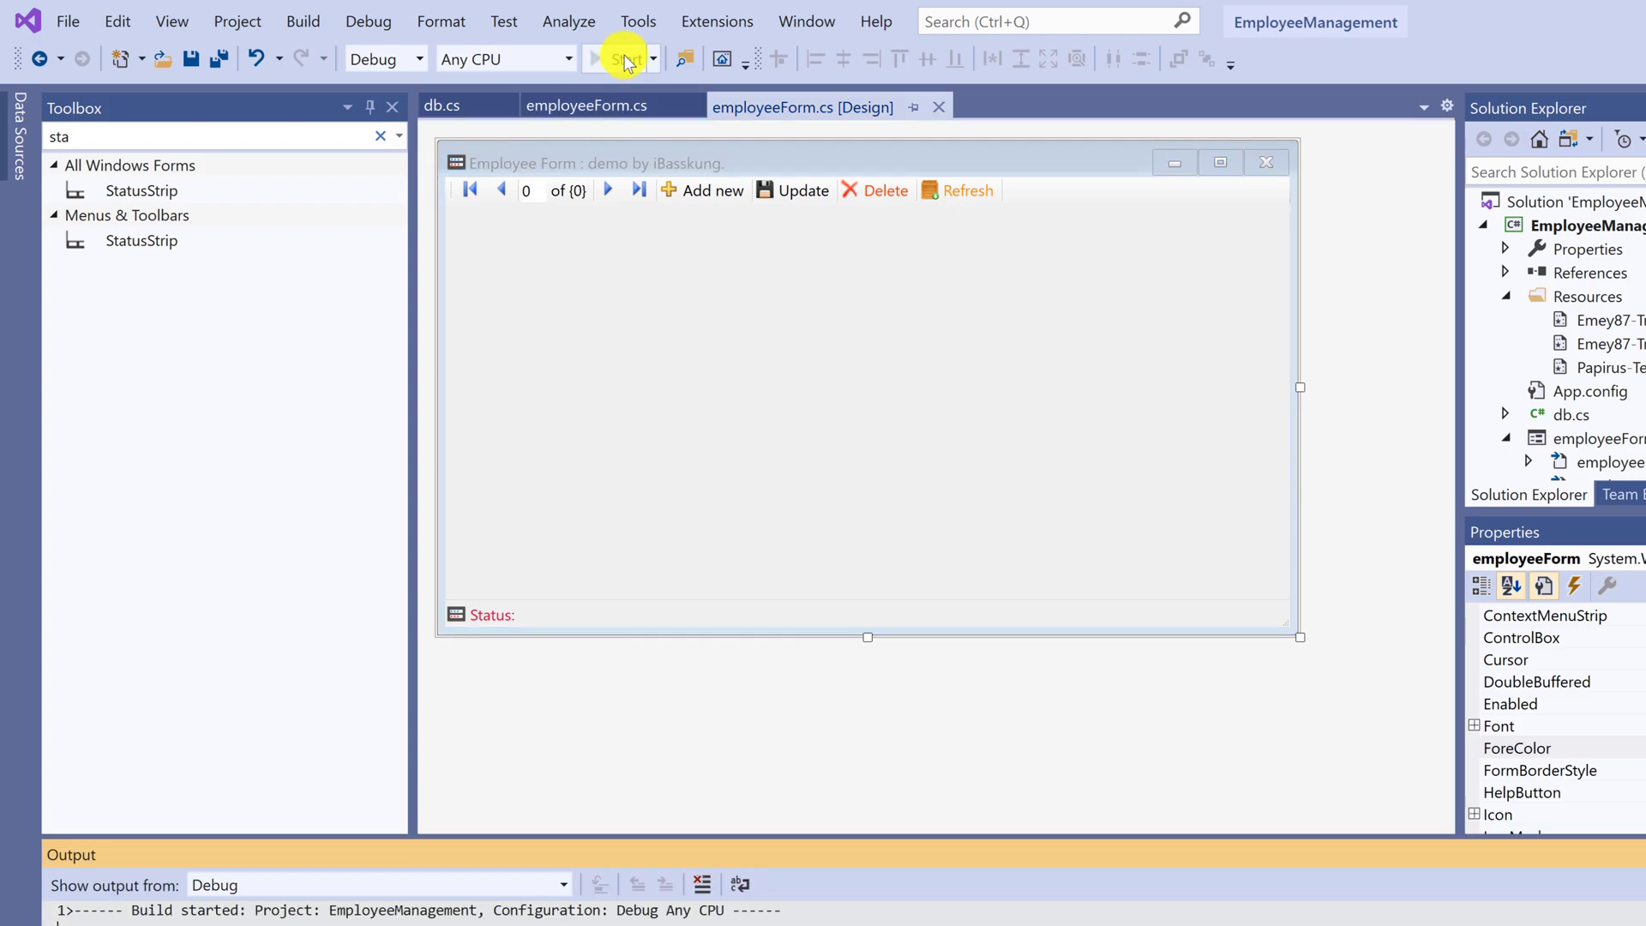
{"action": "left_click", "coordinate": [622, 58]}
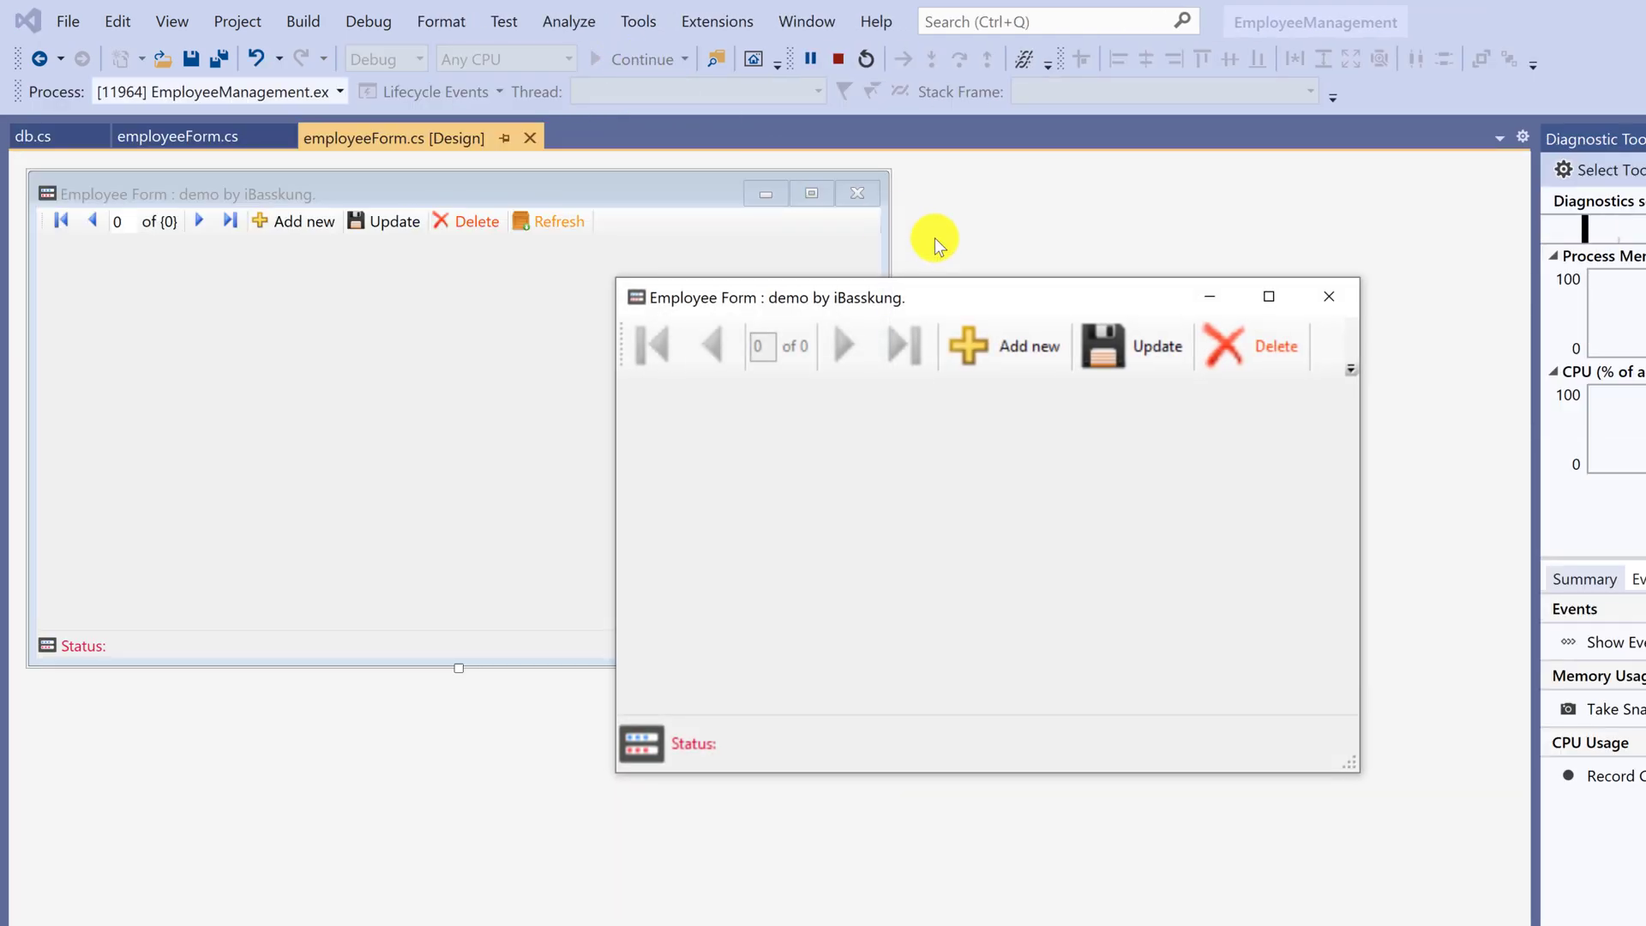